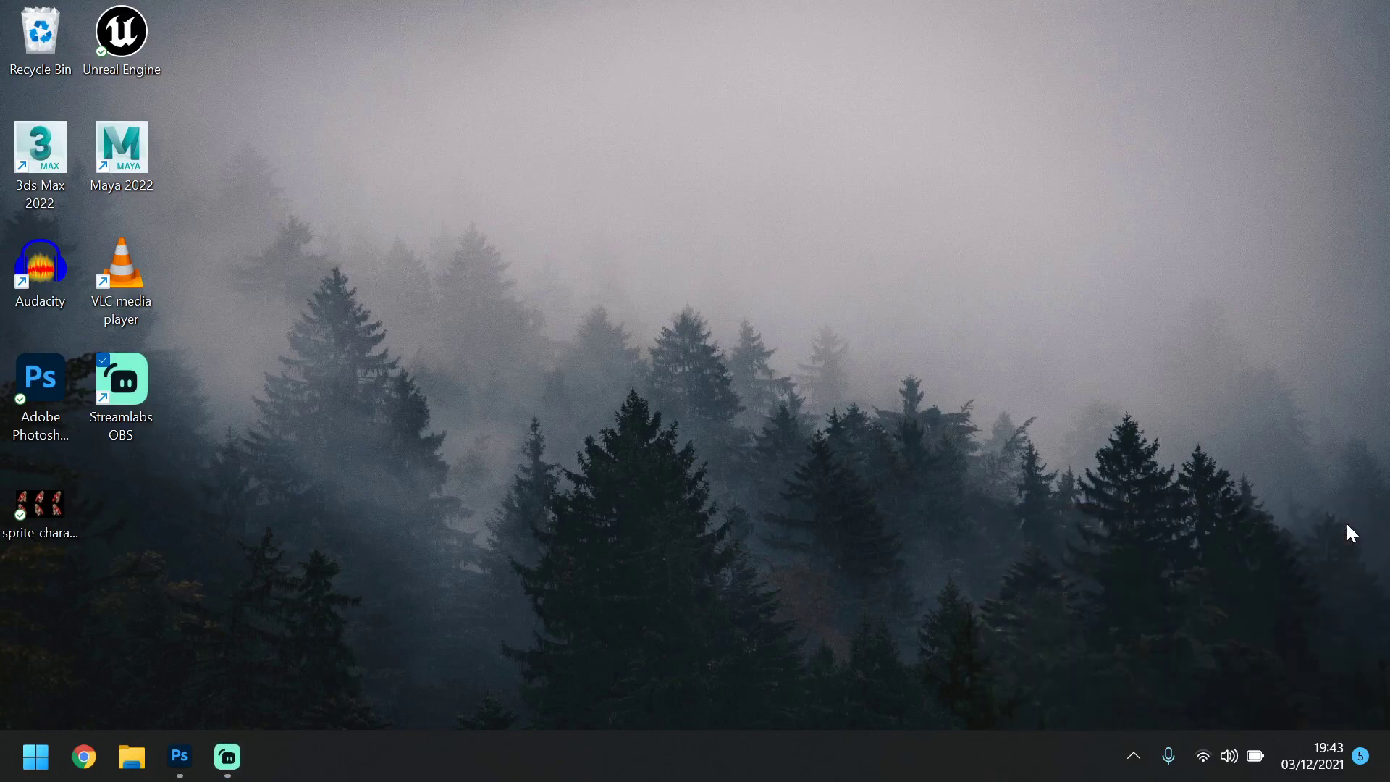
mouse_move(227, 756)
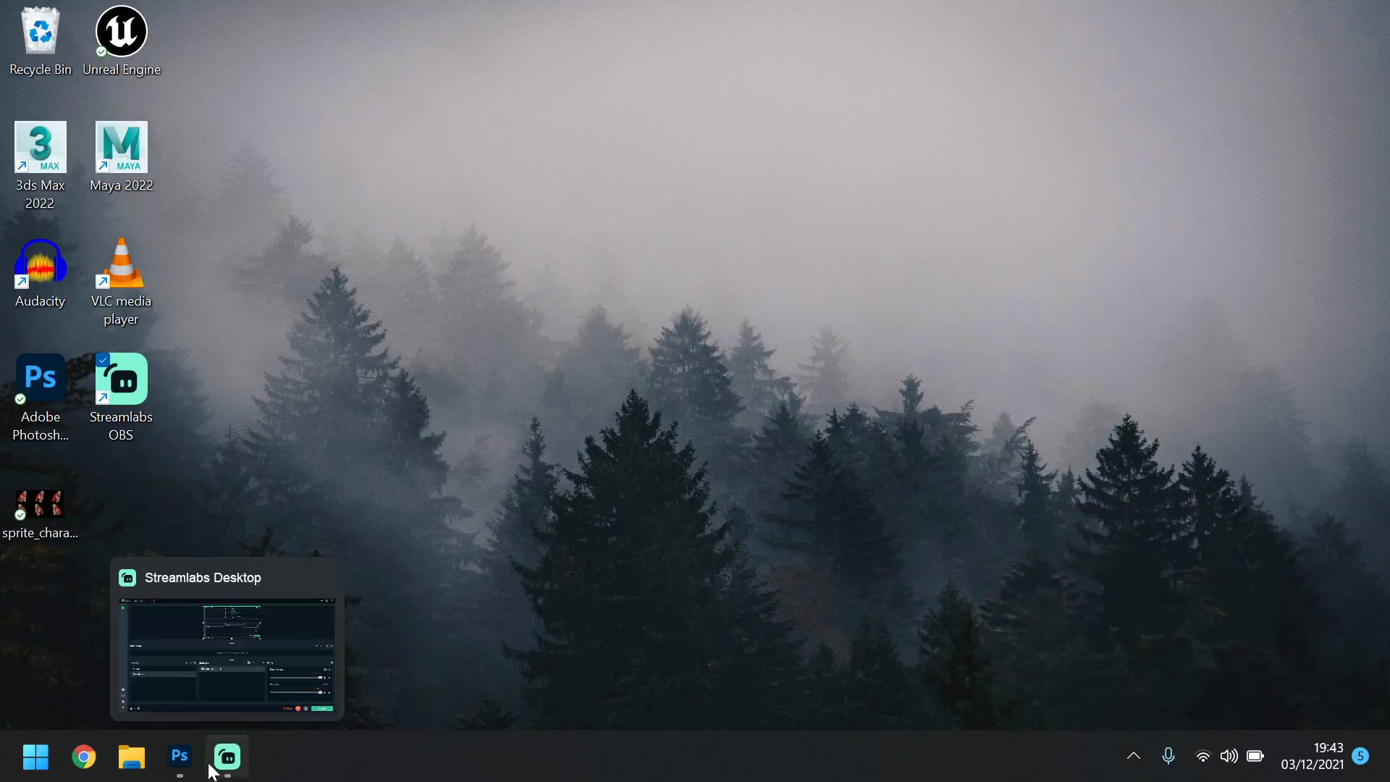
mouse_move(179, 755)
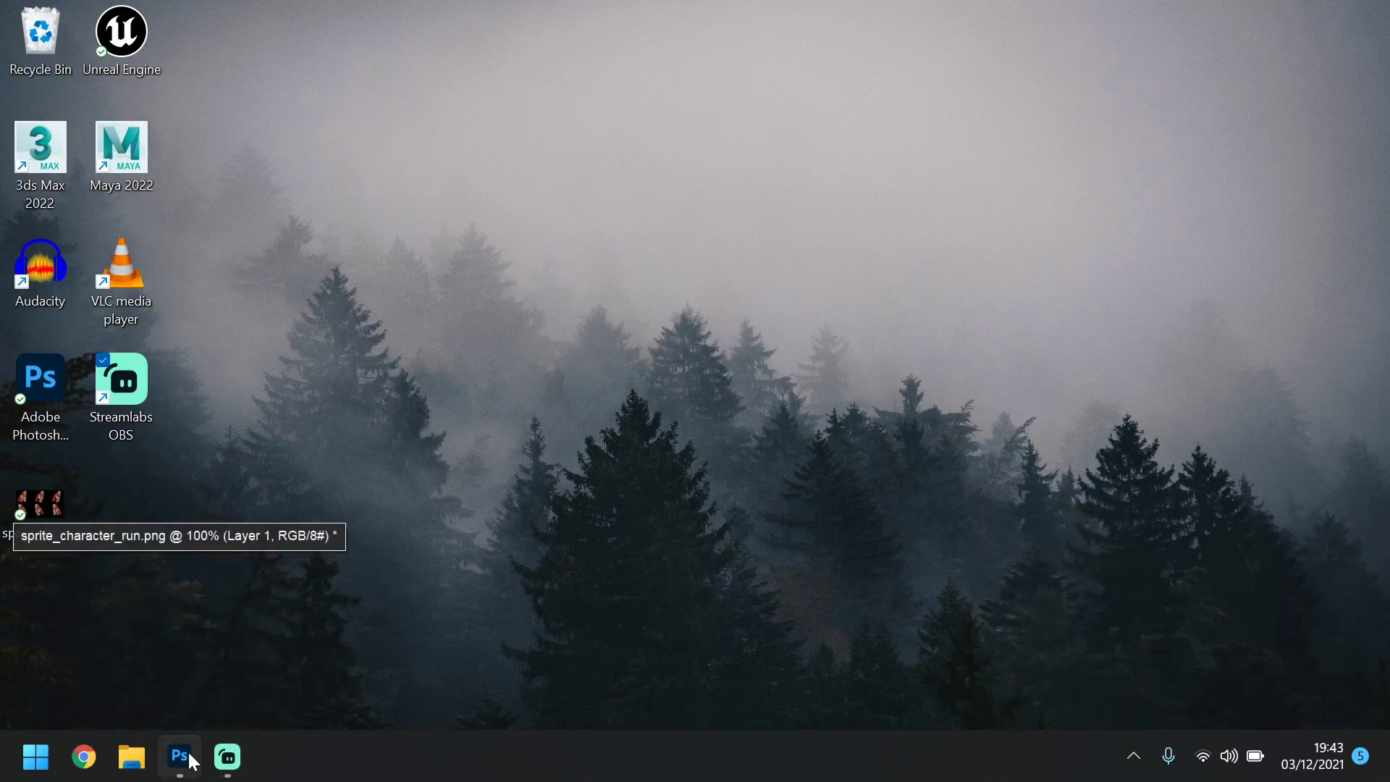
Restore the sprite_character_run.png window and review its six gridded warrior frames
click(178, 756)
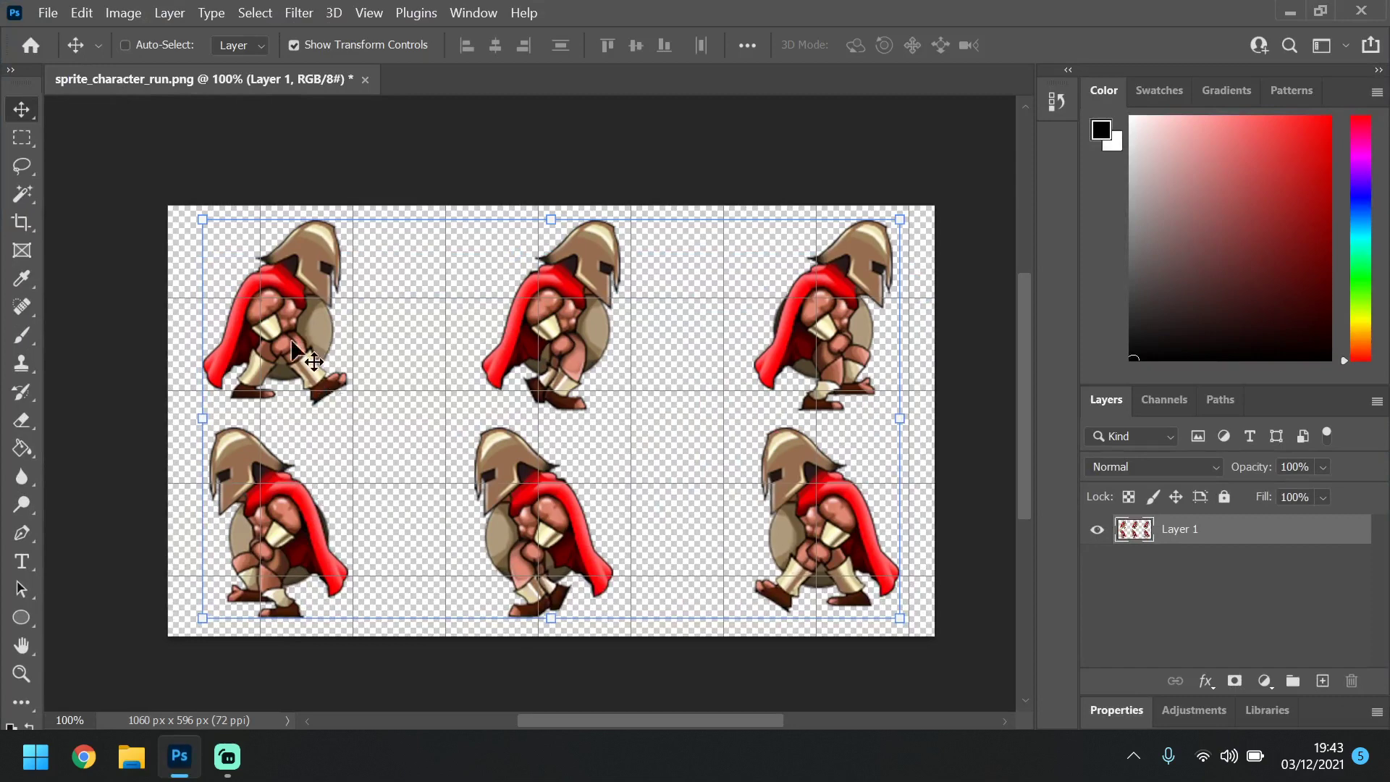
mouse_move(150, 164)
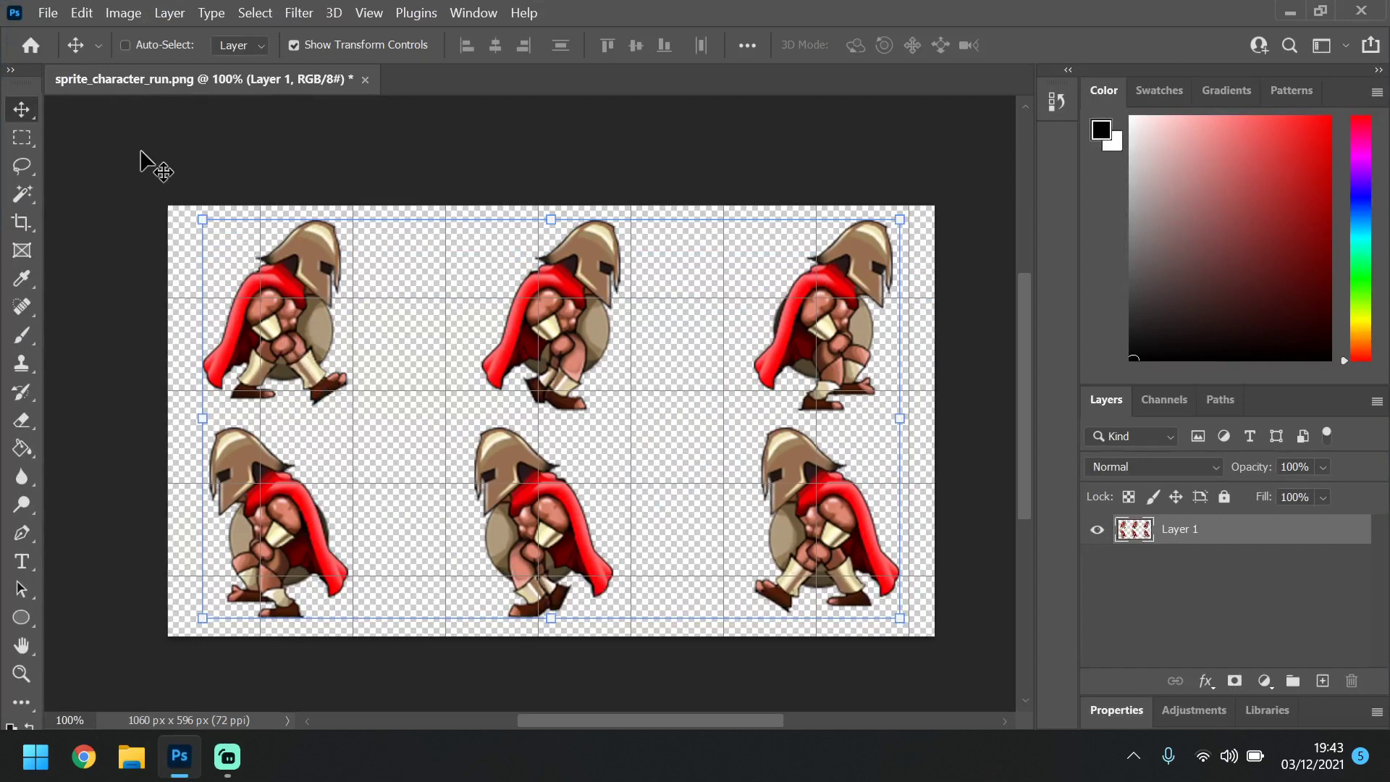
mouse_move(359, 441)
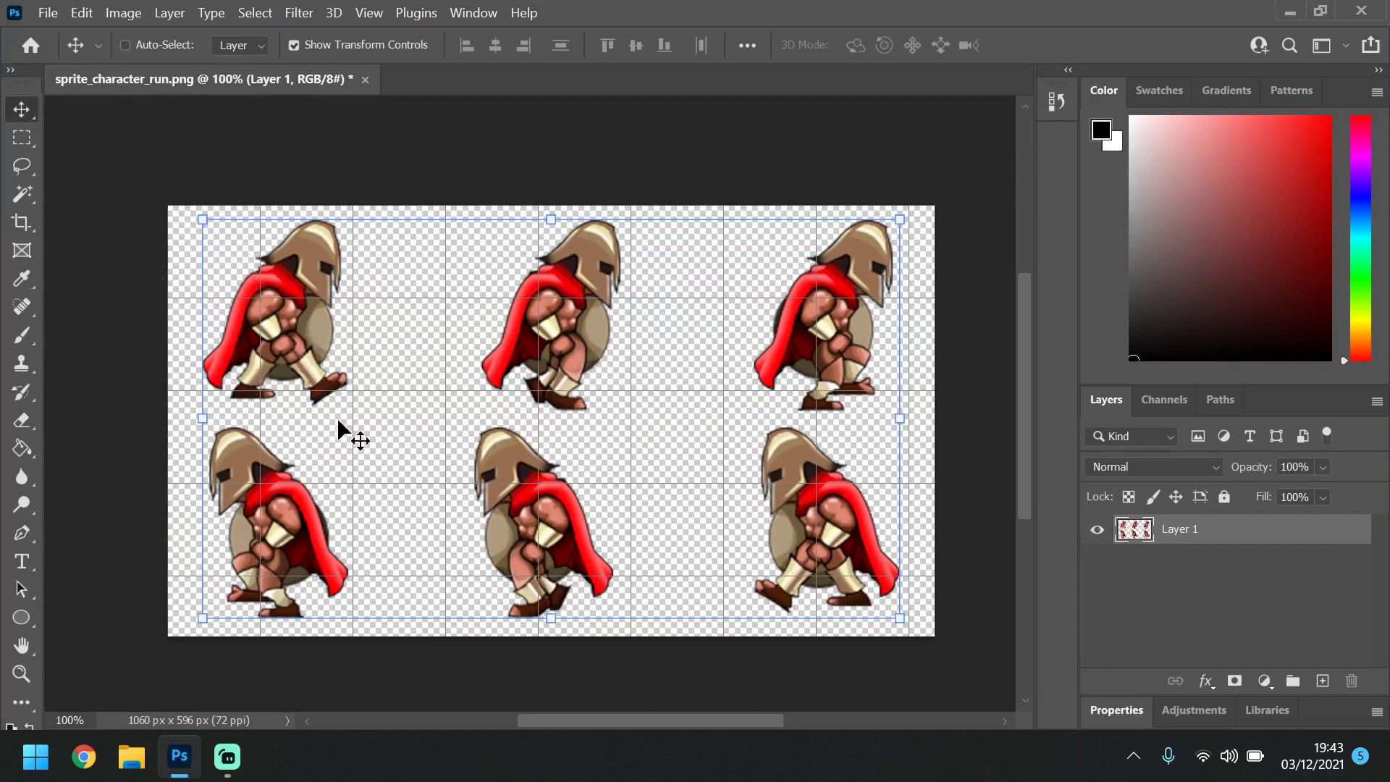
mouse_move(585, 306)
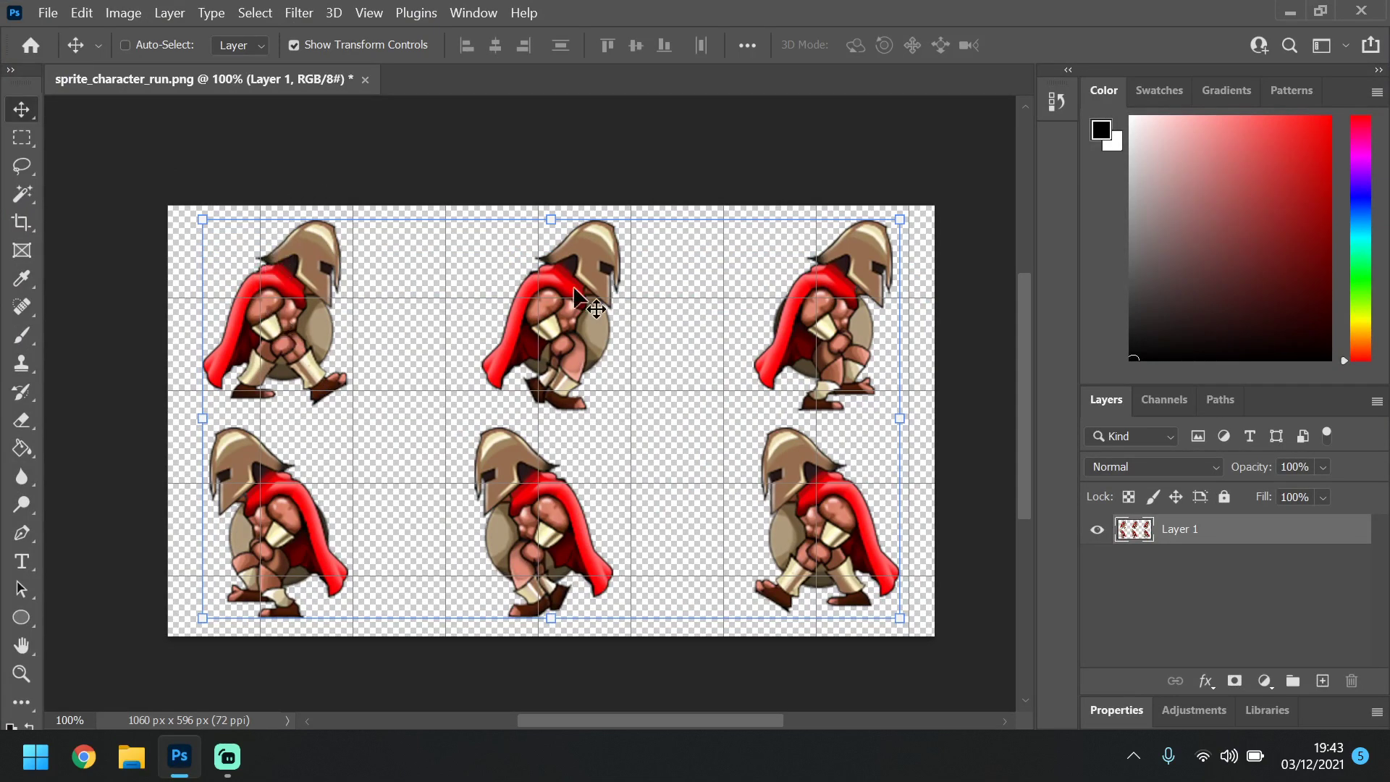
mouse_move(341, 518)
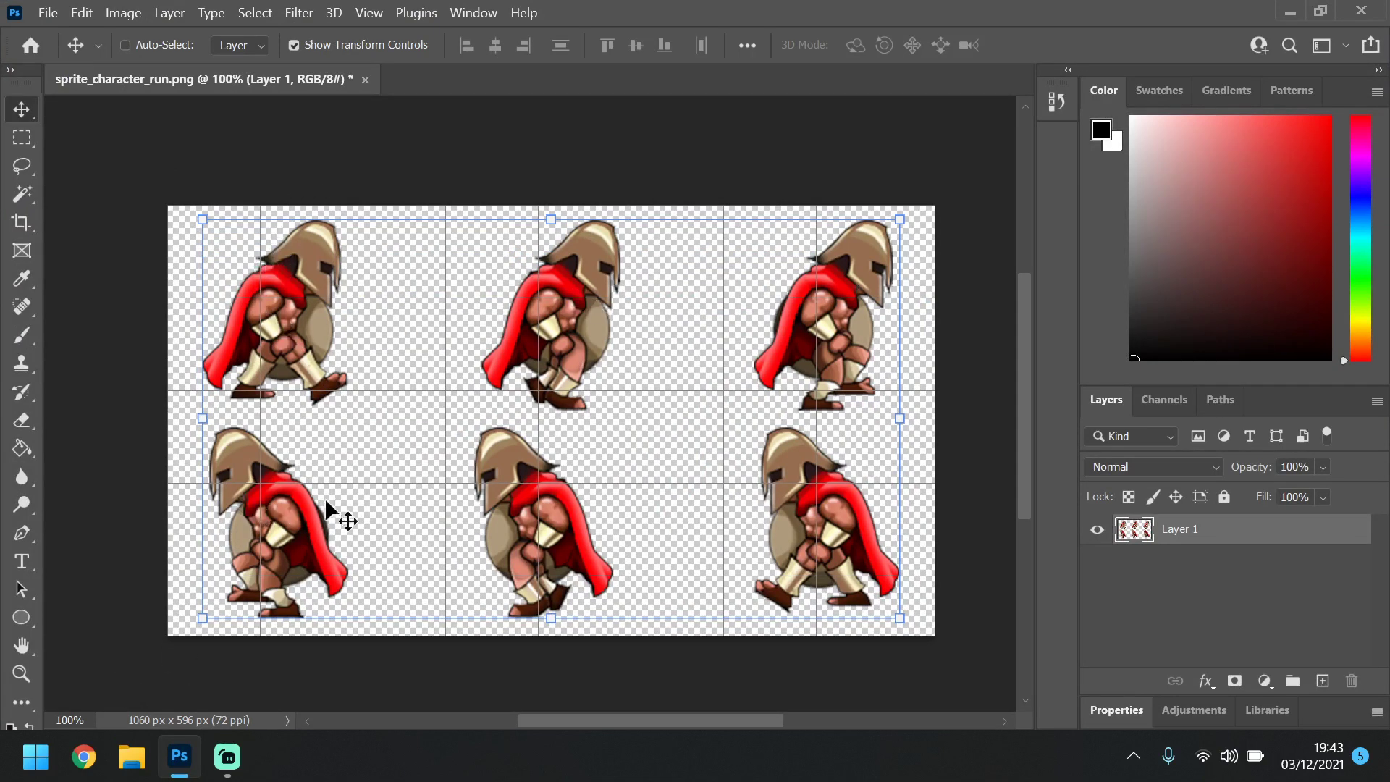
mouse_move(341, 305)
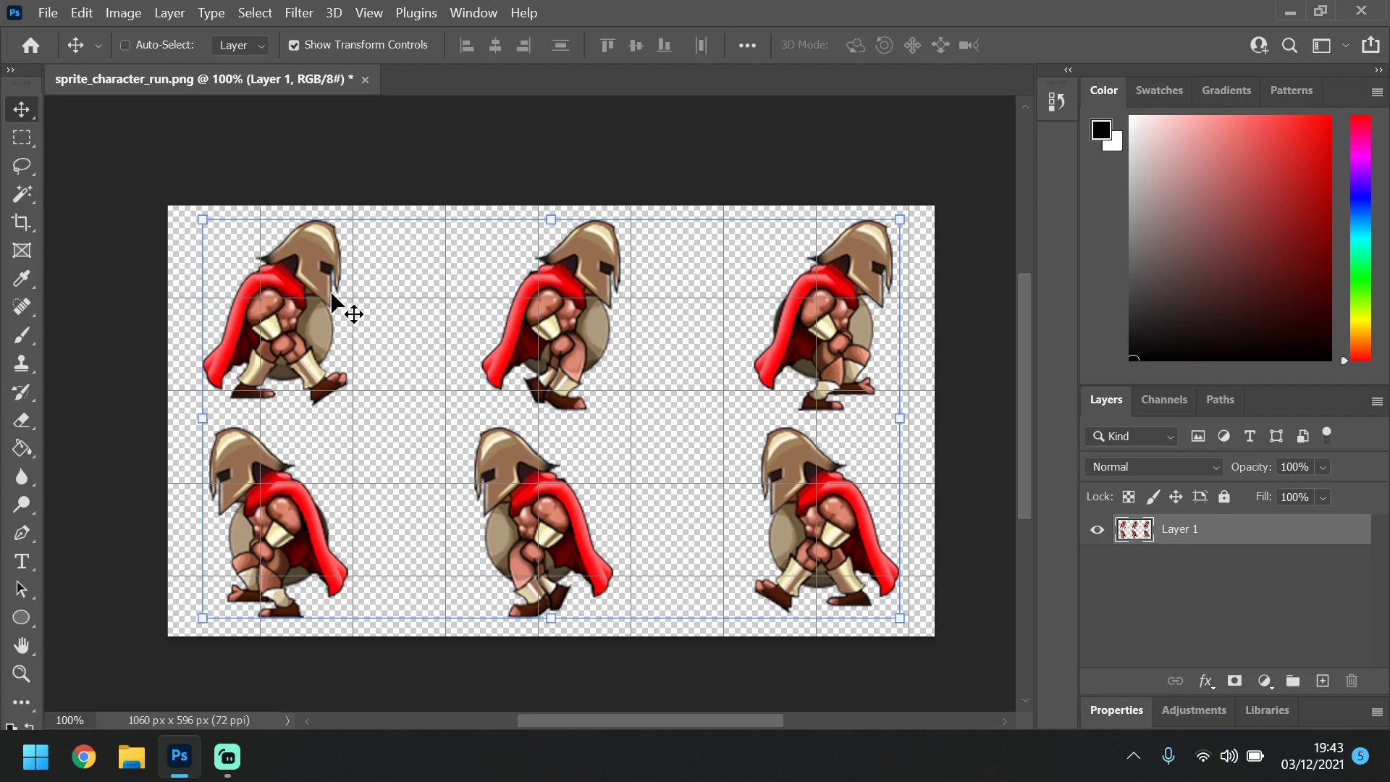
mouse_move(182, 355)
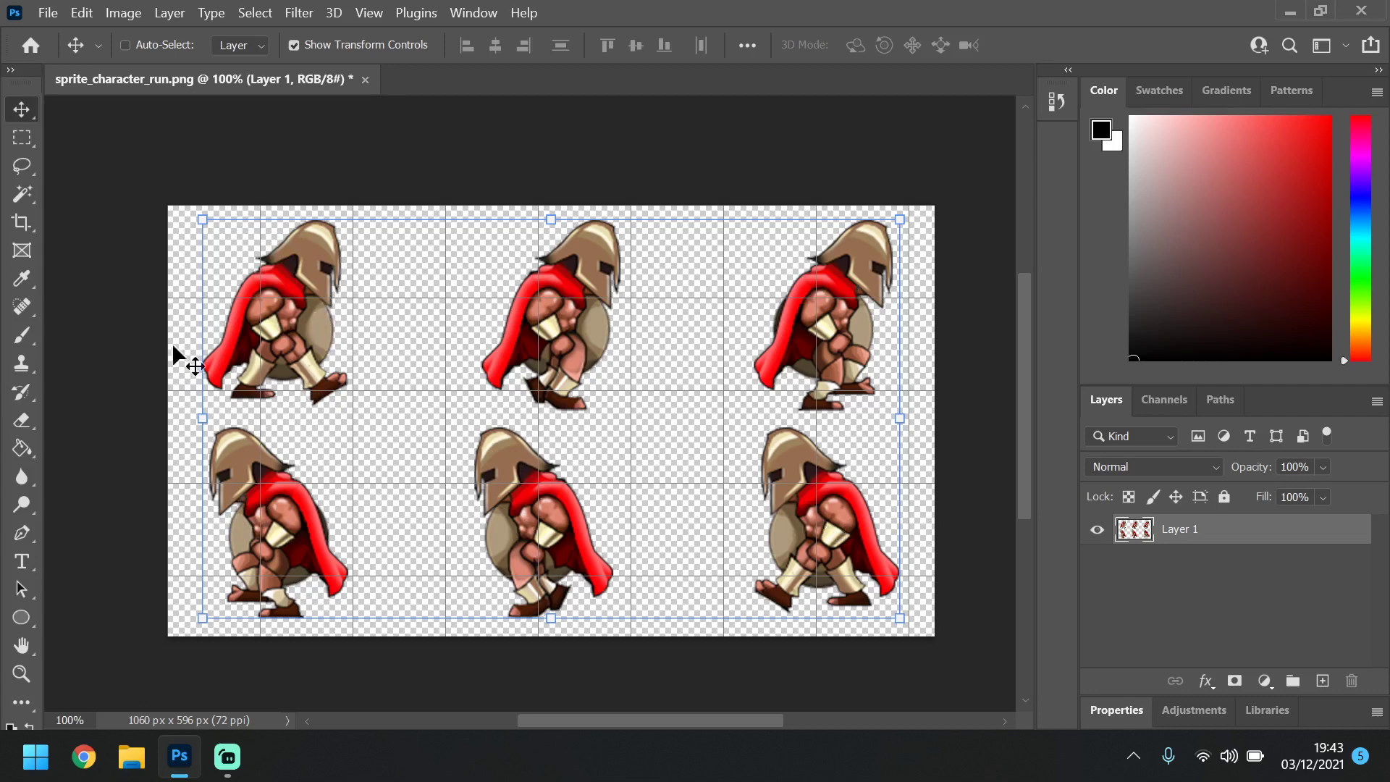
mouse_move(797, 311)
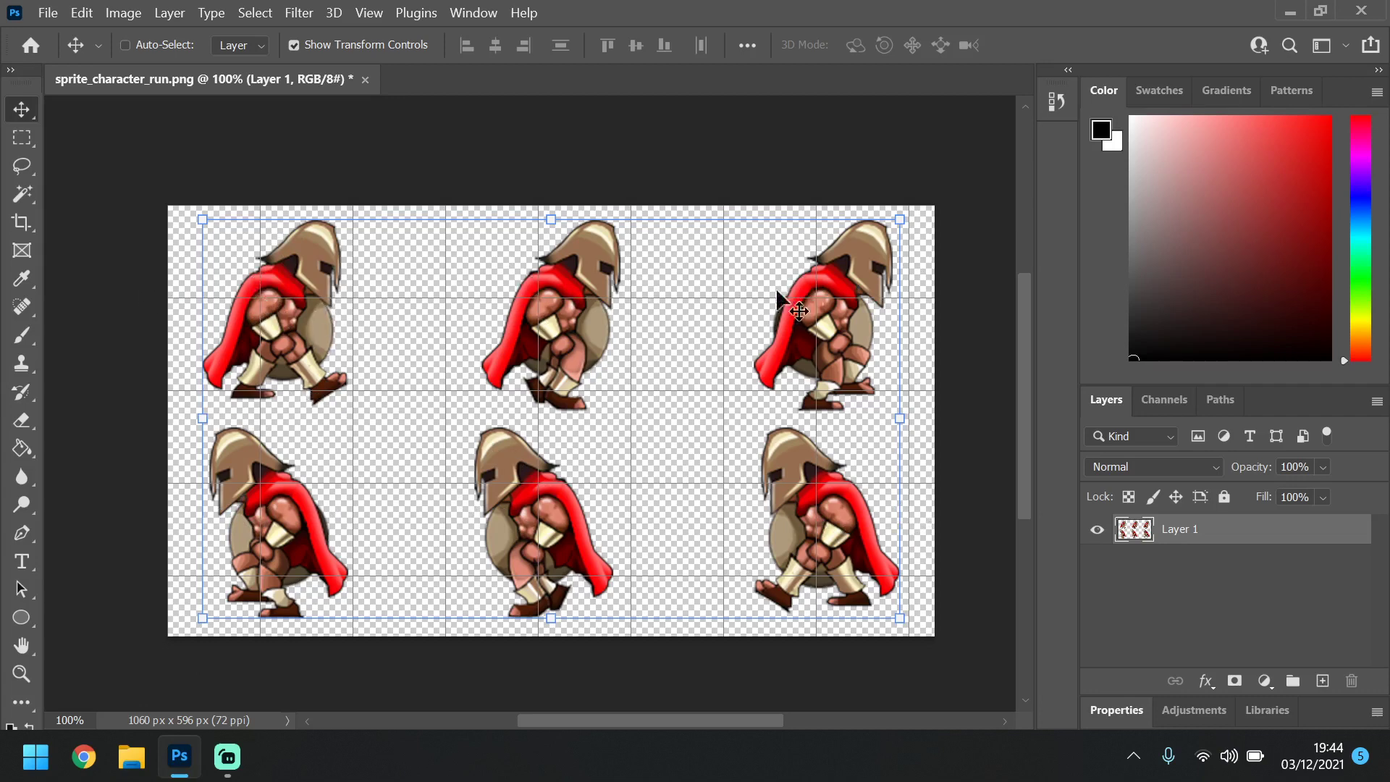
mouse_move(801, 348)
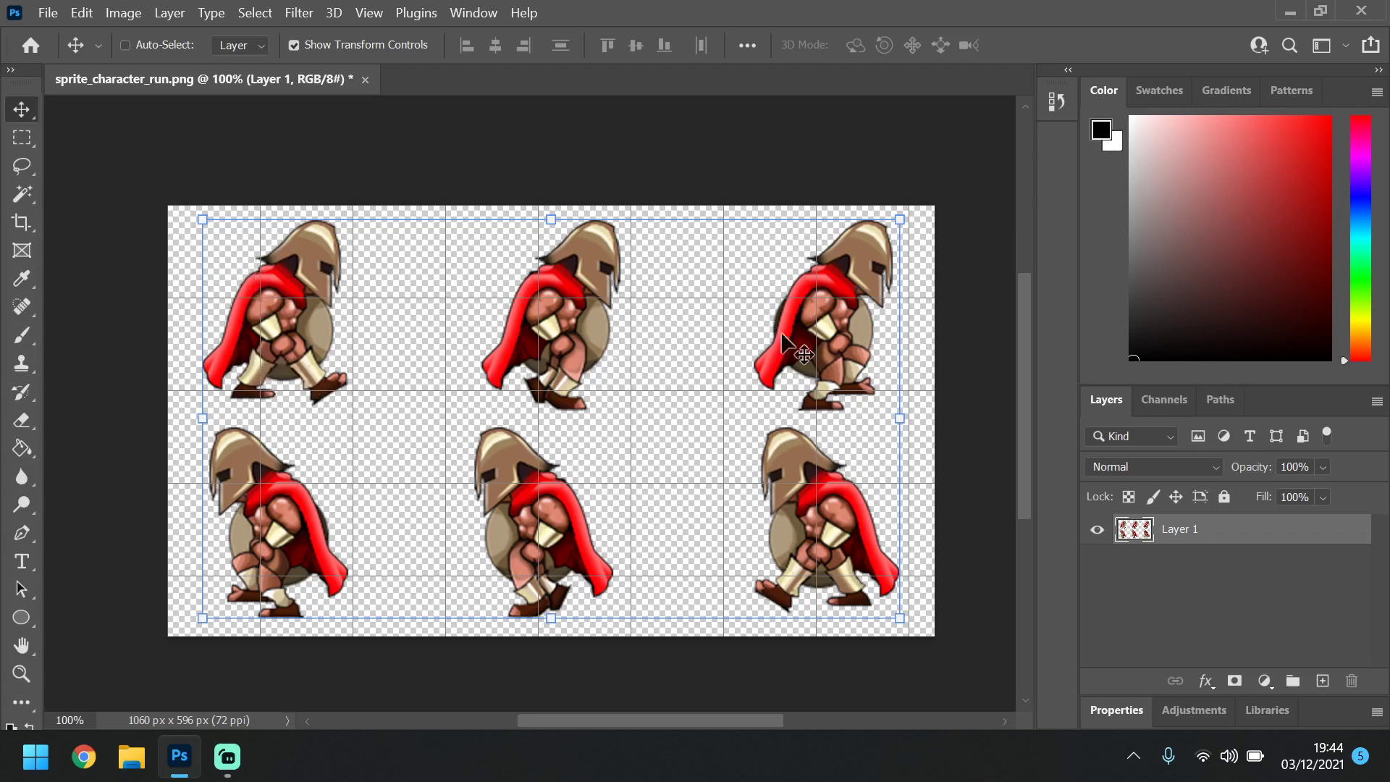
mouse_move(568, 330)
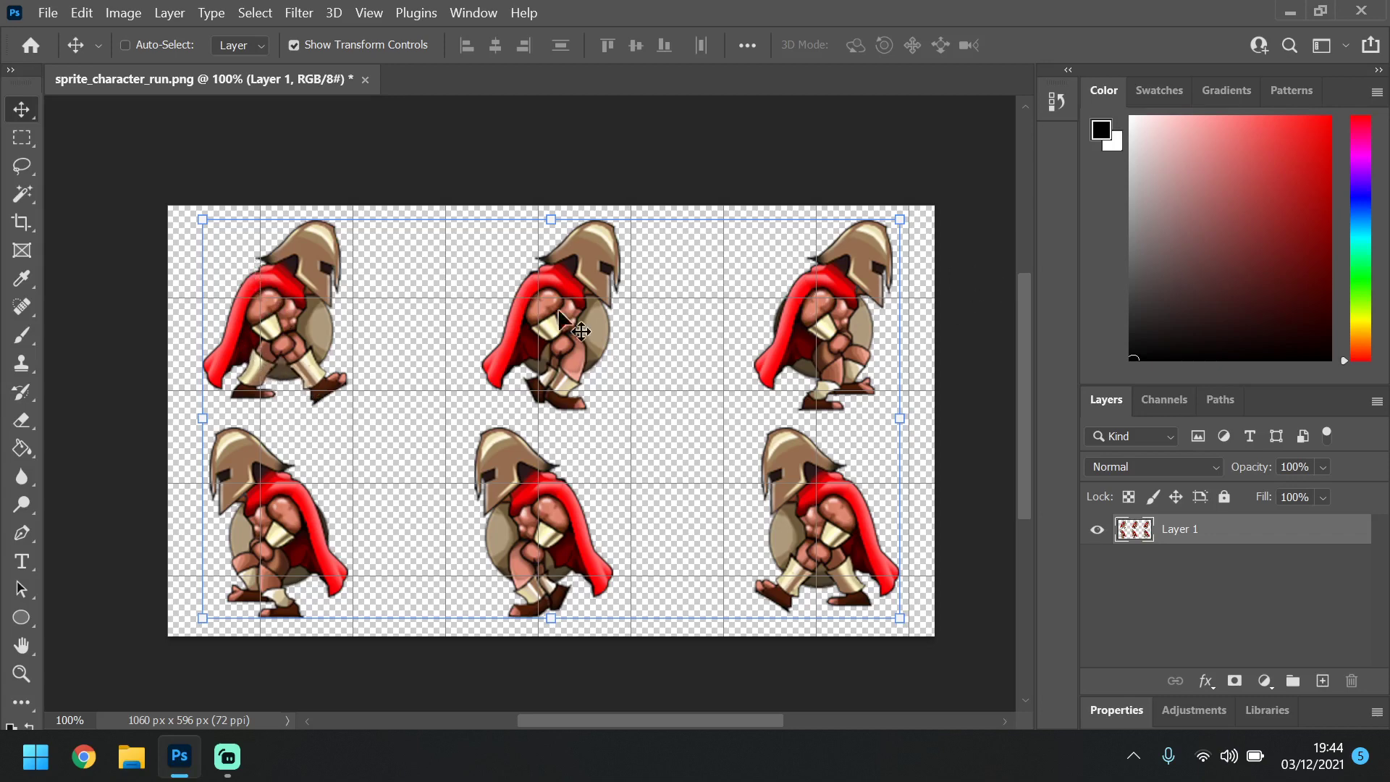
mouse_move(314, 514)
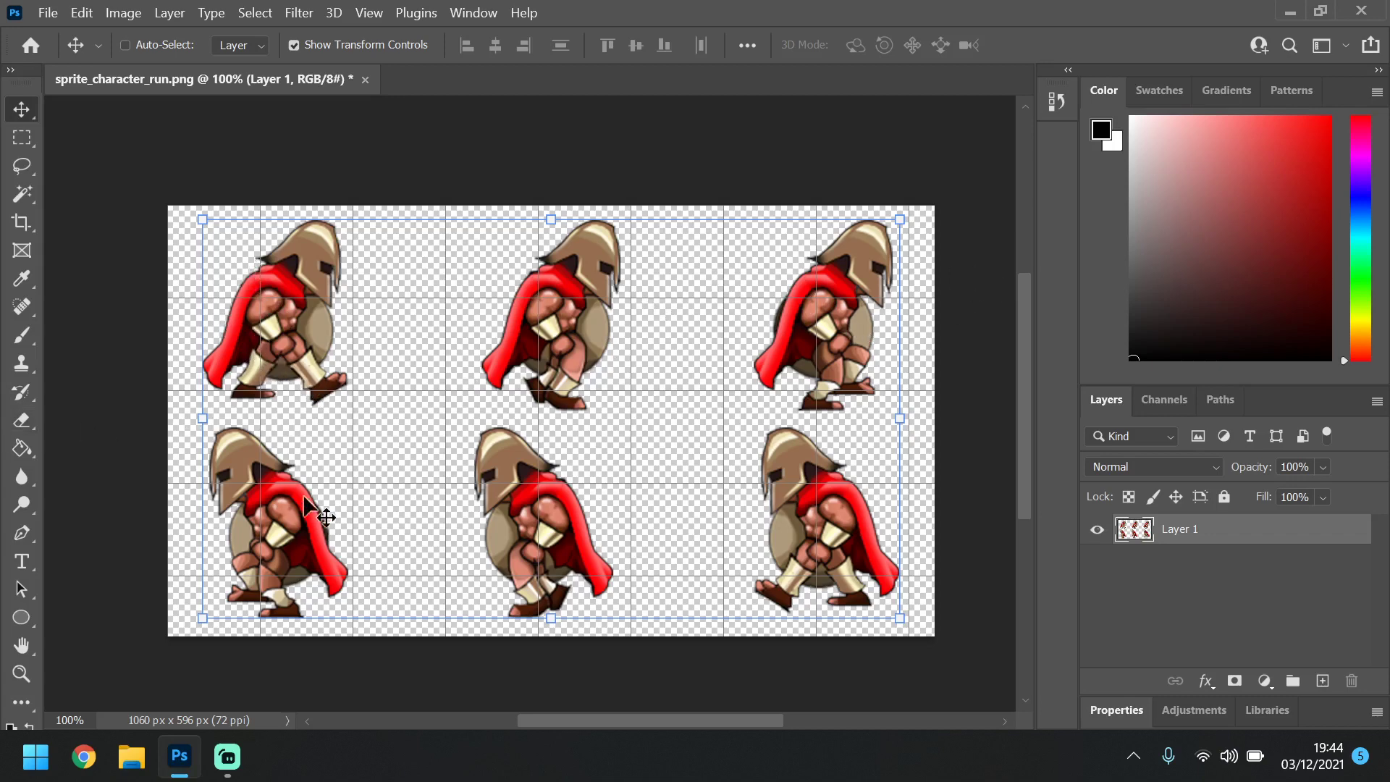
mouse_move(222, 517)
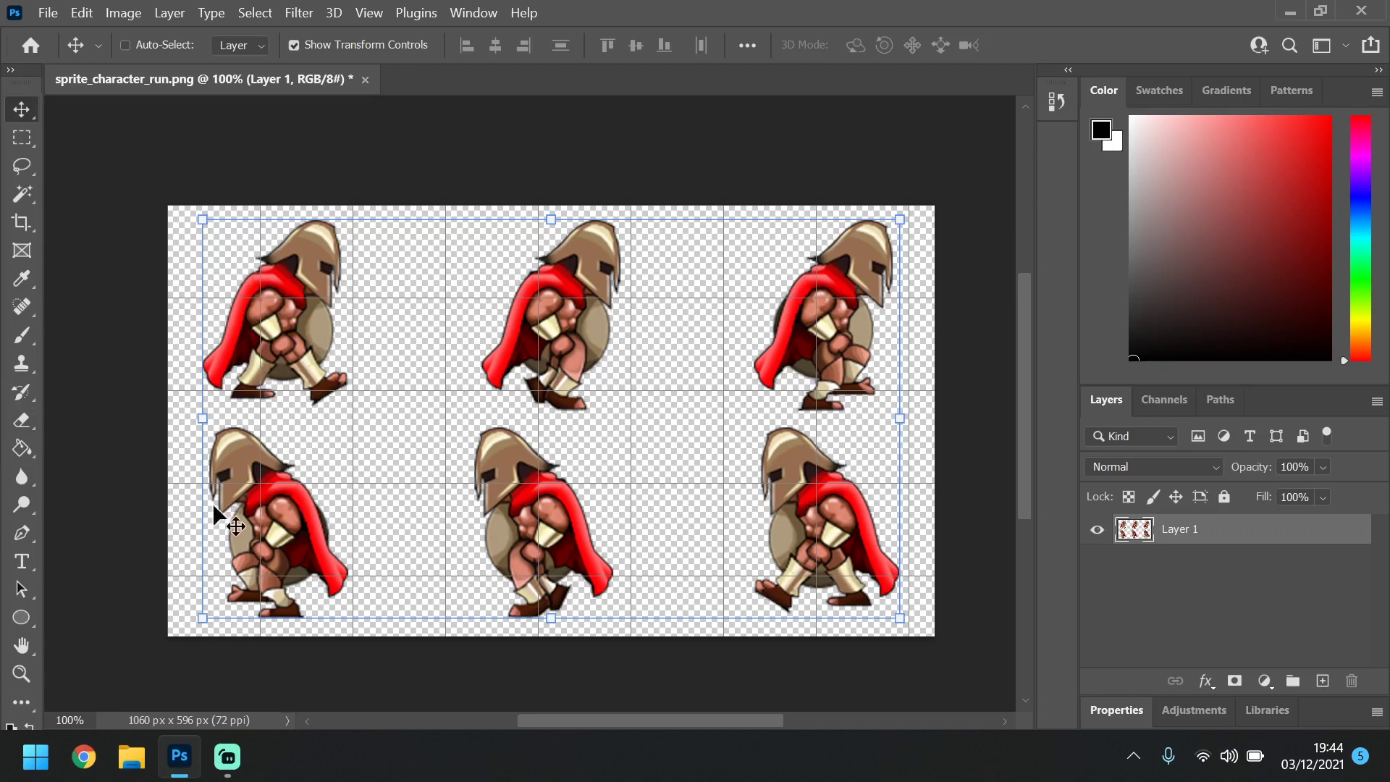
mouse_move(1016, 312)
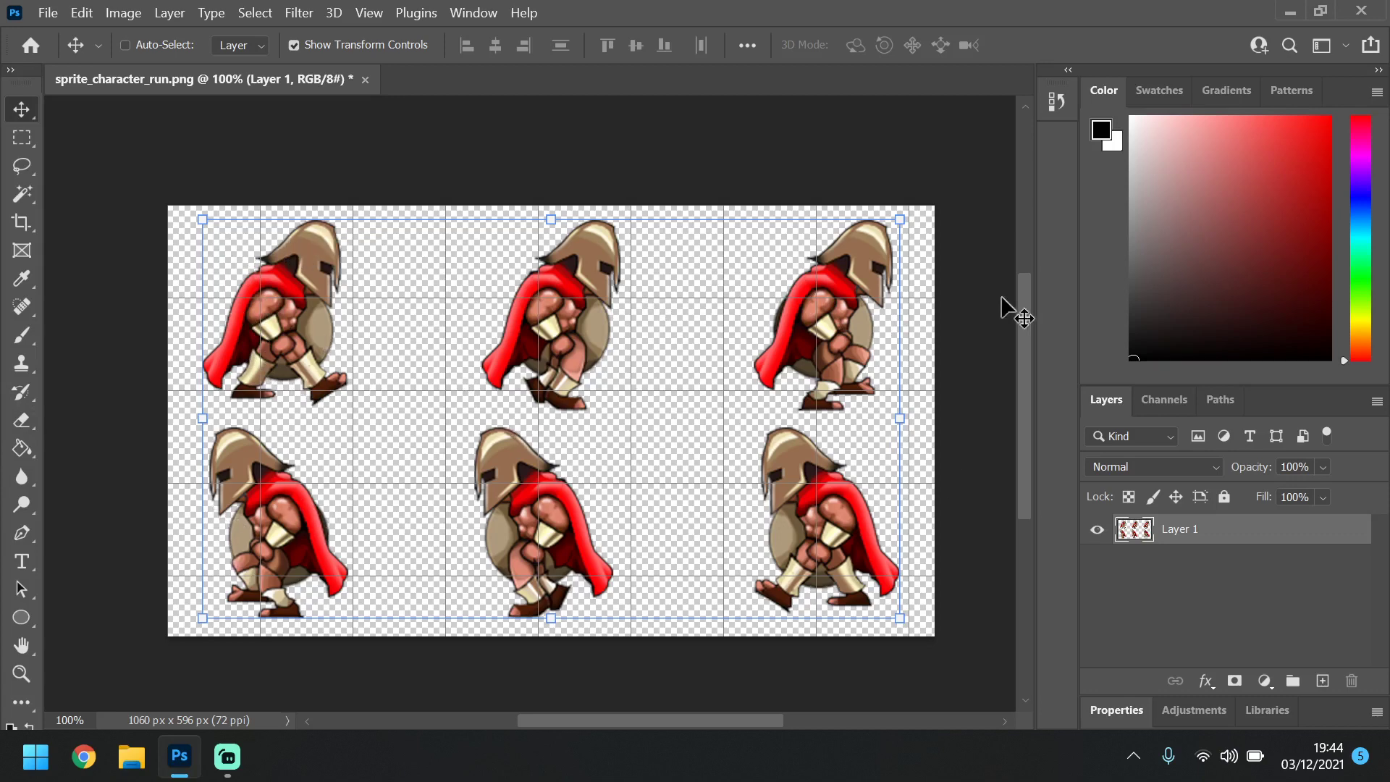
mouse_move(4, 194)
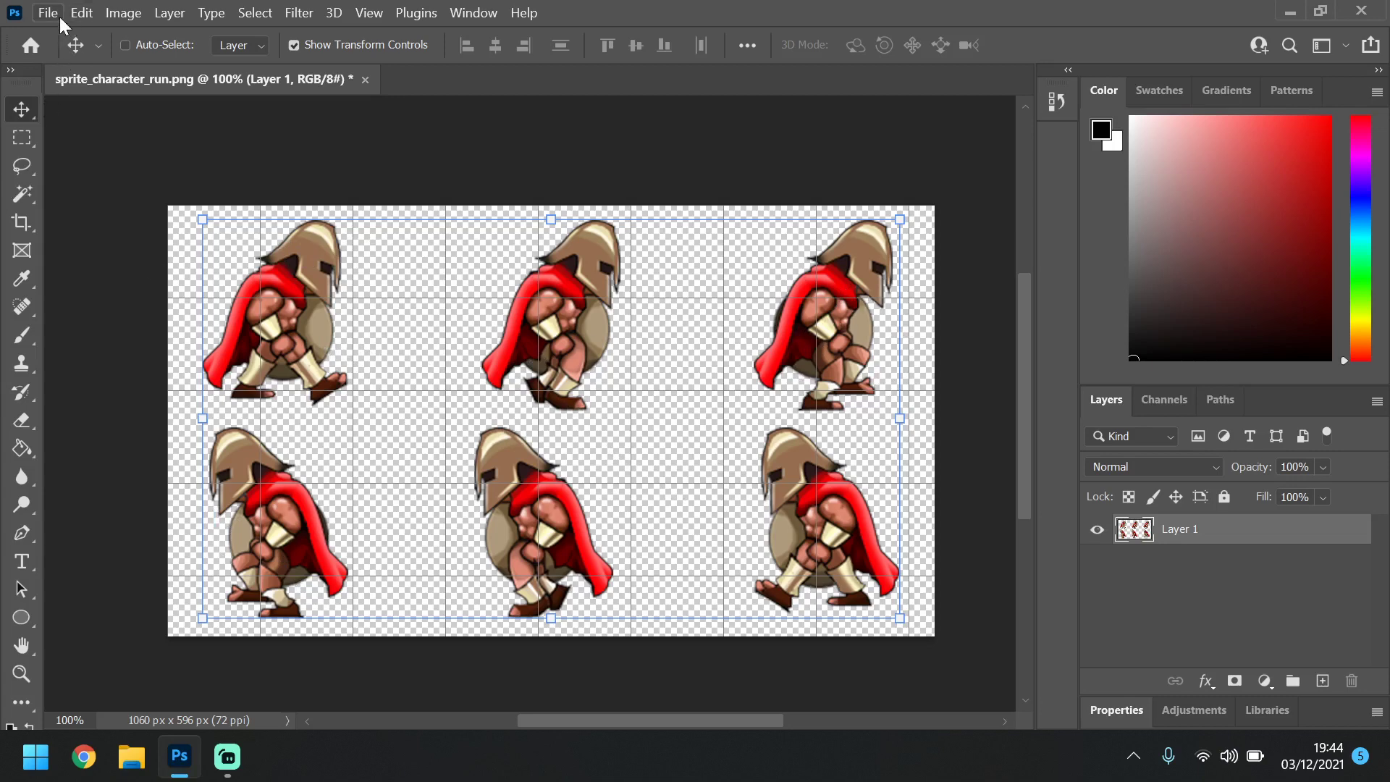
click(48, 12)
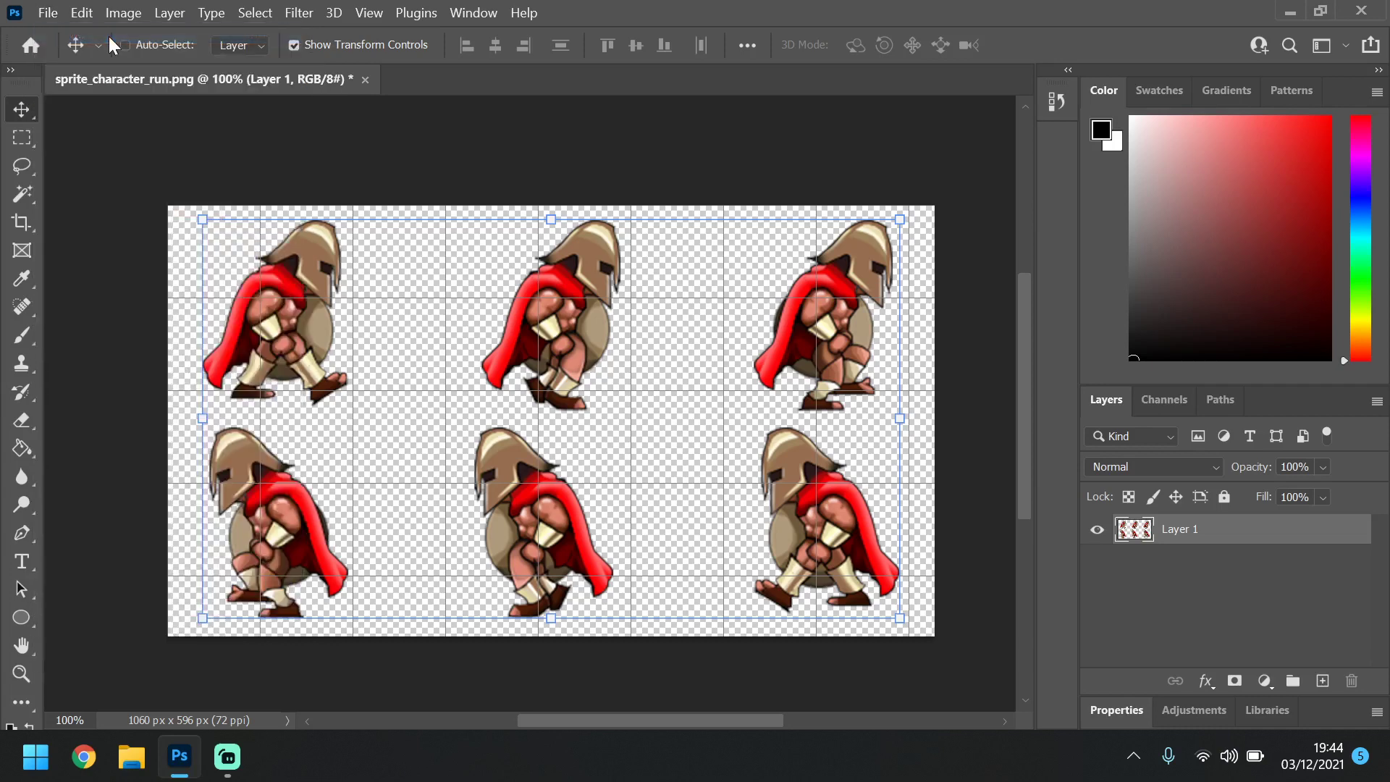
Pick the 1024 × 1024 px @ 72 ppi recent preset with 16-bit colour depth
click(47, 12)
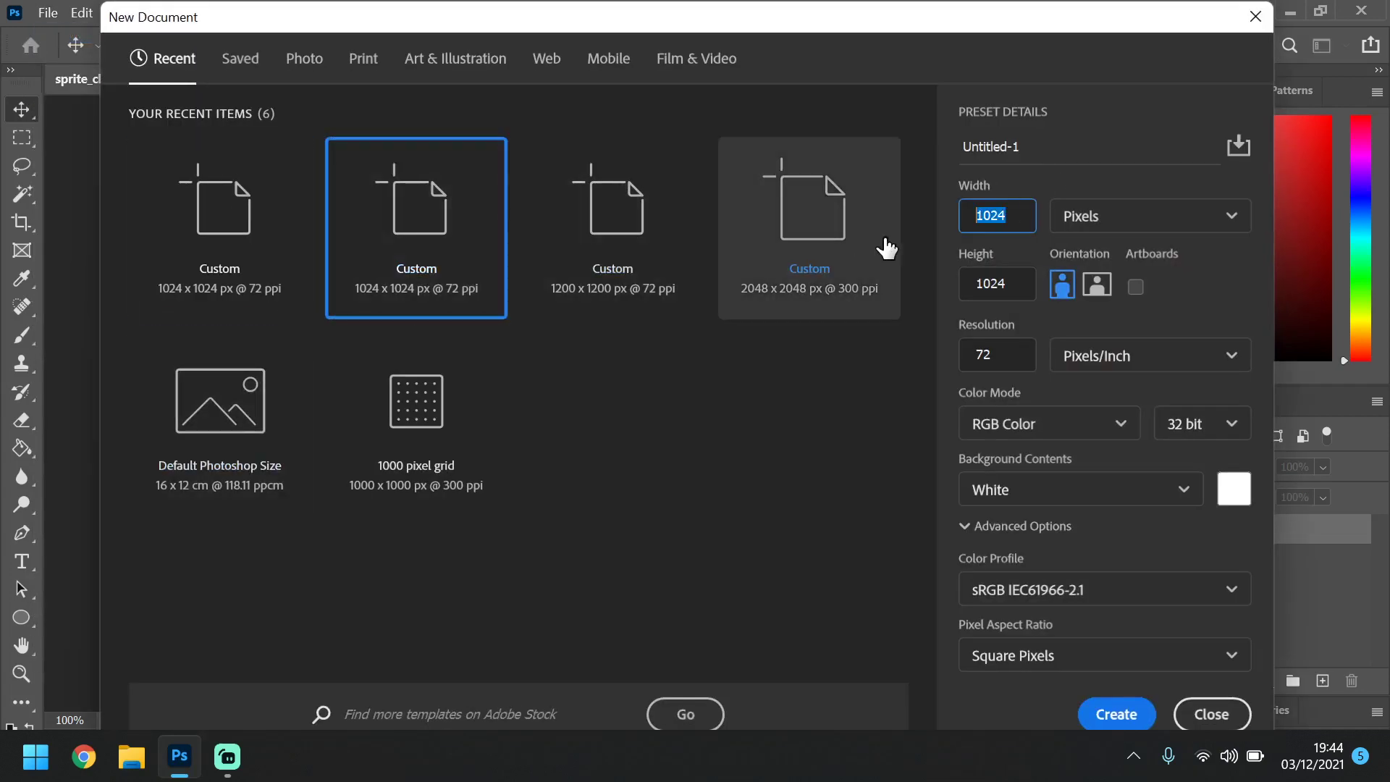
click(996, 283)
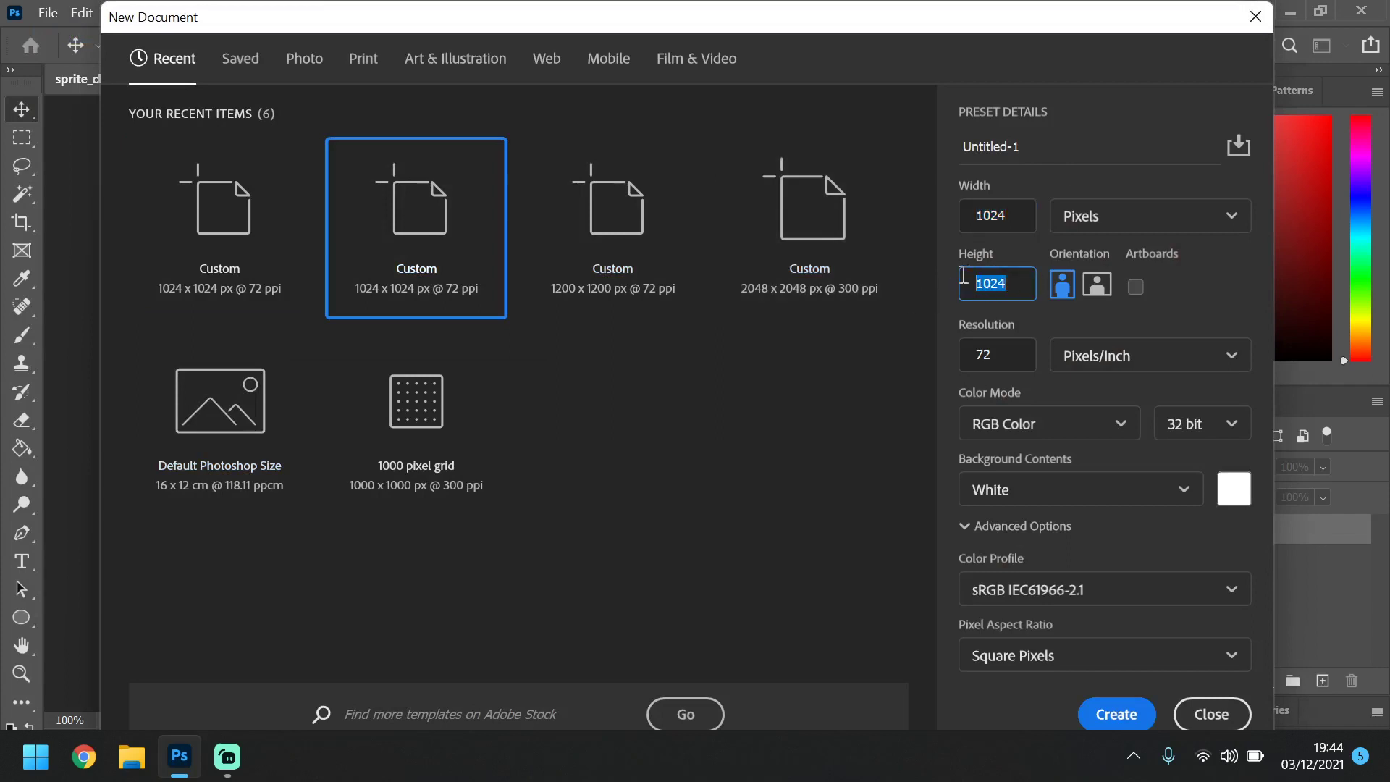
click(807, 227)
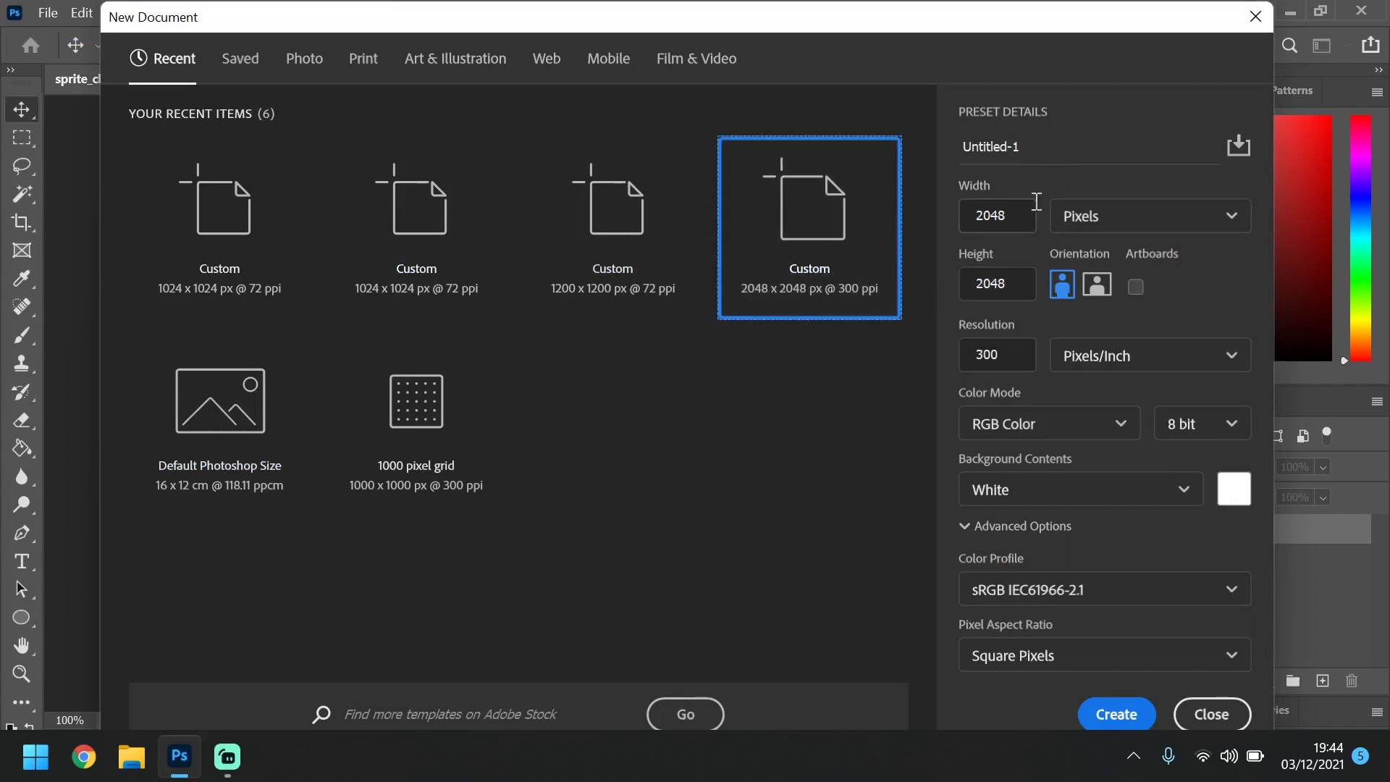
mouse_move(467, 246)
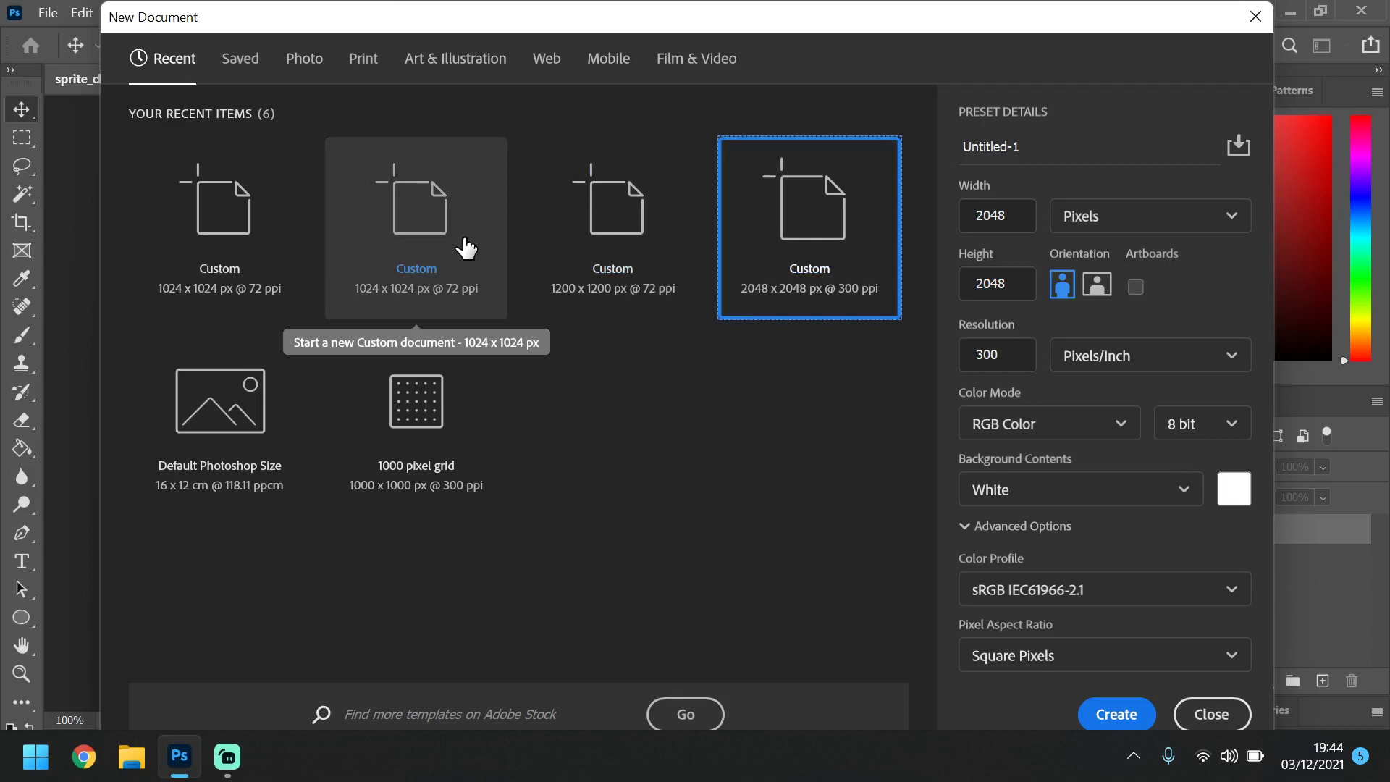
click(414, 226)
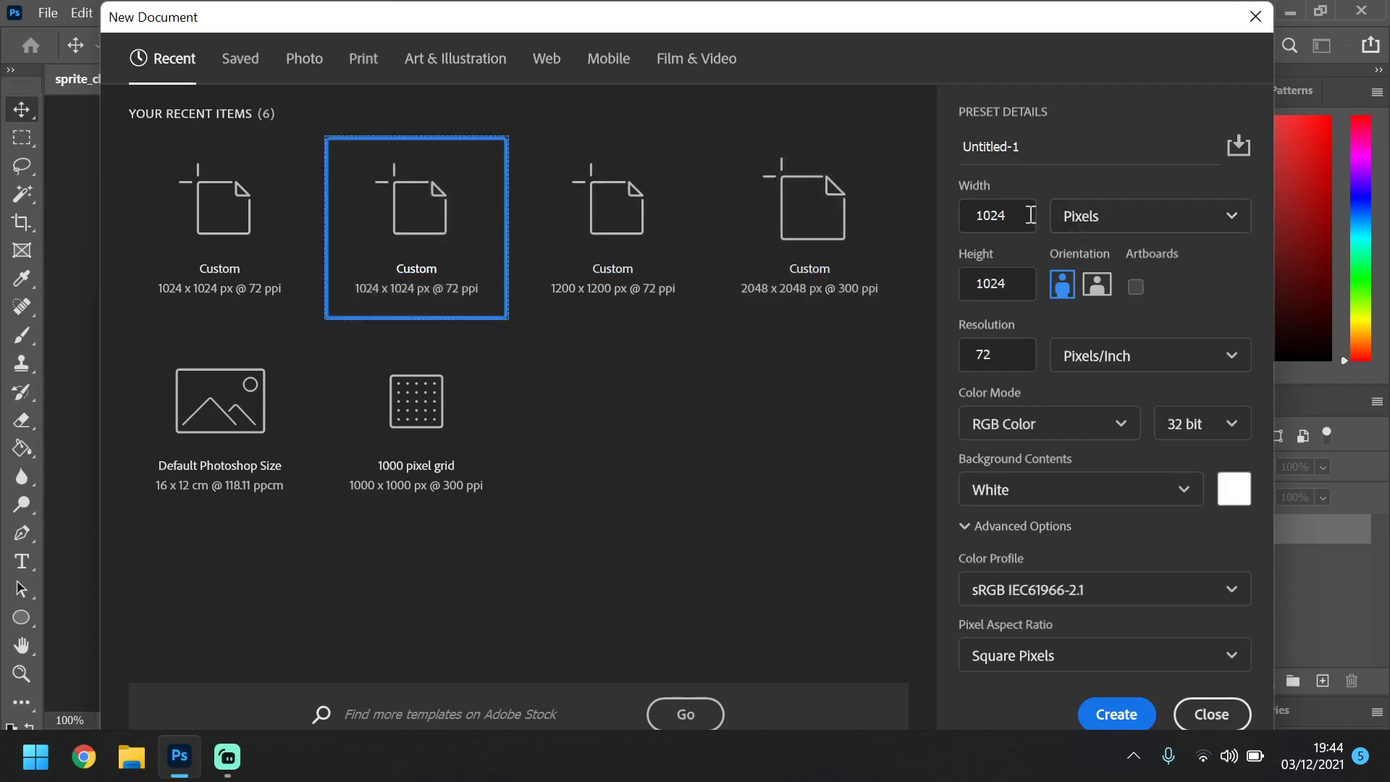
mouse_move(186, 292)
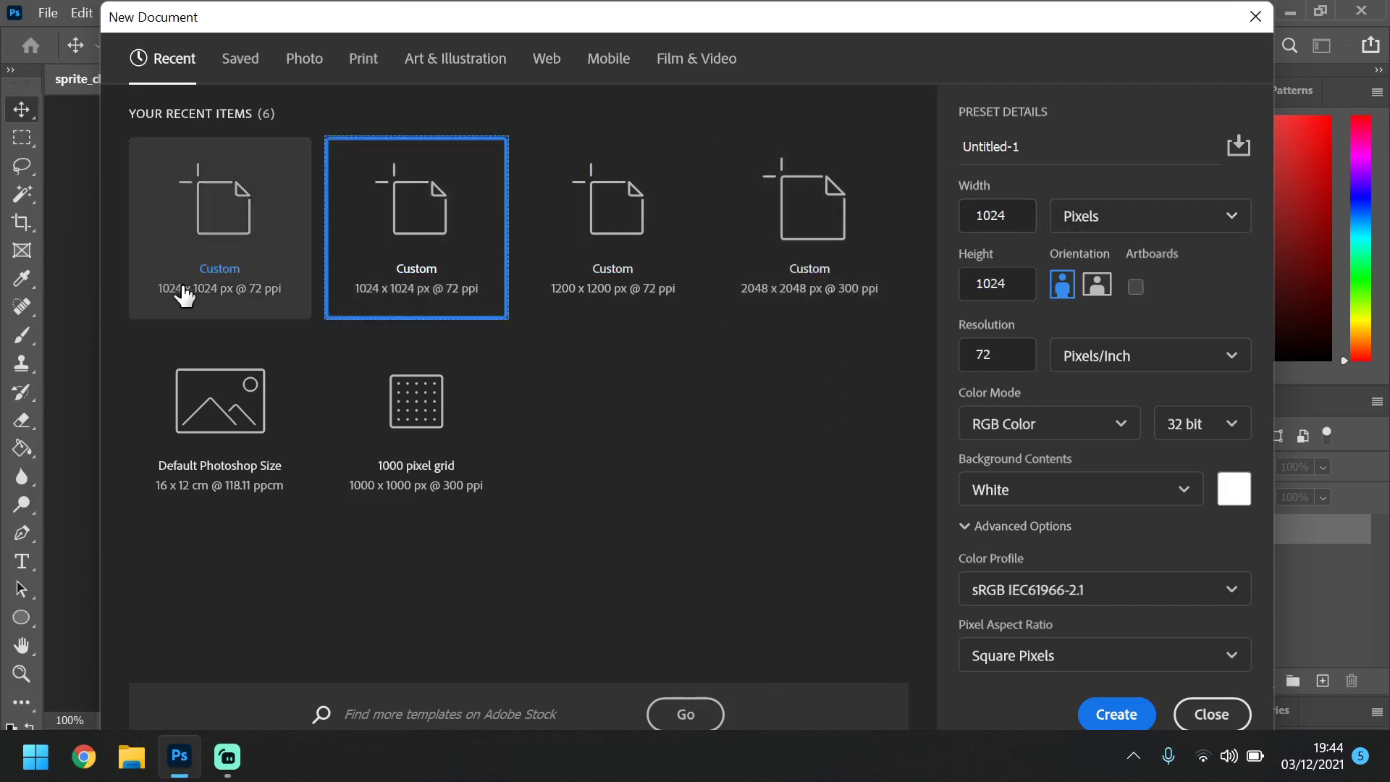
click(218, 226)
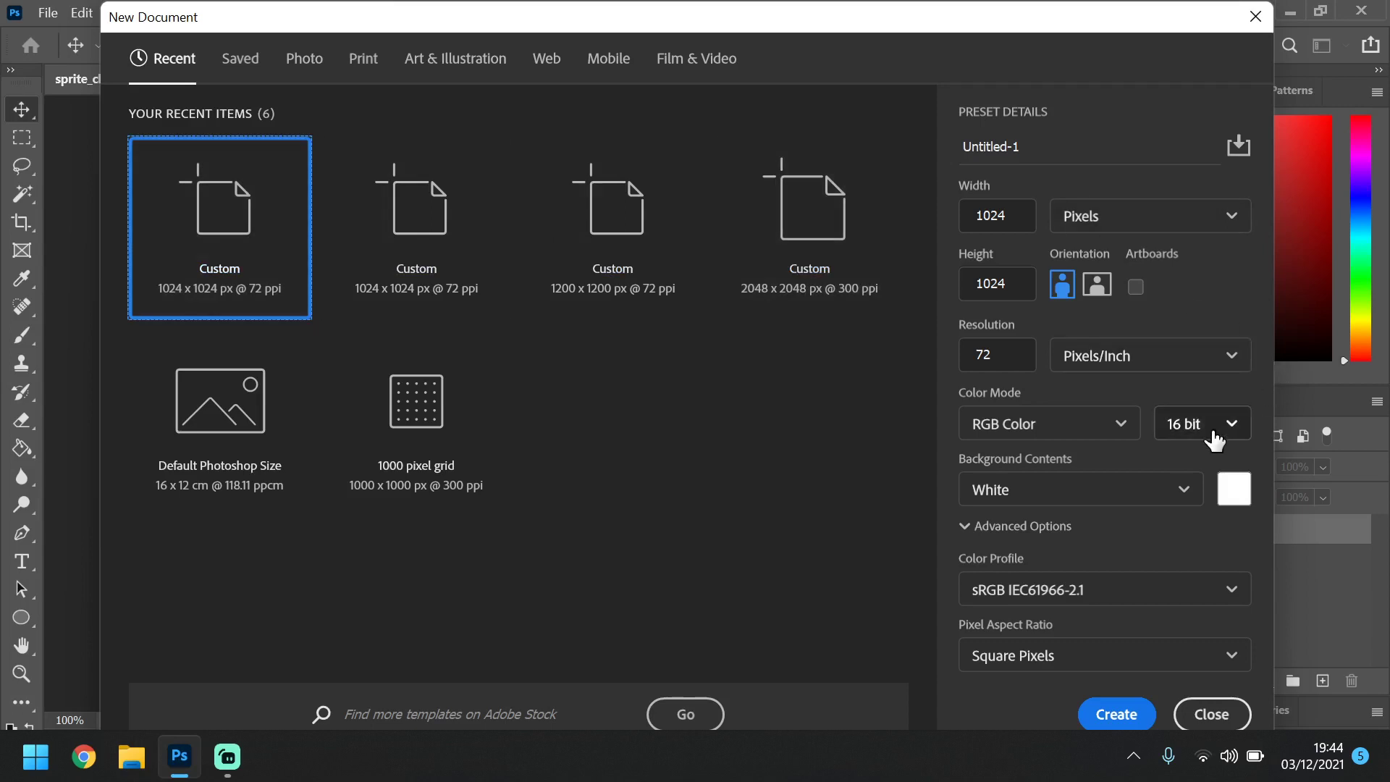
click(1200, 423)
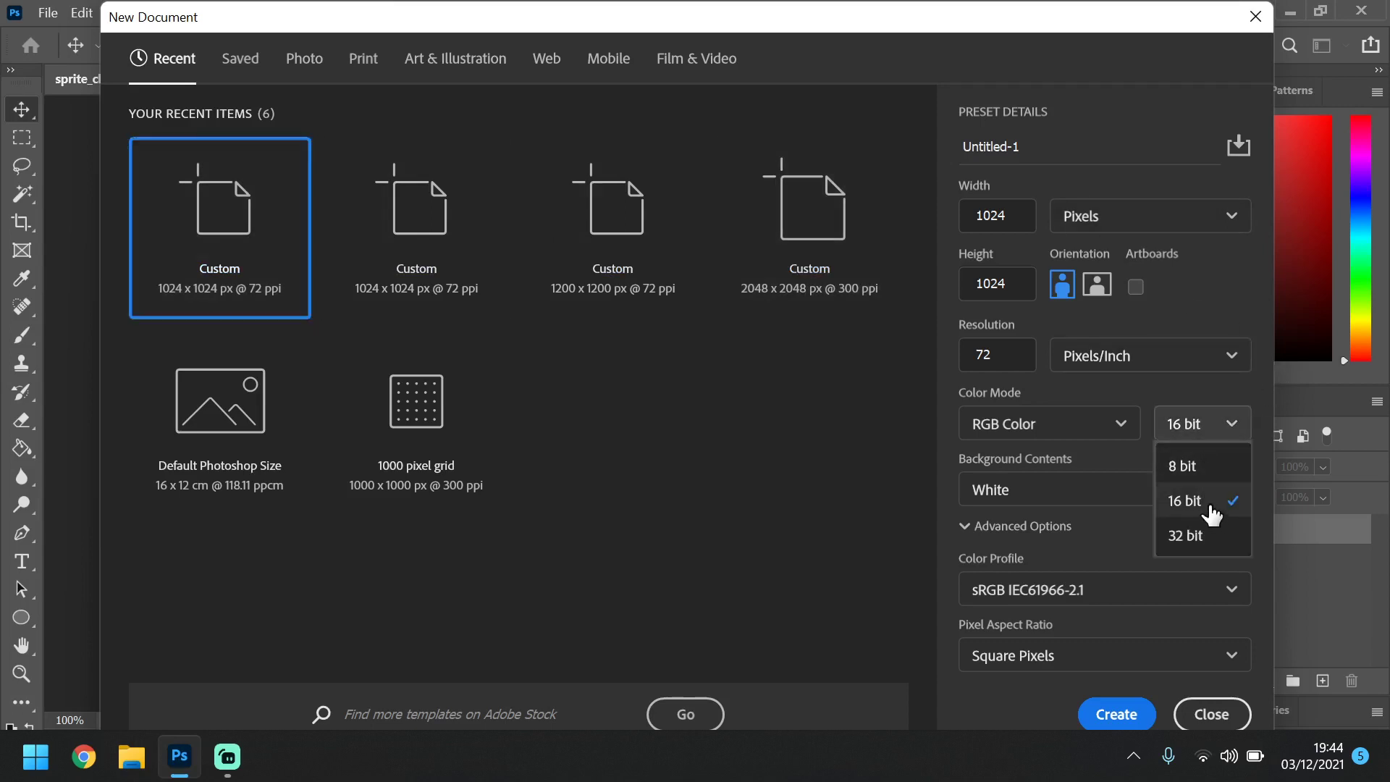
click(1183, 501)
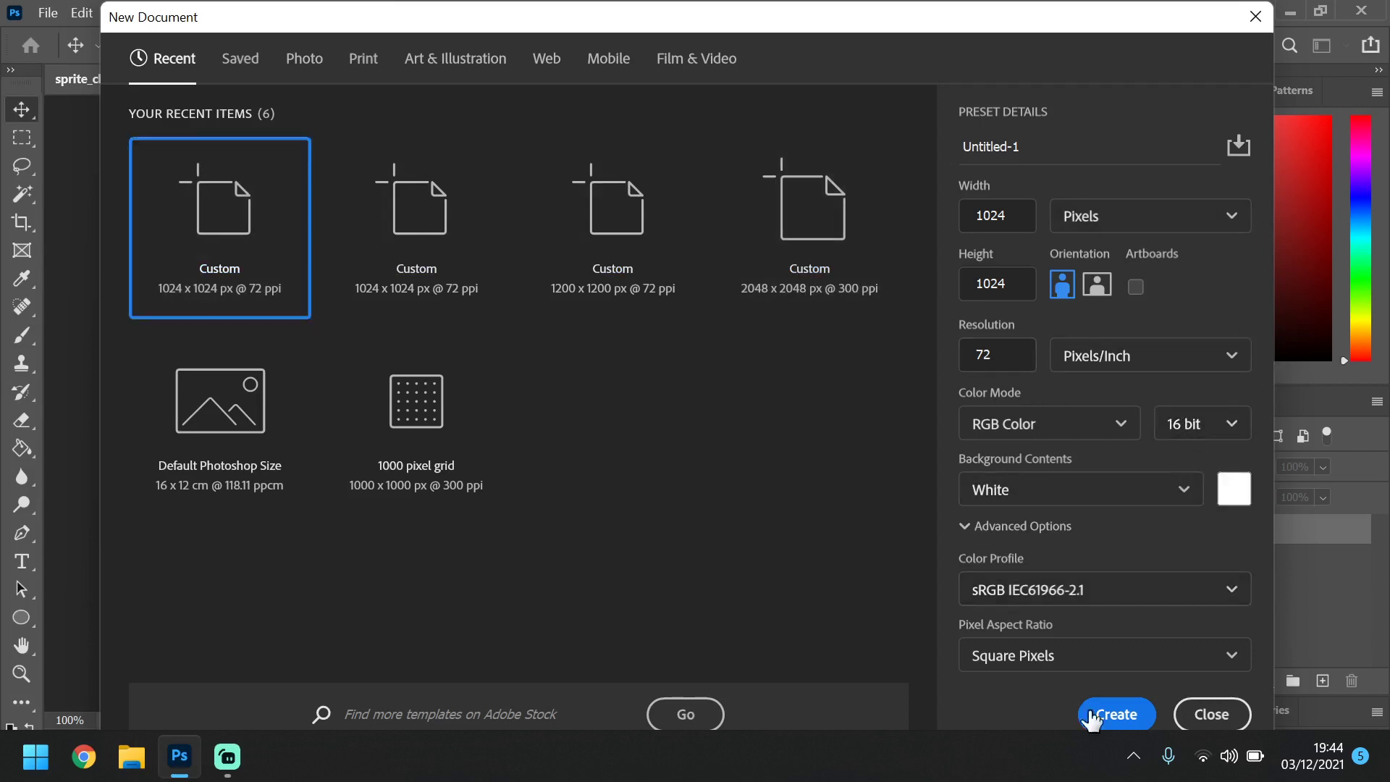
click(1115, 713)
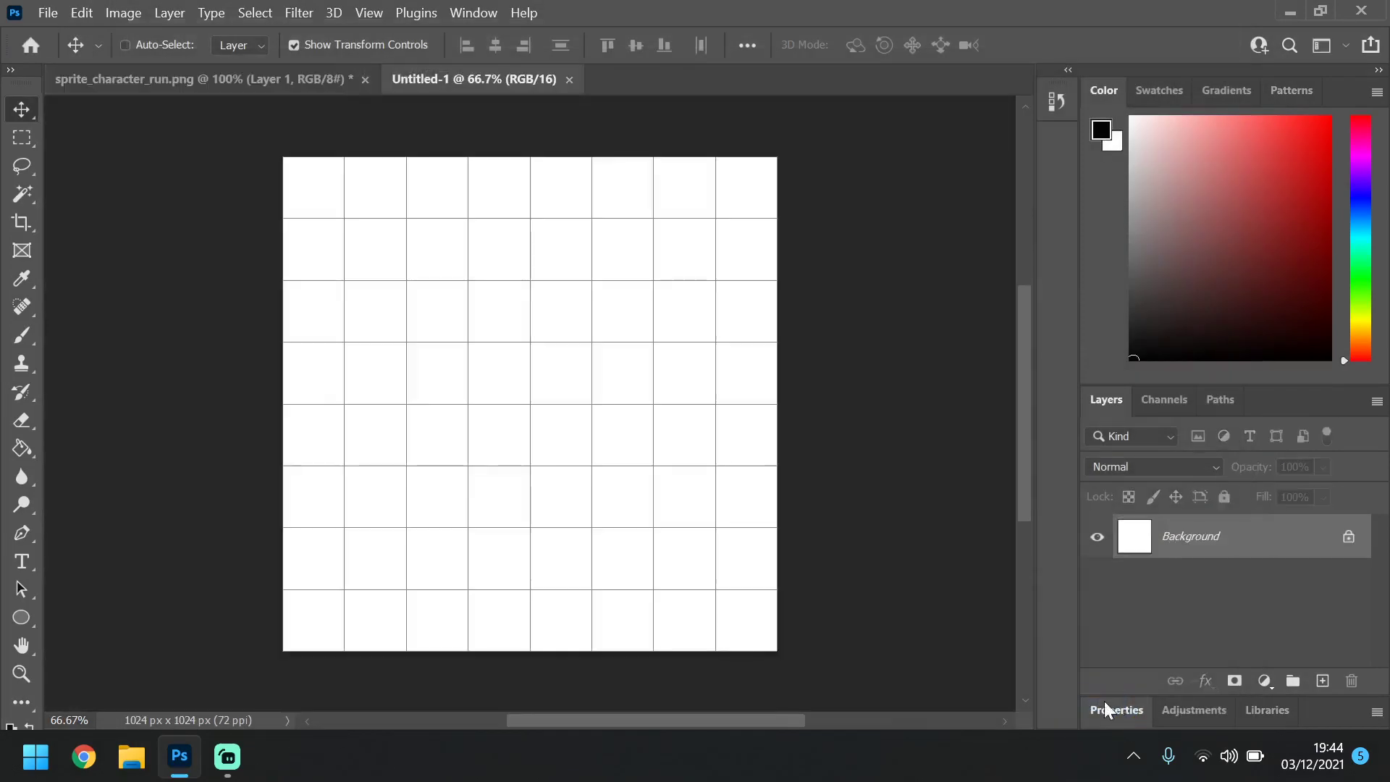
mouse_move(517, 350)
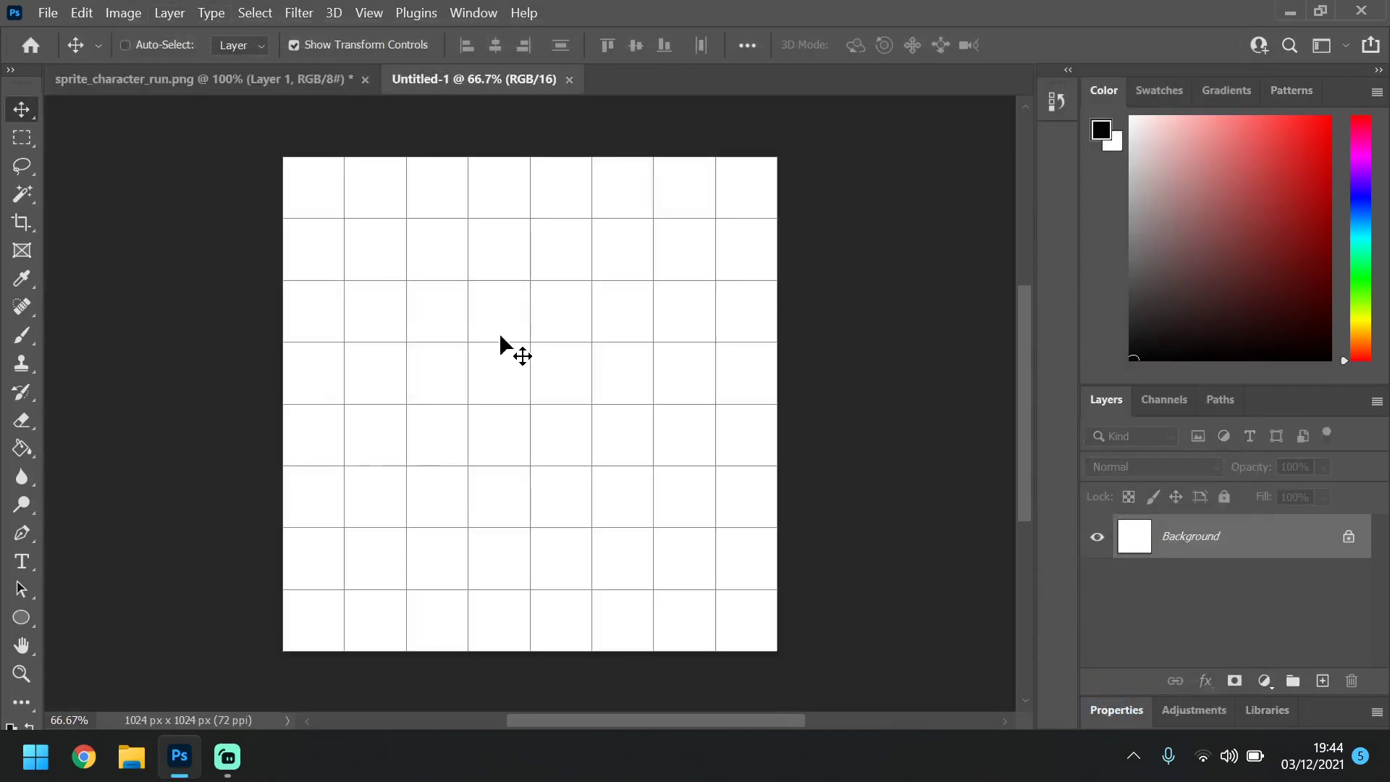
click(47, 12)
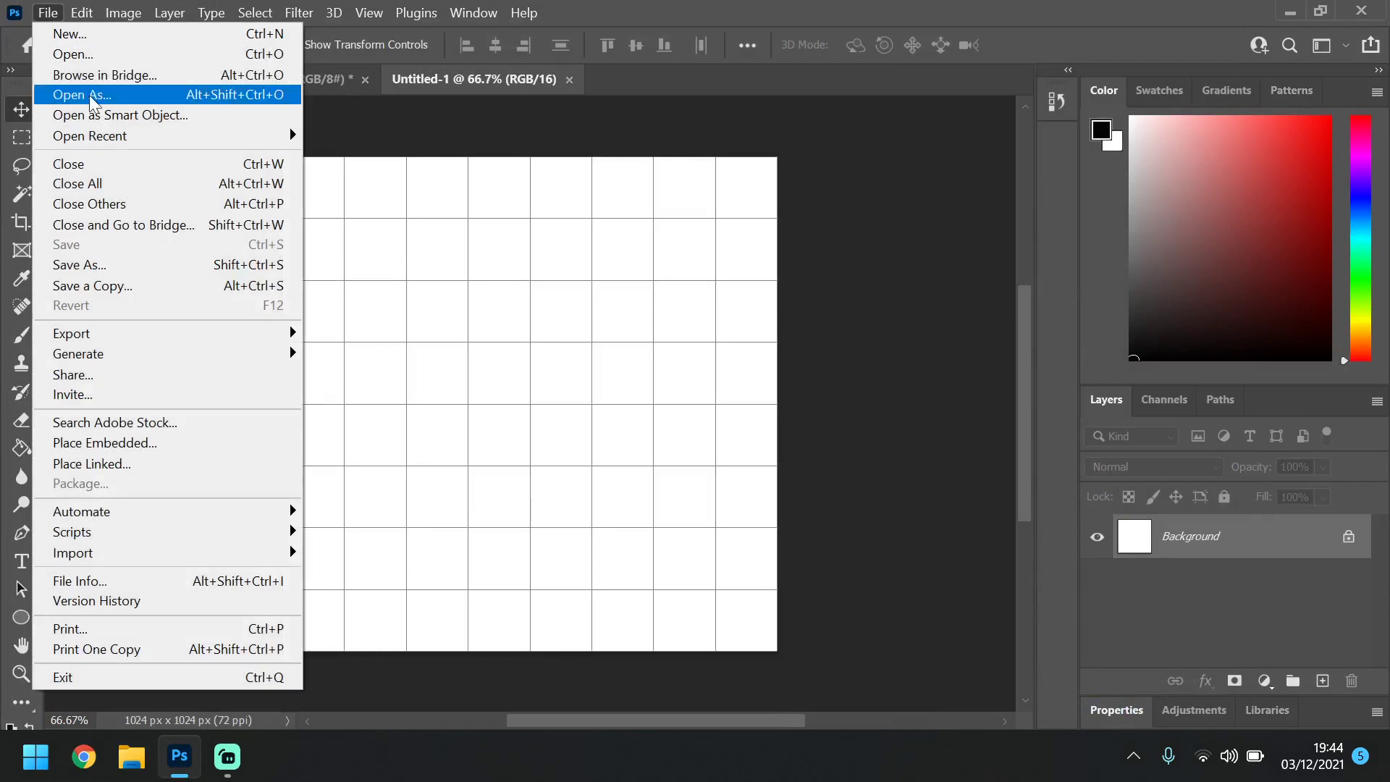
click(80, 12)
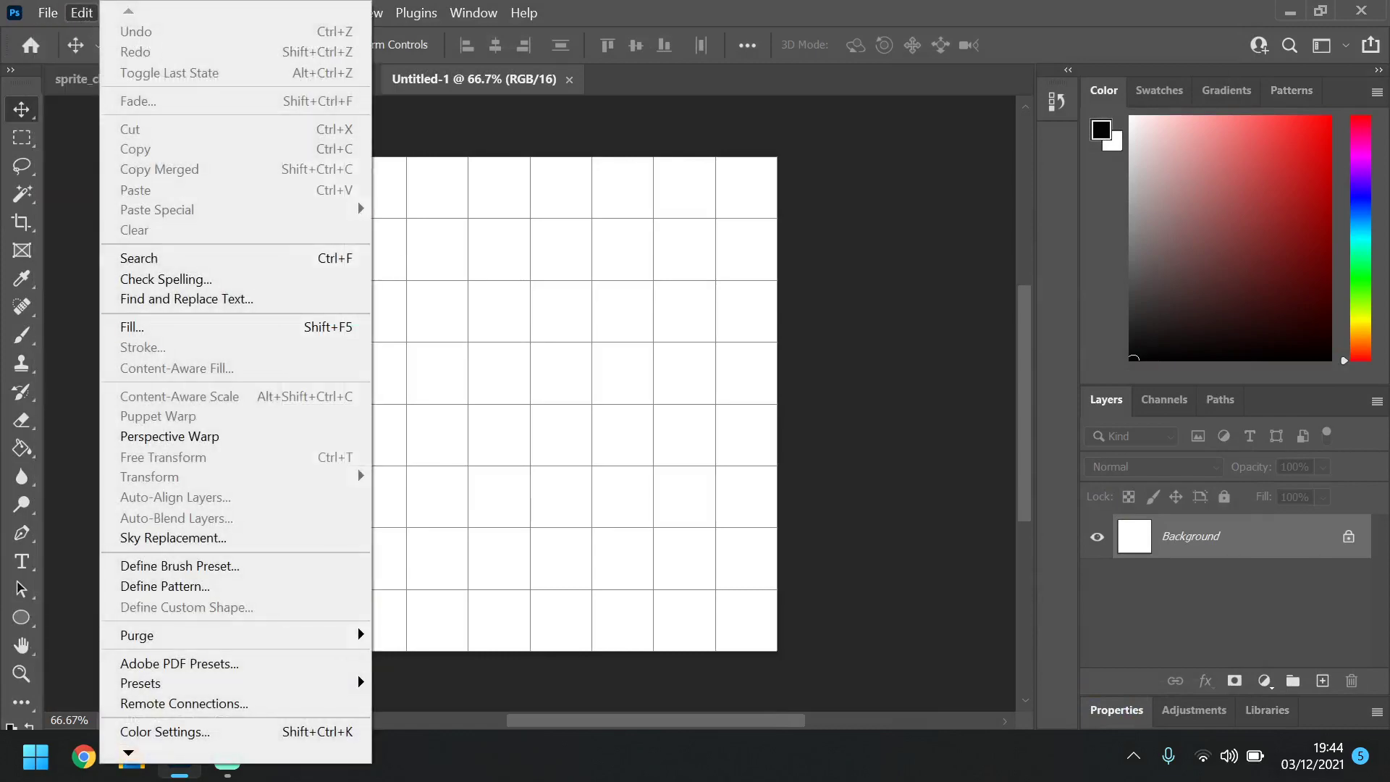
mouse_move(304, 631)
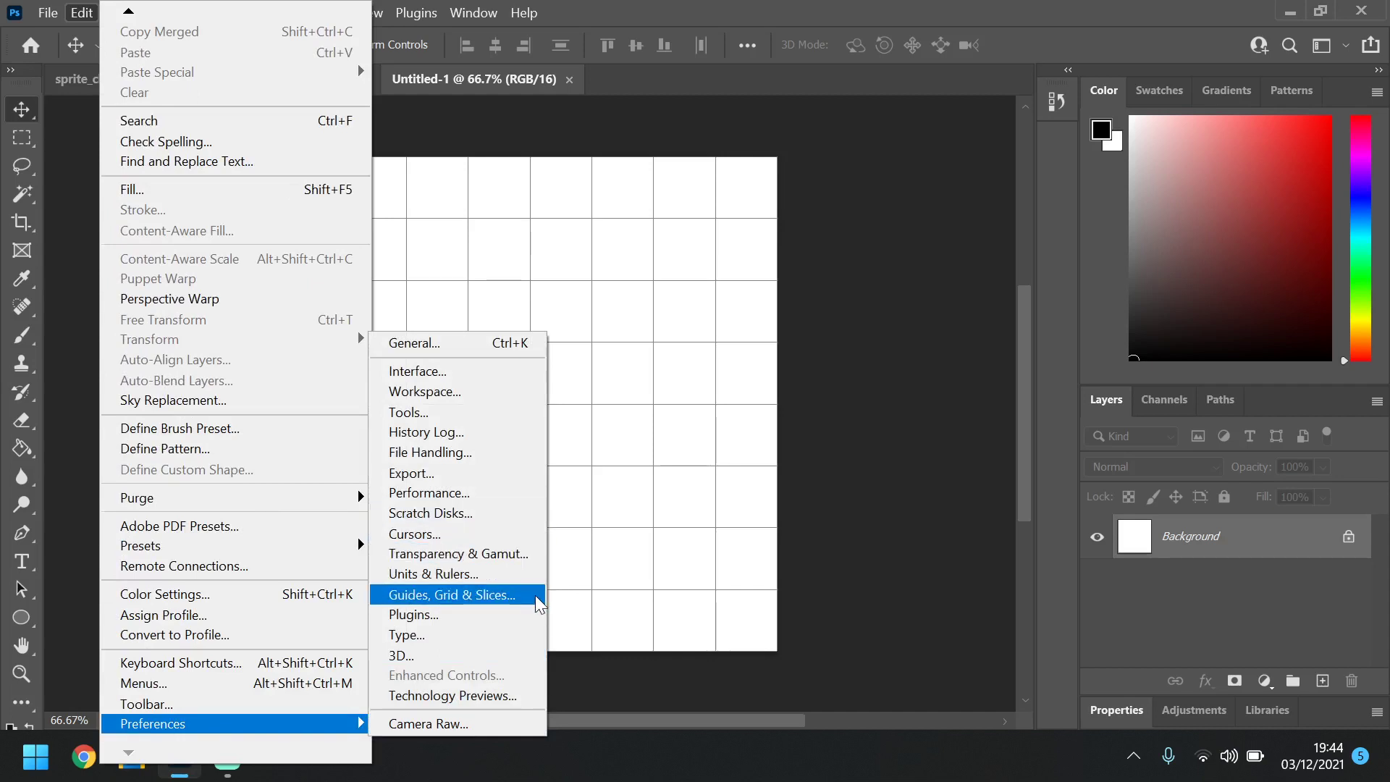
mouse_move(529, 605)
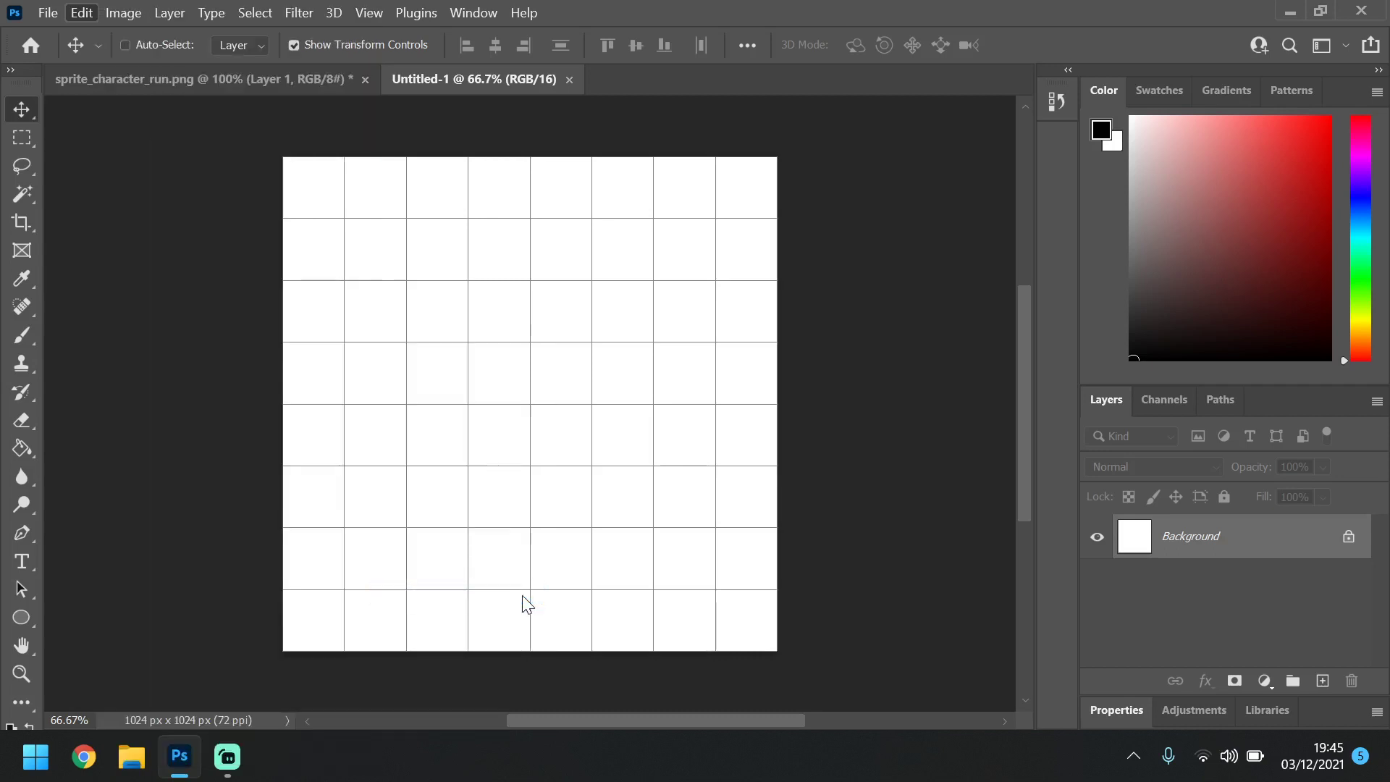
In Guides, Grid & Slices preferences, try grid spacing 128 in Pixels, then Centimeters
click(81, 13)
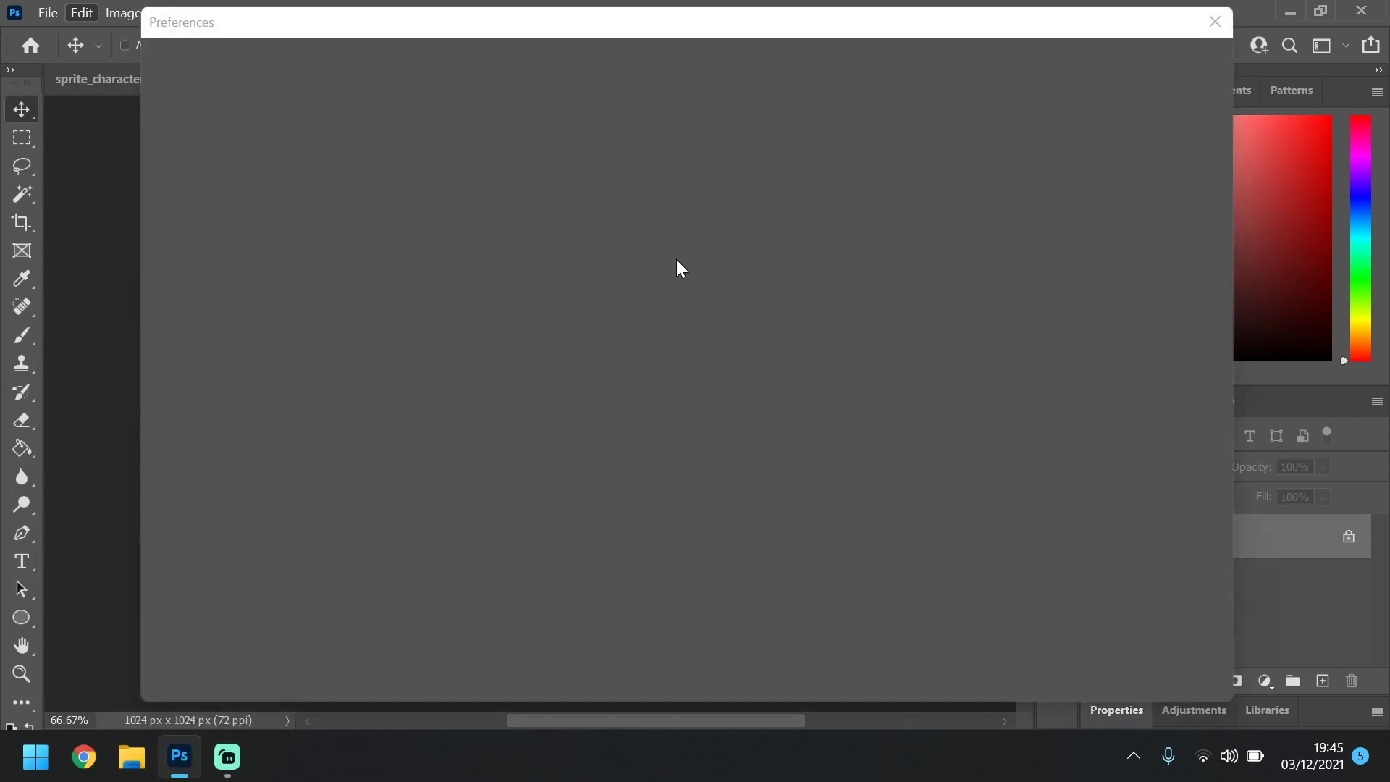
mouse_move(536, 36)
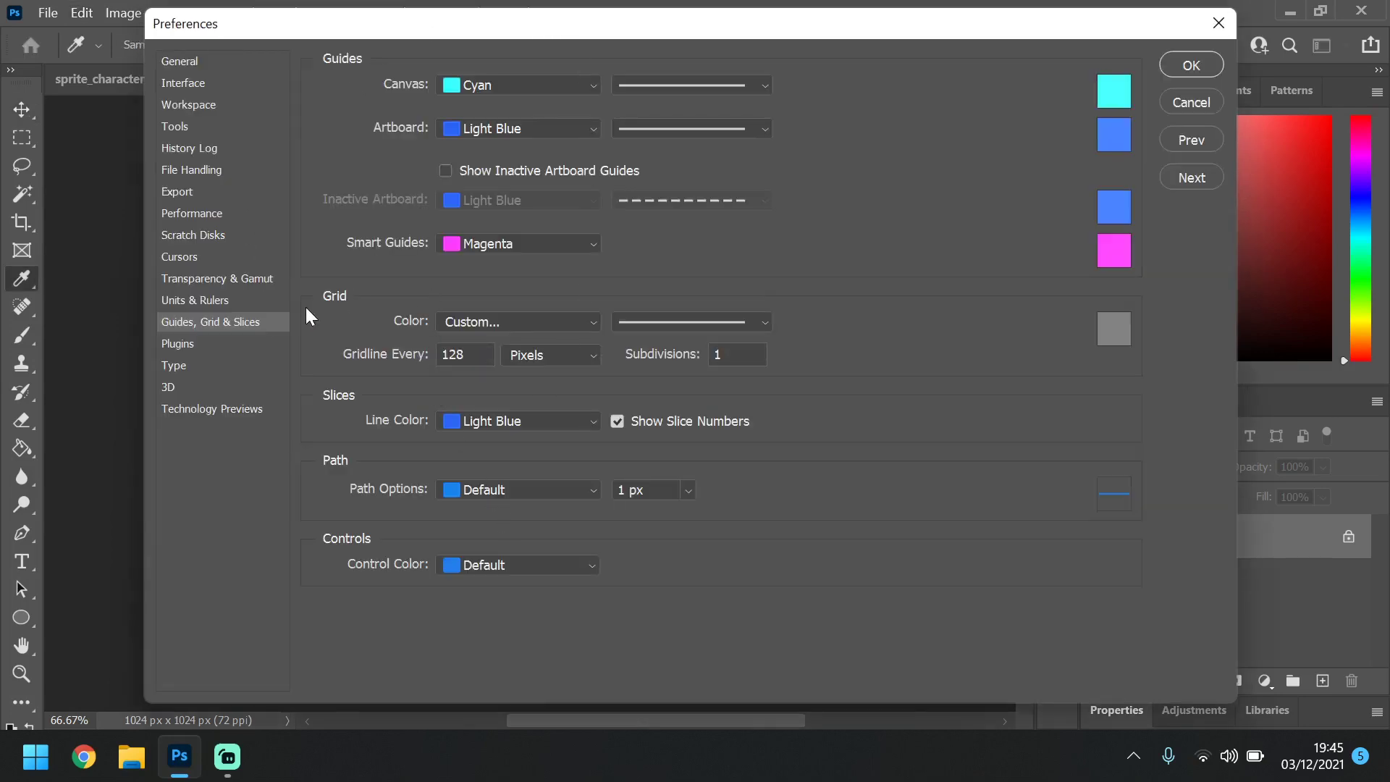
click(548, 354)
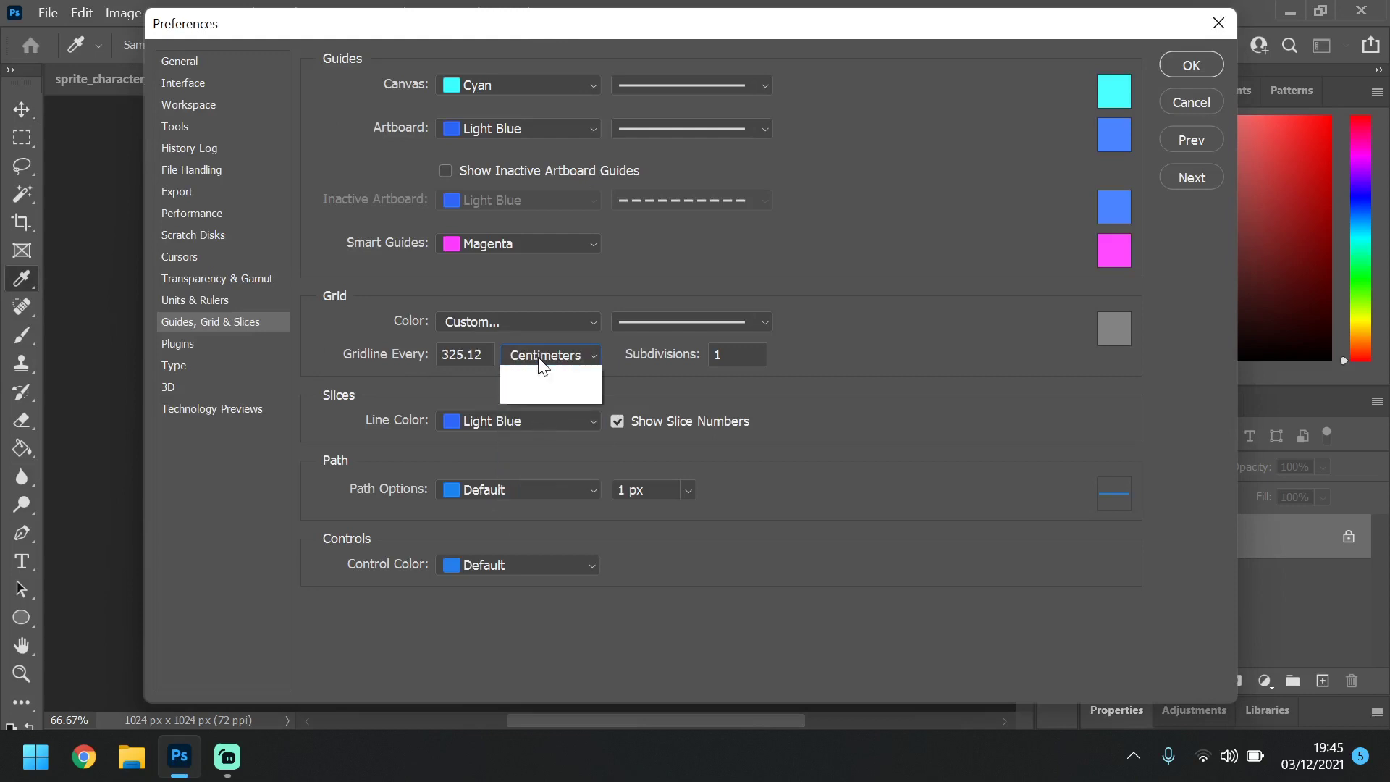
click(549, 354)
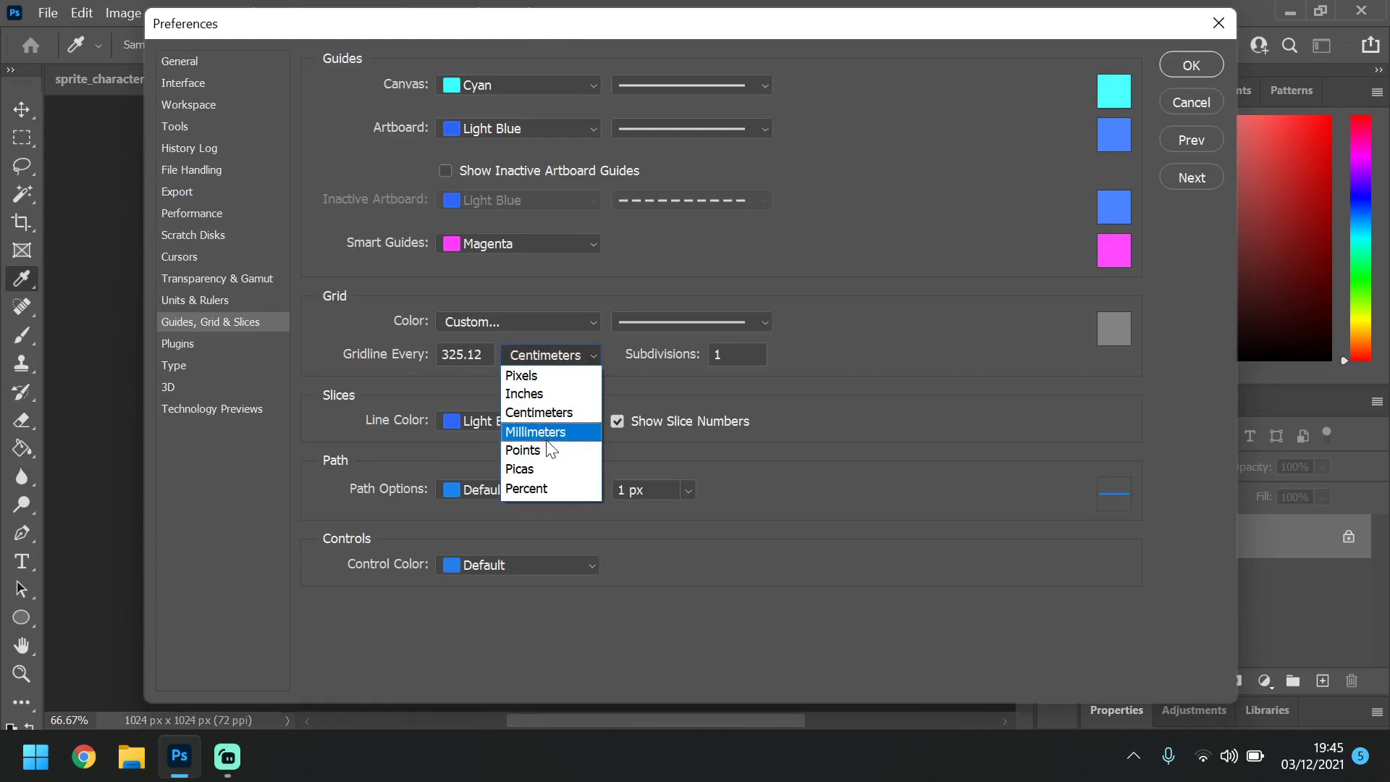
click(520, 375)
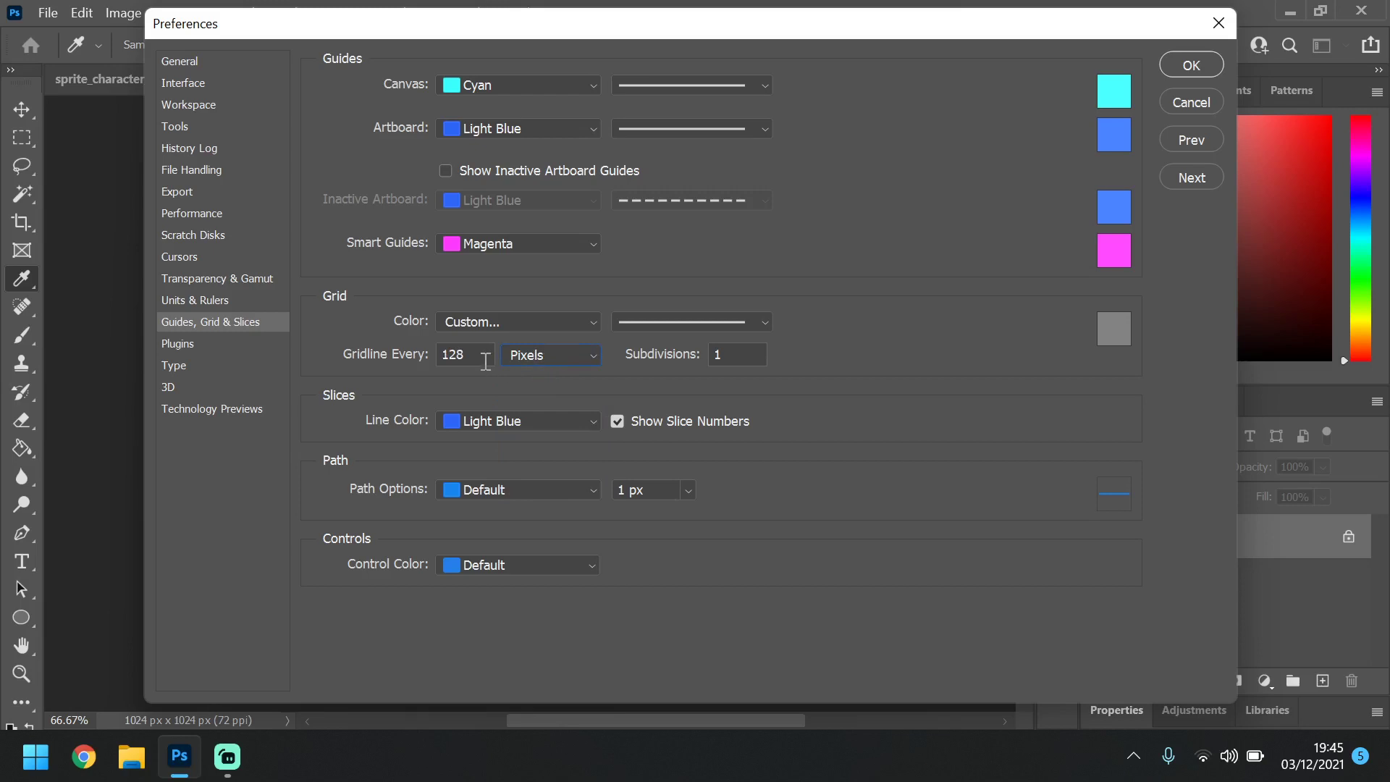
click(550, 354)
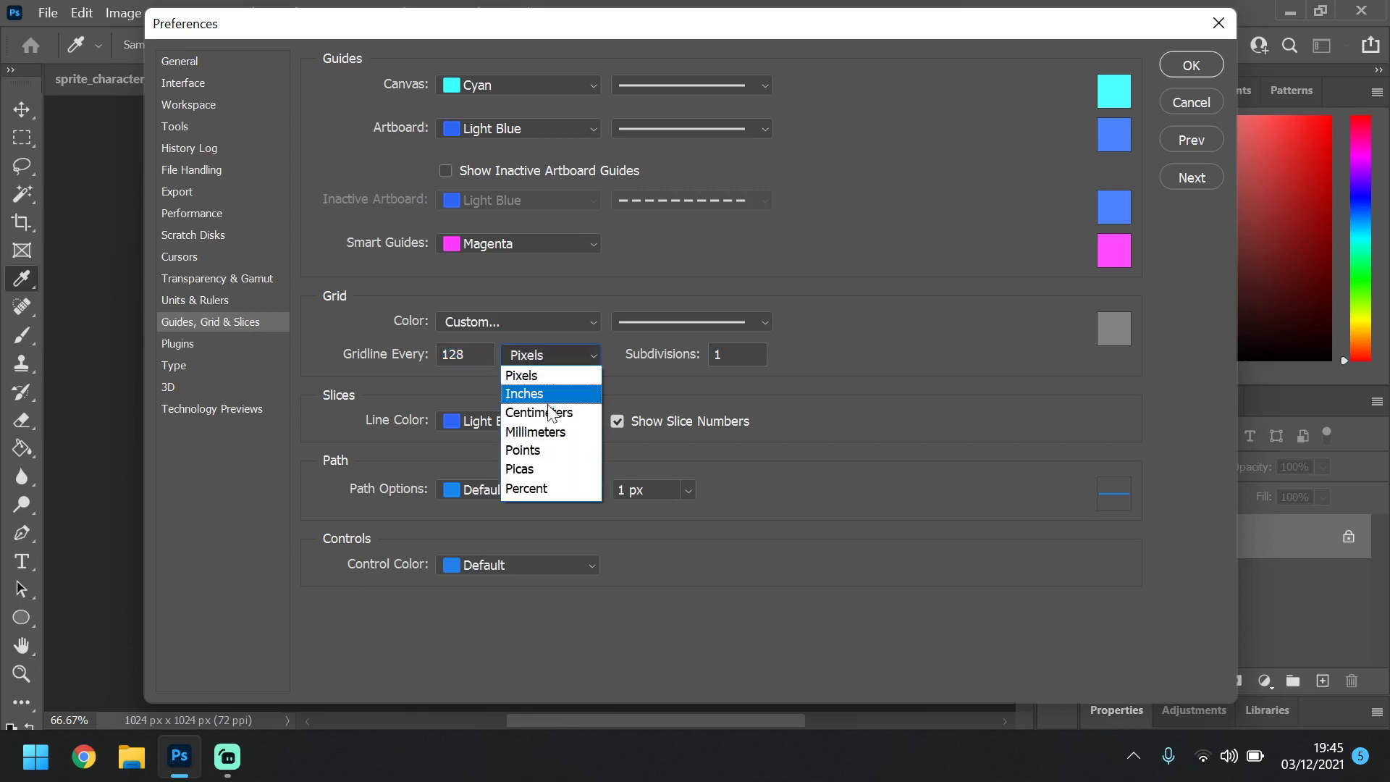
click(537, 412)
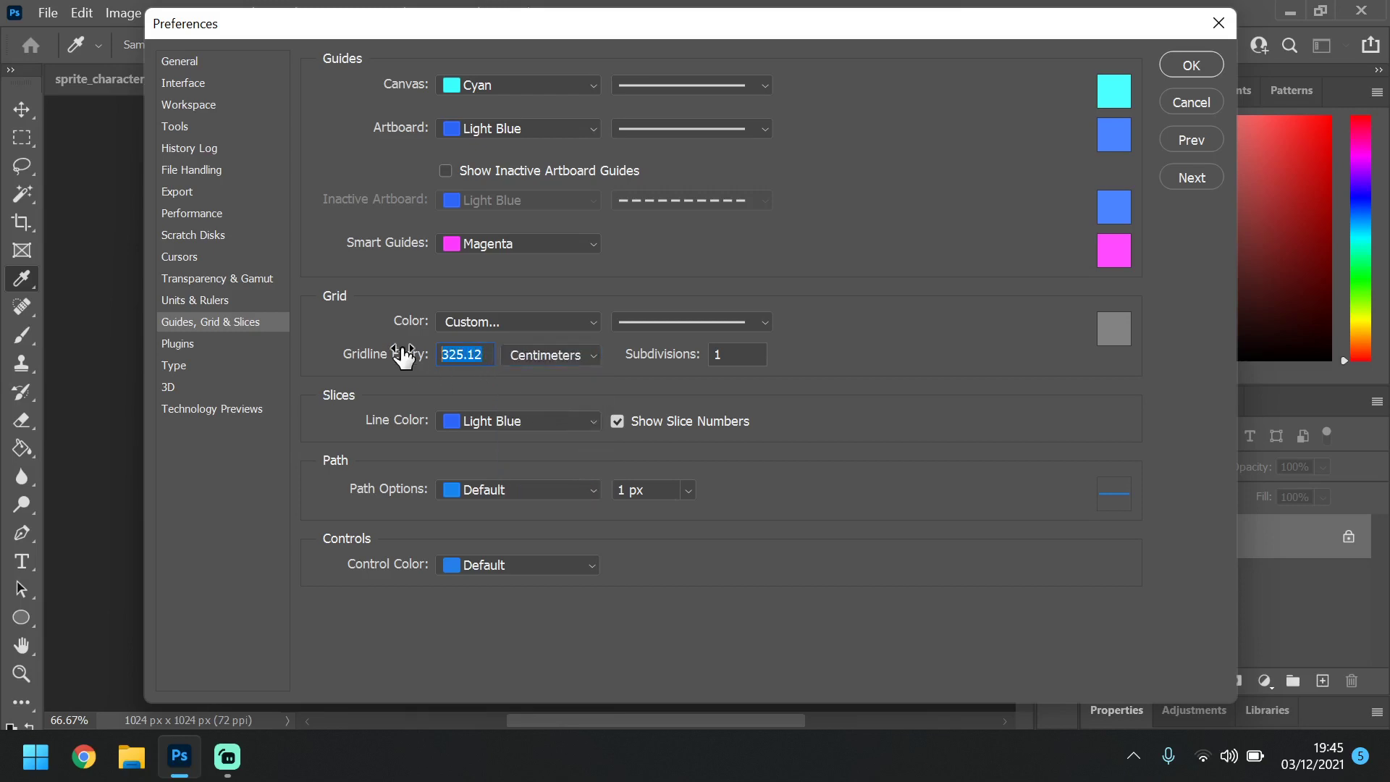
text(128)
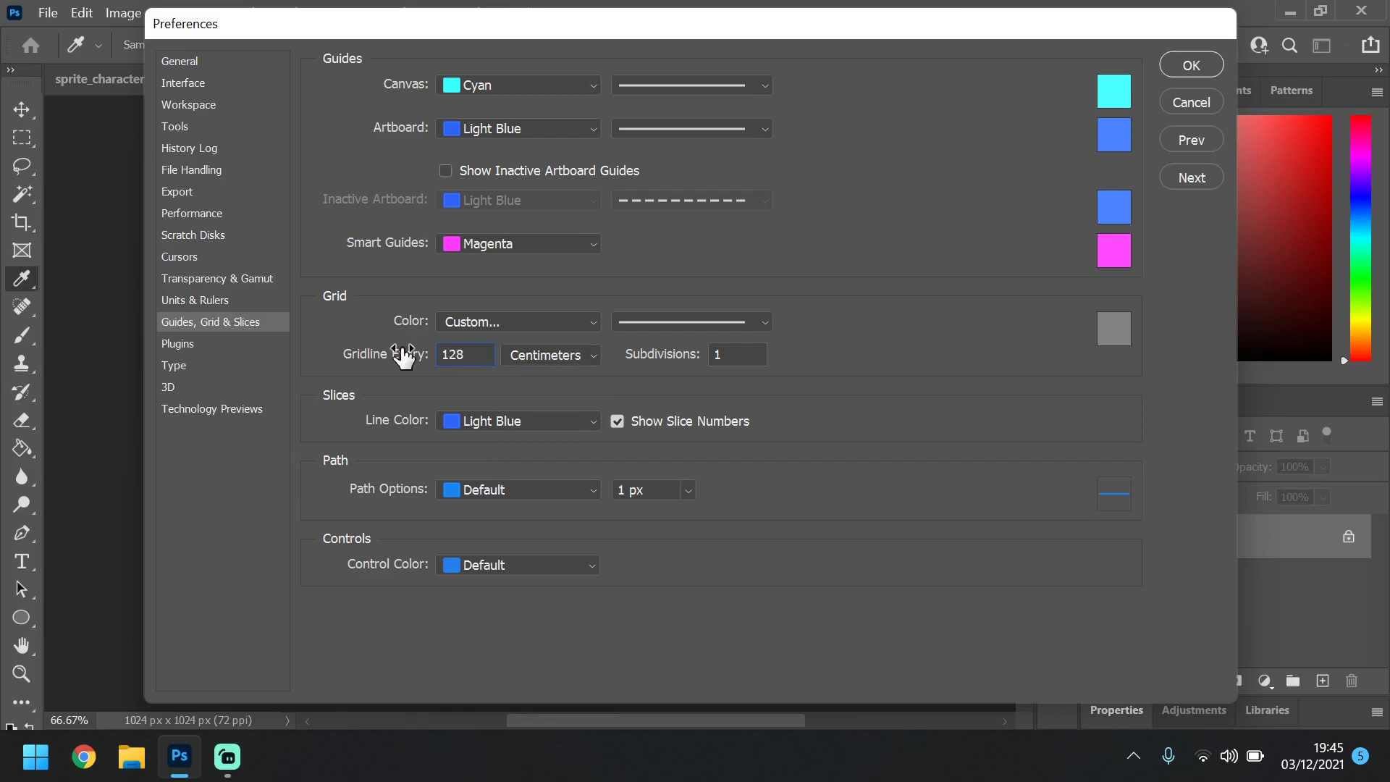
click(80, 12)
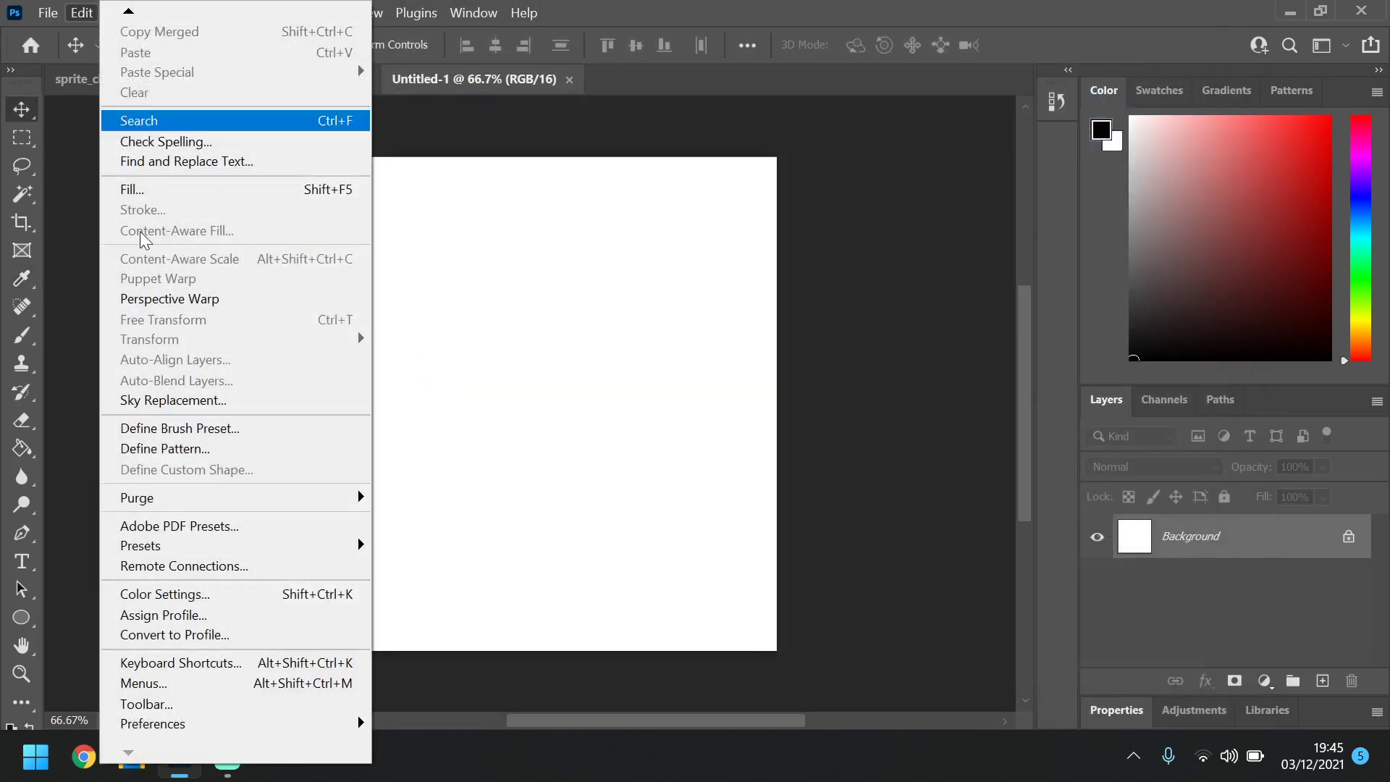
mouse_move(152, 723)
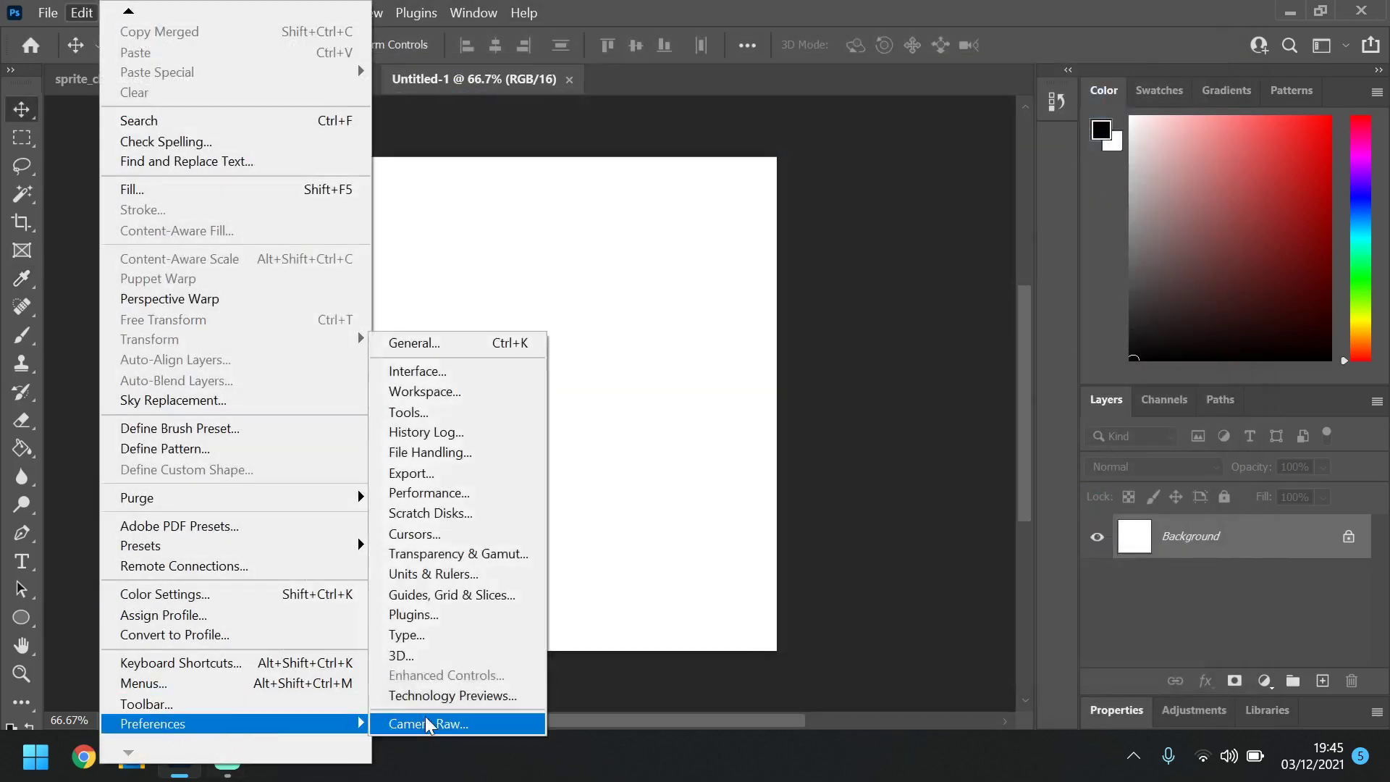
mouse_move(479, 655)
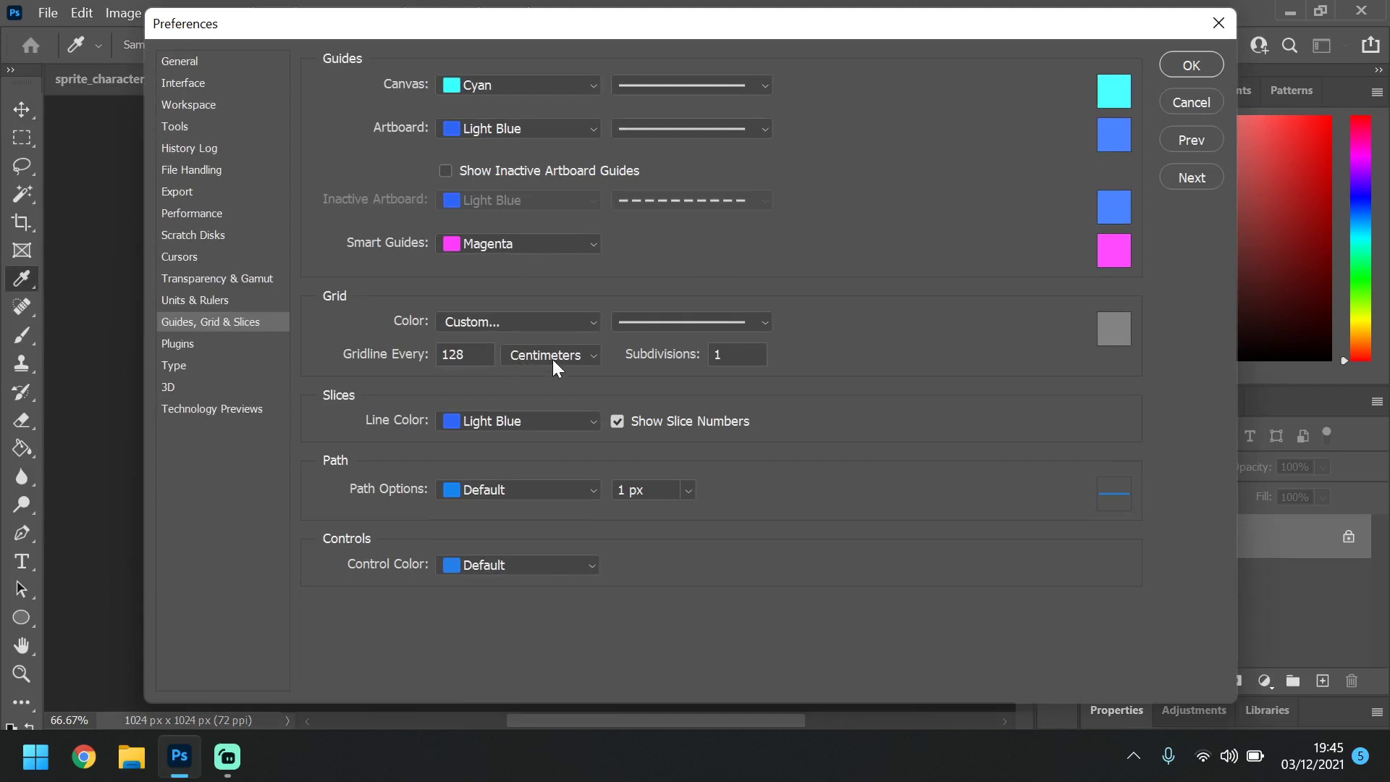
Set Gridline Every to 512 Pixels, keep the grey grid colour, and confirm
click(550, 354)
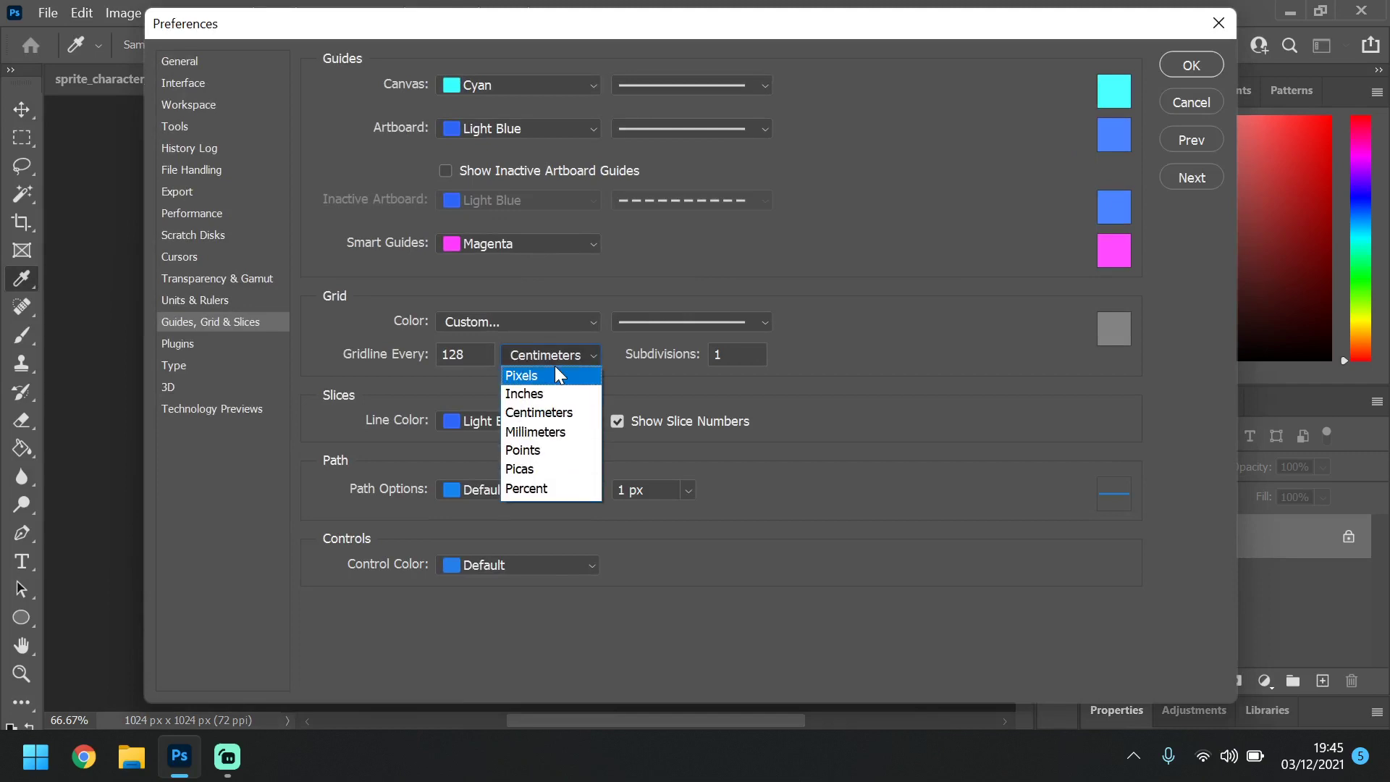
click(524, 375)
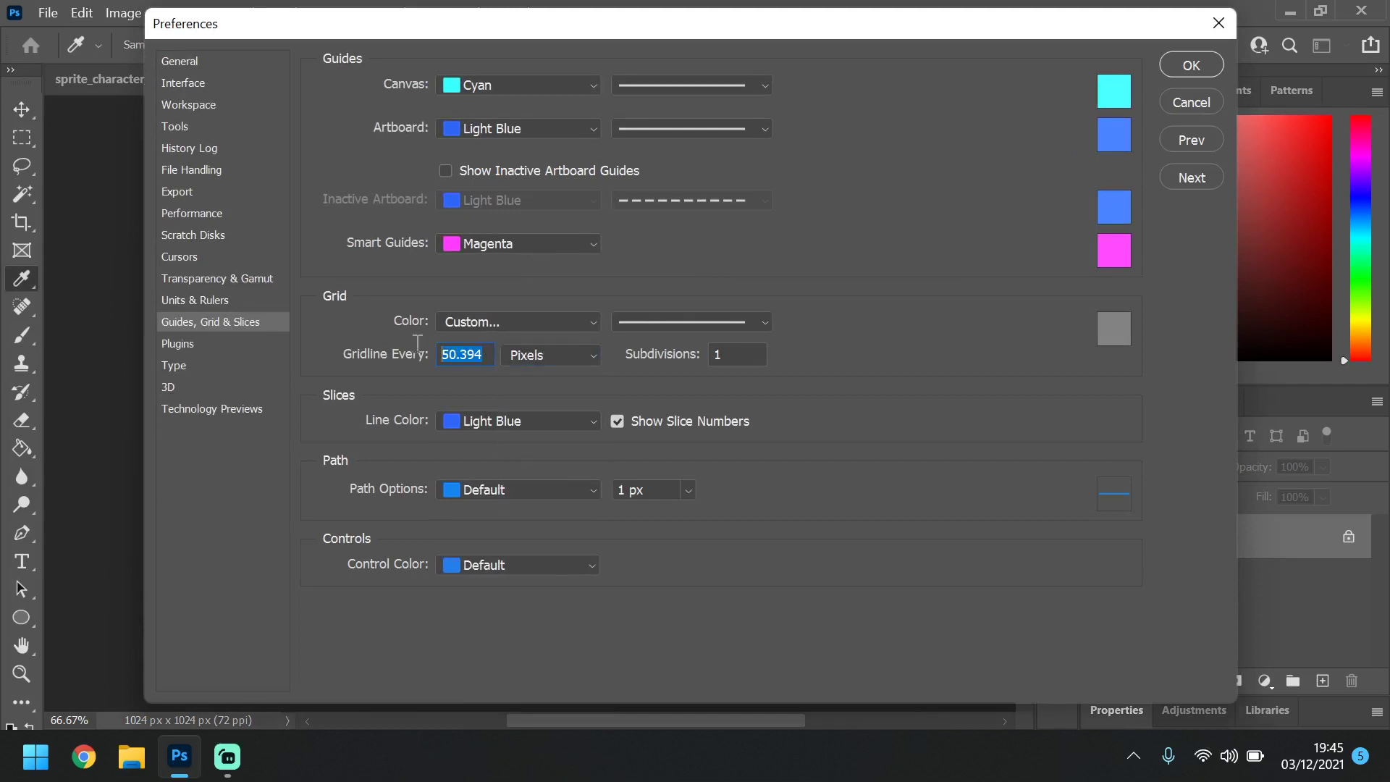
text(128)
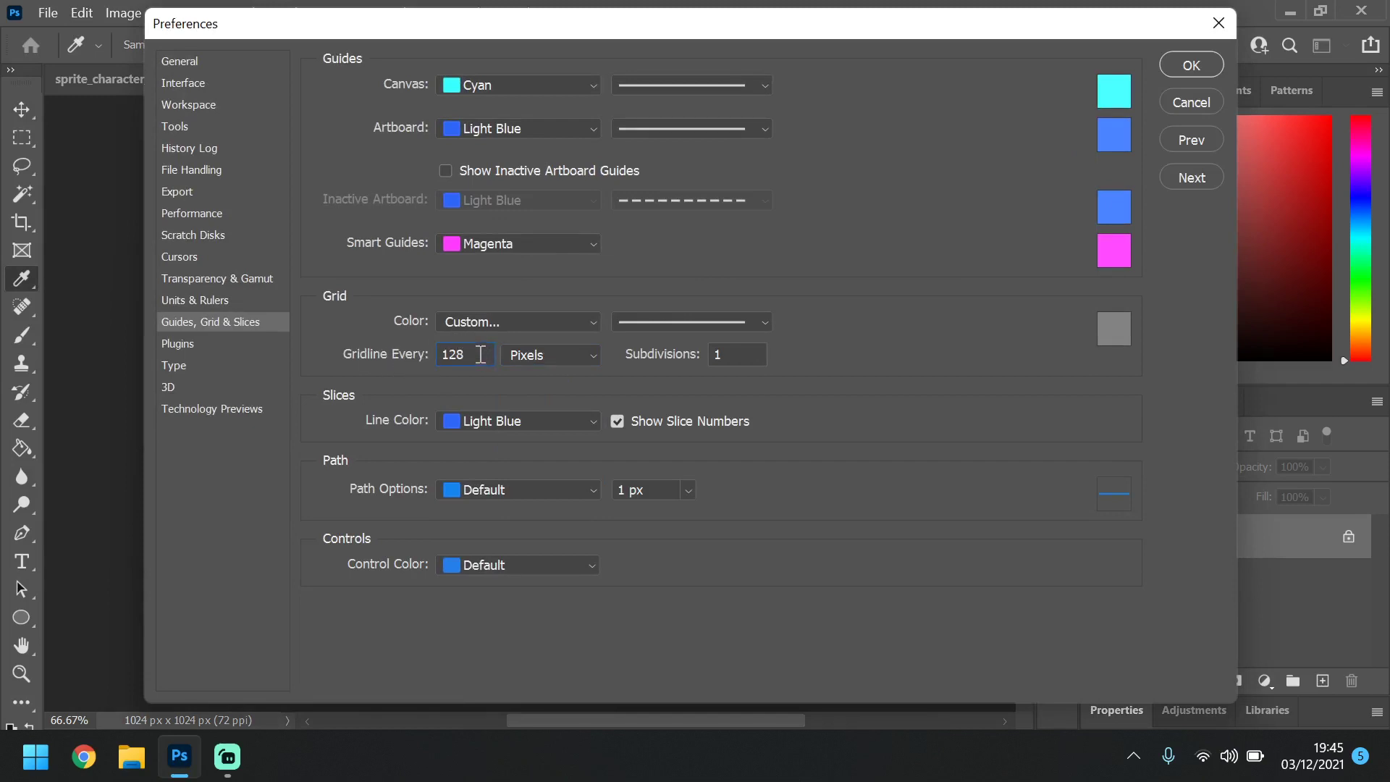
mouse_move(465, 354)
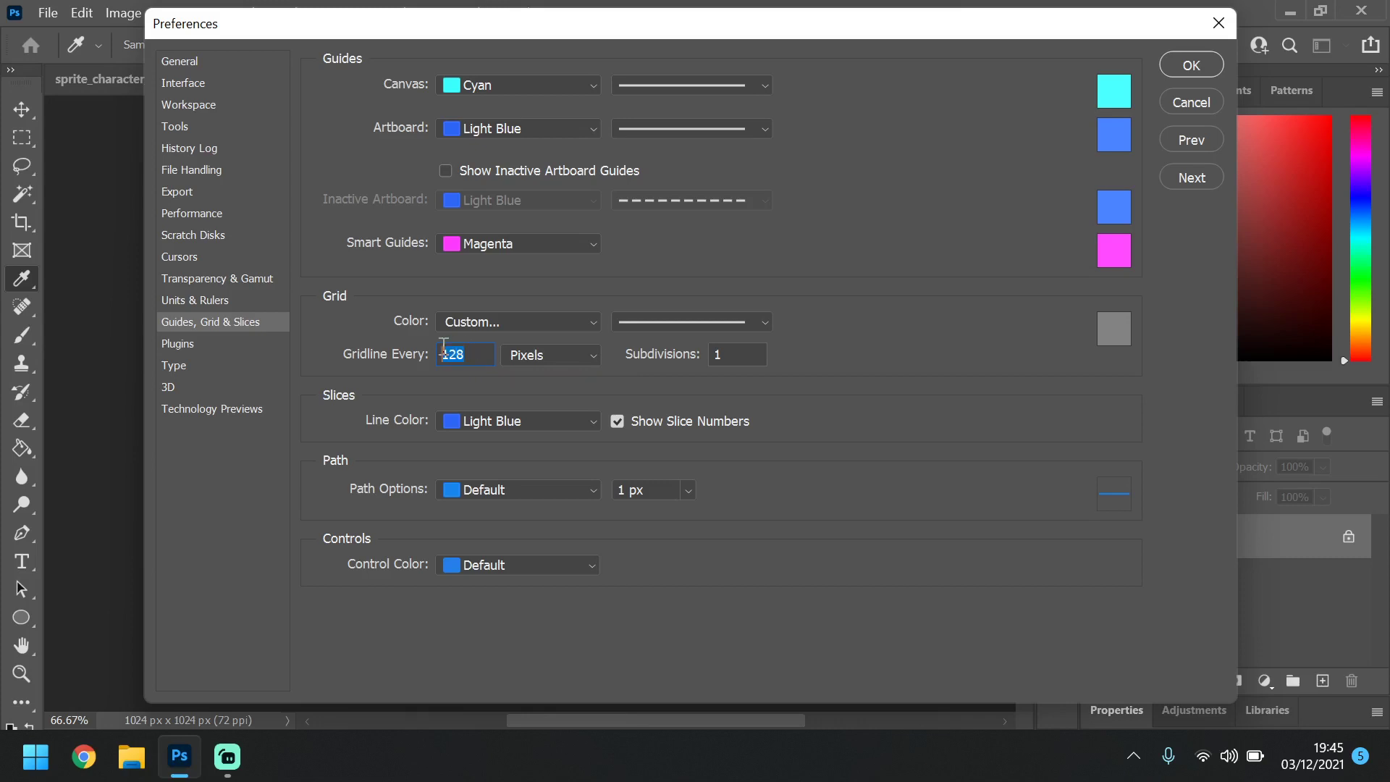
text(5)
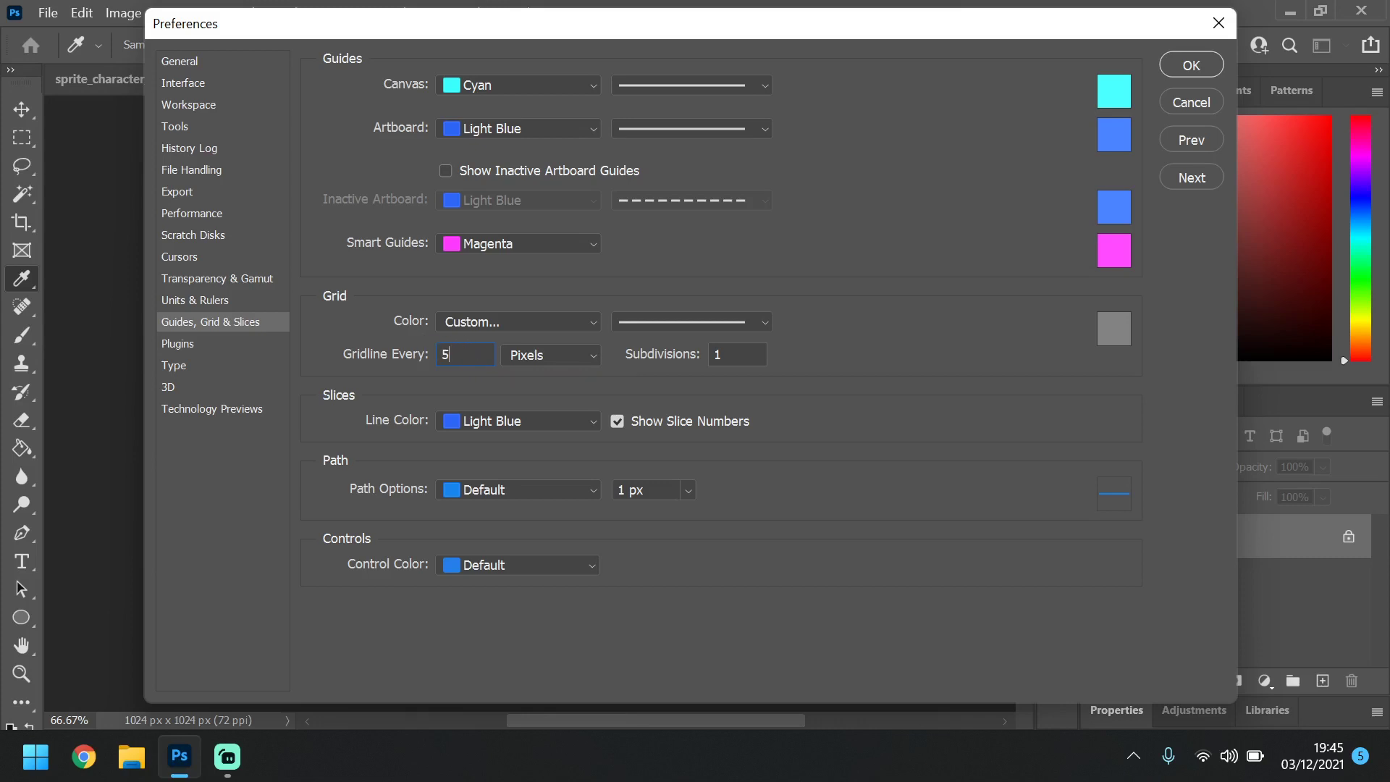
text(12)
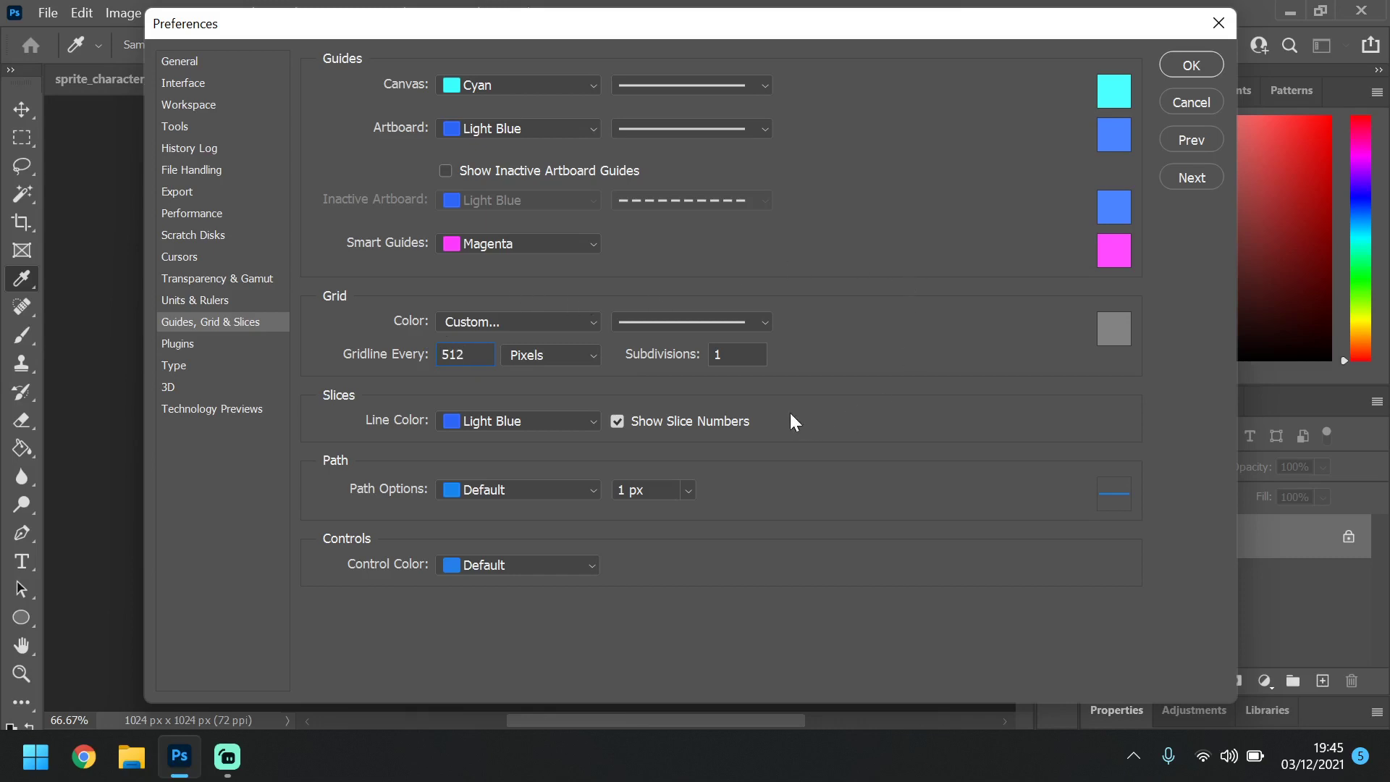
triple_click(465, 354)
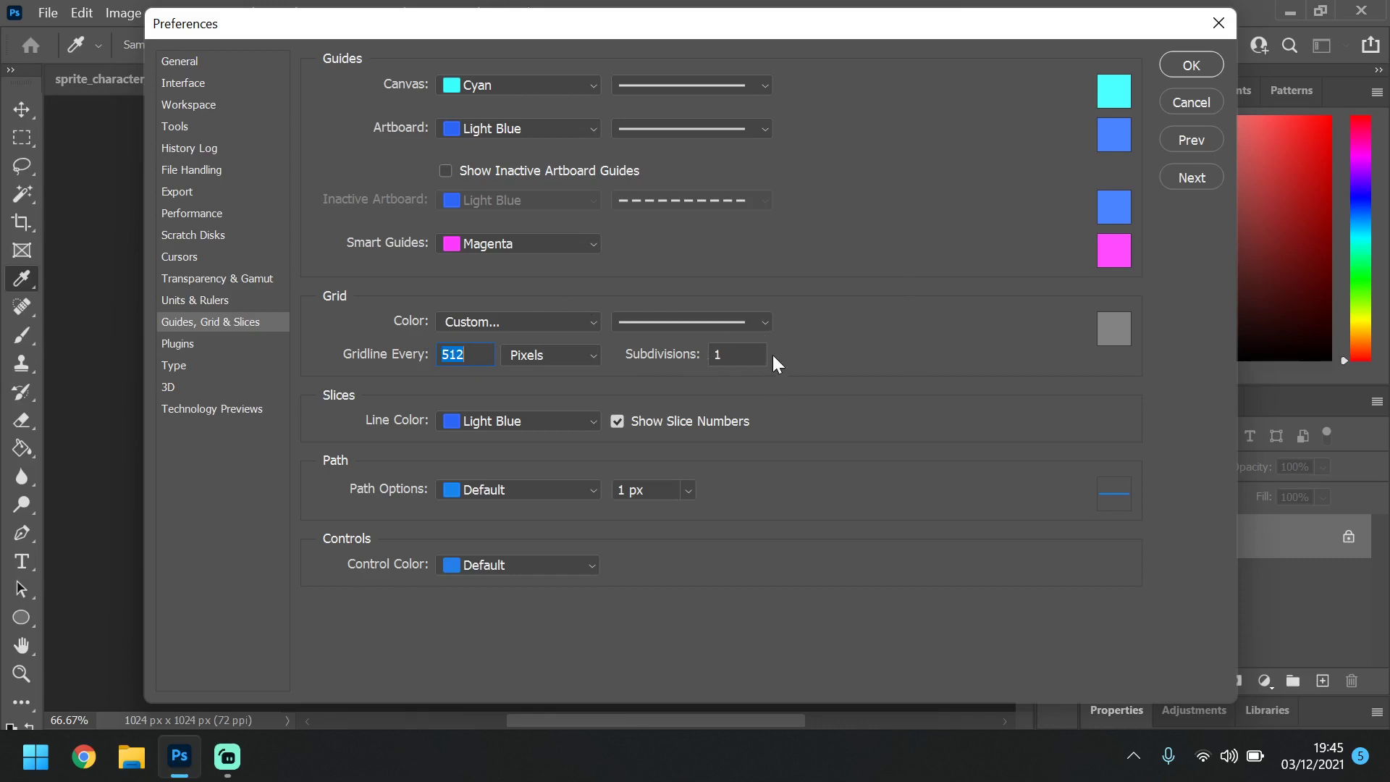
click(1113, 329)
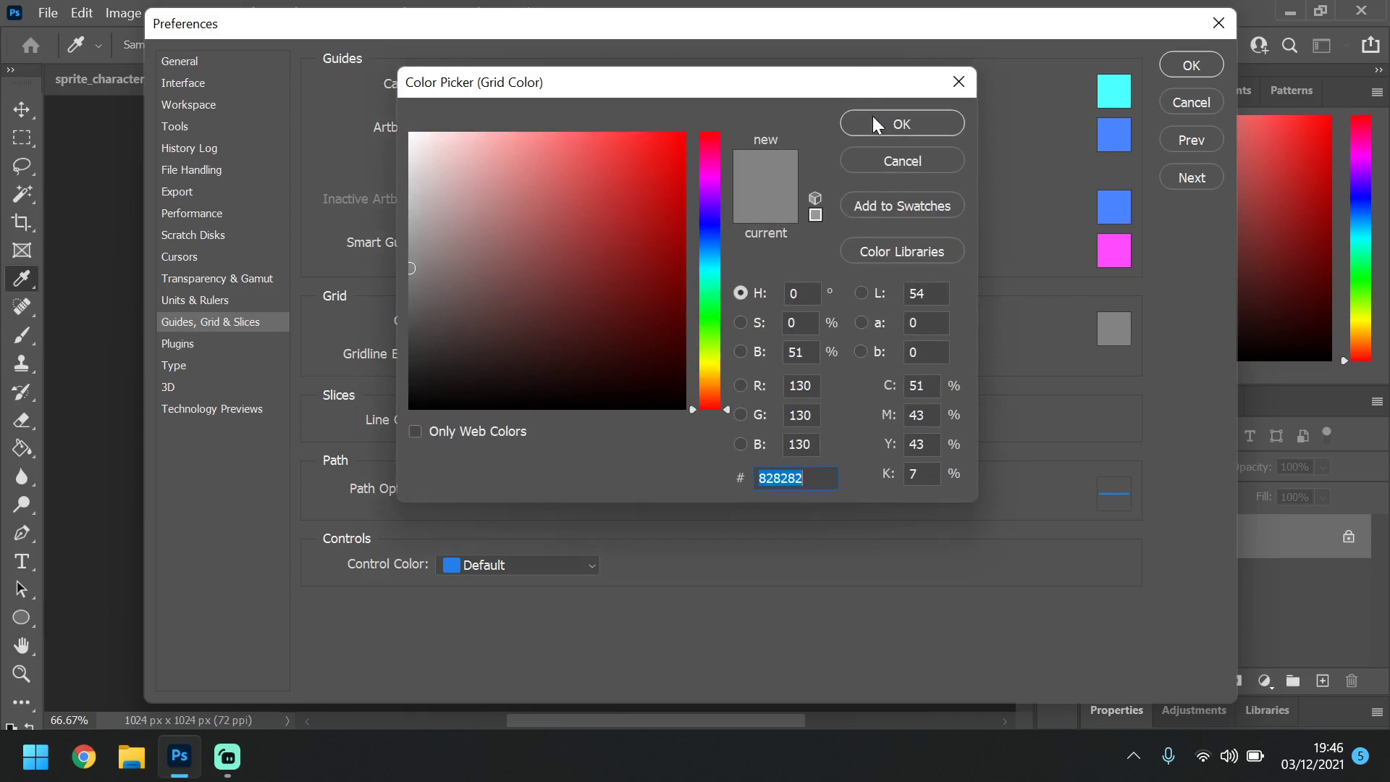
click(901, 123)
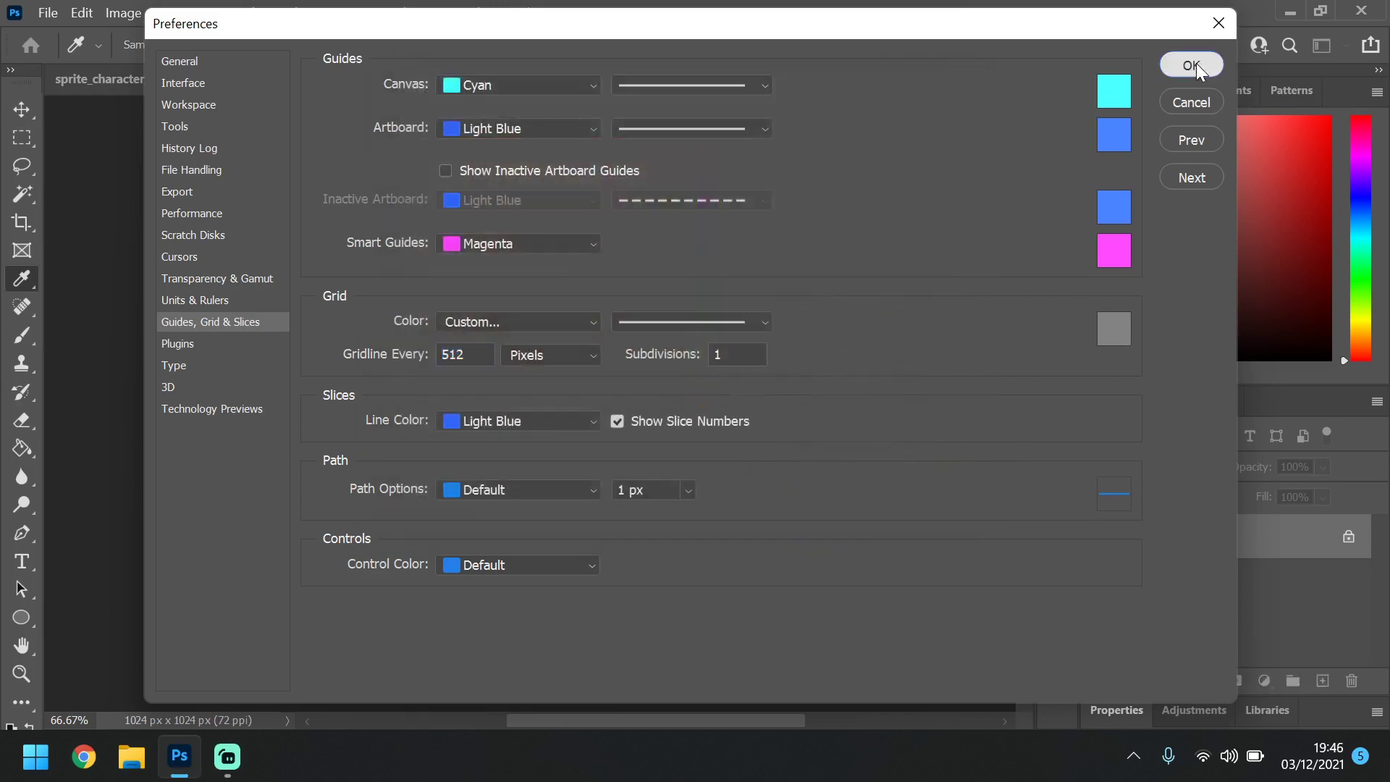
click(1190, 65)
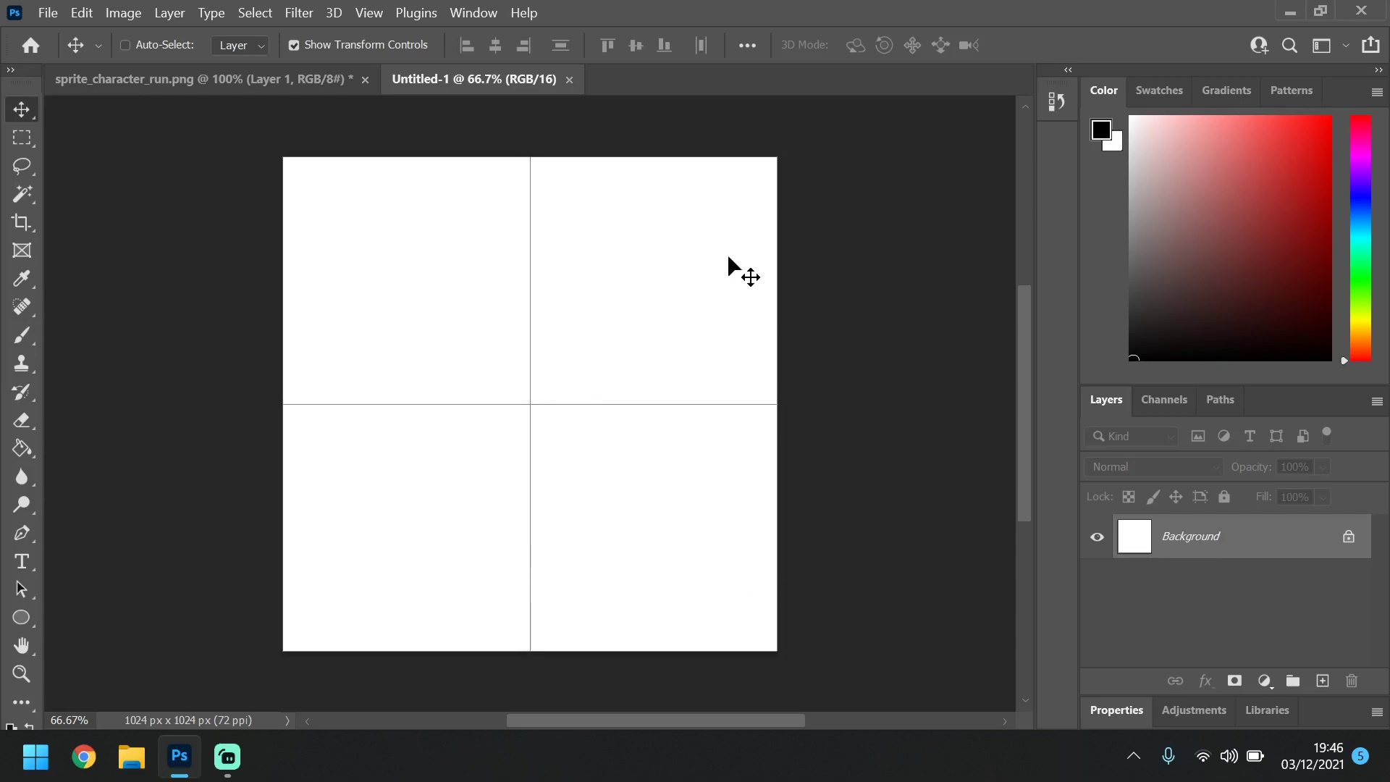
Hide the grid on the blank canvas, then turn it back on via View > Show > Grid
click(368, 12)
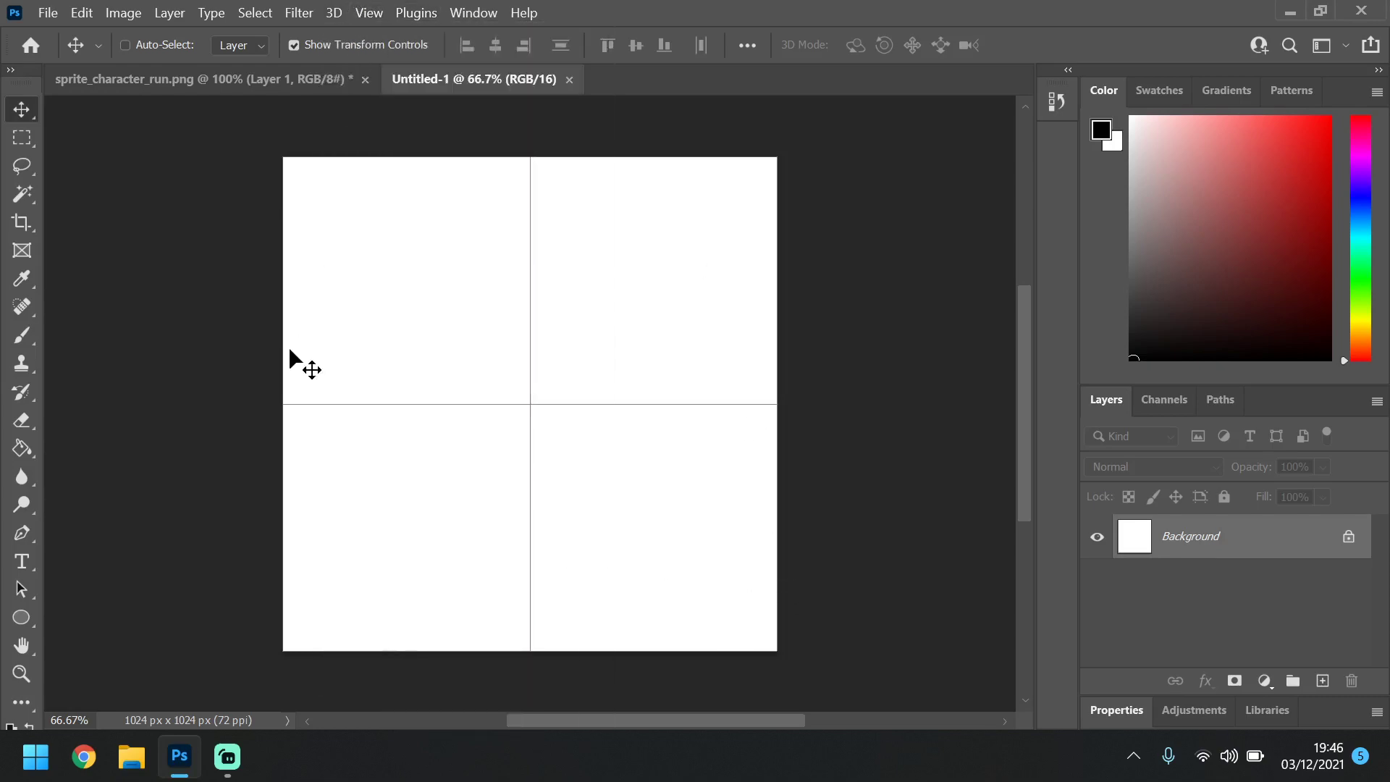
mouse_move(581, 436)
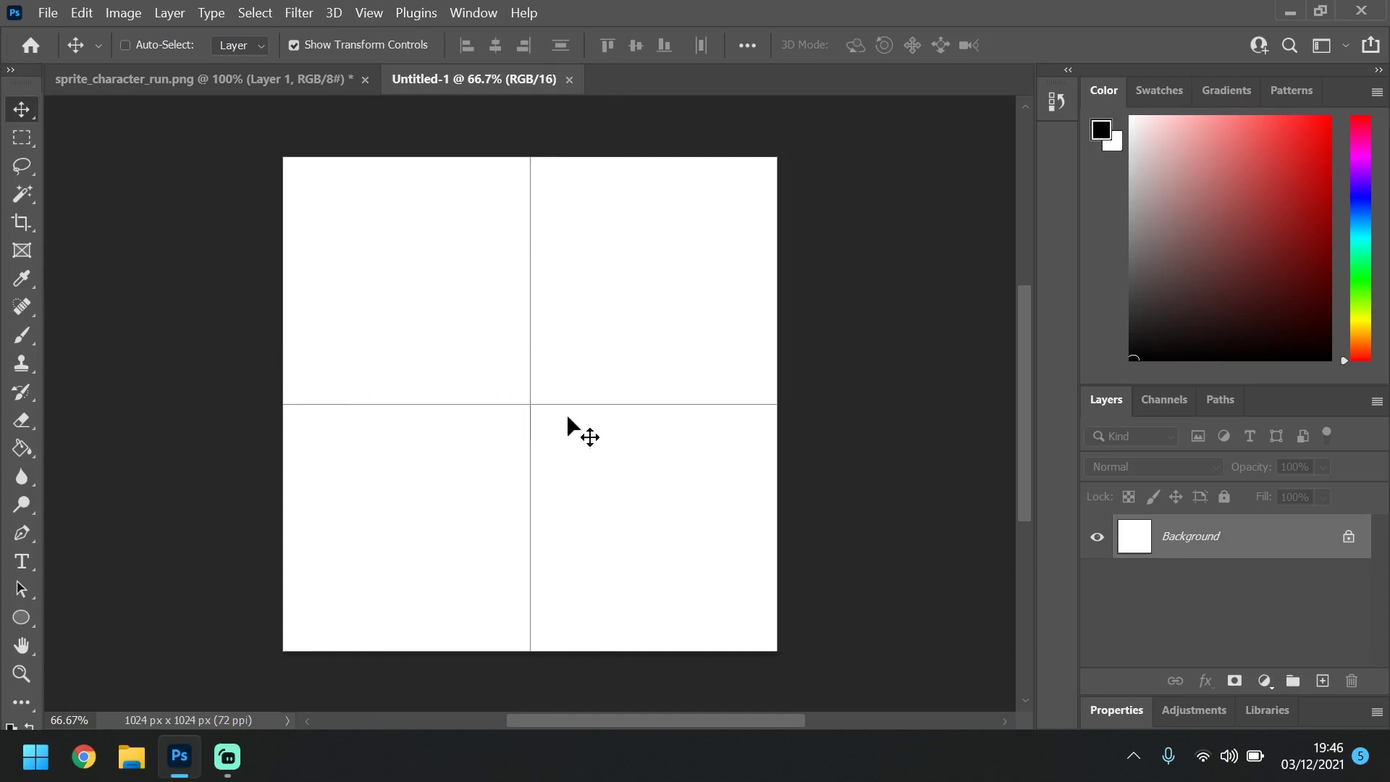
mouse_move(572, 625)
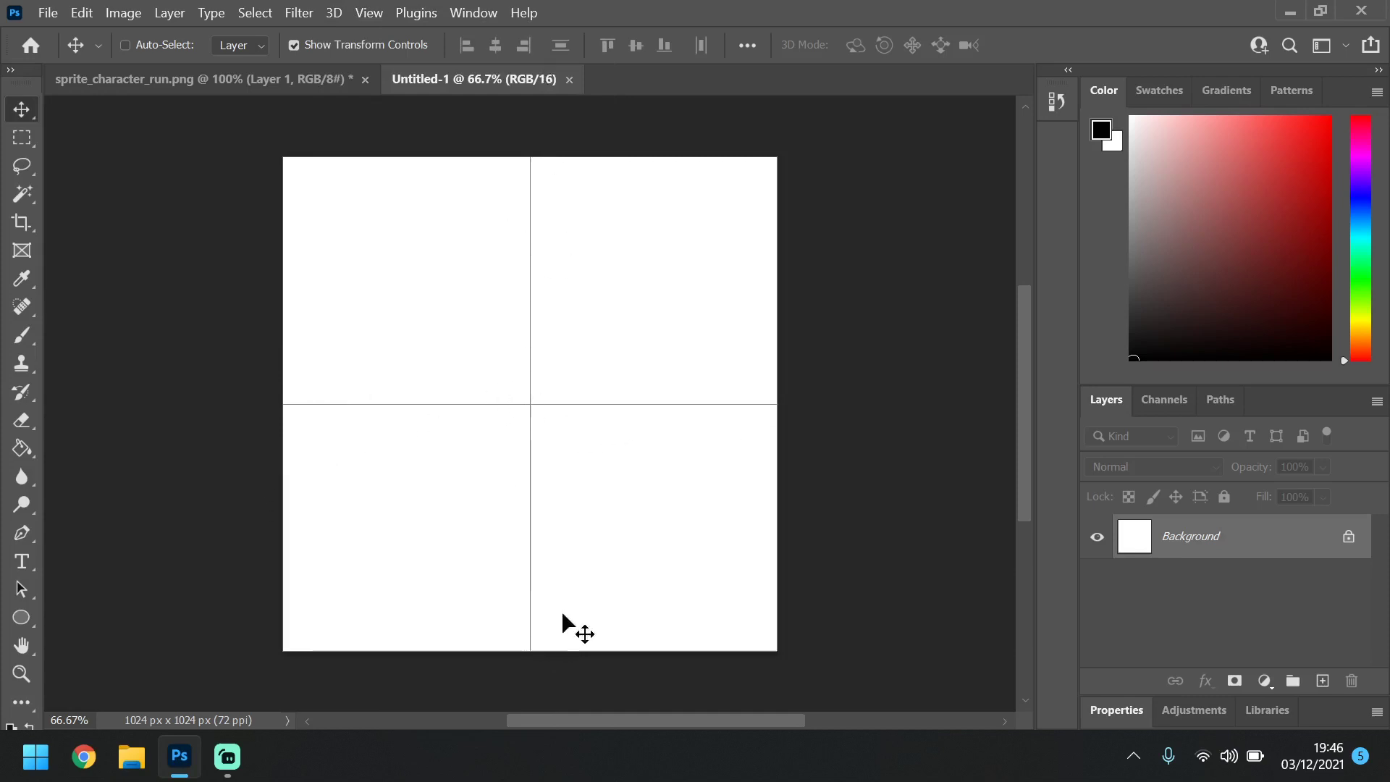
mouse_move(404, 297)
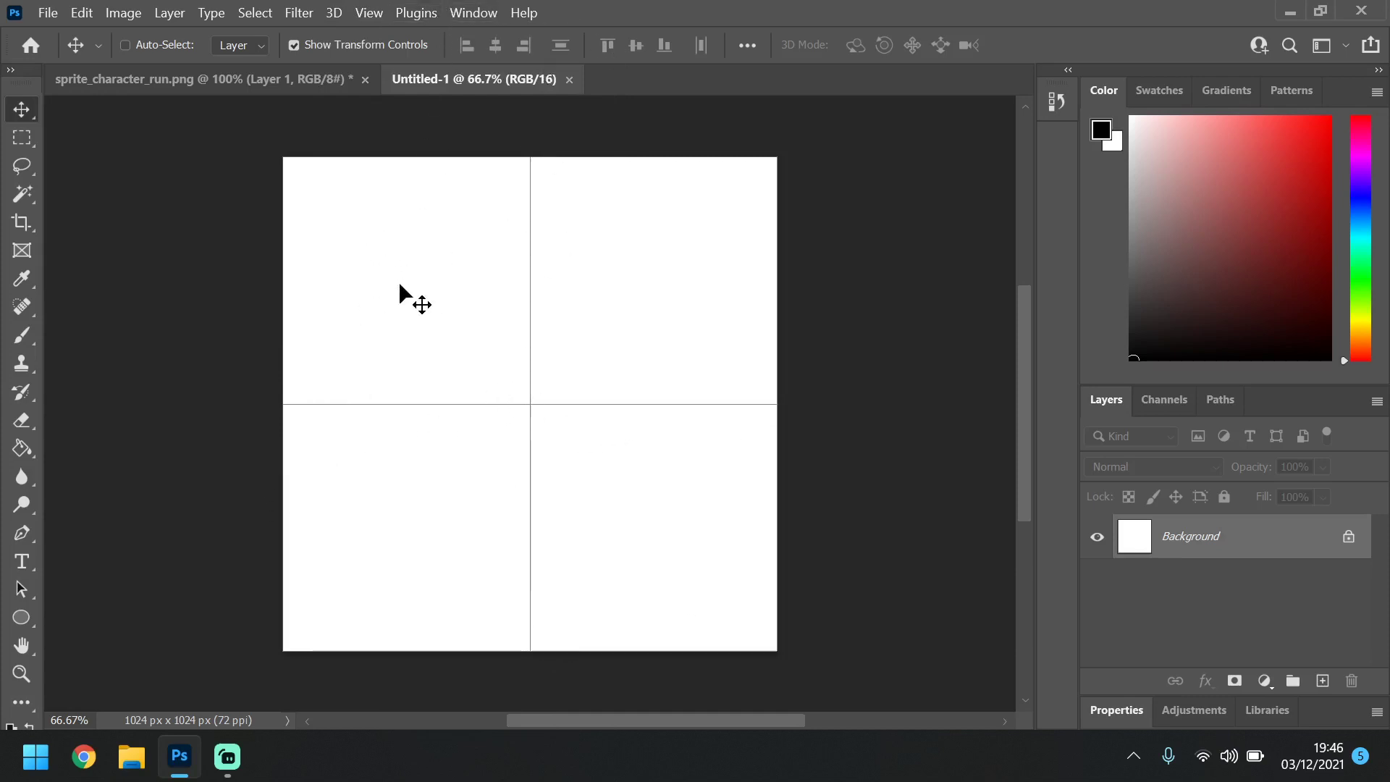
mouse_move(393, 18)
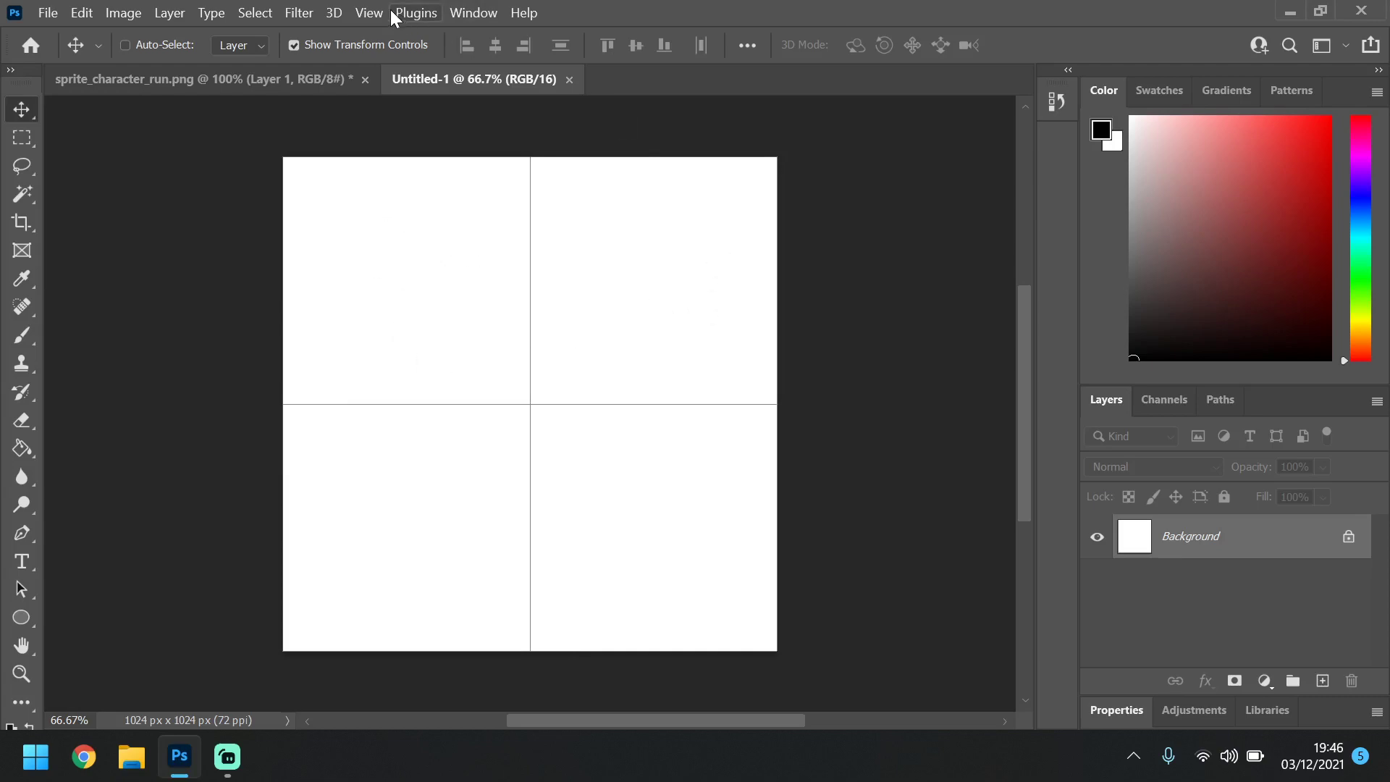
click(368, 12)
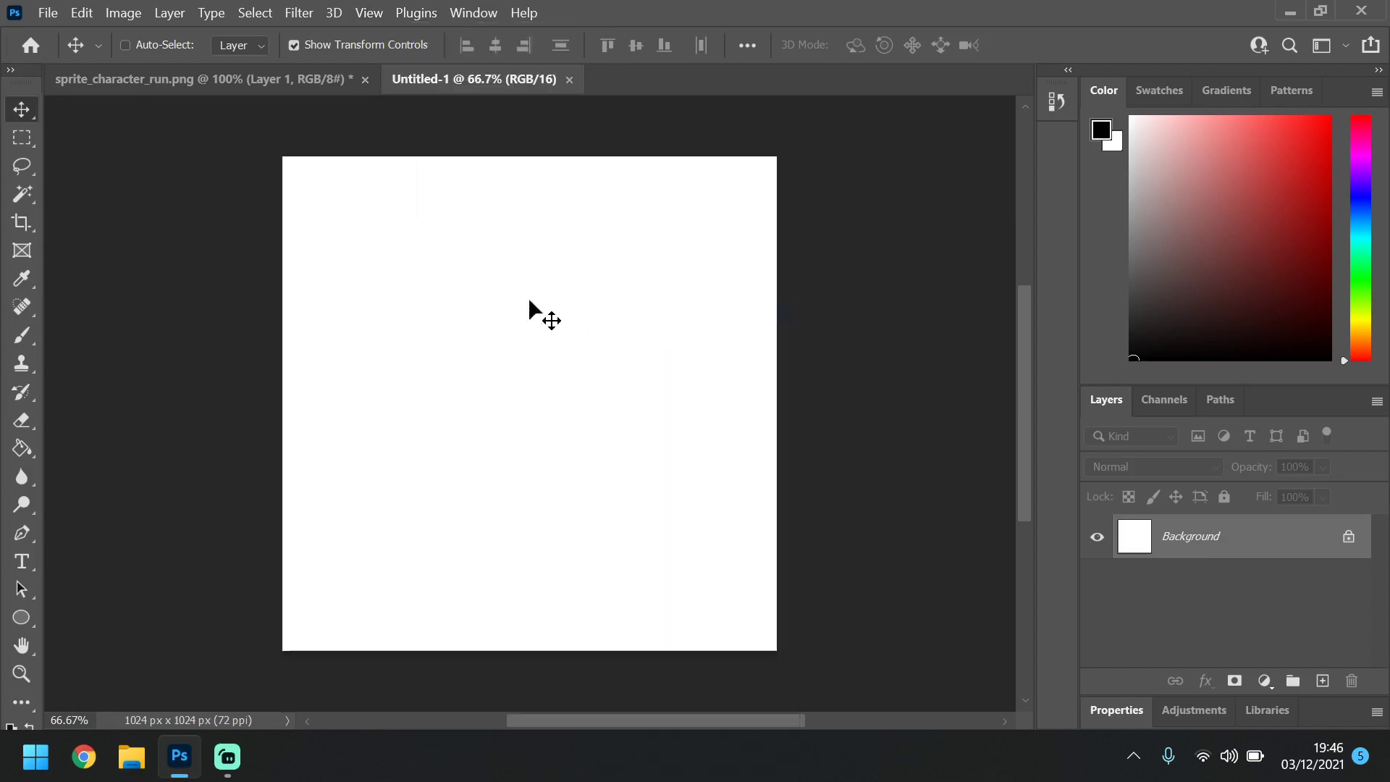
click(368, 12)
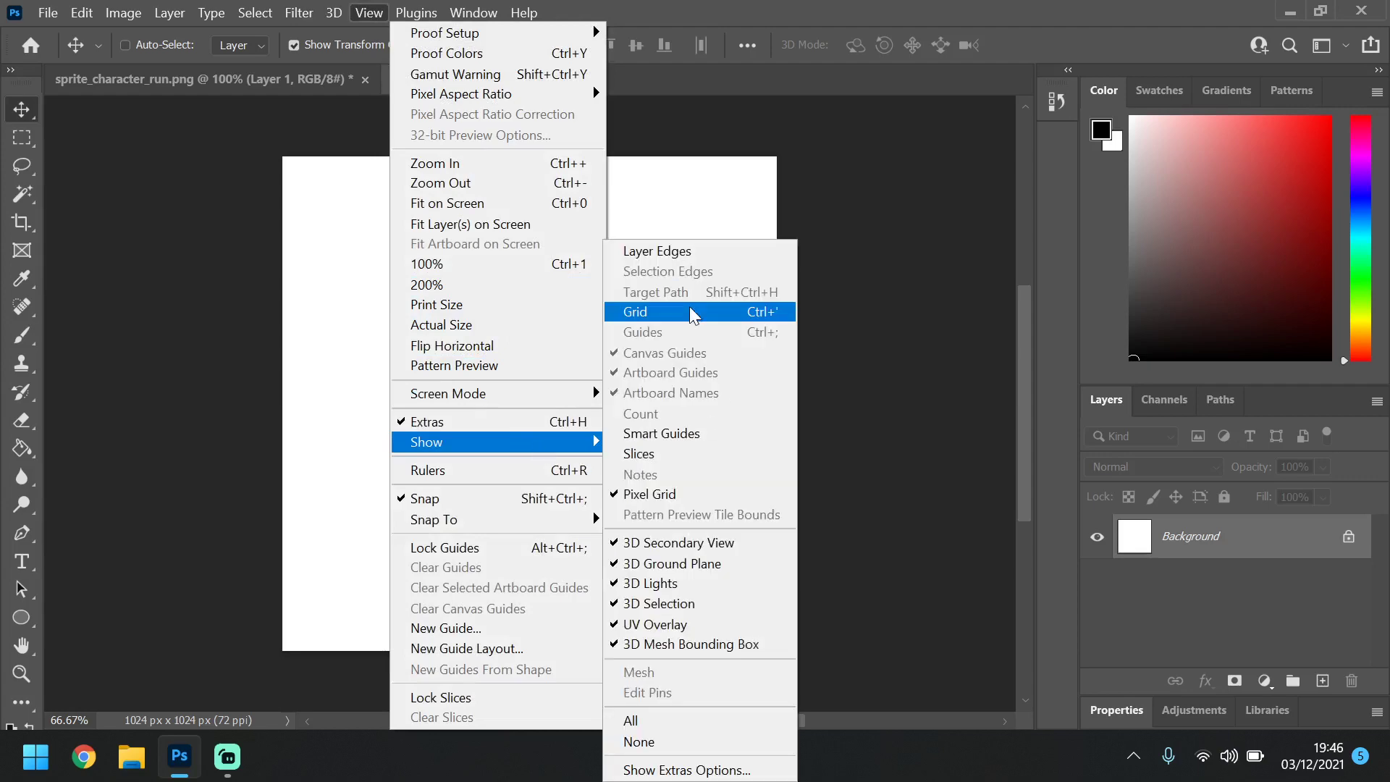
click(634, 311)
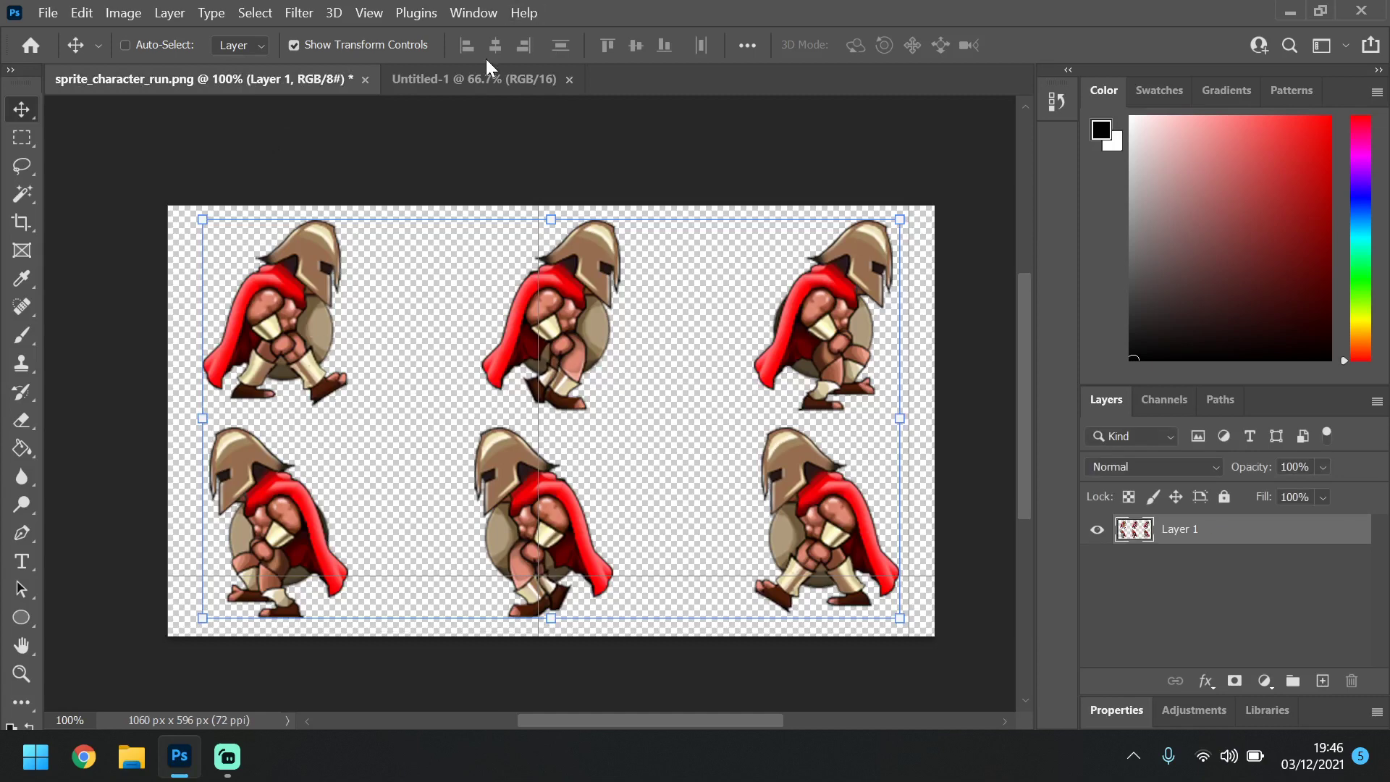
Copy the first two warrior frames into Untitled-1's top cells, enlarged with Free Transform
click(474, 79)
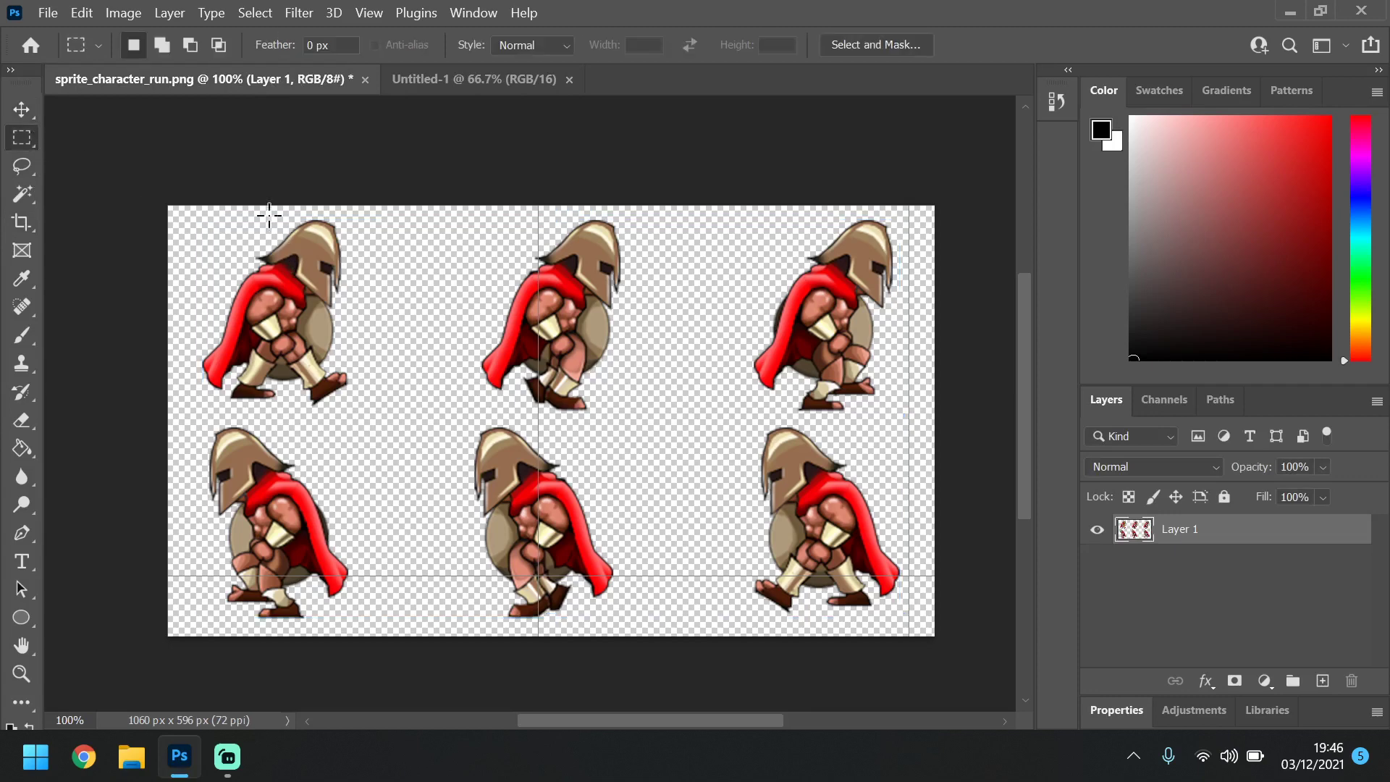
mouse_move(381, 219)
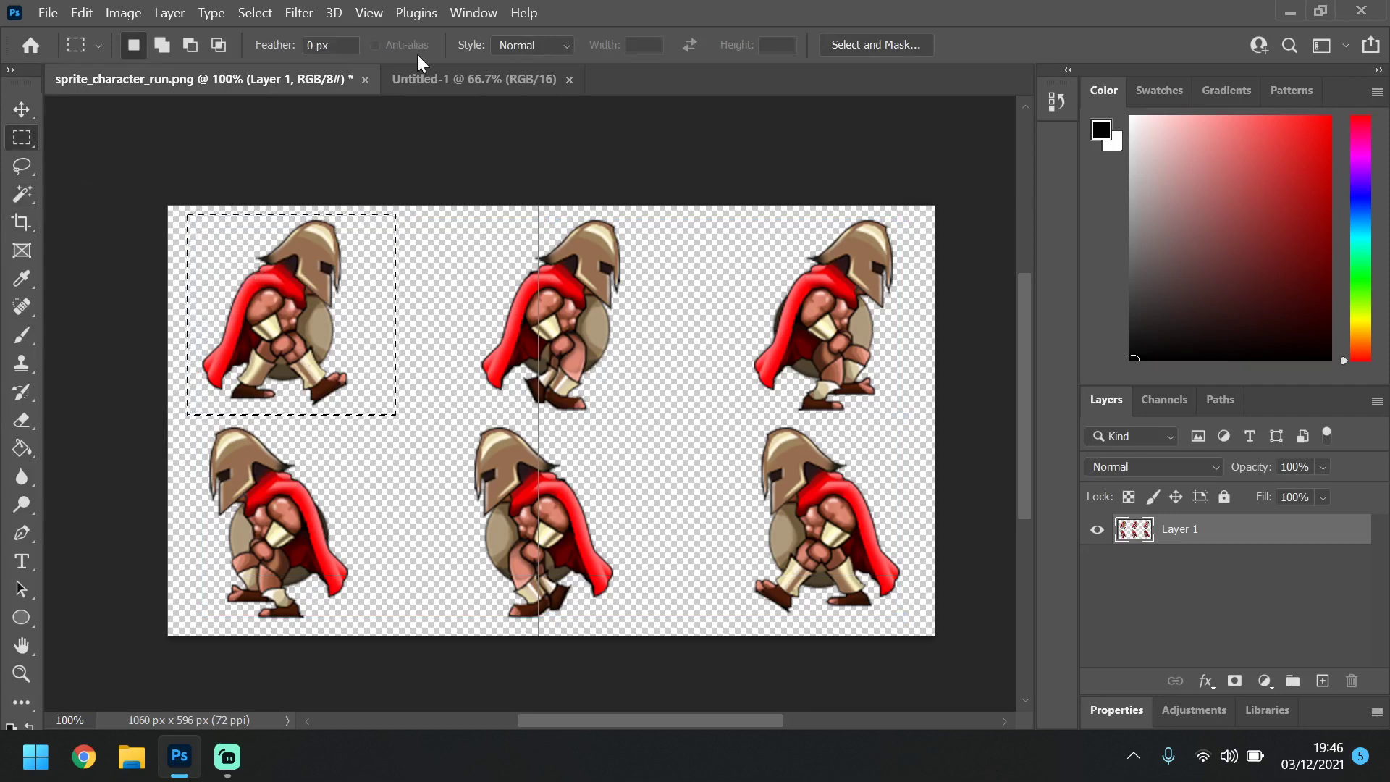
click(472, 79)
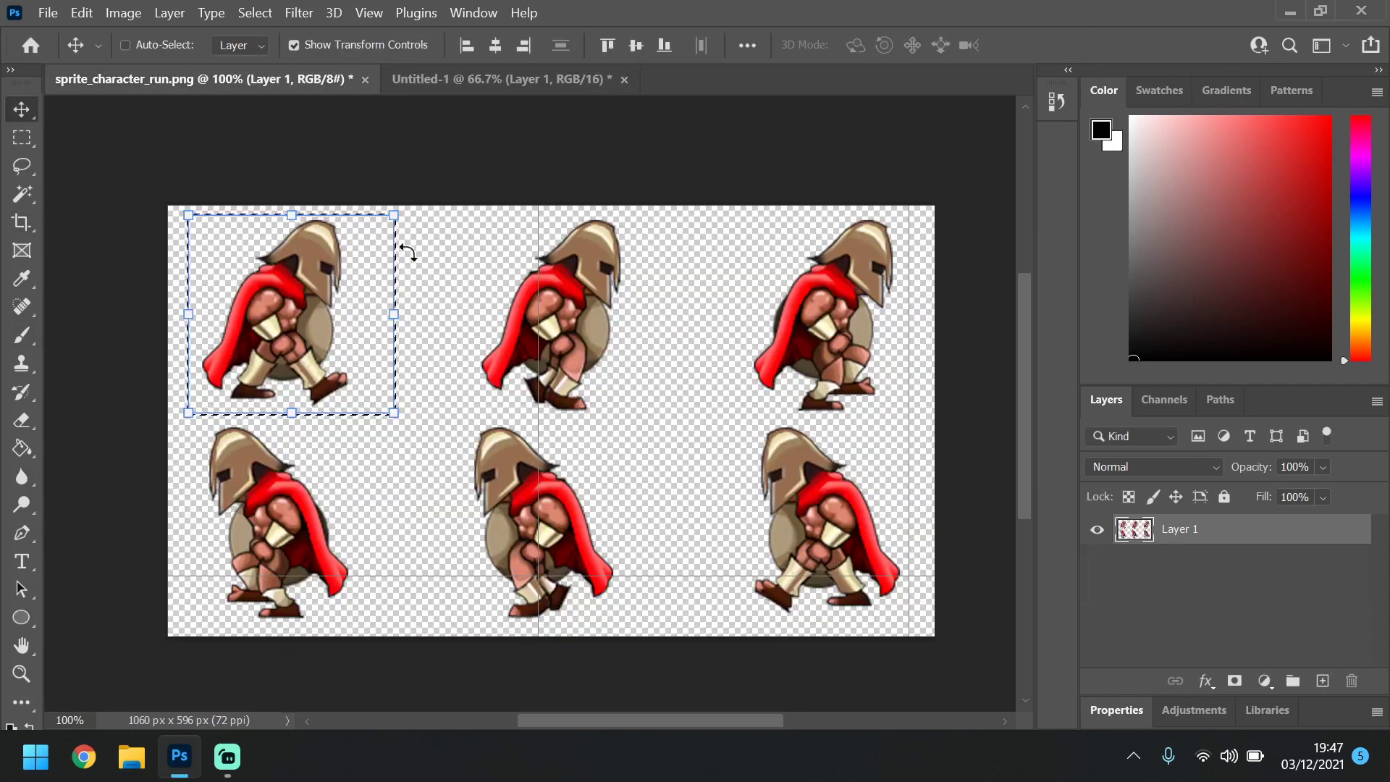
click(21, 138)
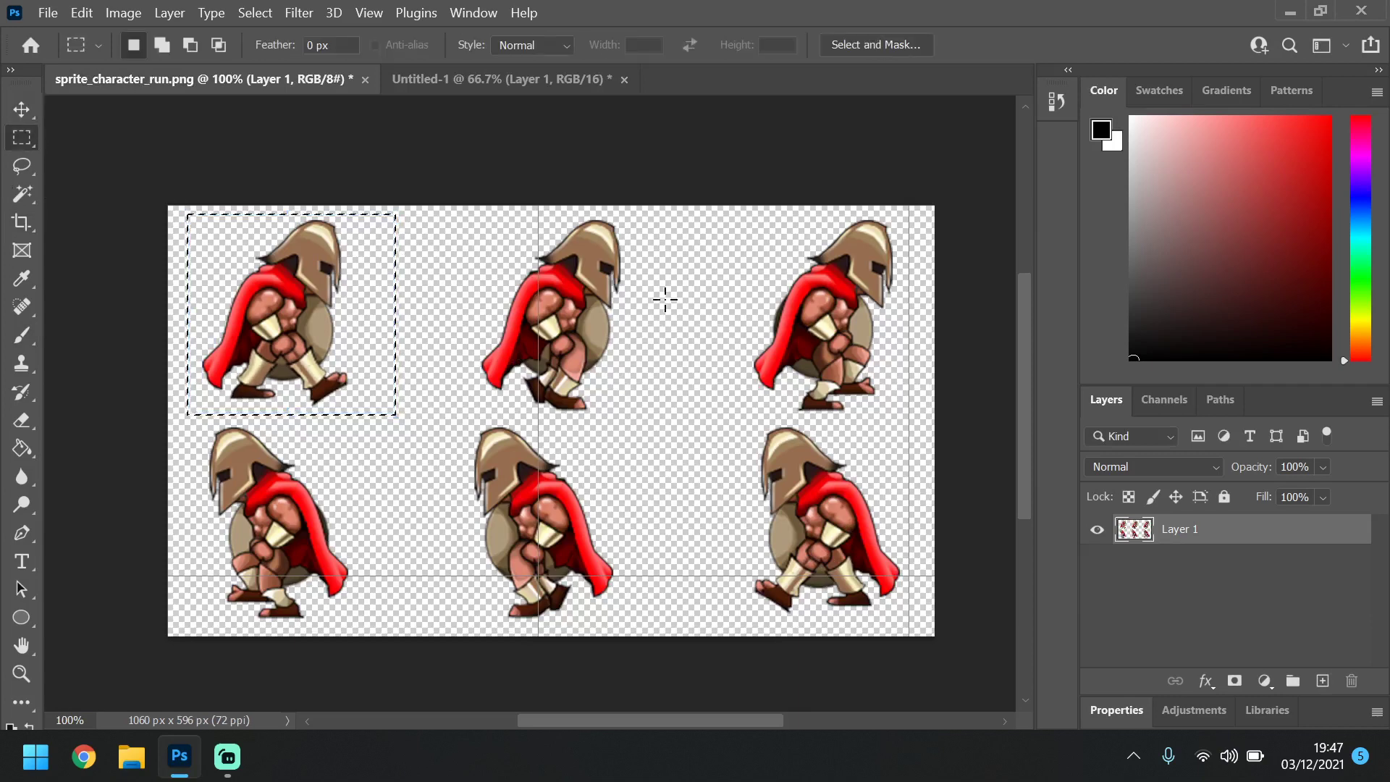
mouse_move(443, 330)
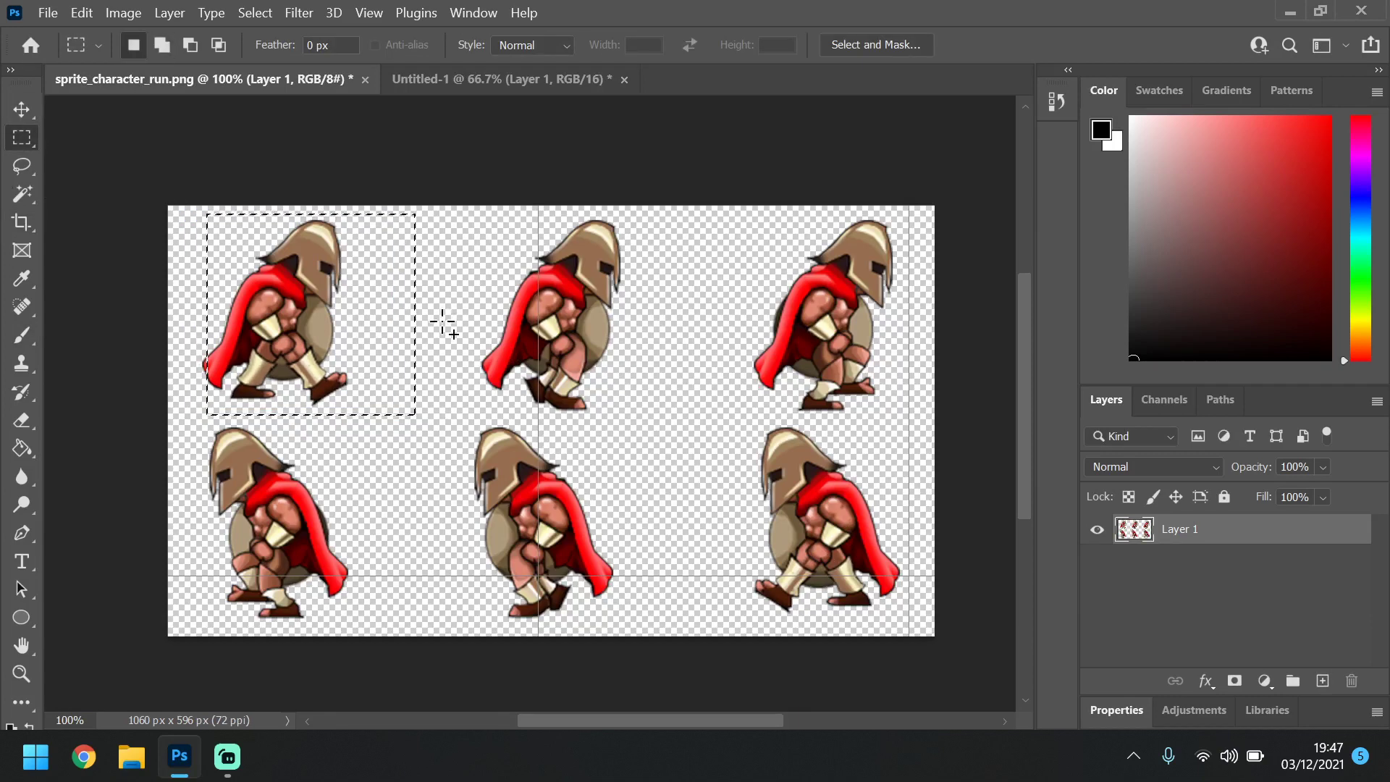
drag(310, 315, 577, 315)
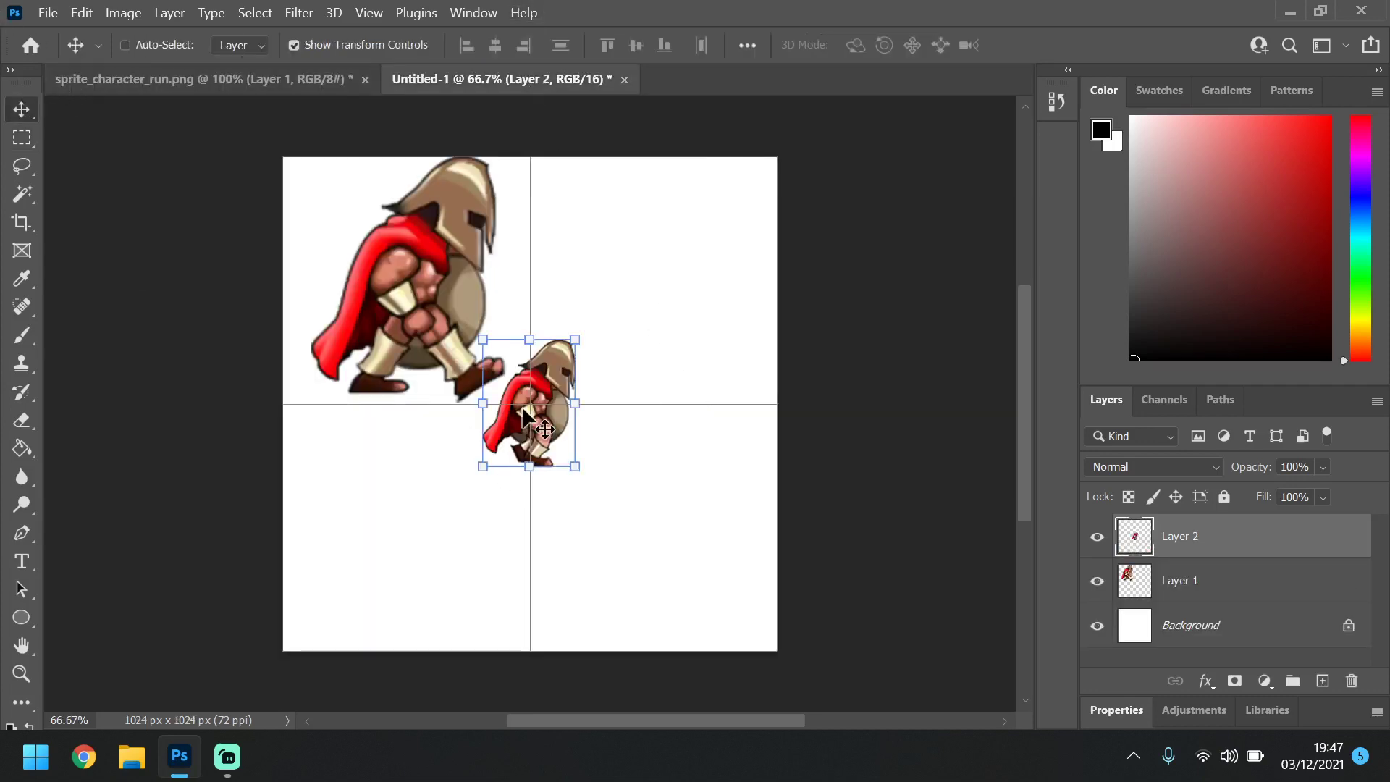
drag(529, 401, 574, 214)
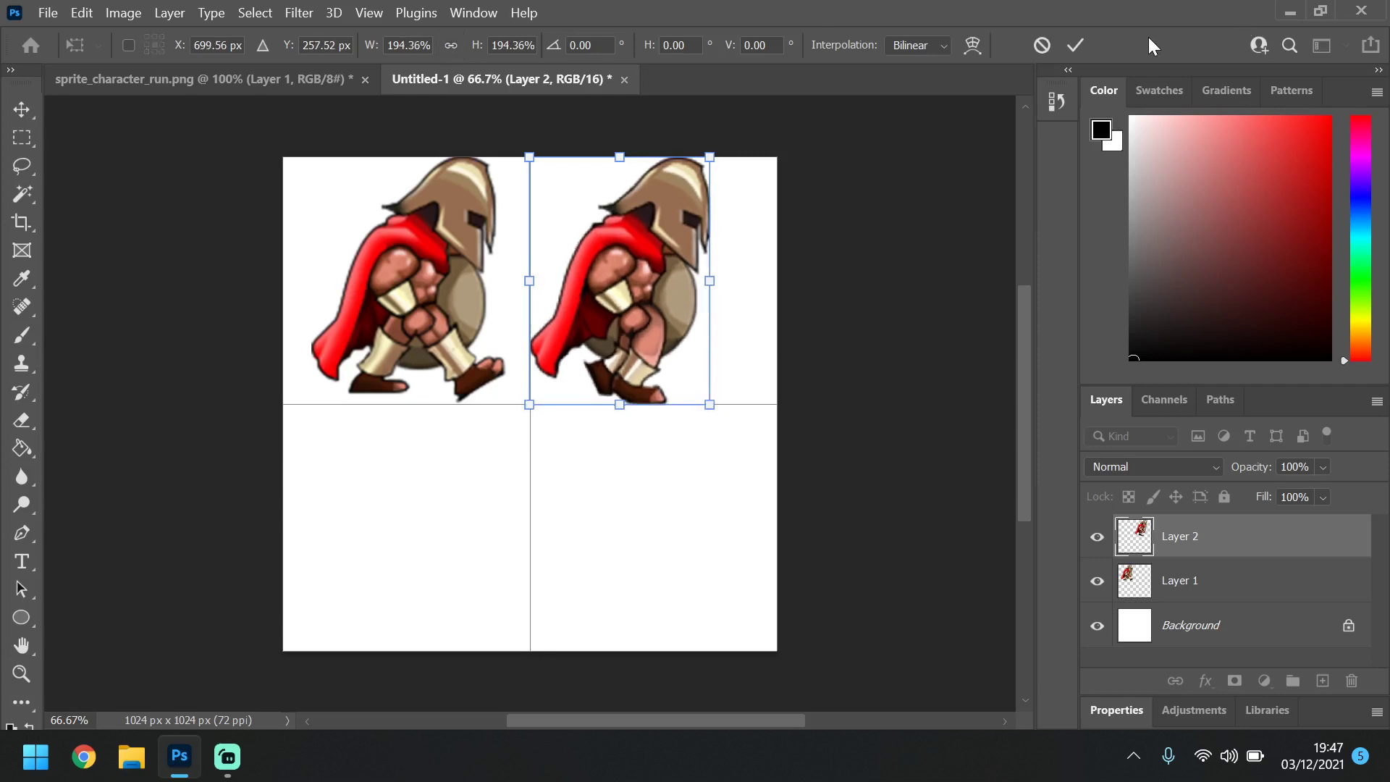
click(1074, 45)
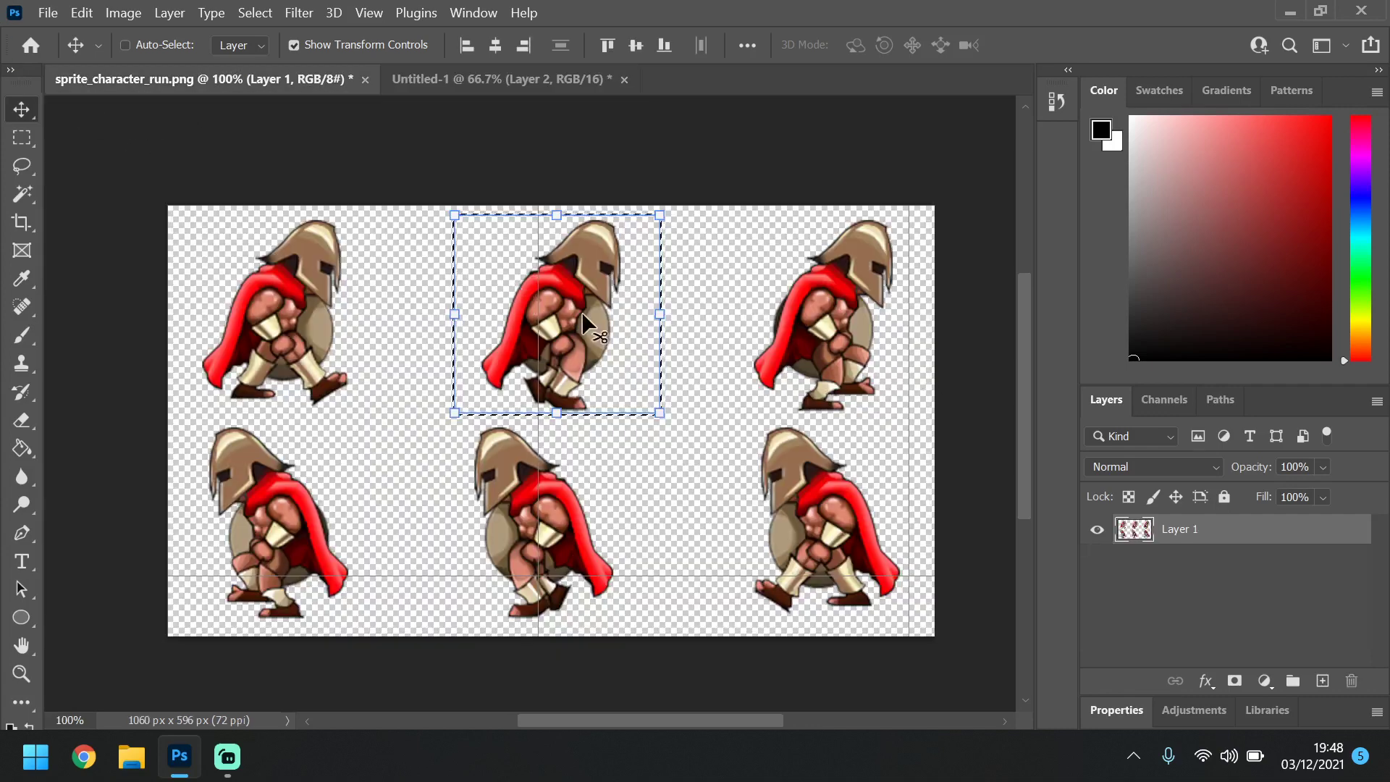
Paste the third warrior frame into the bottom-left quadrant, scaled to match the others
click(21, 137)
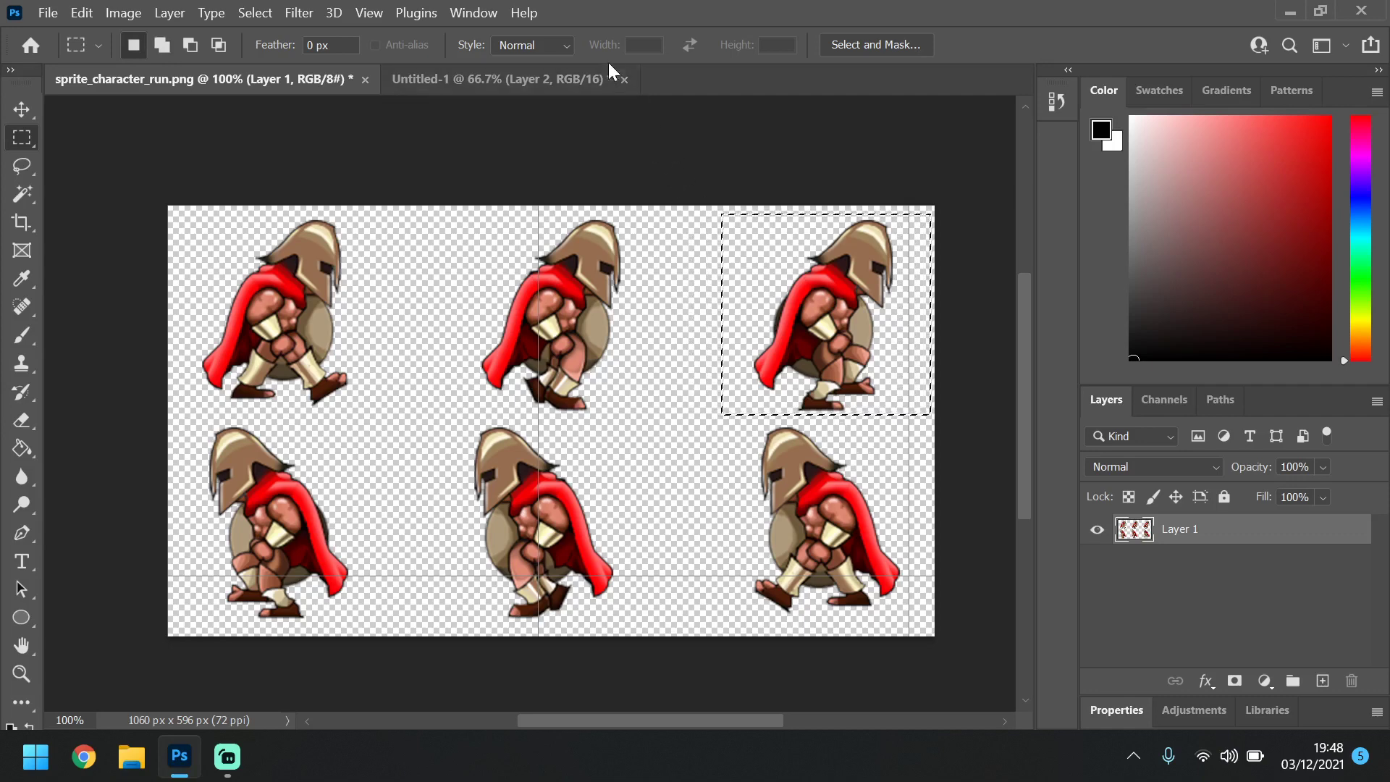
click(497, 79)
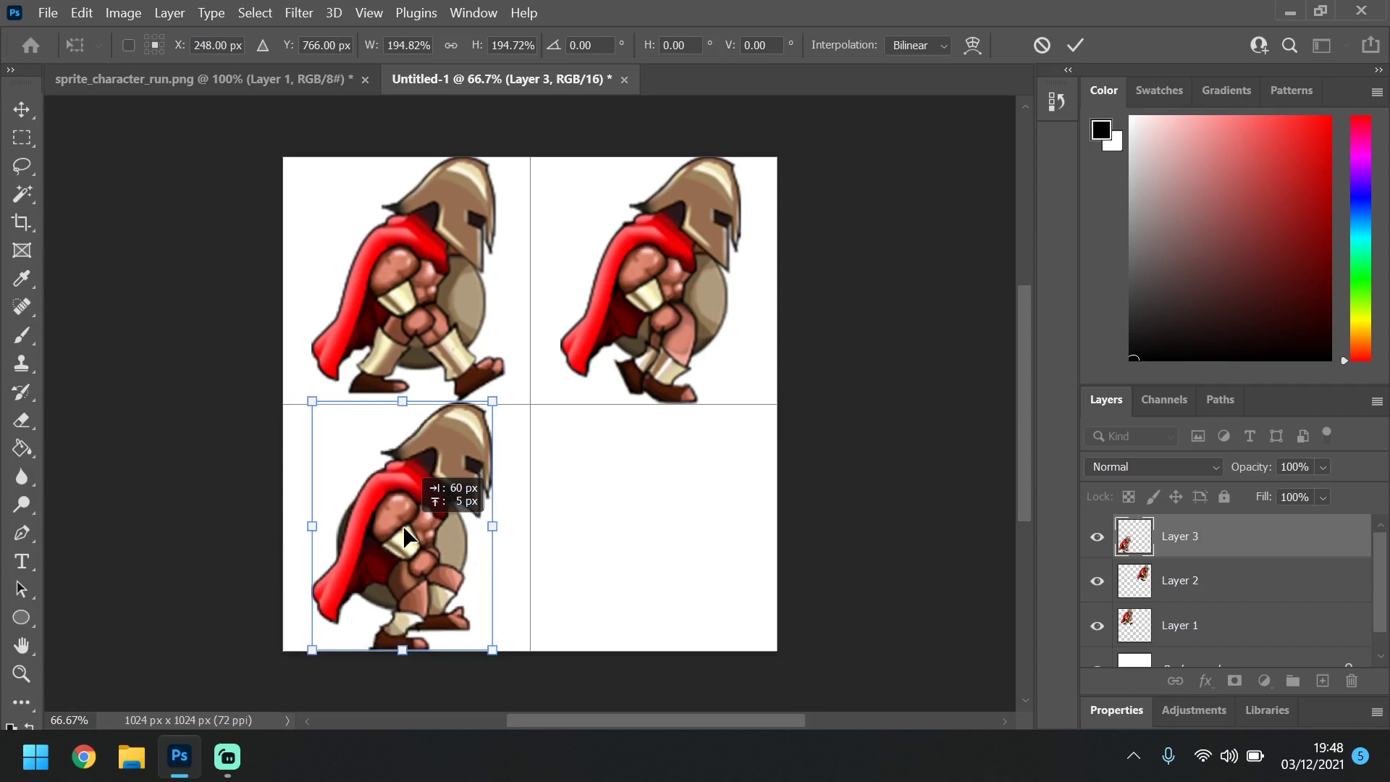
mouse_move(494, 522)
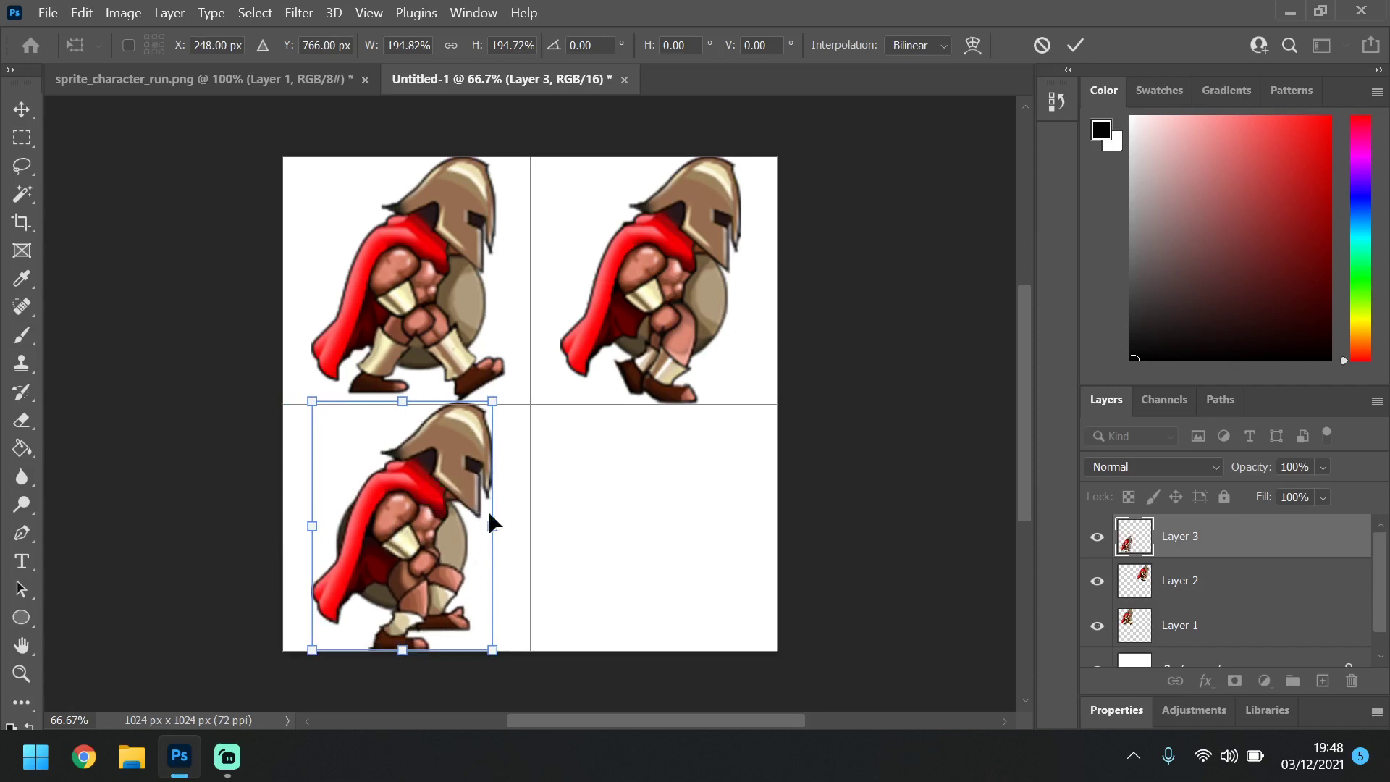
mouse_move(921, 344)
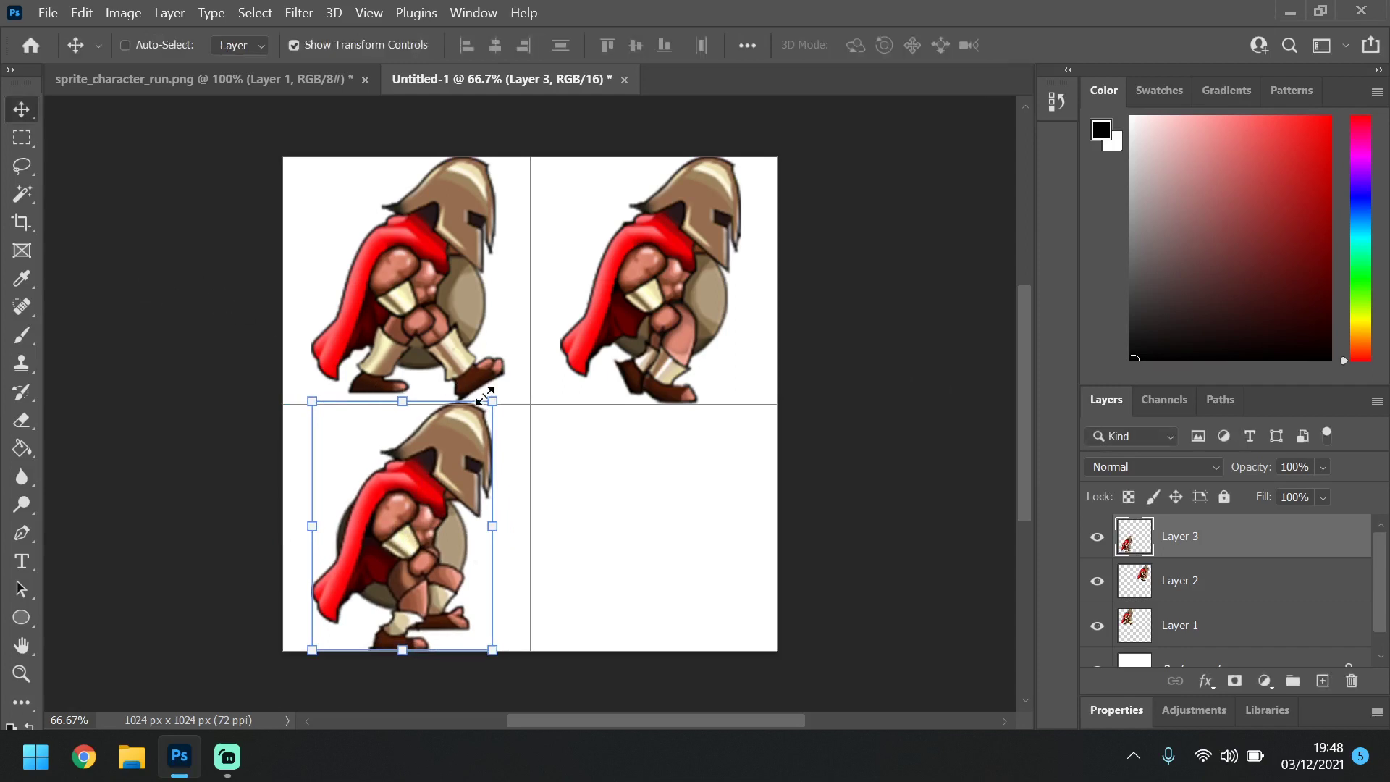
mouse_move(492, 400)
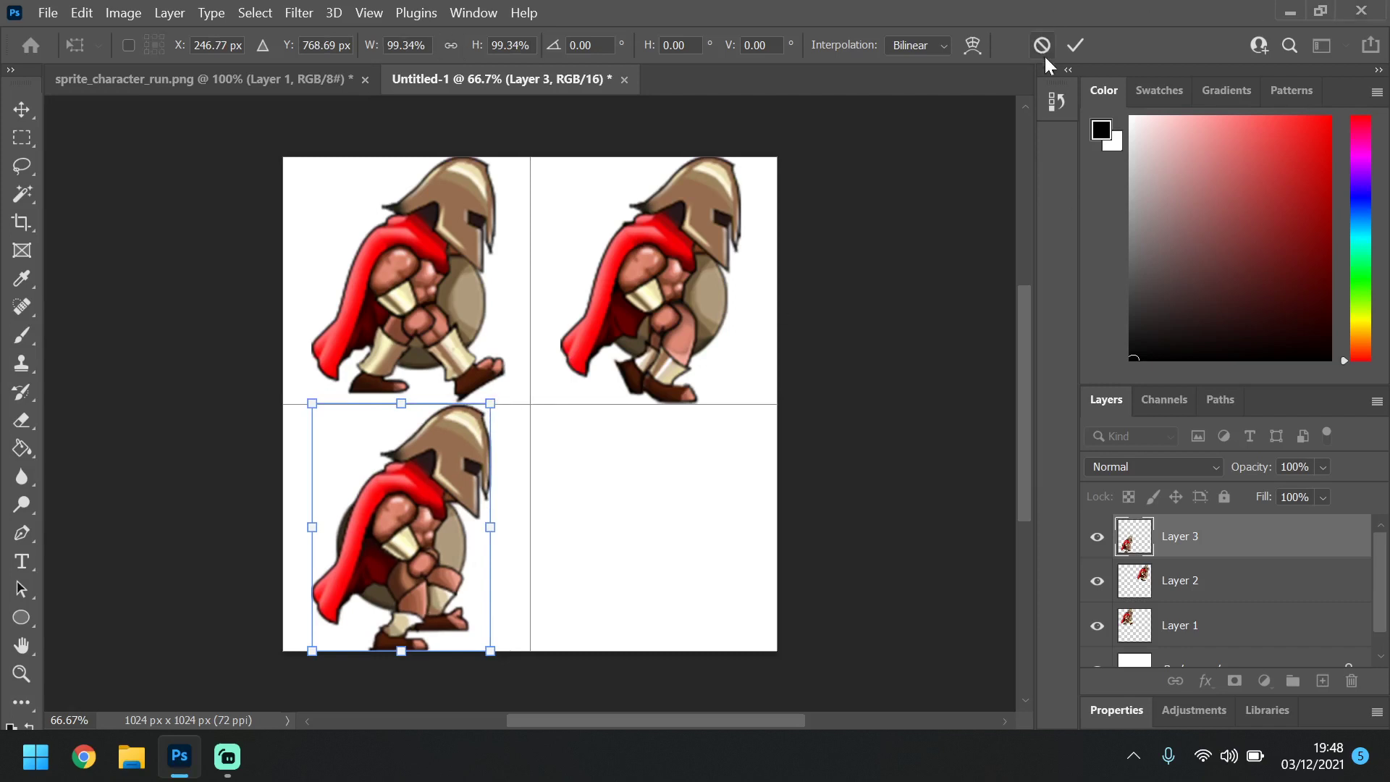
click(1074, 45)
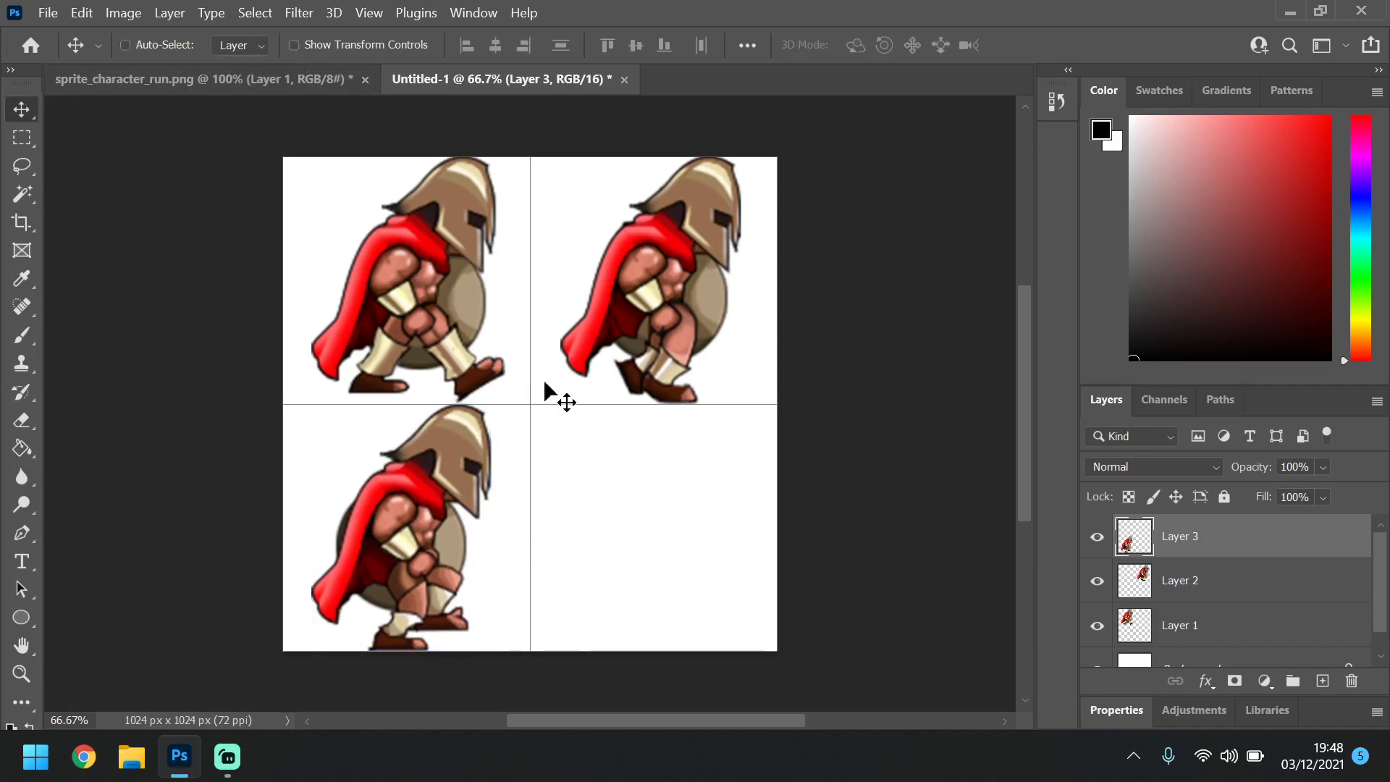
mouse_move(632, 474)
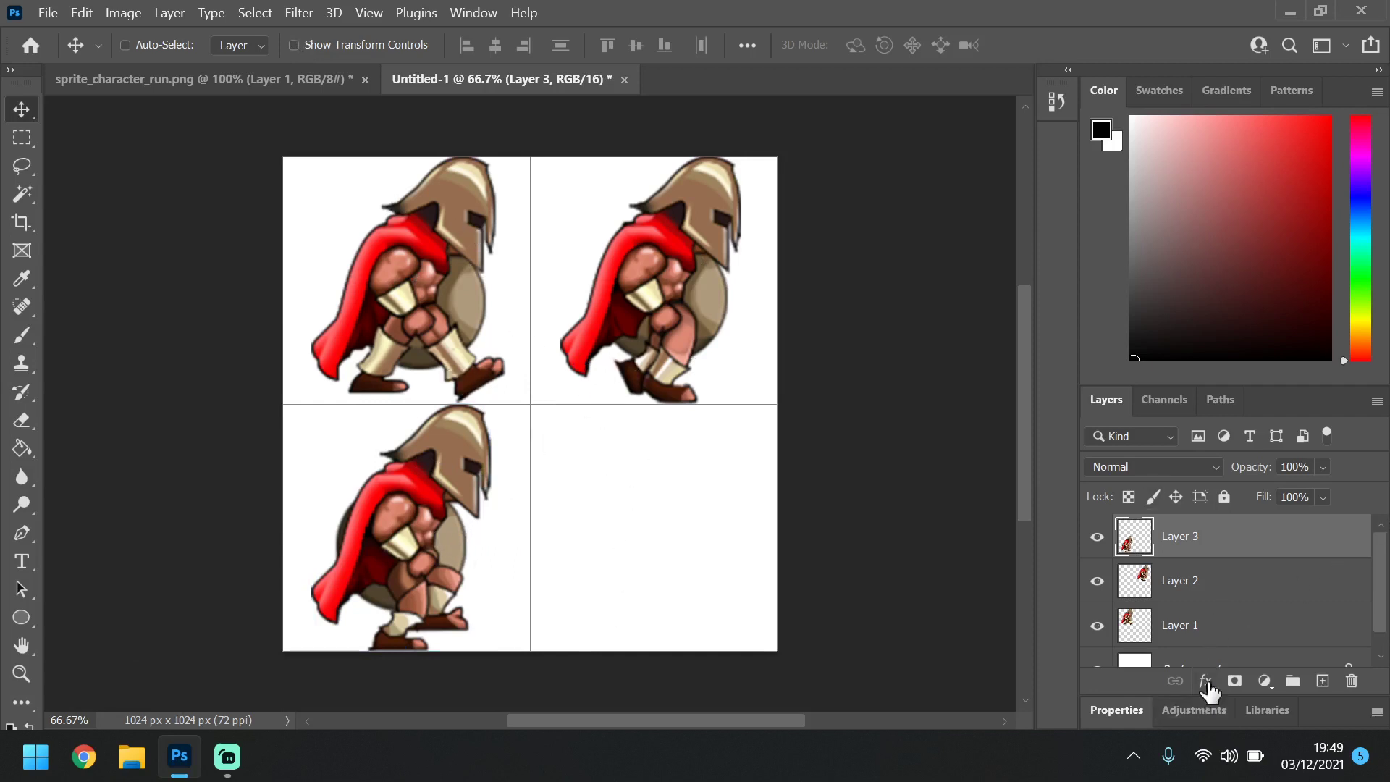
Hide the white Background layer and select Layer 1 with the first frame
scroll(down, 3)
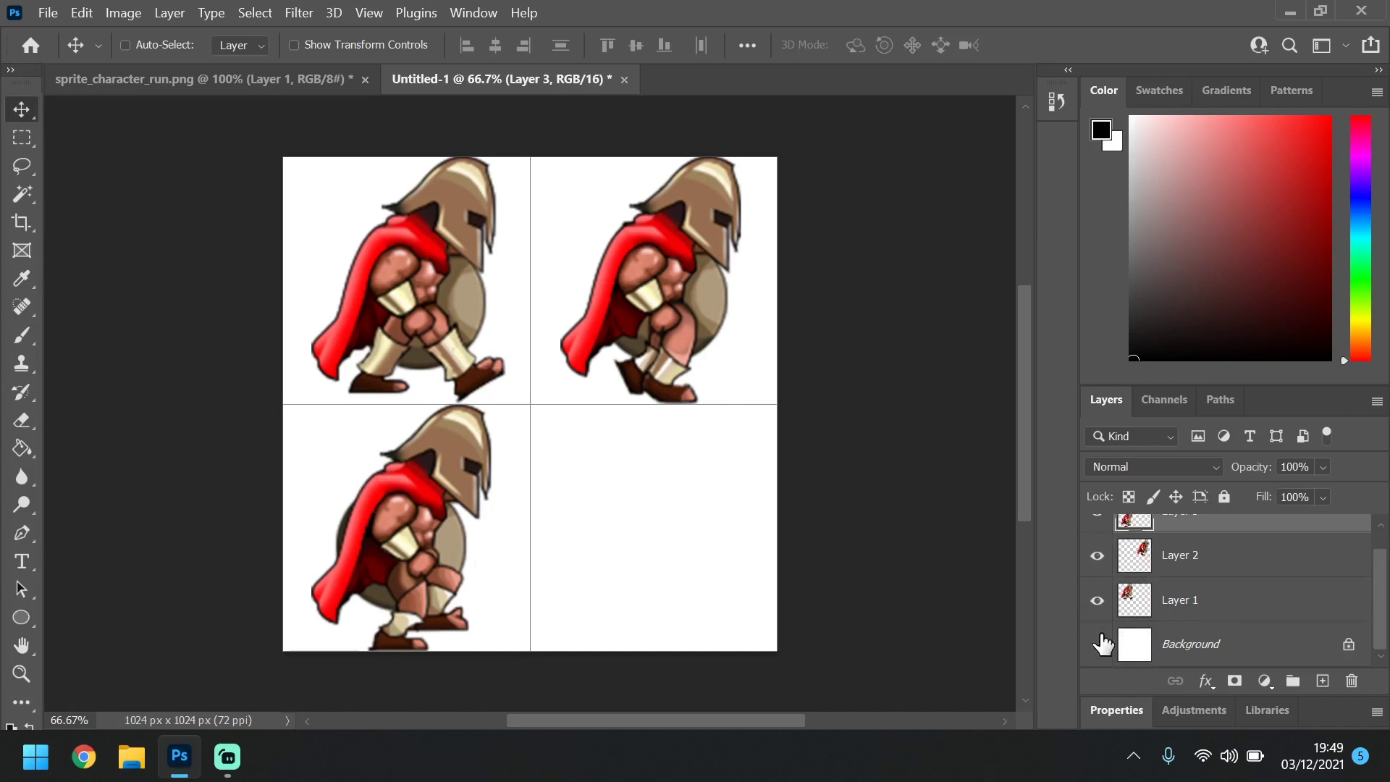
click(1096, 643)
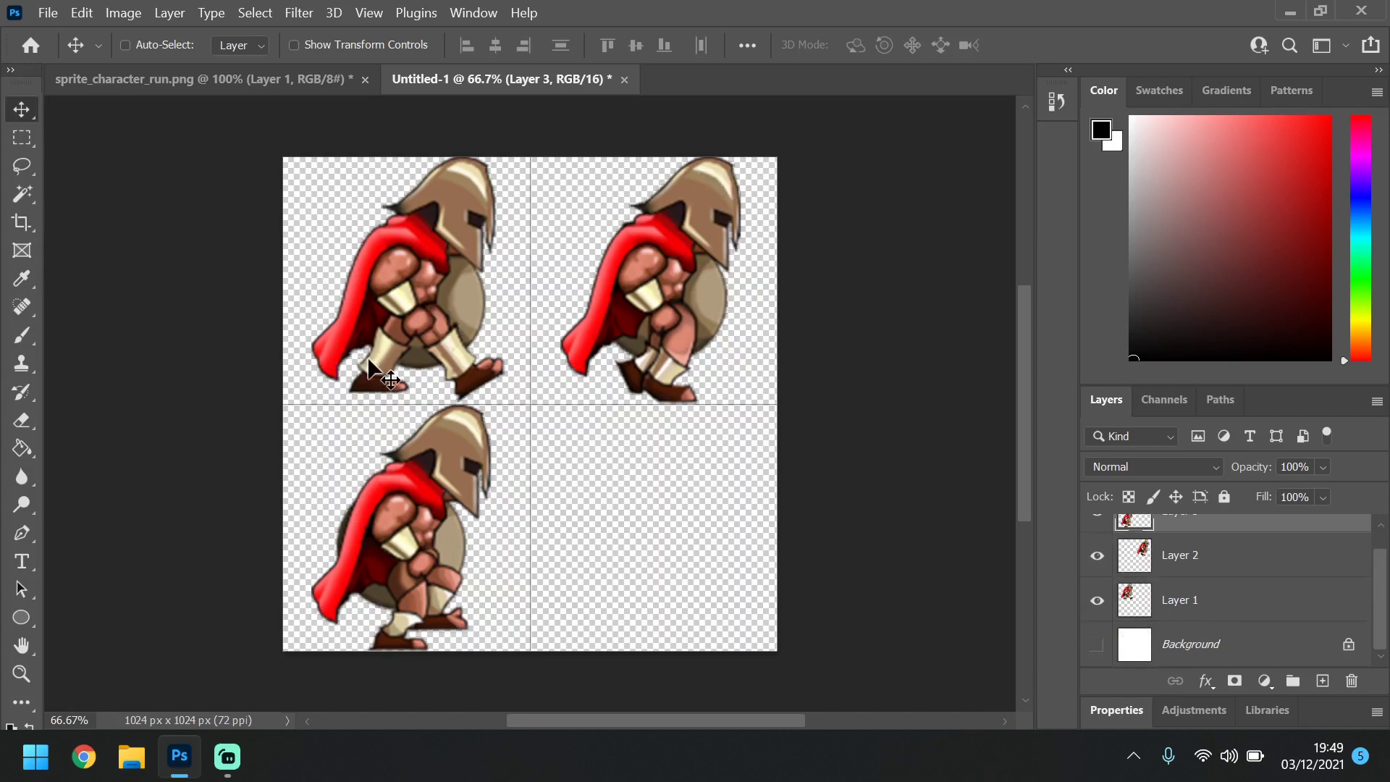
mouse_move(1161, 608)
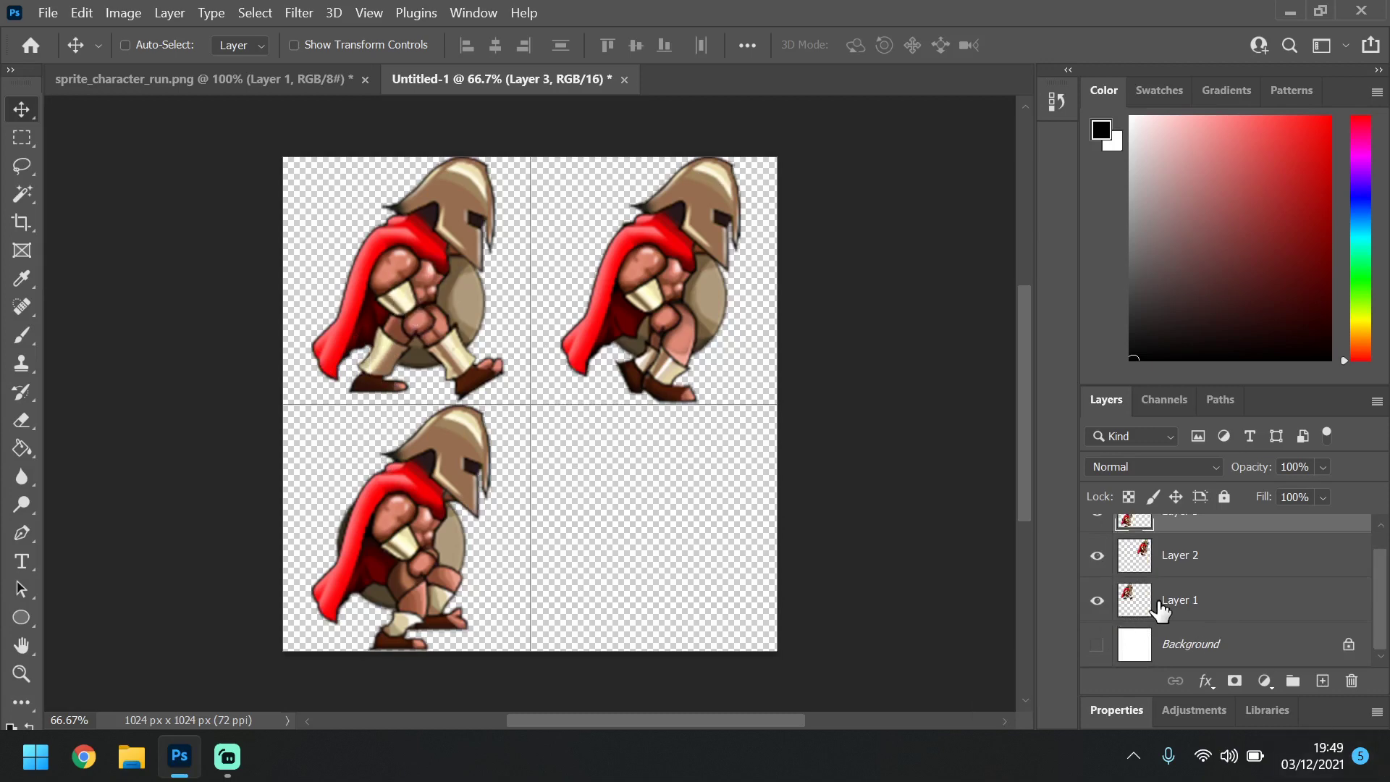
click(1179, 600)
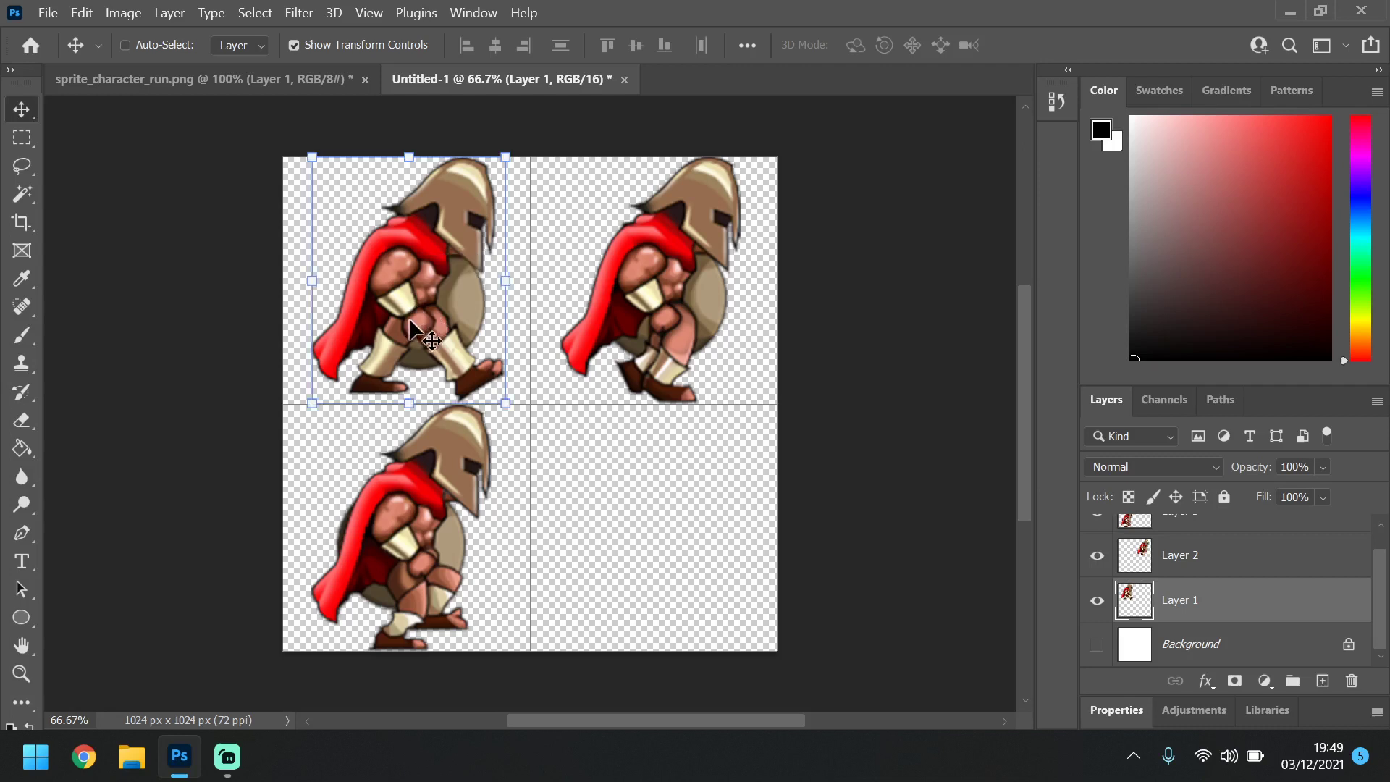
mouse_move(865, 325)
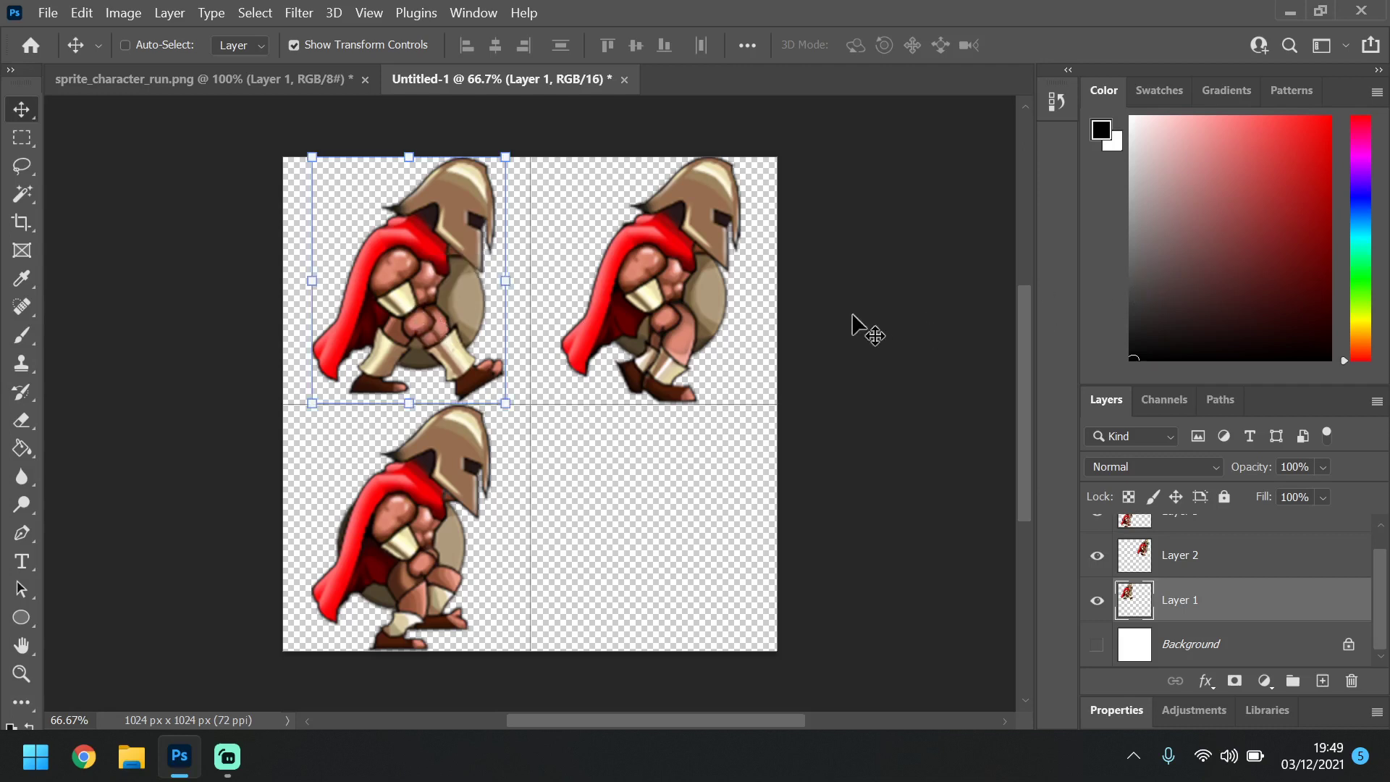
mouse_move(418, 60)
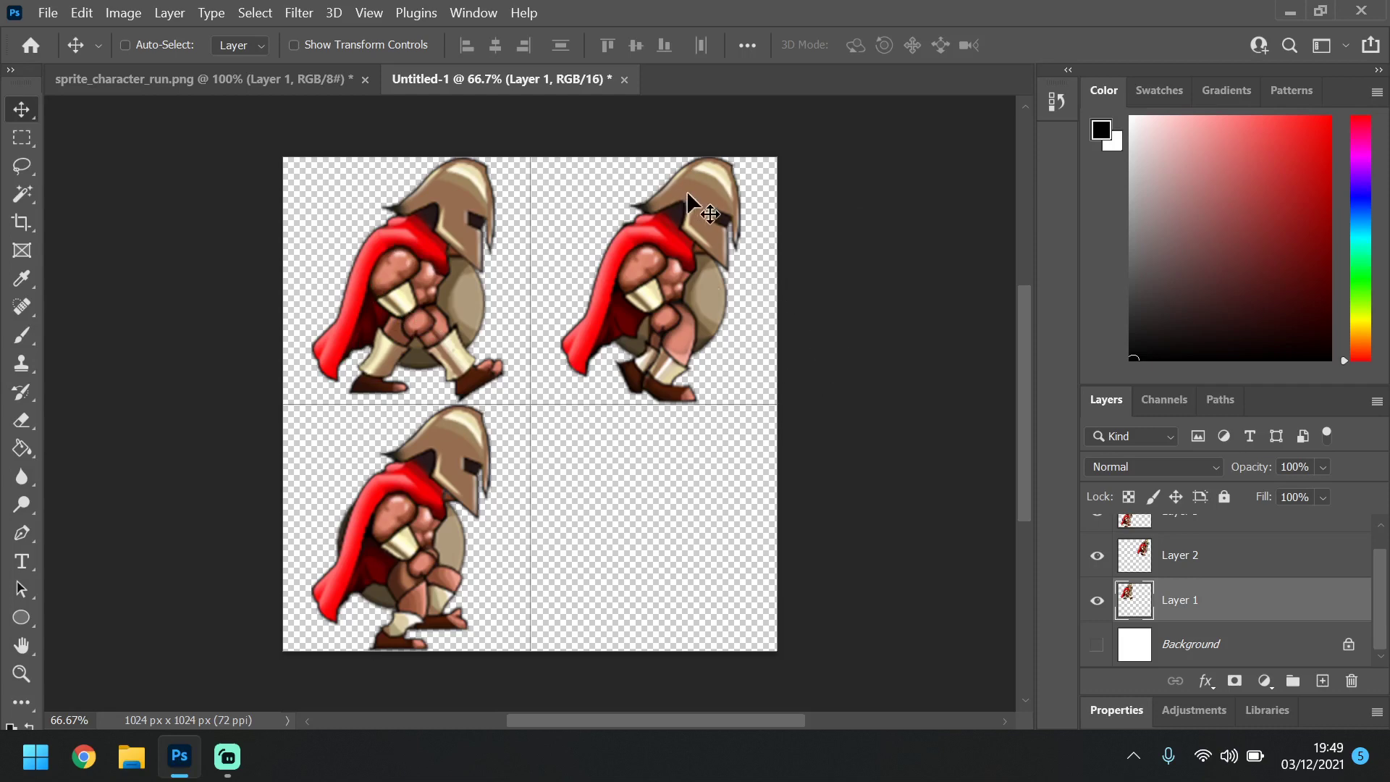
mouse_move(666, 439)
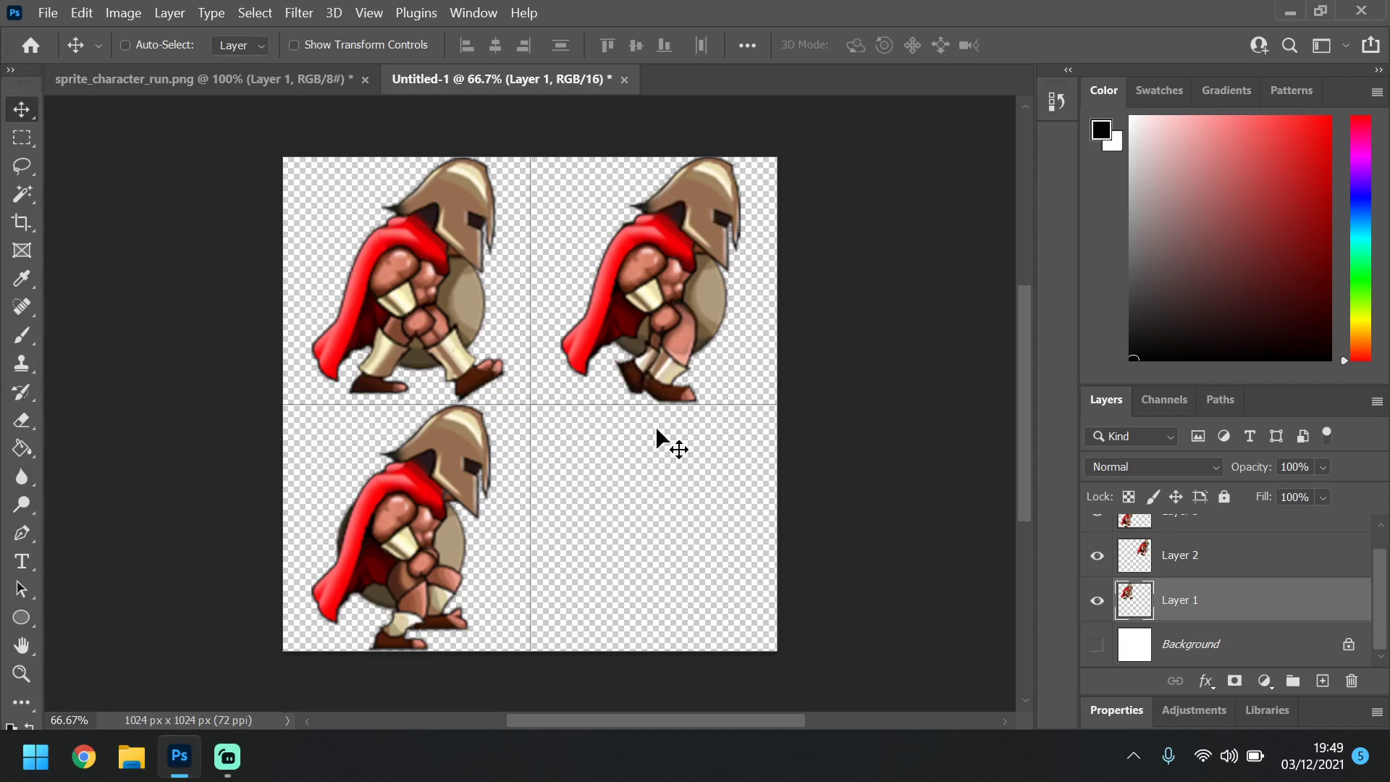
mouse_move(542, 441)
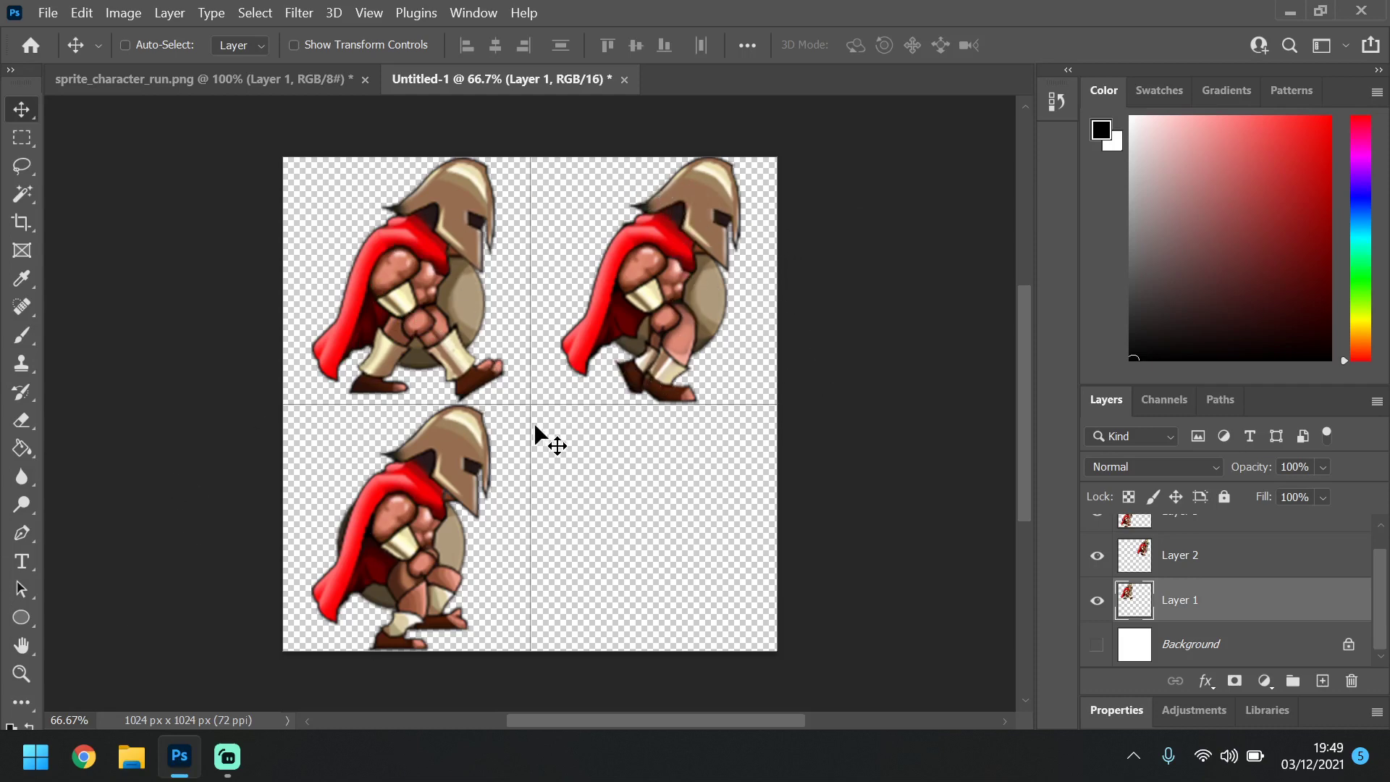
mouse_move(417, 483)
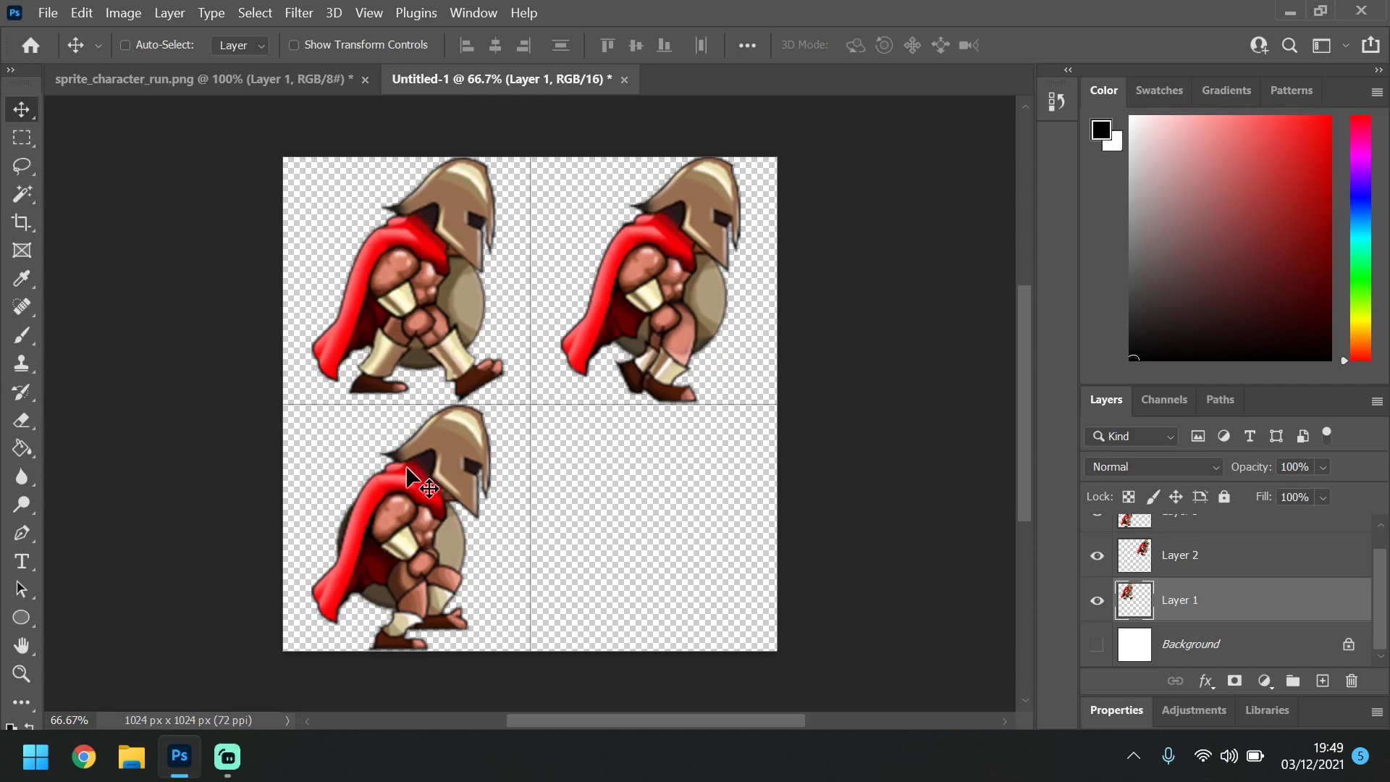
mouse_move(44, 13)
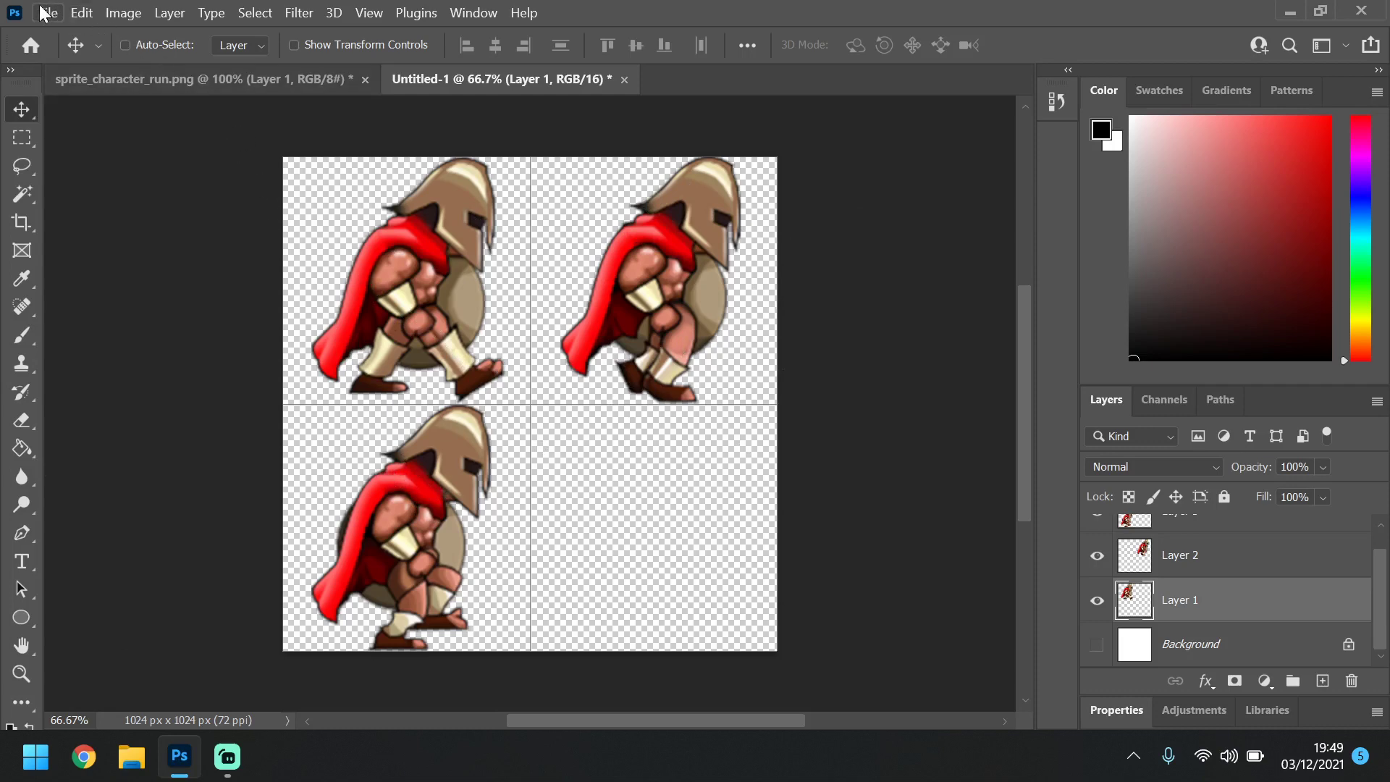
Save the canvas to the Desktop as Character_Walk_01.psd, accepting Photoshop Format Options
click(47, 13)
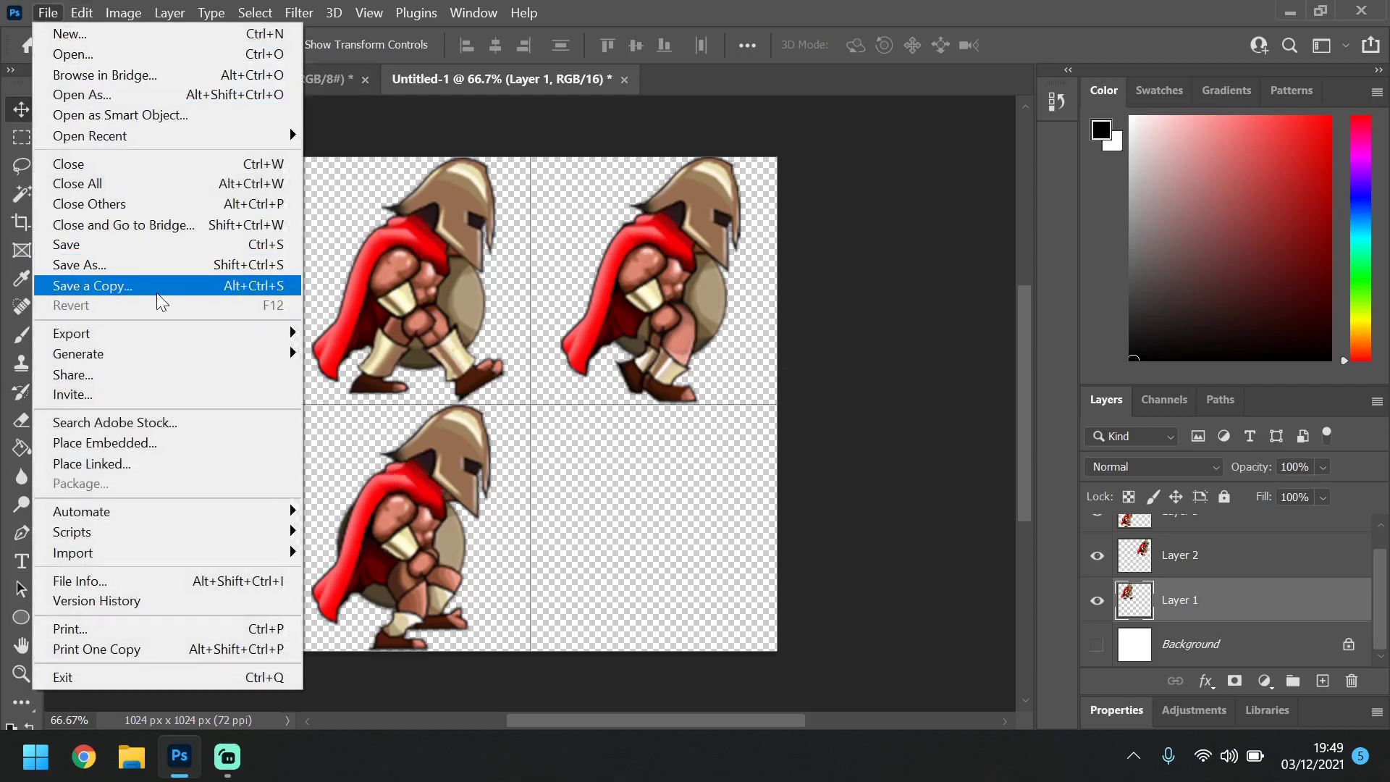
mouse_move(150, 291)
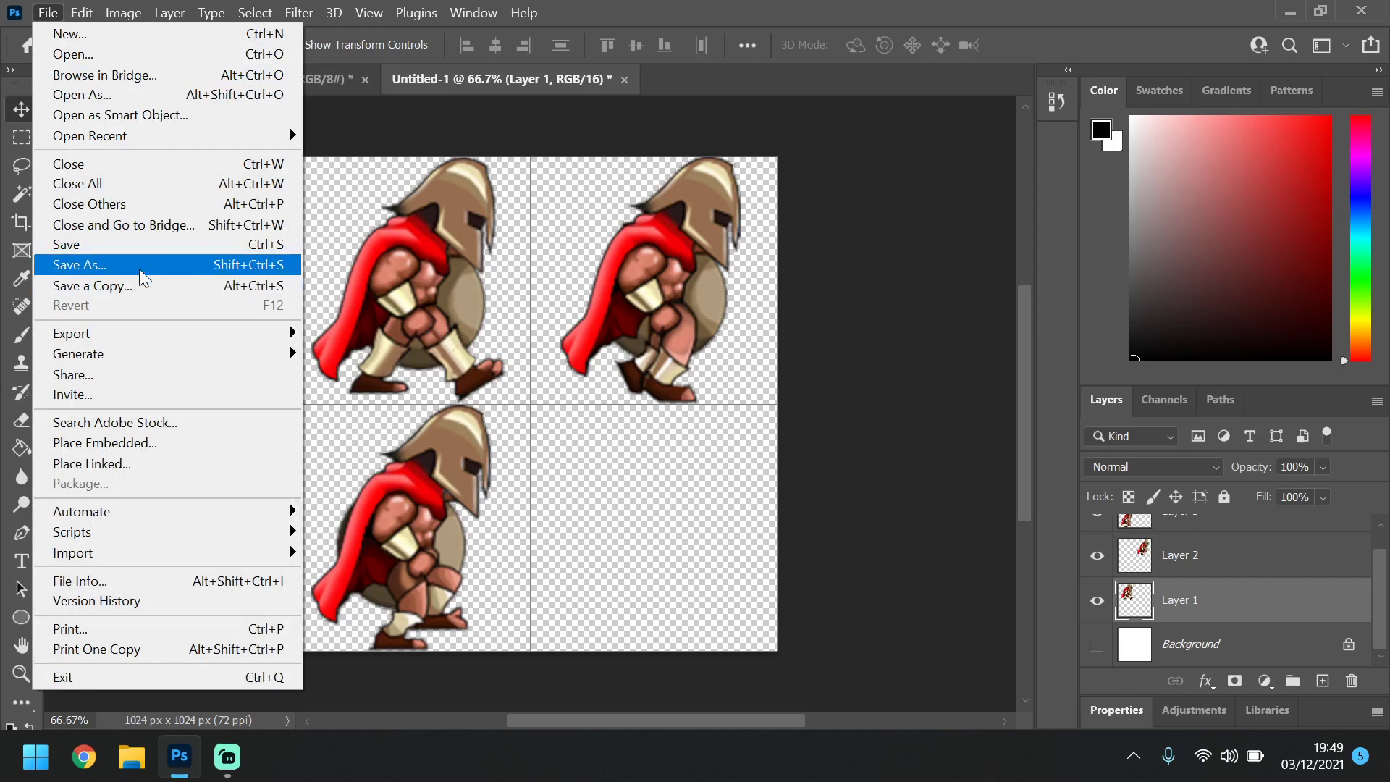
click(78, 264)
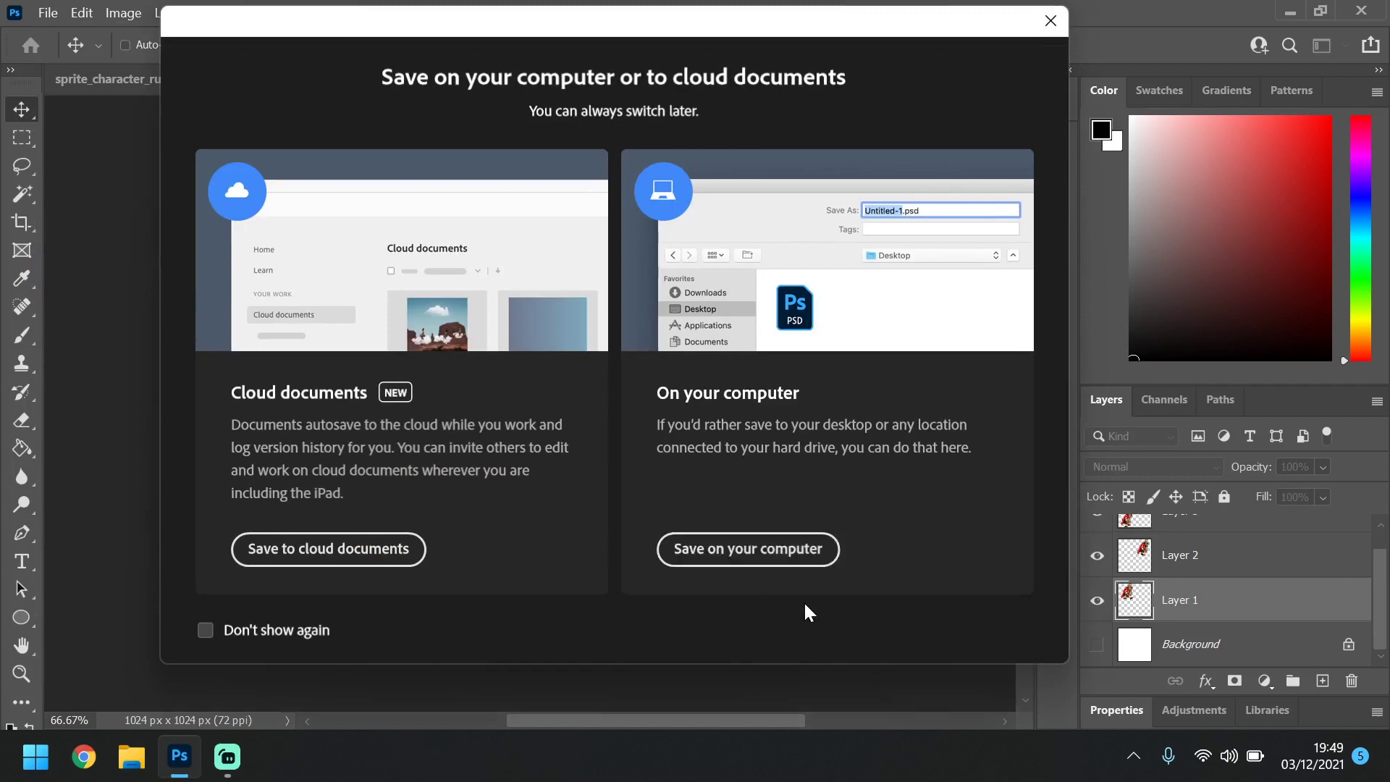
click(746, 548)
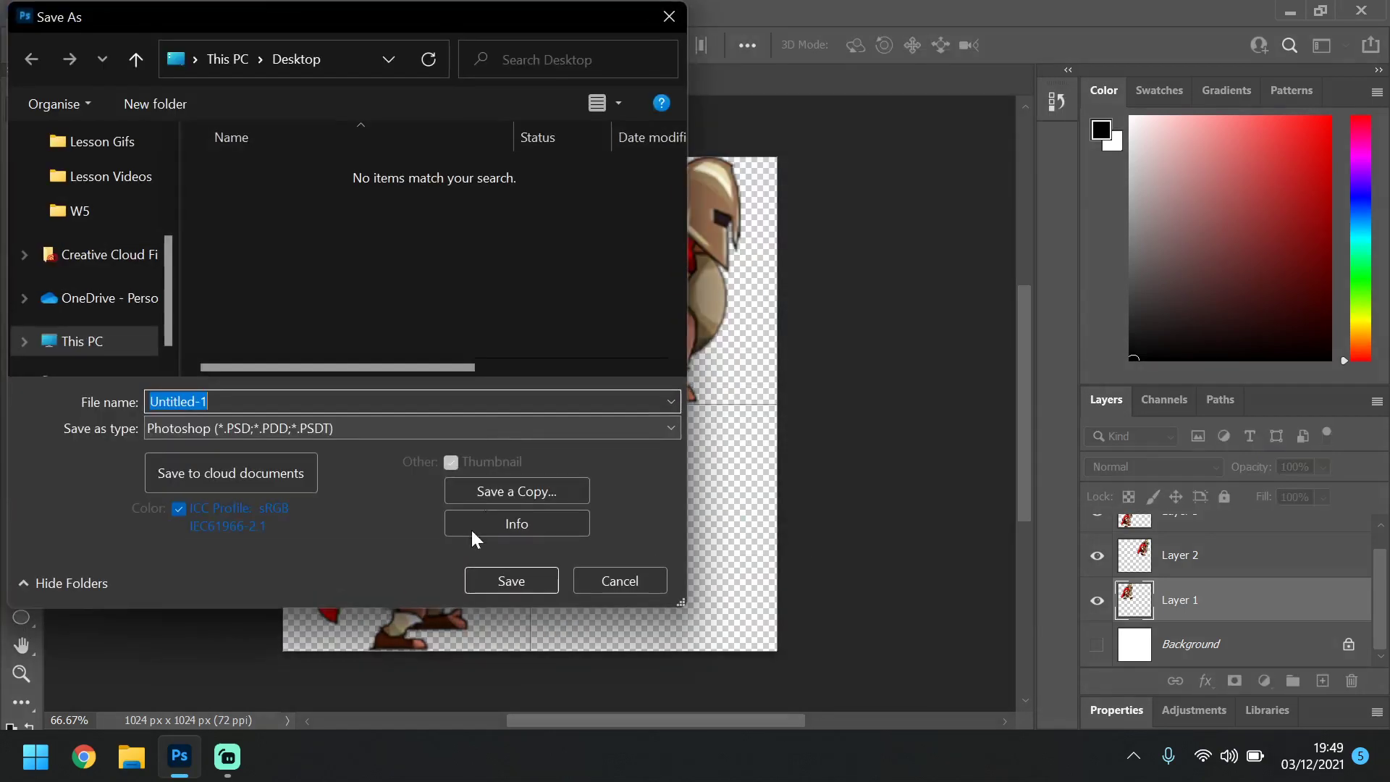
mouse_move(188, 534)
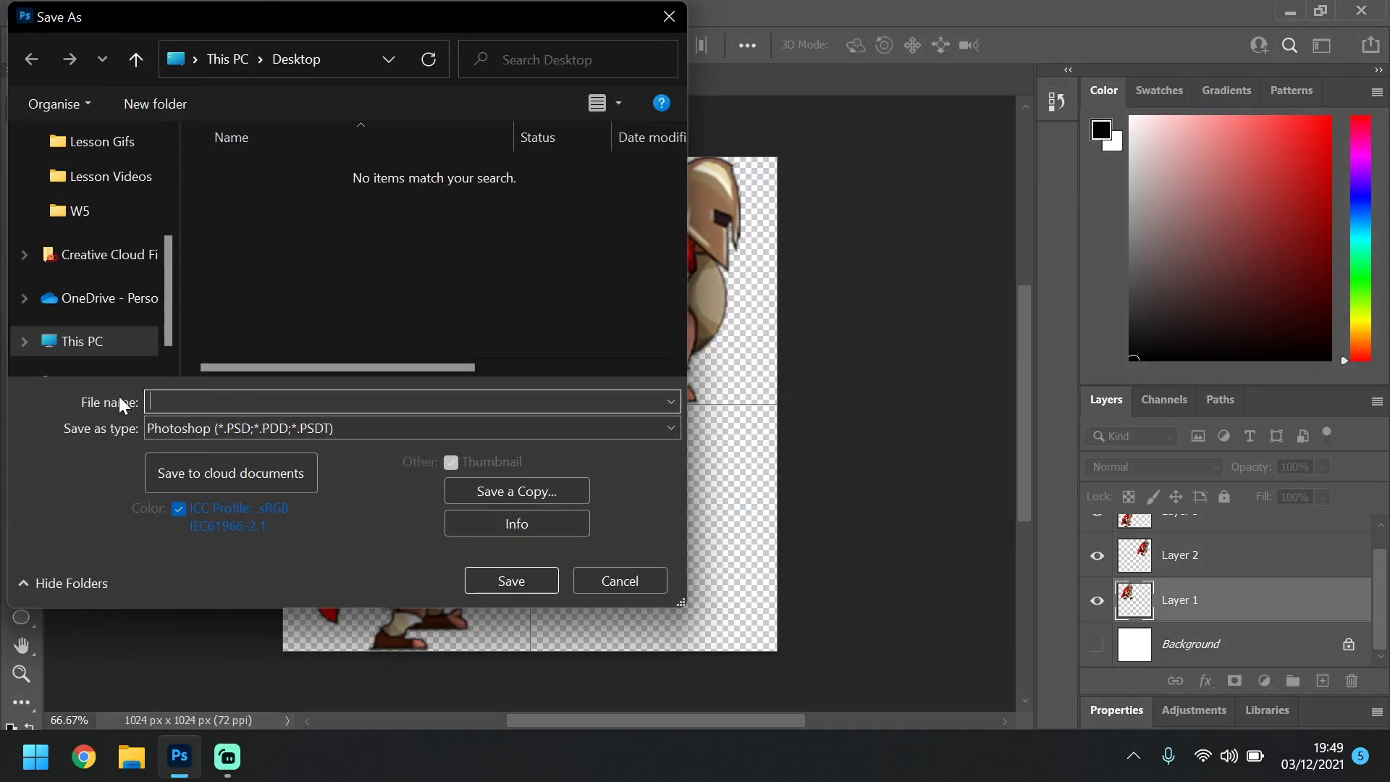
text(CharA)
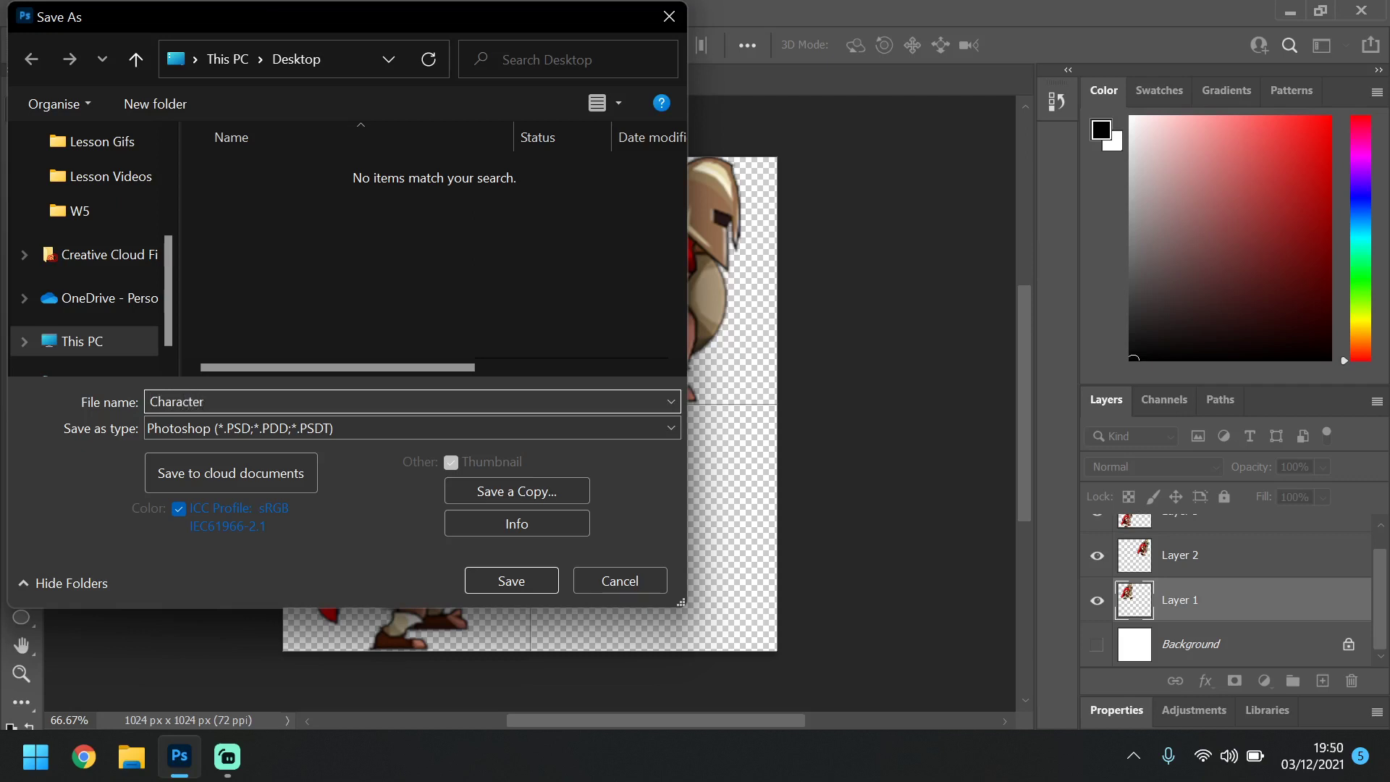
text(_Walk)
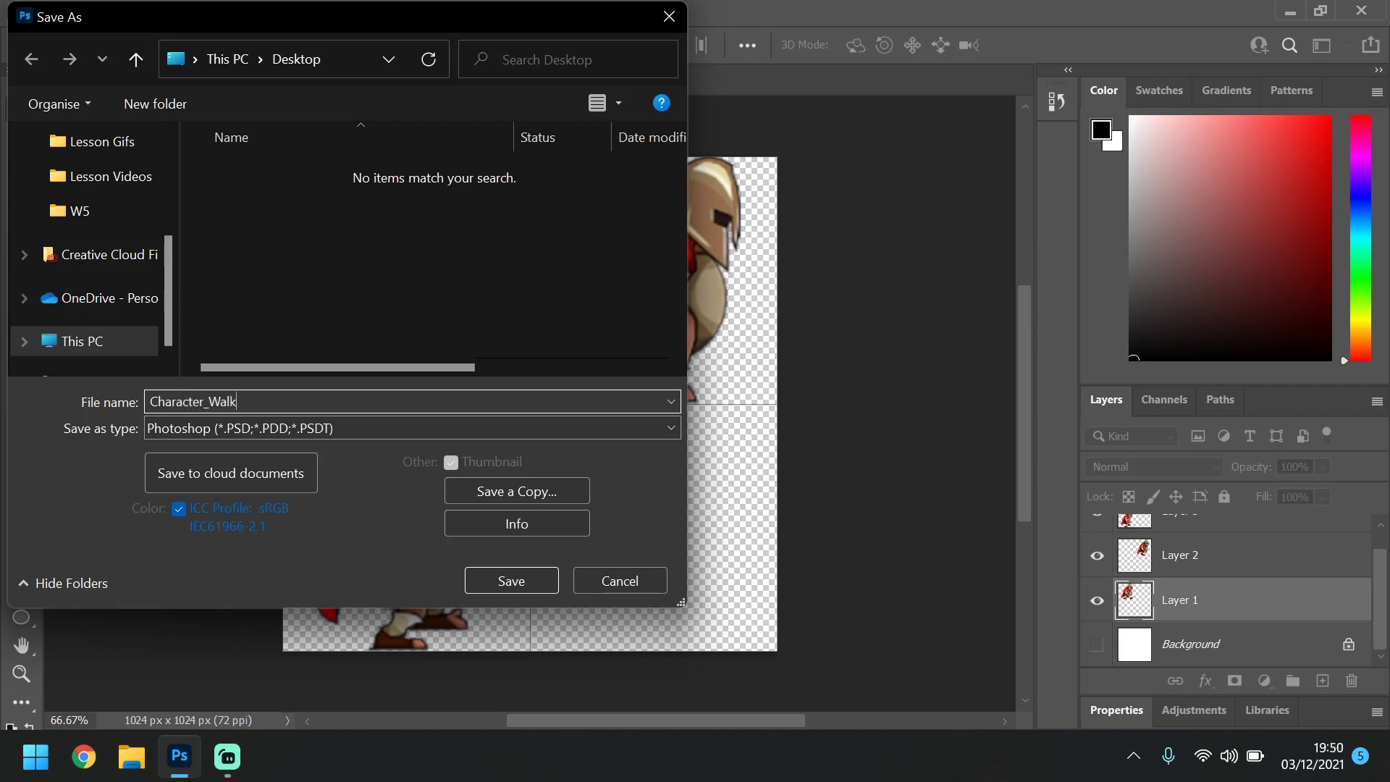
text(_01)
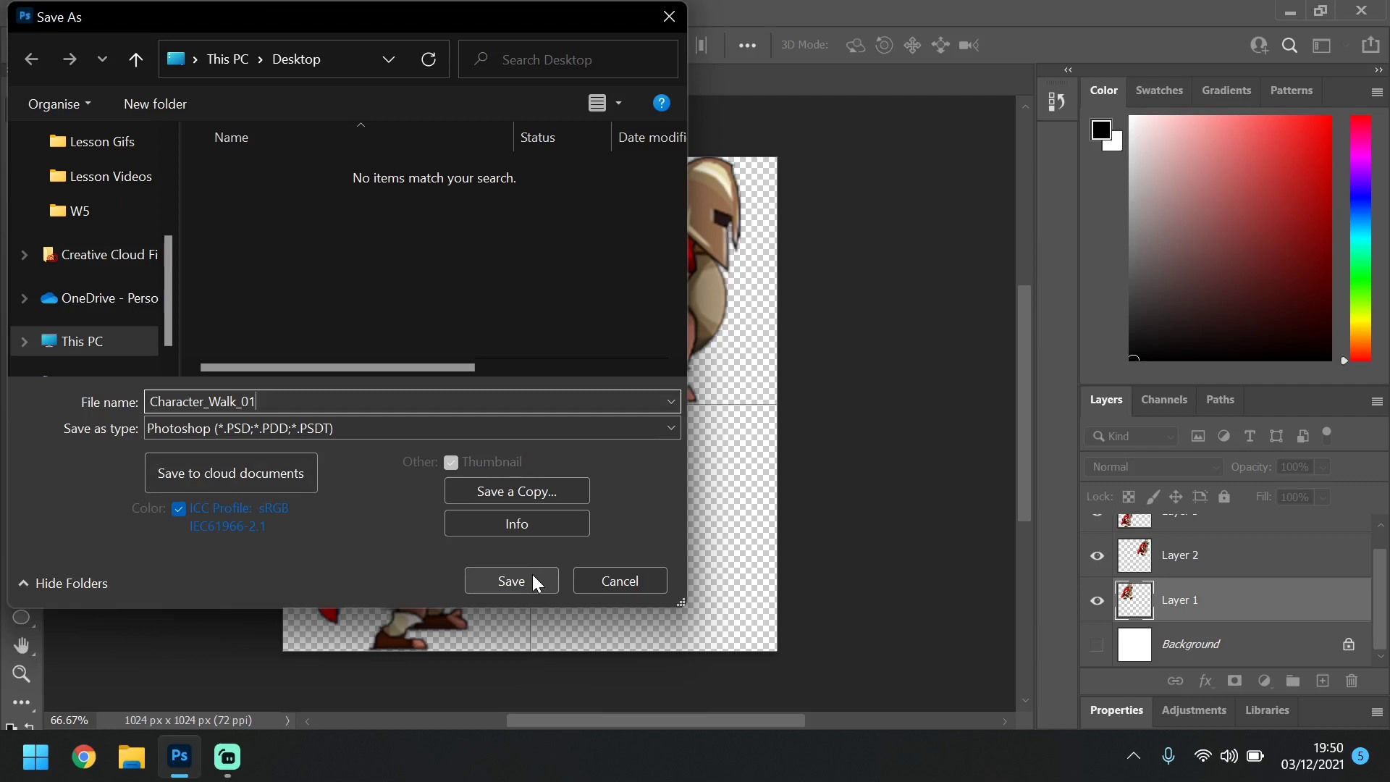
click(510, 581)
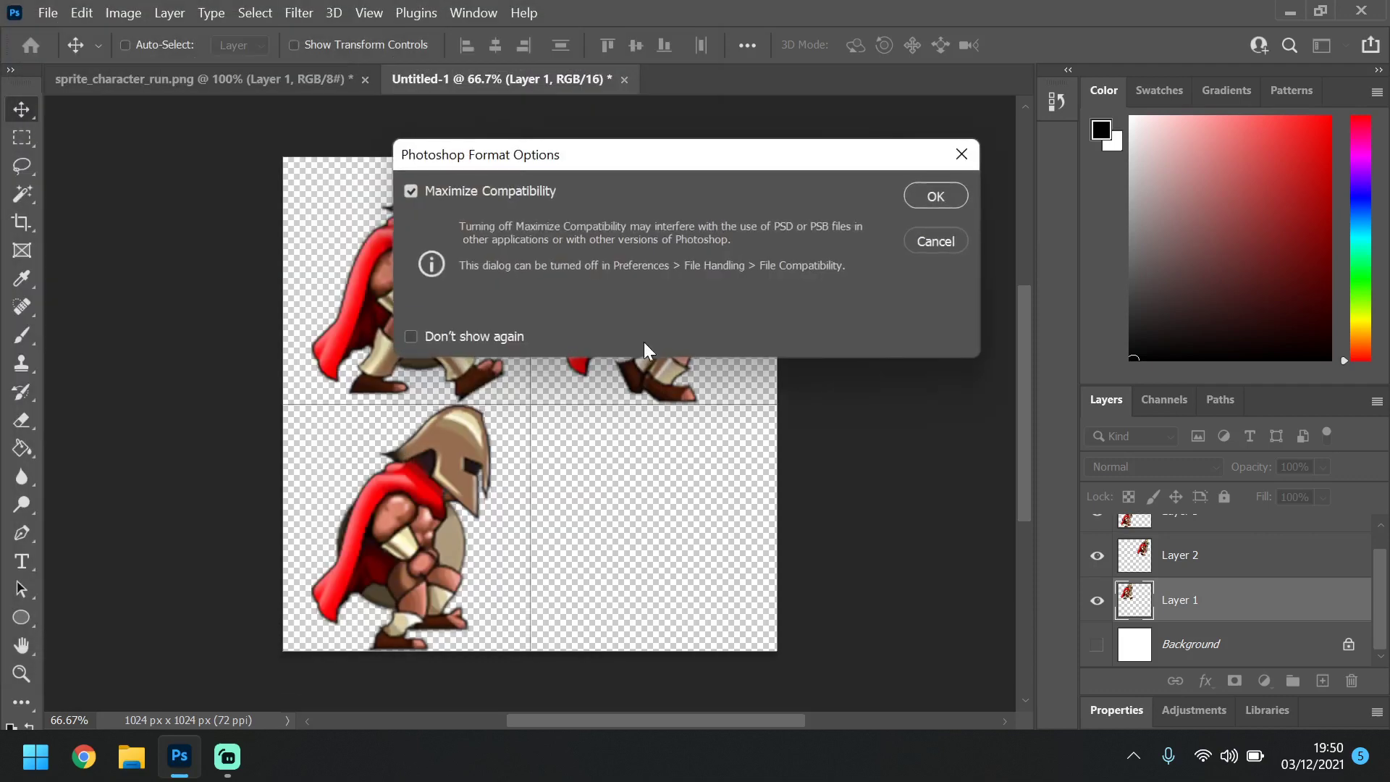
click(935, 197)
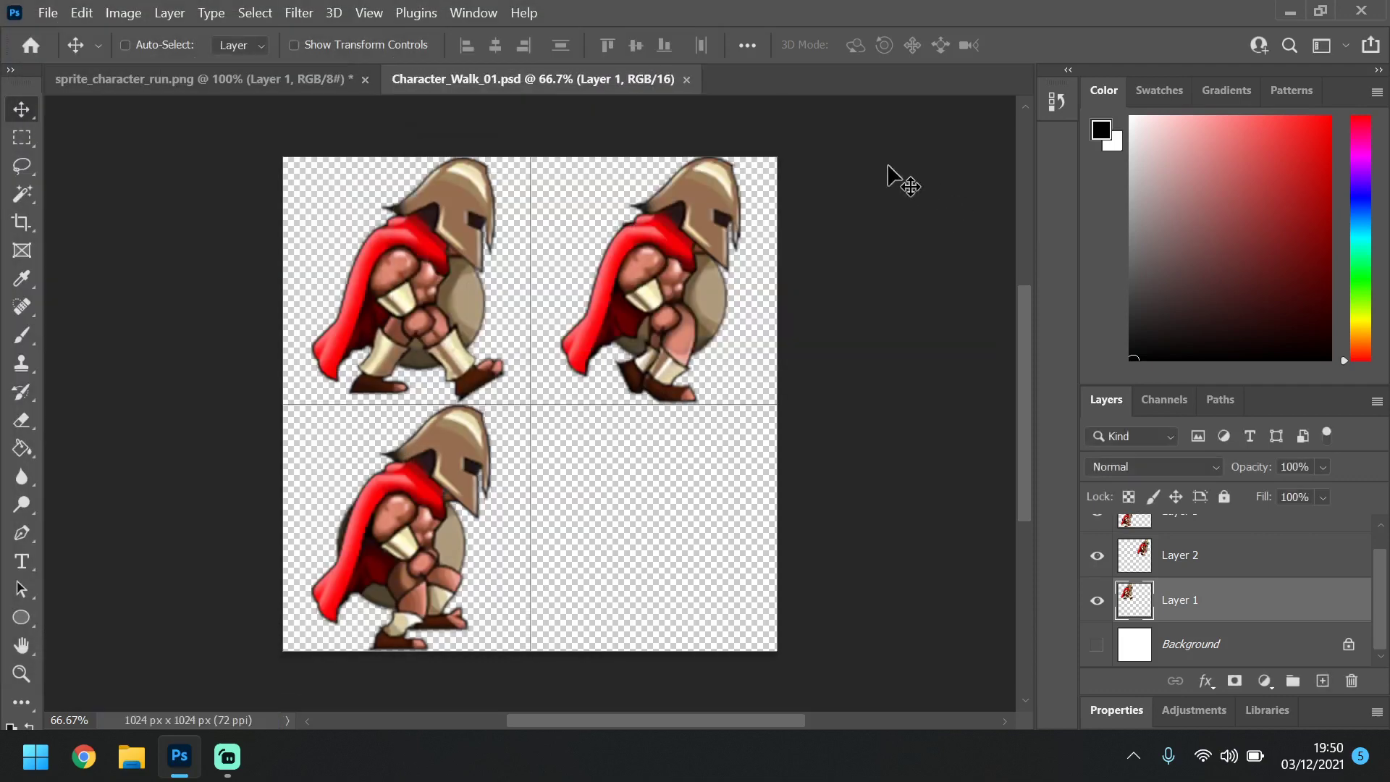
Close Photoshop, answer the sprite_character_run.png save prompt, and launch Unreal Engine 4.27
click(687, 79)
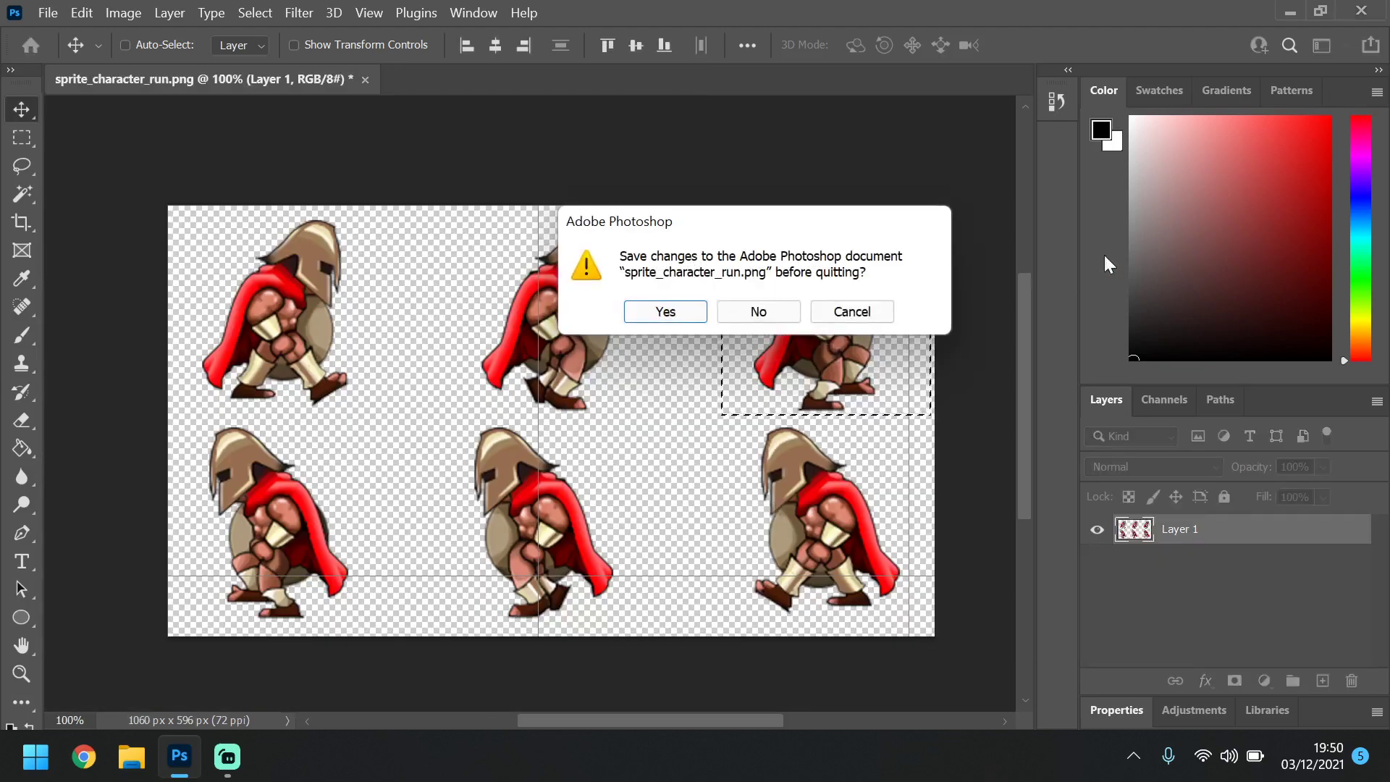
click(758, 311)
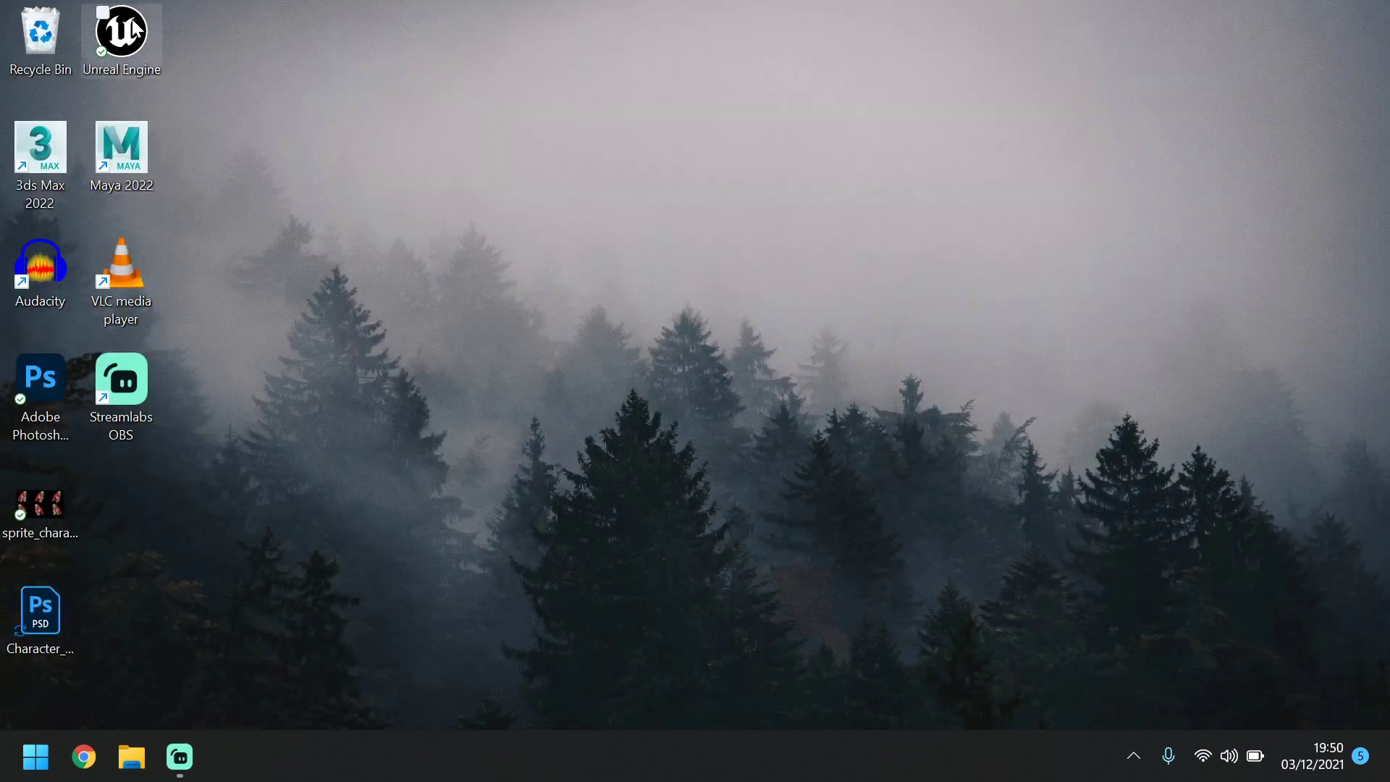
mouse_move(122, 27)
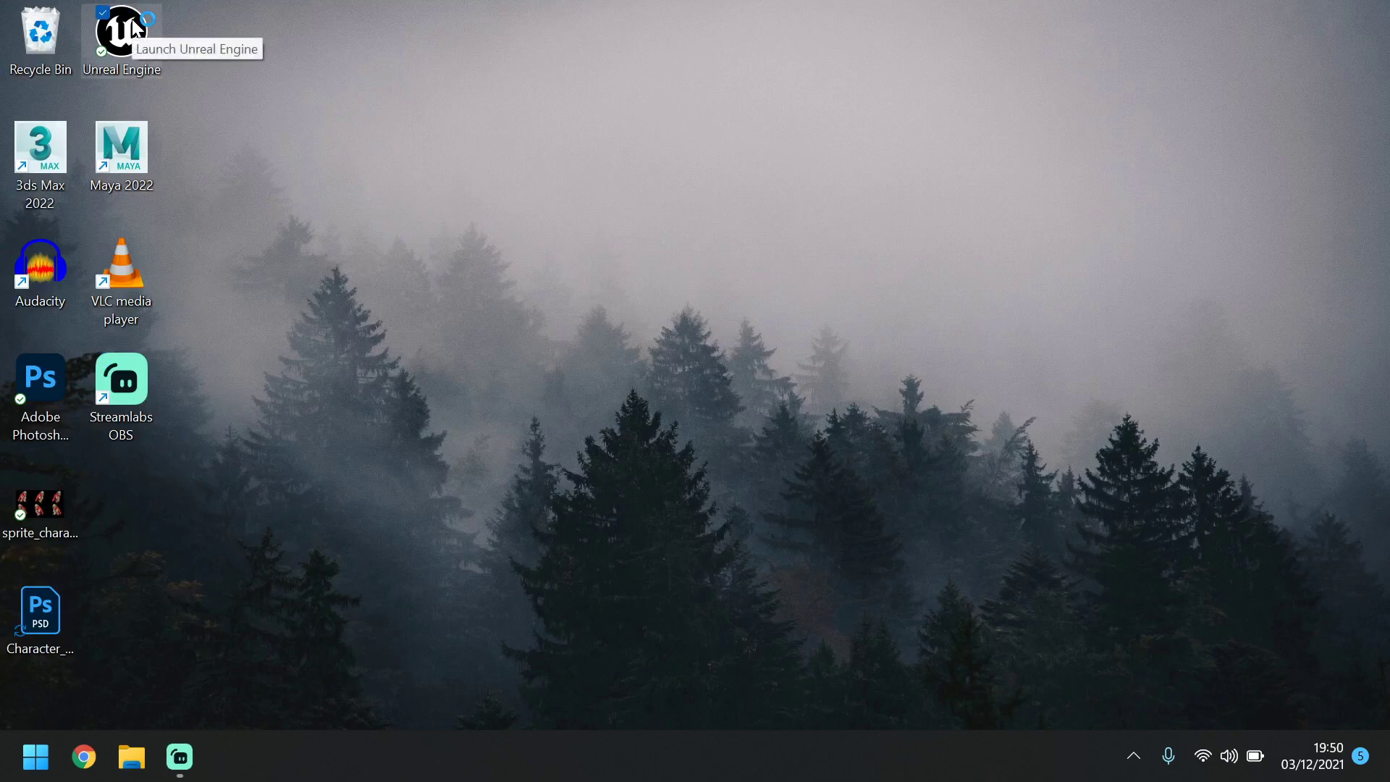
double_click(121, 29)
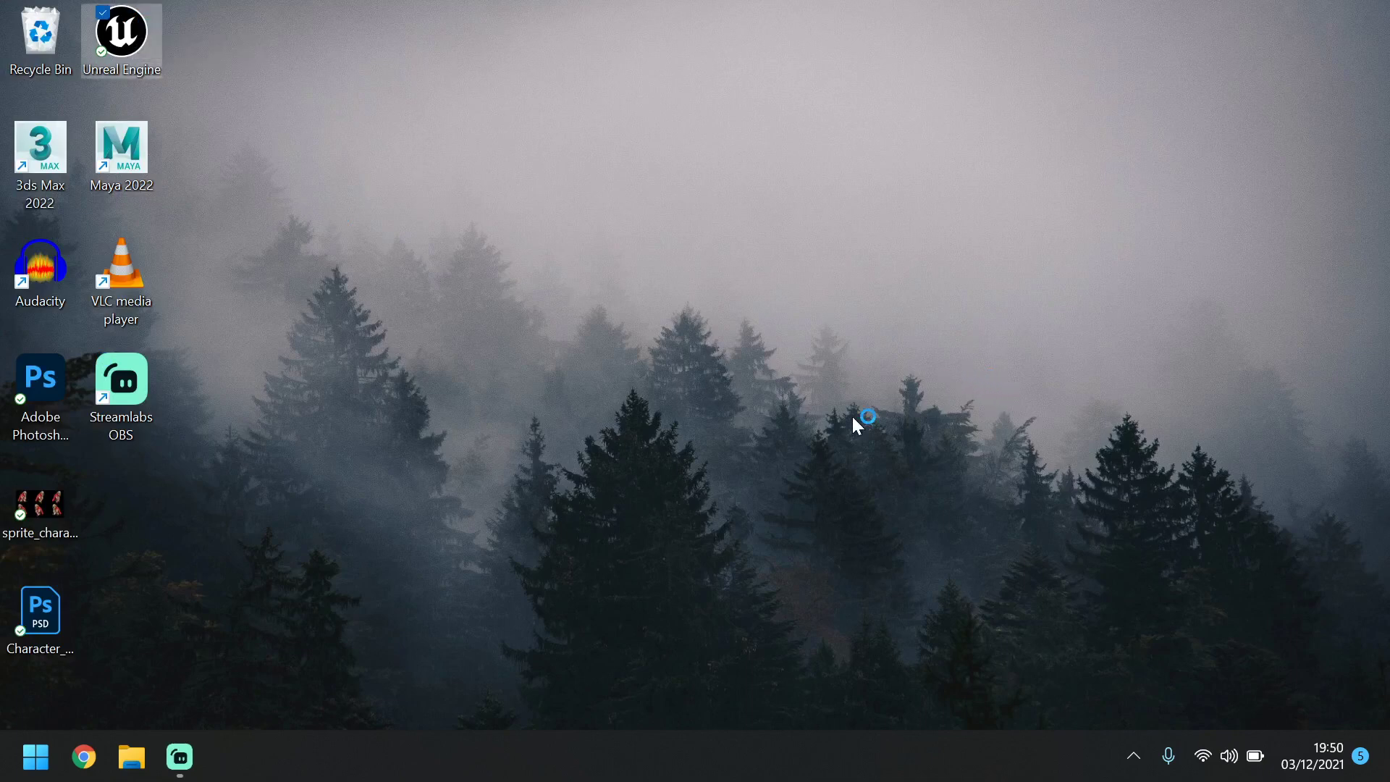
mouse_move(856, 425)
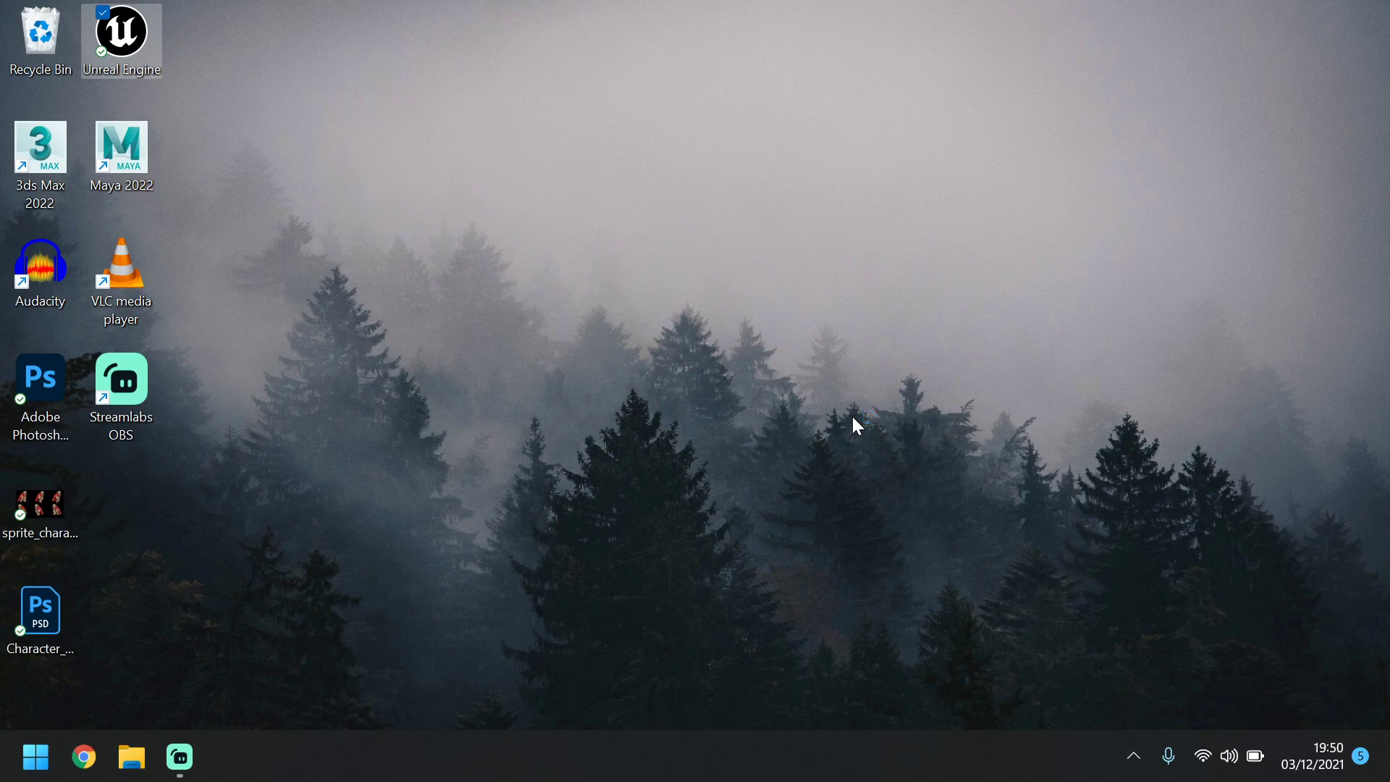
double_click(121, 32)
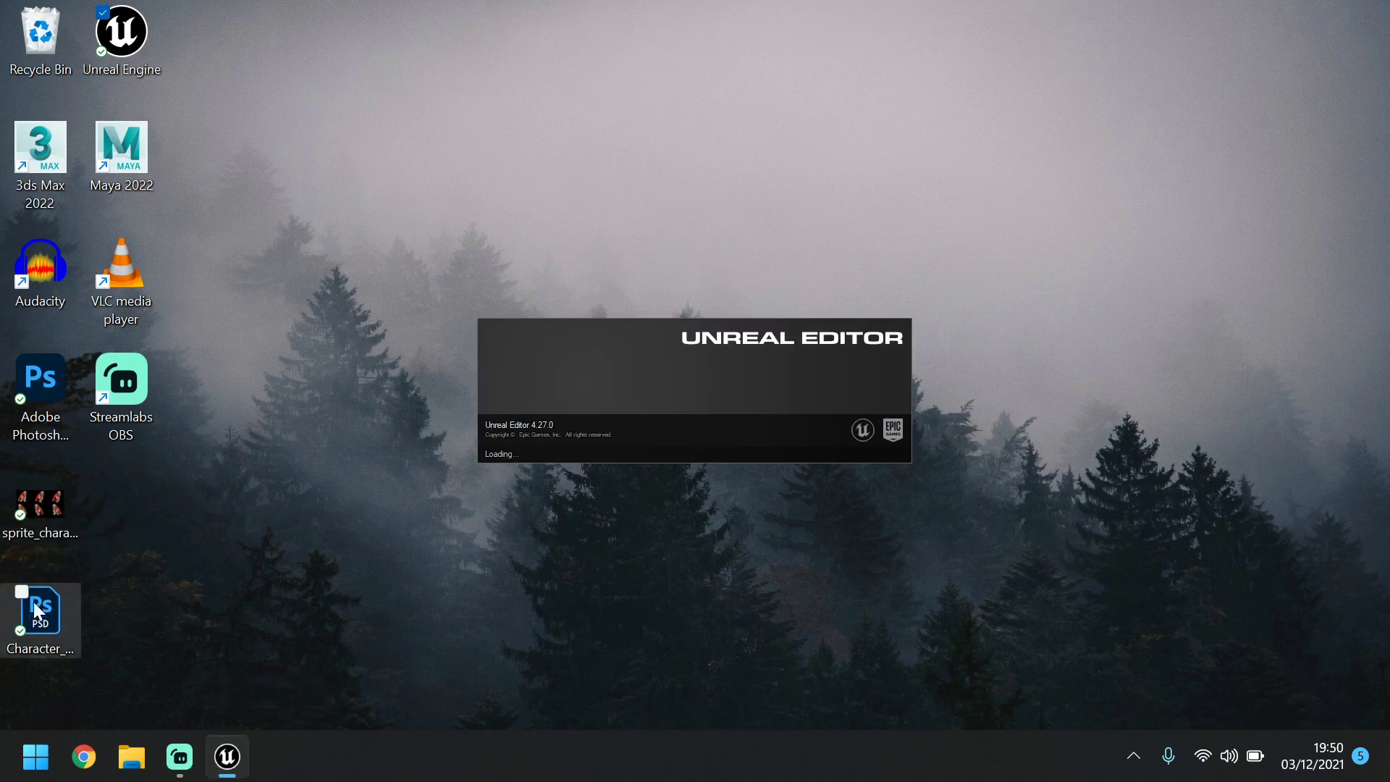
mouse_move(393, 518)
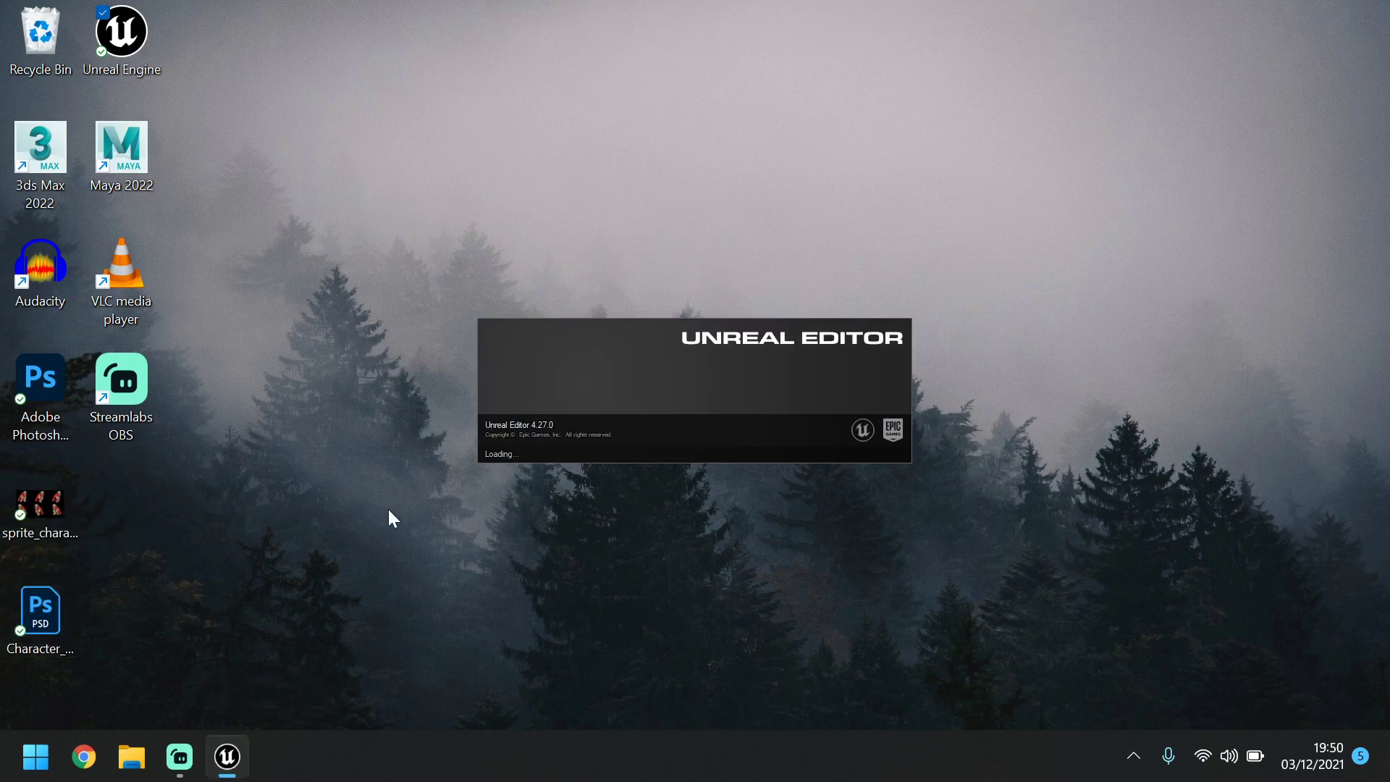
mouse_move(745, 309)
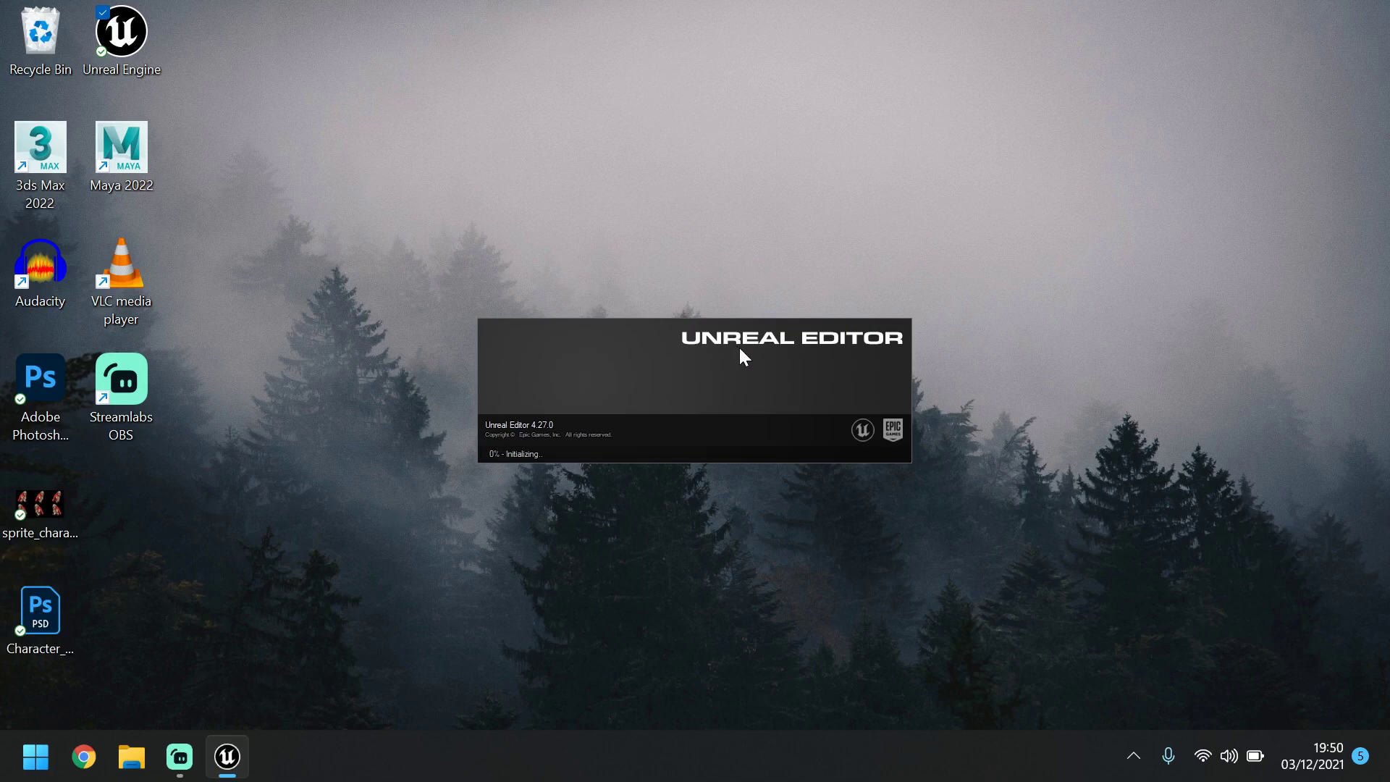
mouse_move(774, 448)
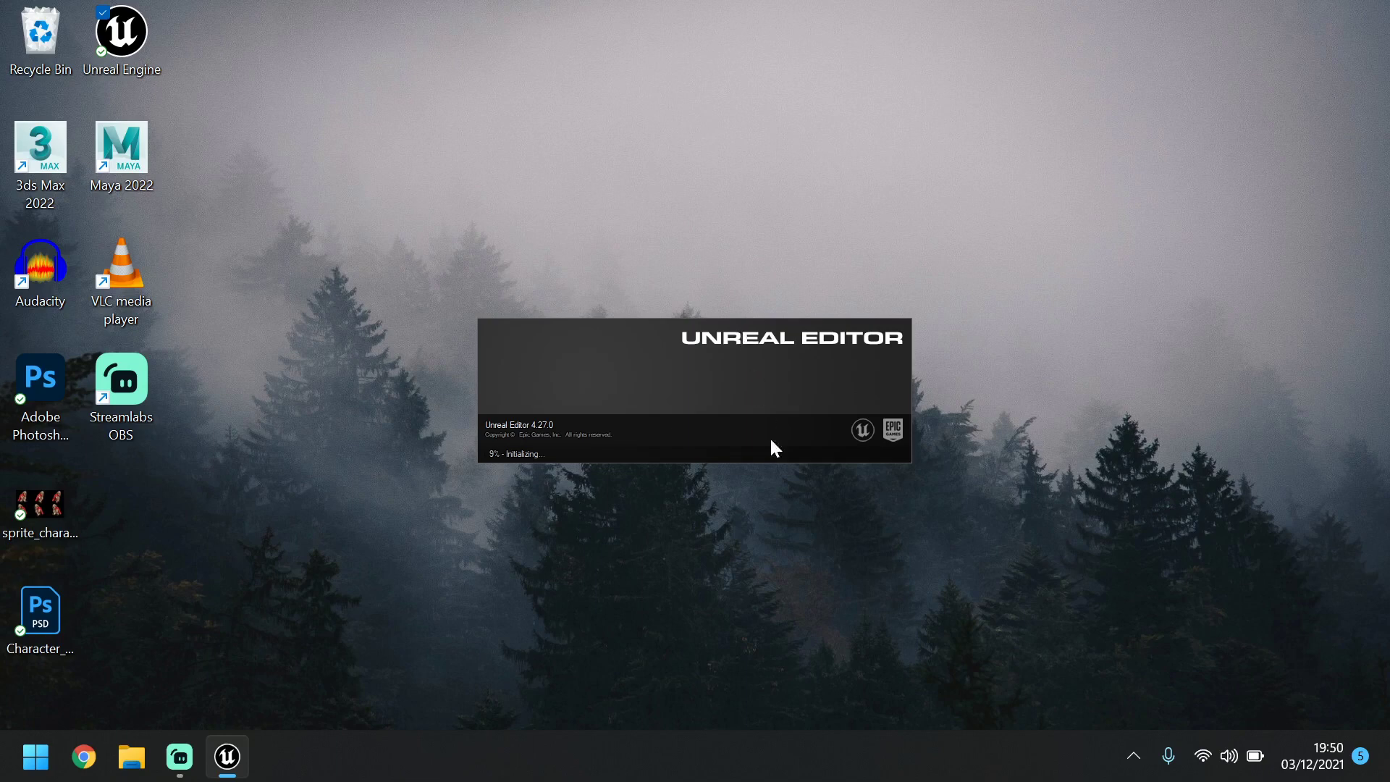
mouse_move(530, 291)
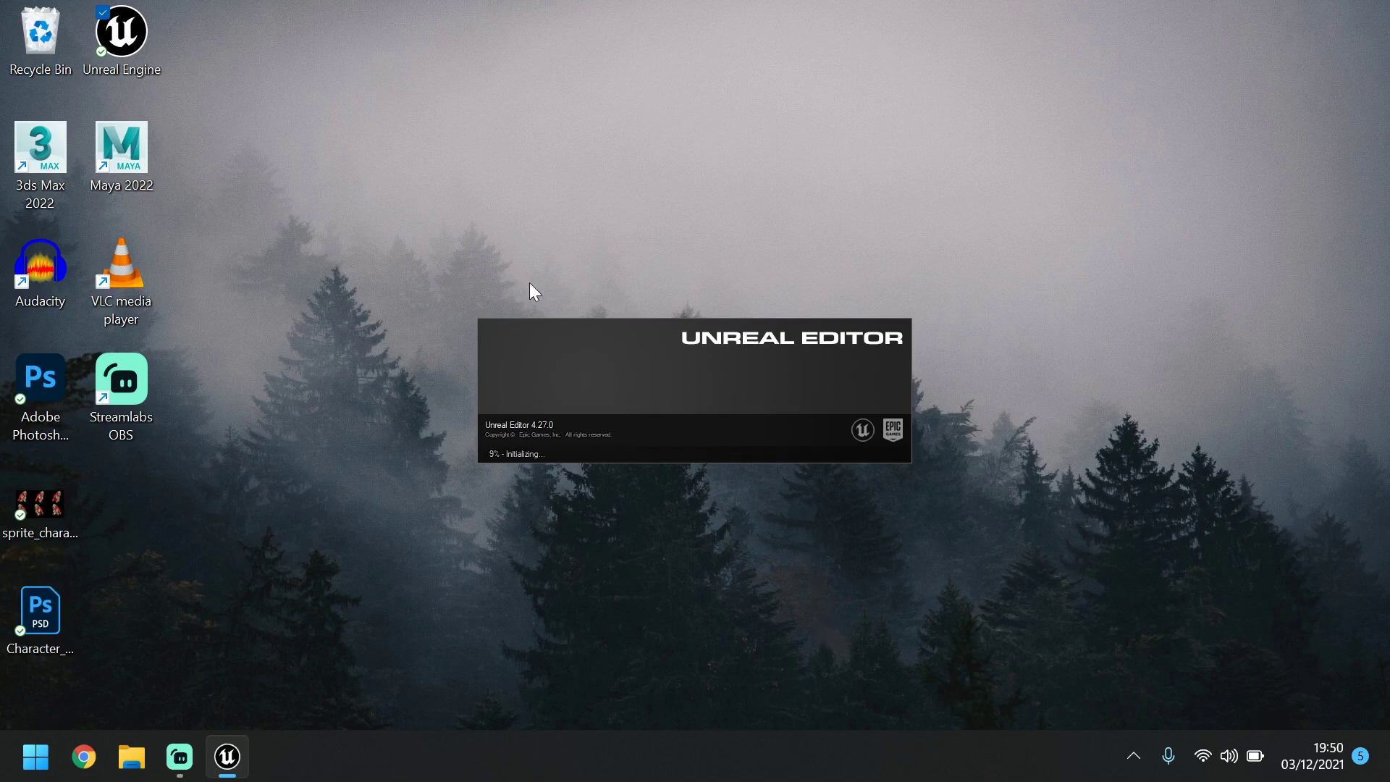
mouse_move(569, 344)
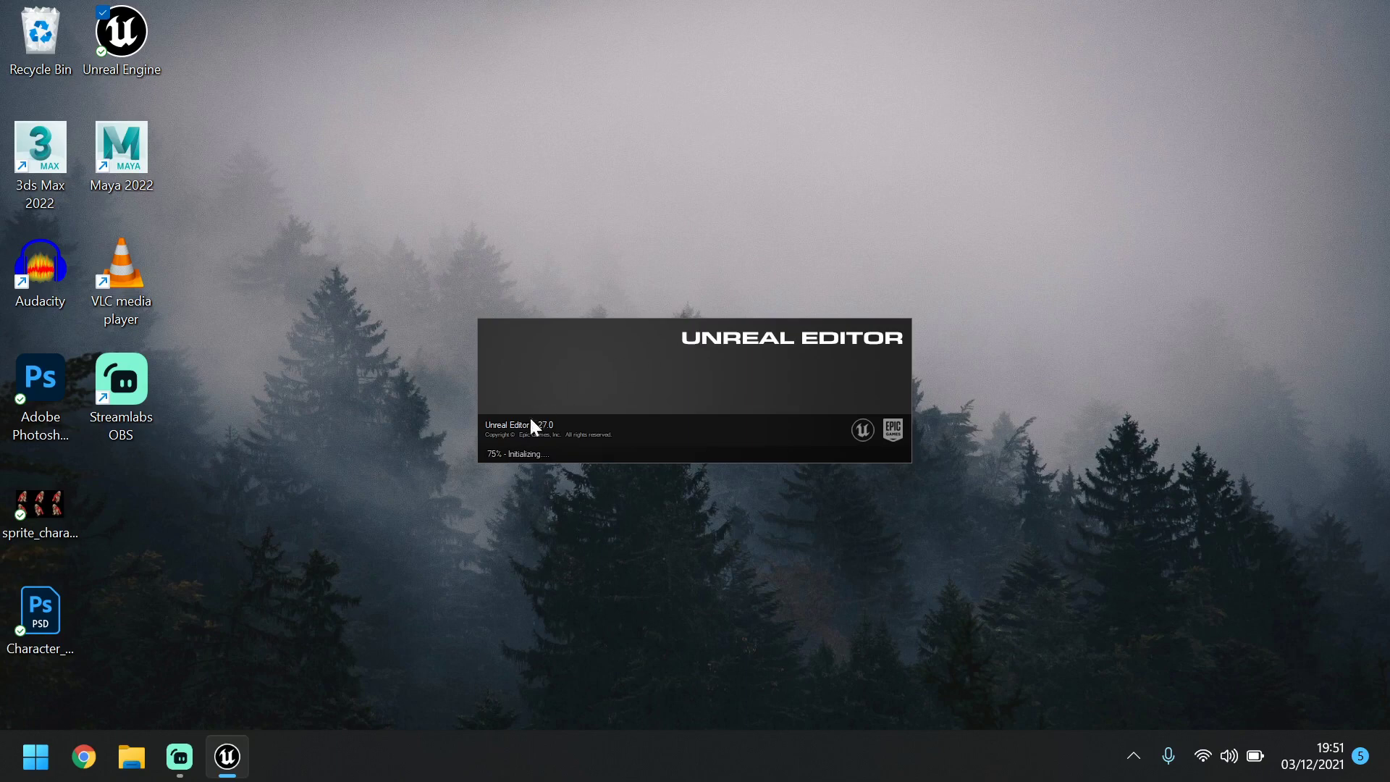
mouse_move(124, 632)
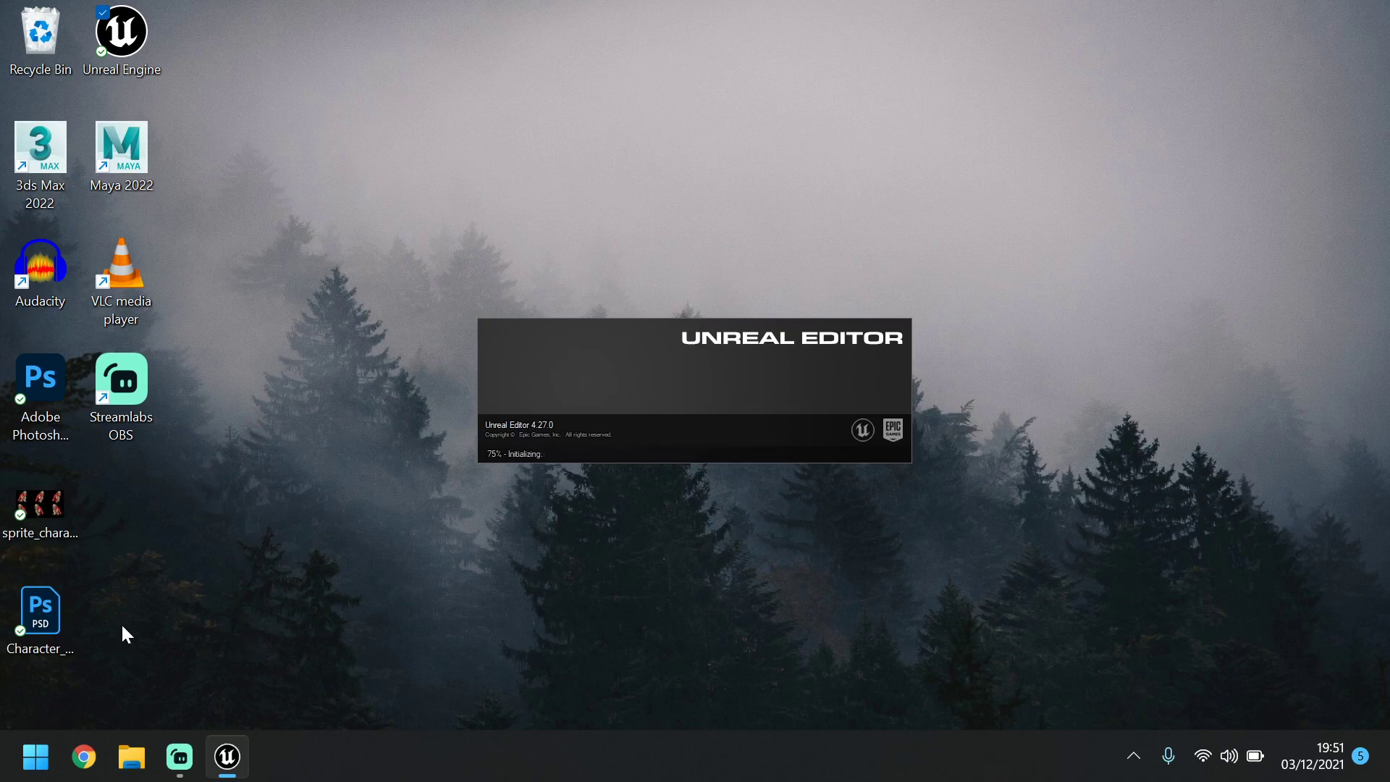
mouse_move(777, 404)
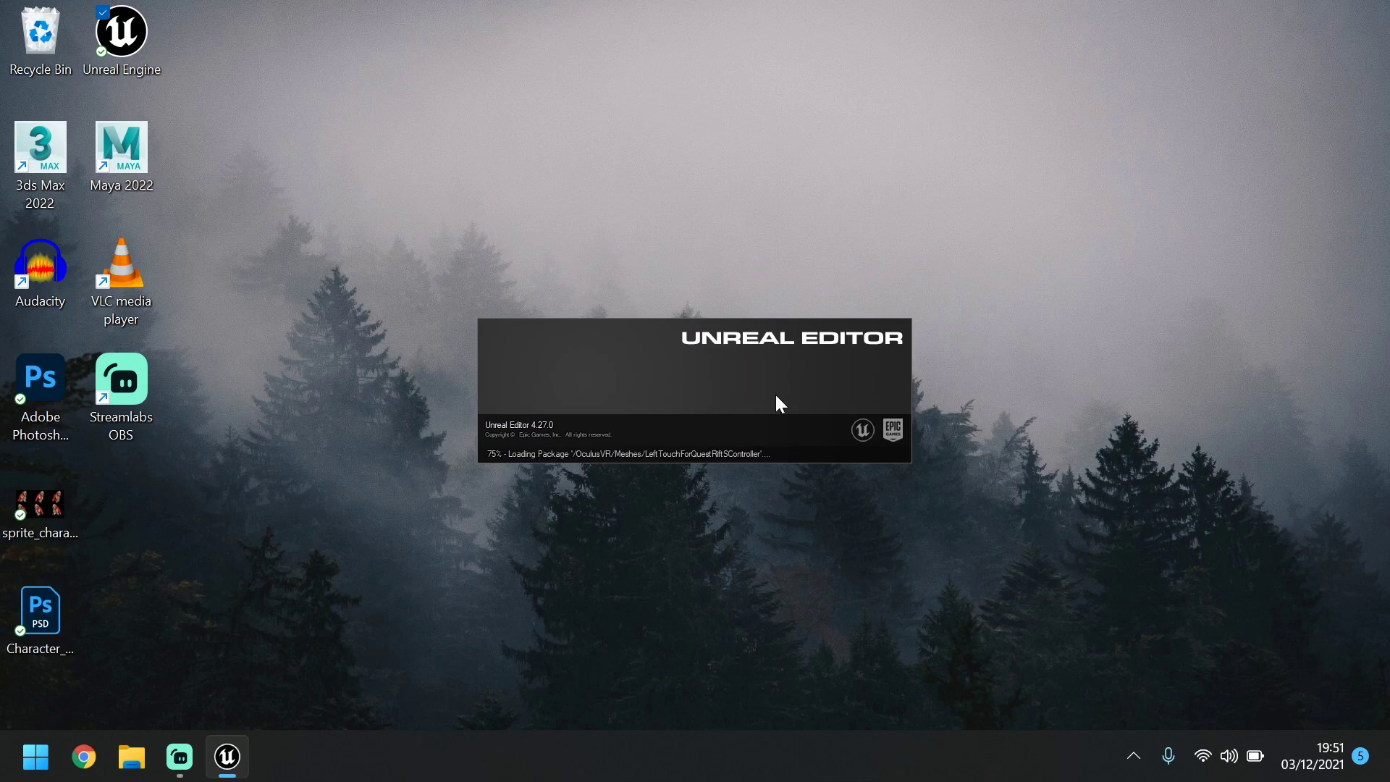
mouse_move(639, 388)
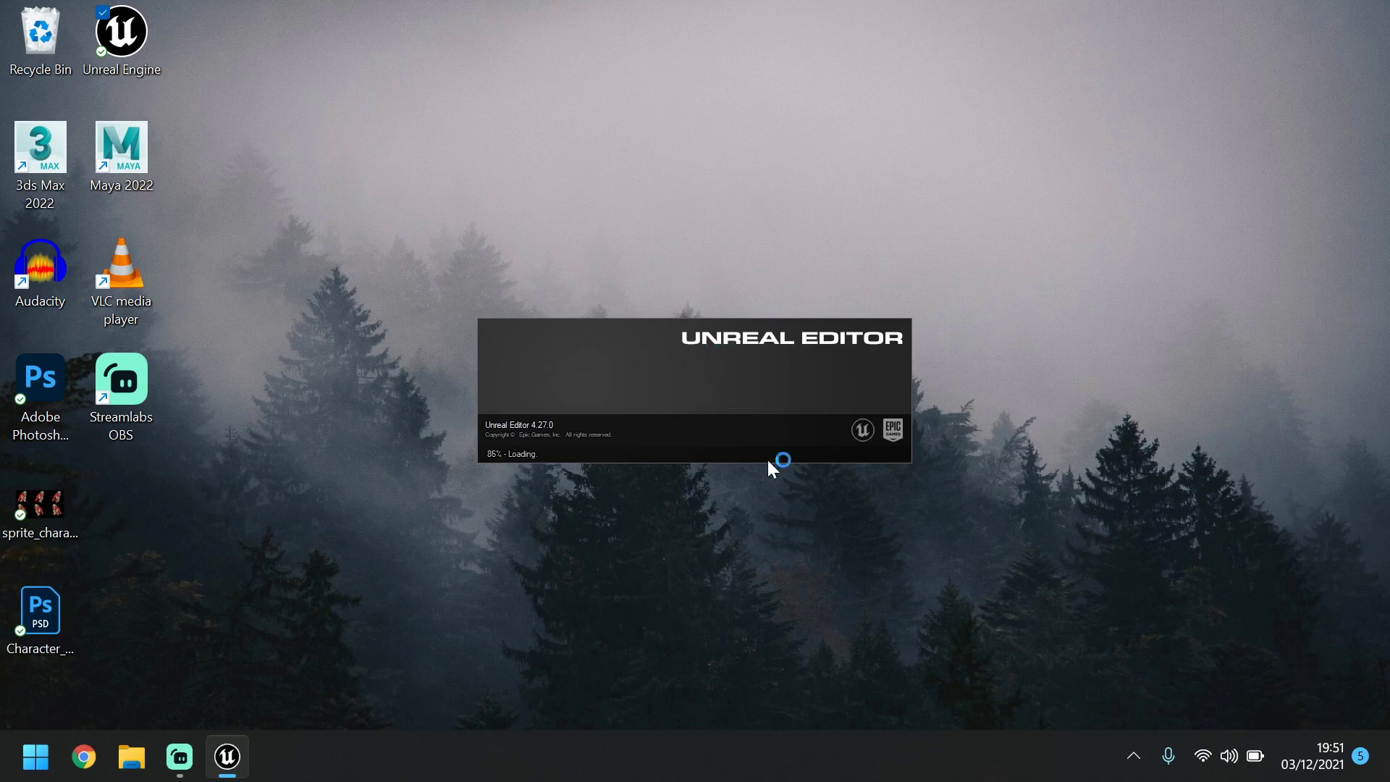
mouse_move(849, 403)
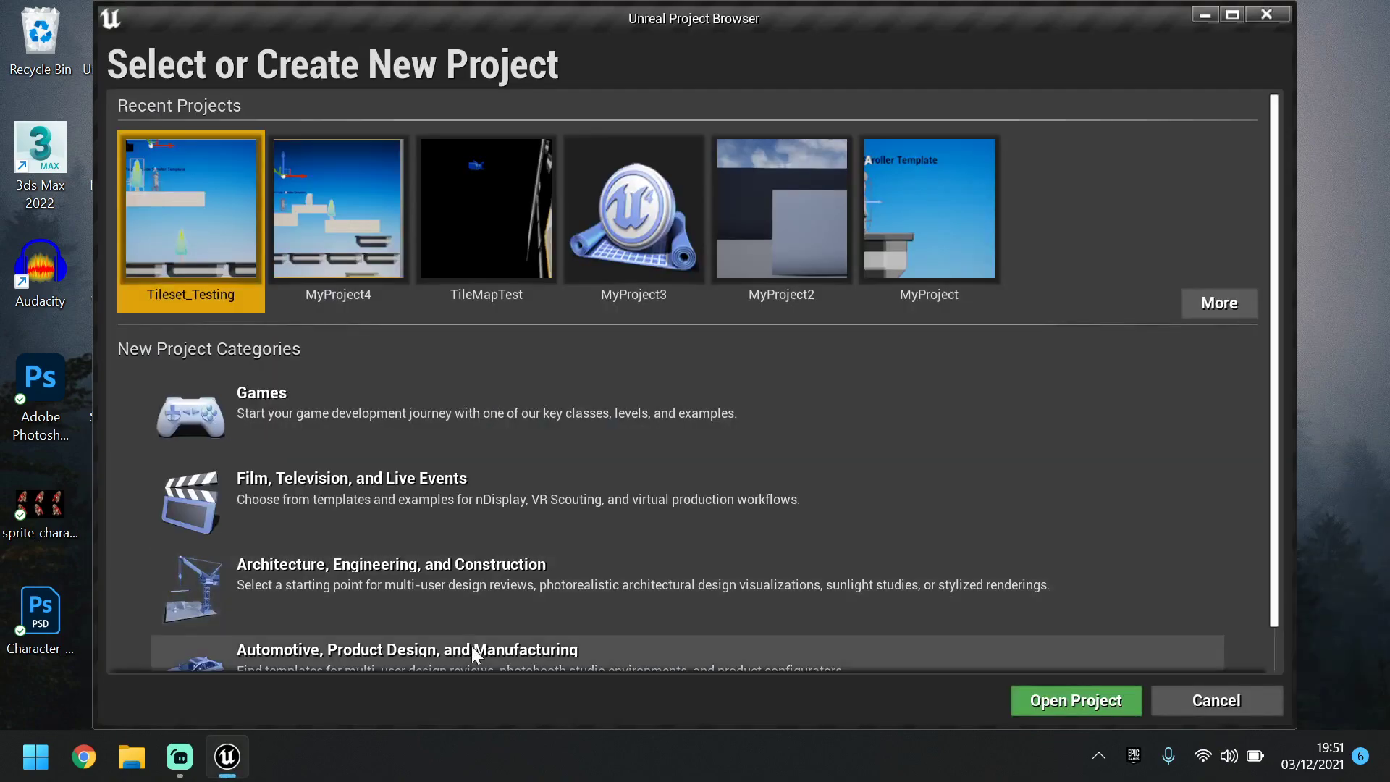
mouse_move(414, 414)
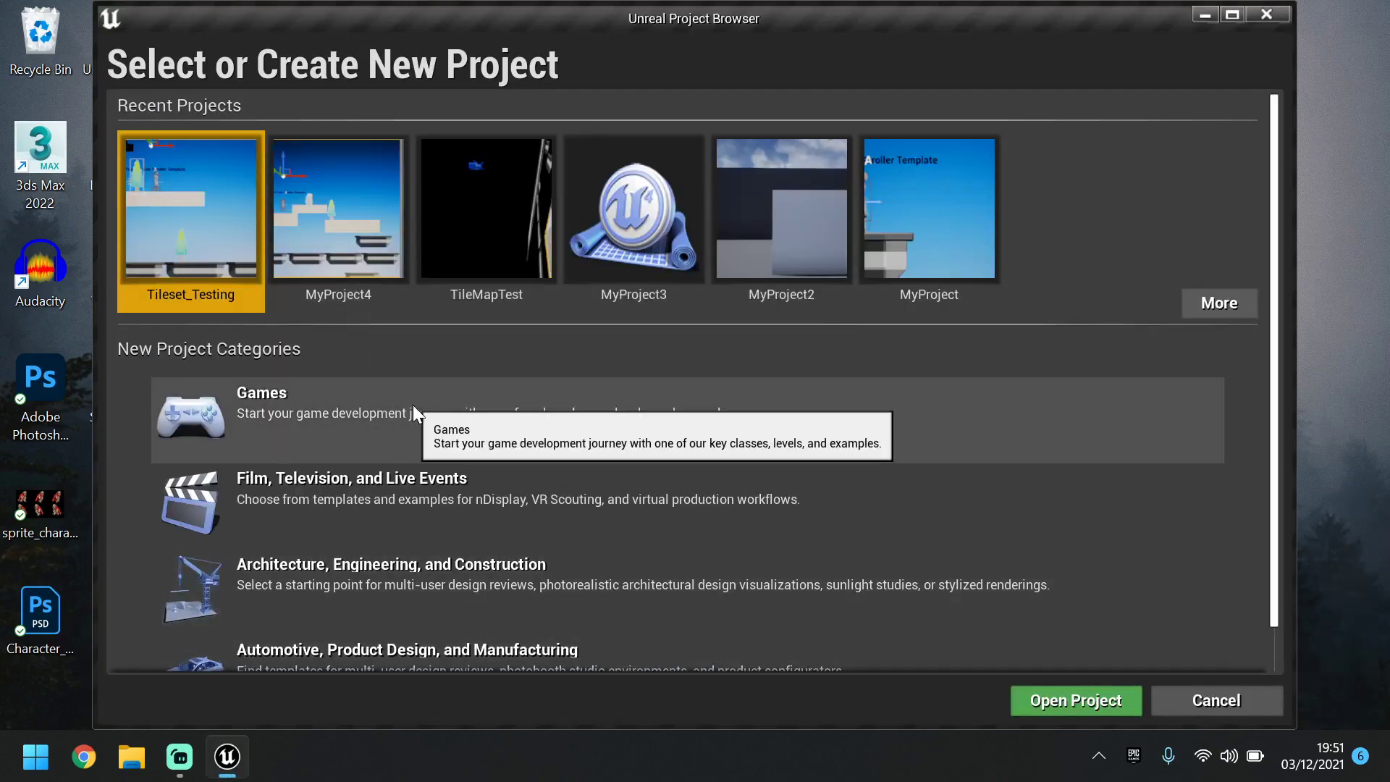
mouse_move(948, 220)
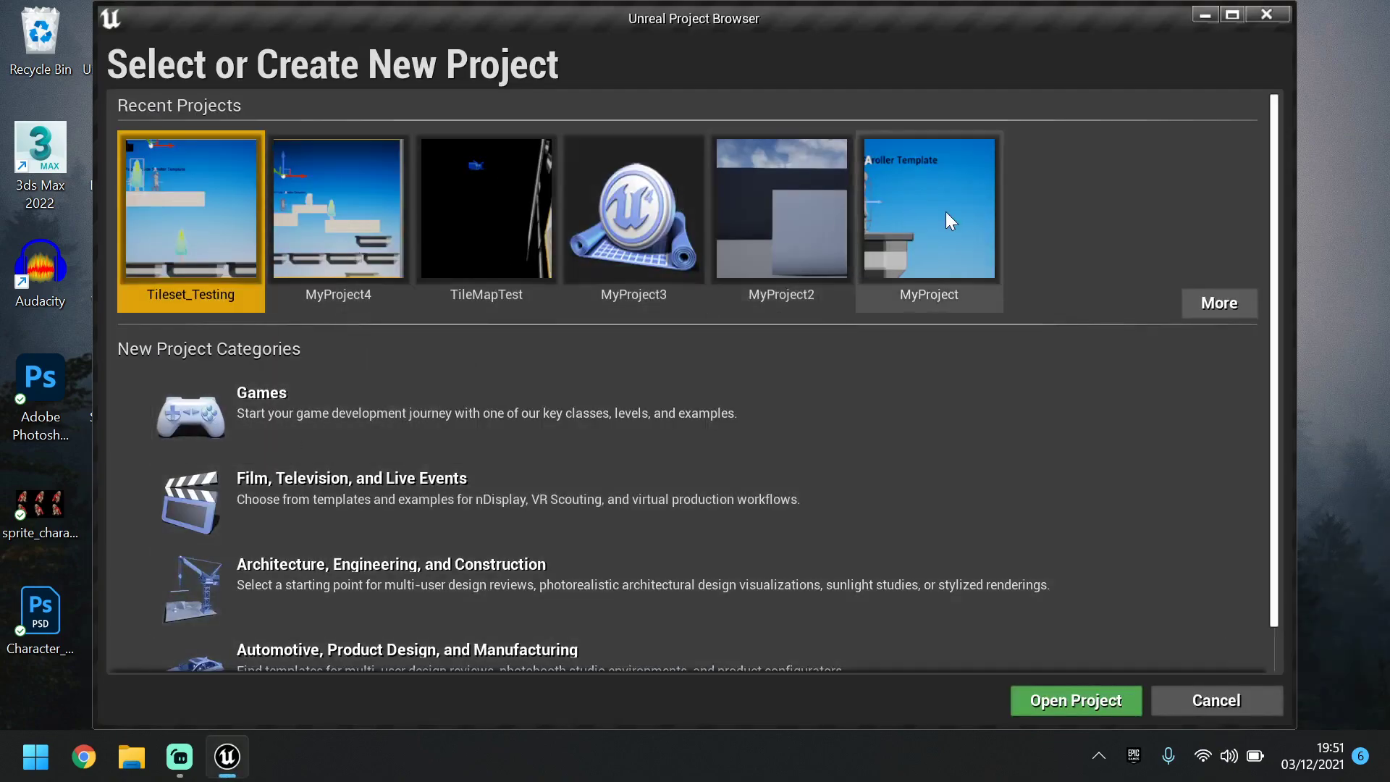
mouse_move(558, 433)
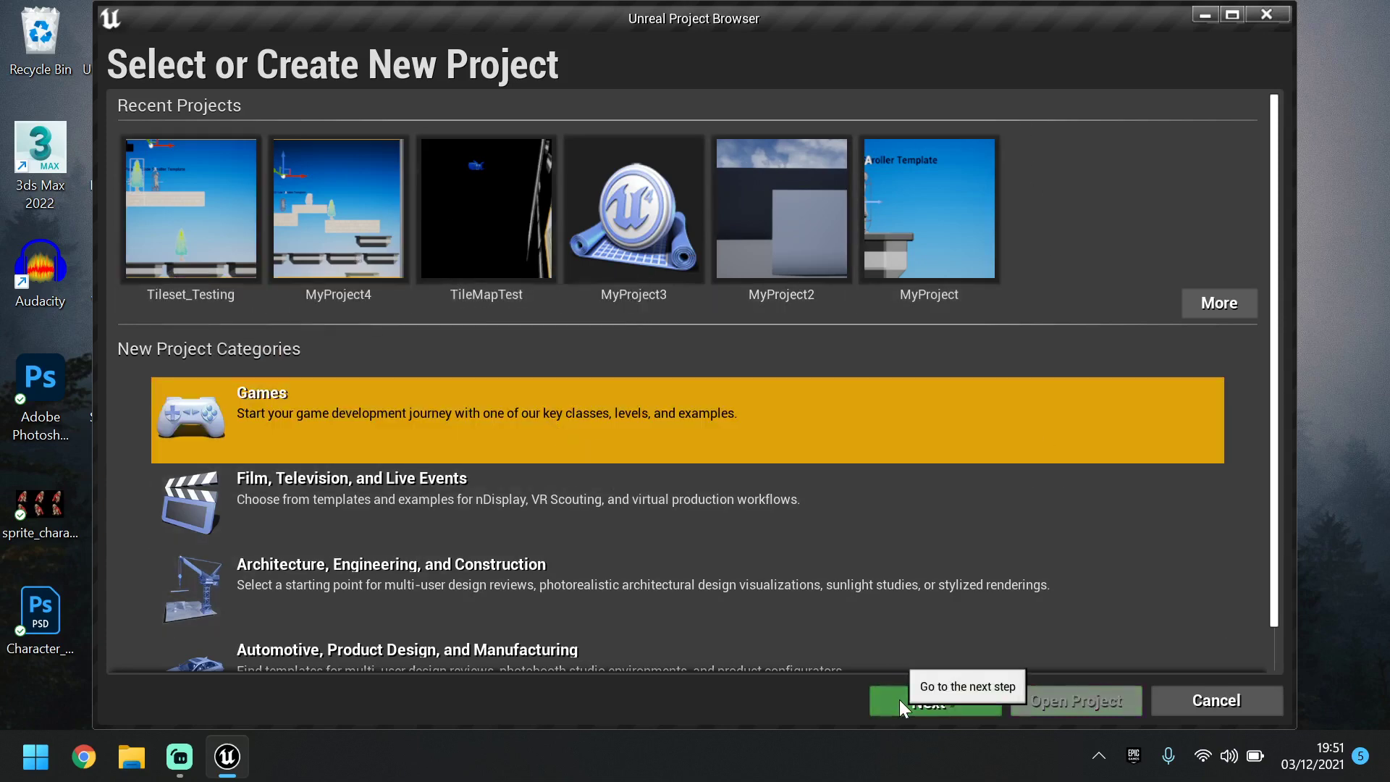
Advance from the Games category to the template list with 2D Side Scroller highlighted
click(933, 700)
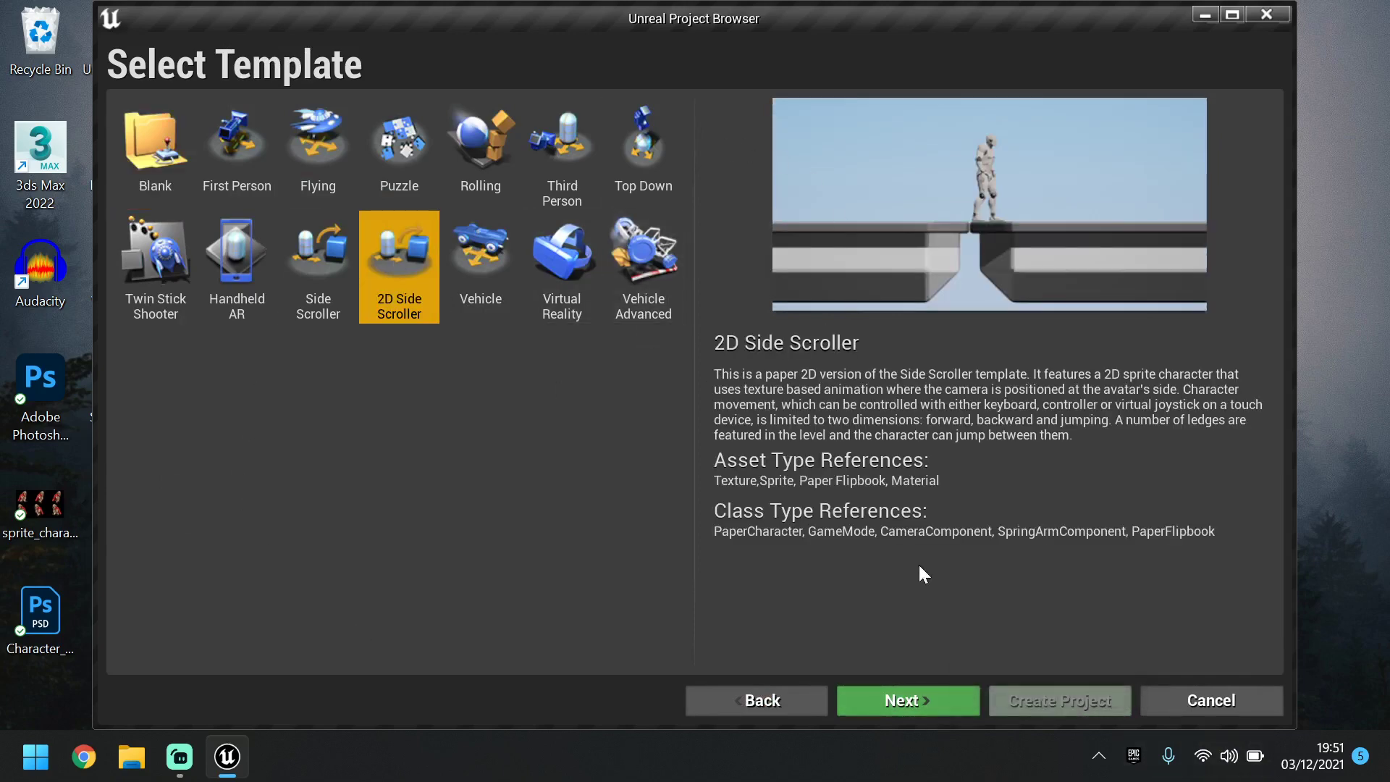
mouse_move(913, 706)
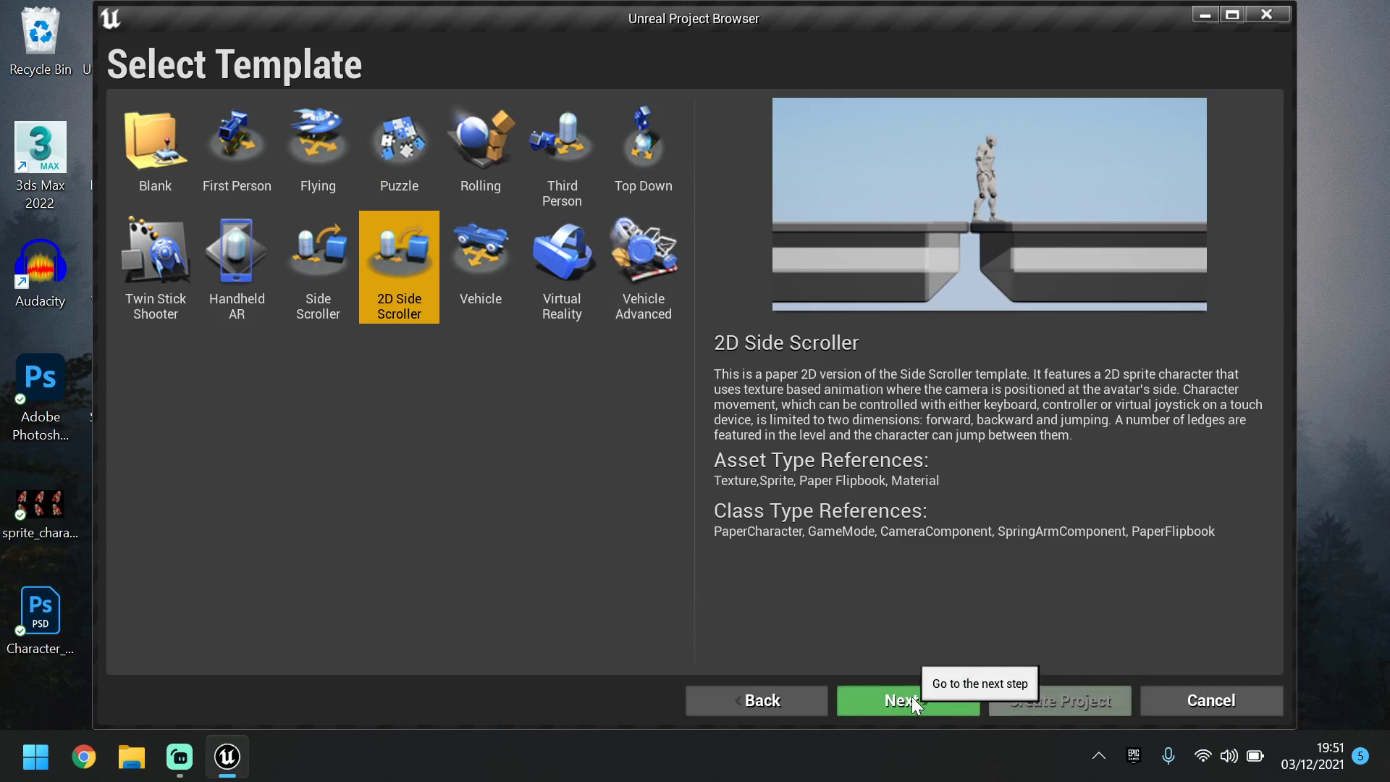
Name the new Blueprint project Character_Walk_Test and create it
click(907, 700)
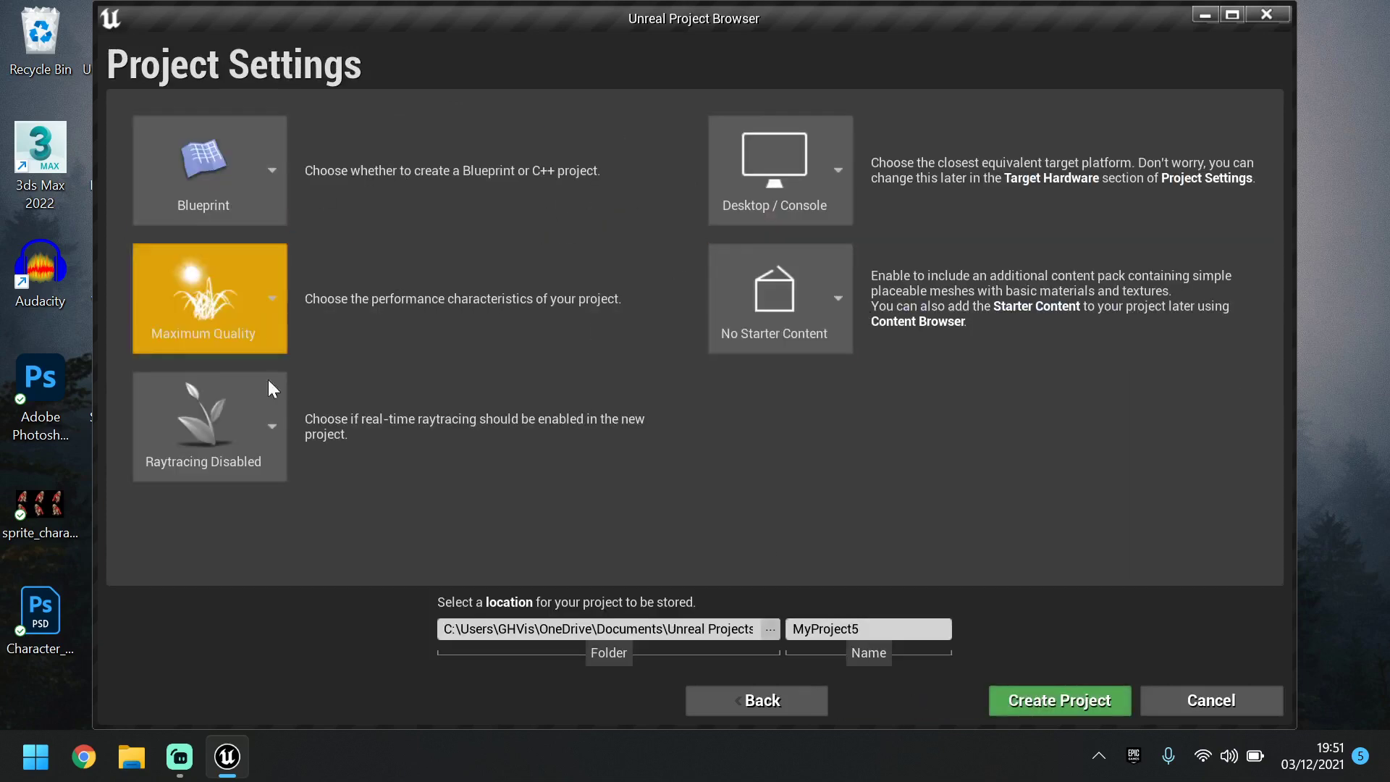
mouse_move(346, 383)
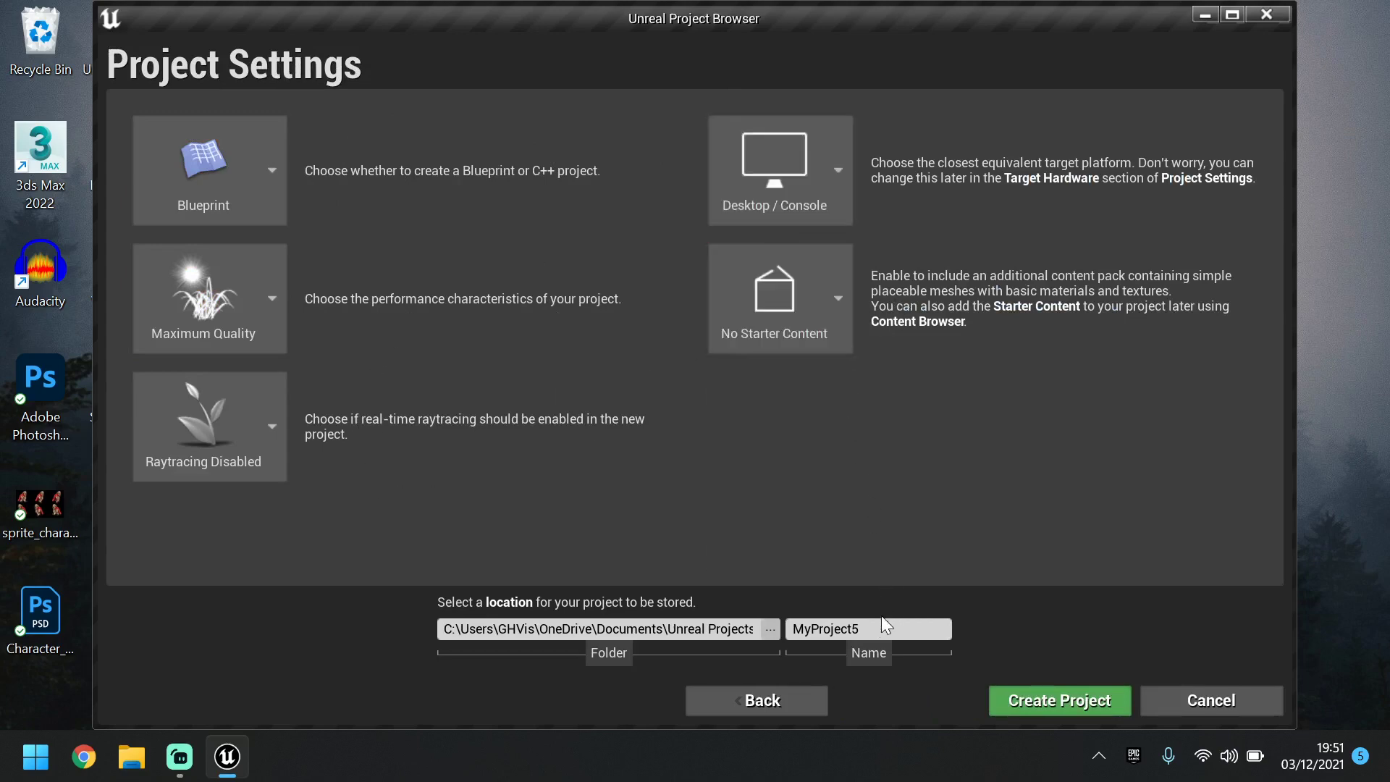
triple_click(868, 628)
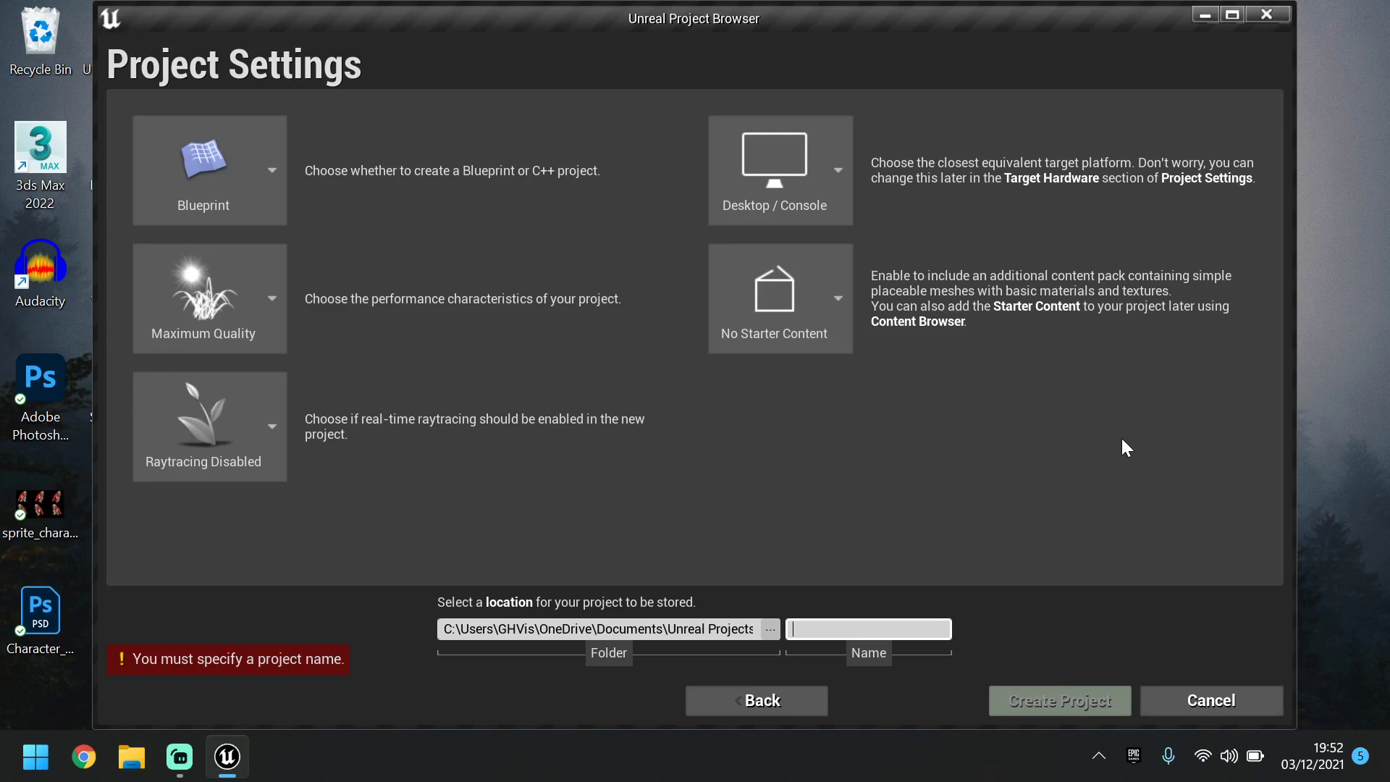
text(Char)
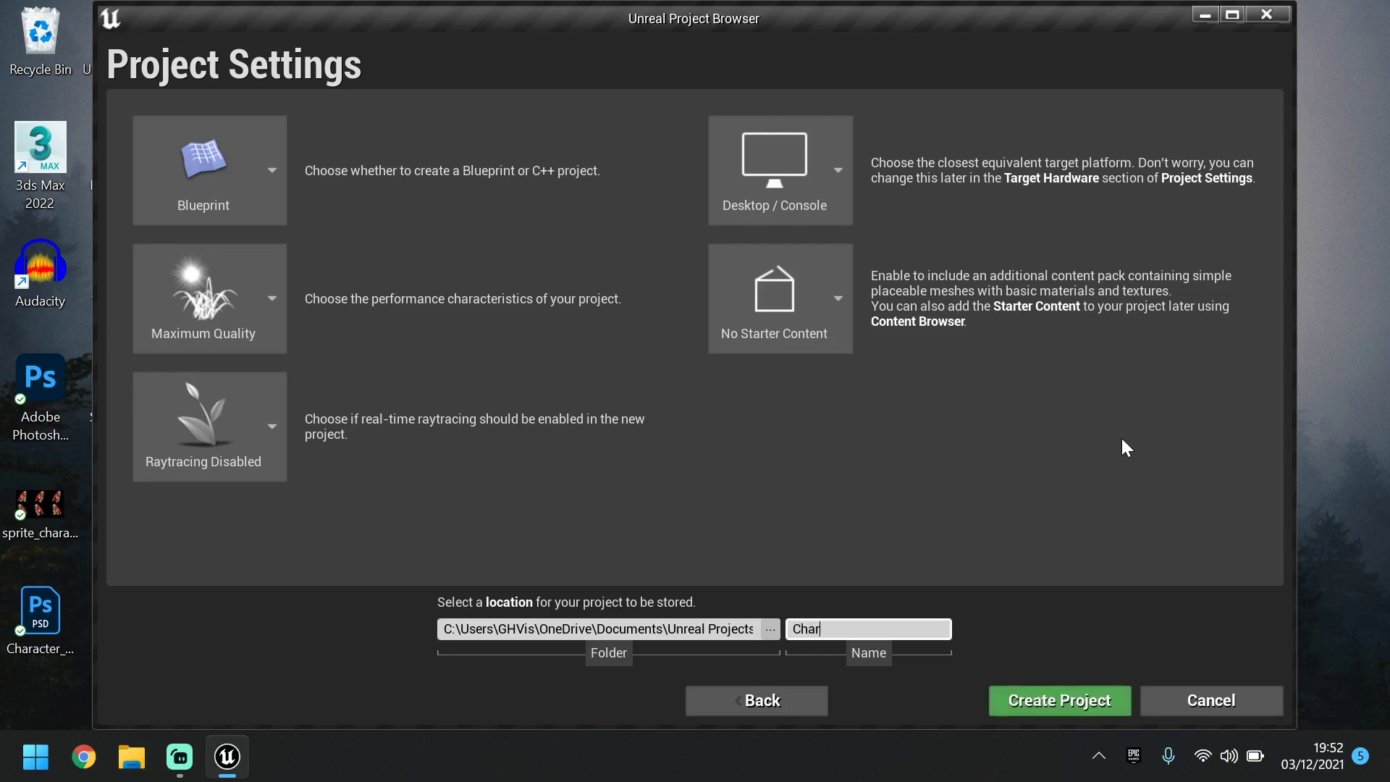
text(acter)
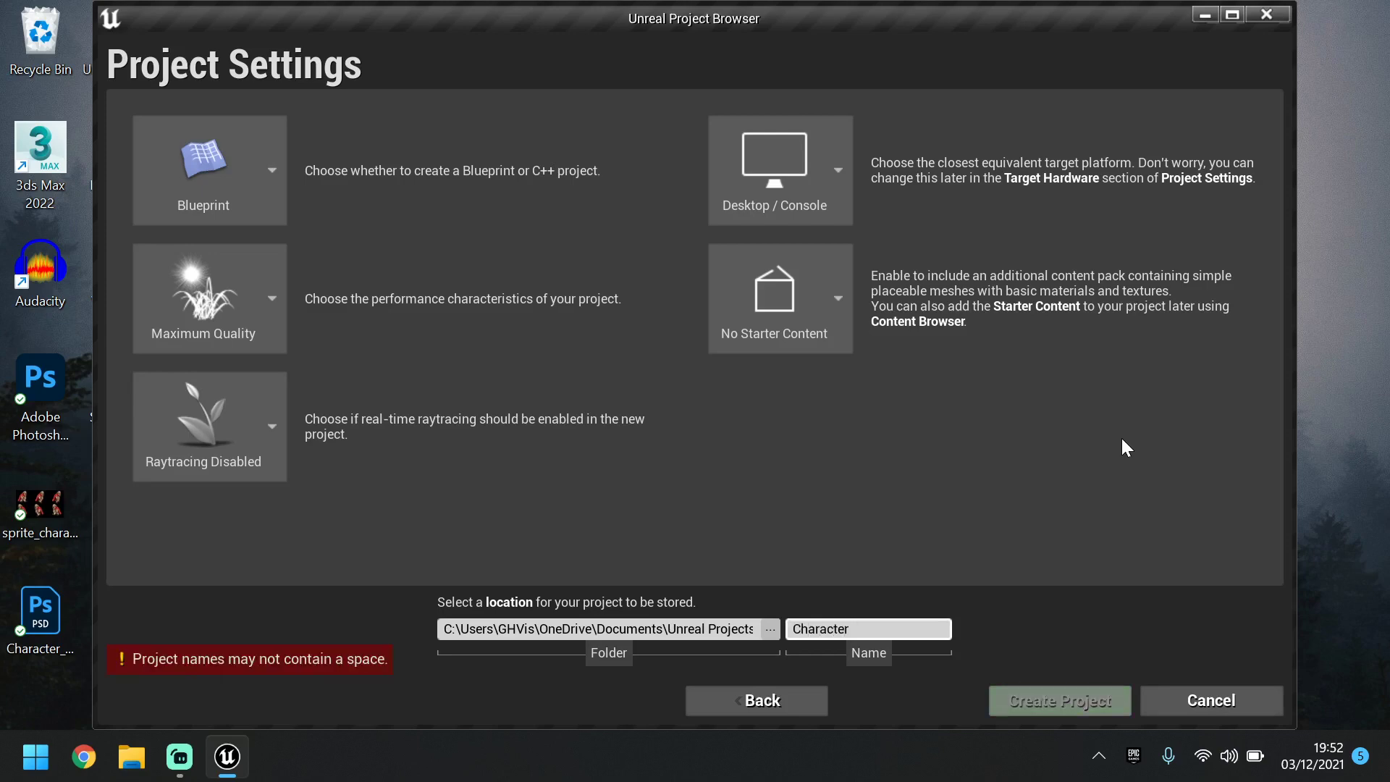
text(_)
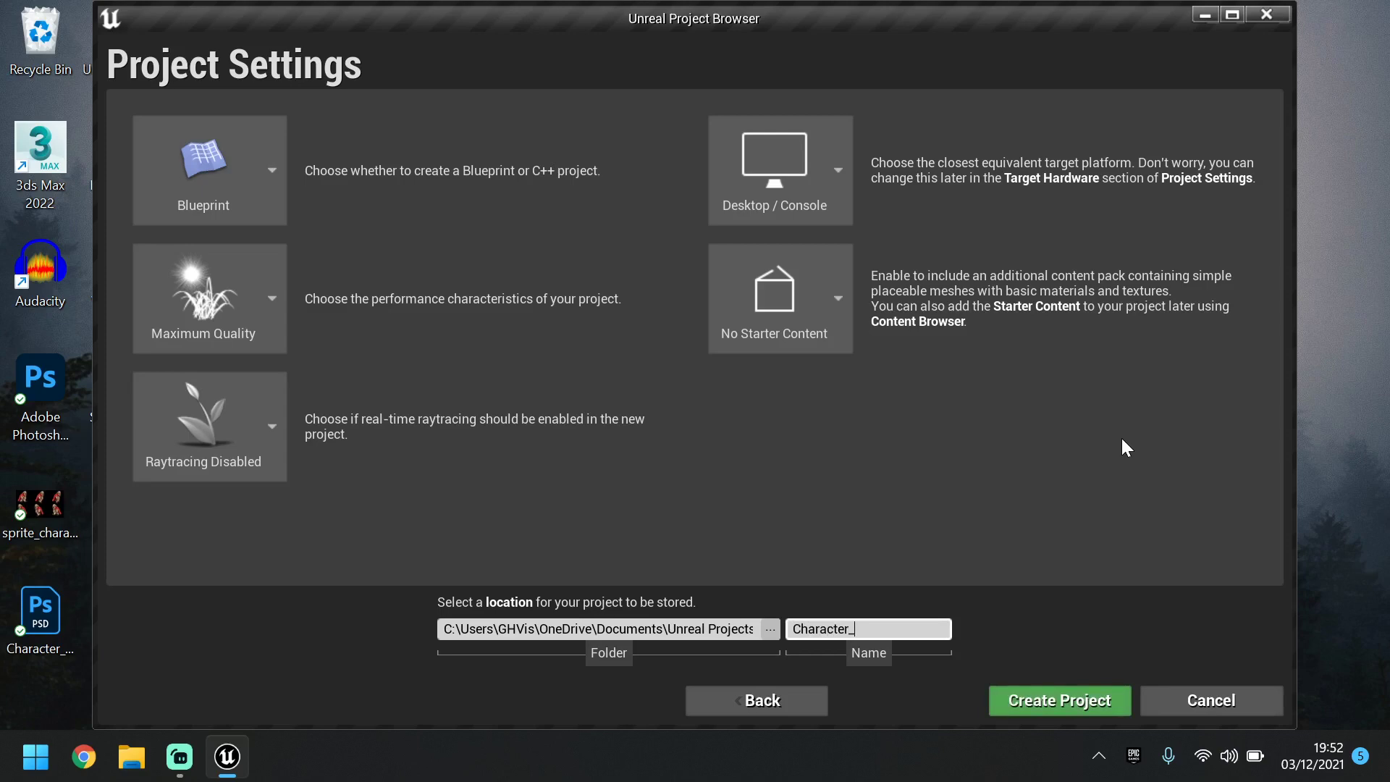
text(Walk_)
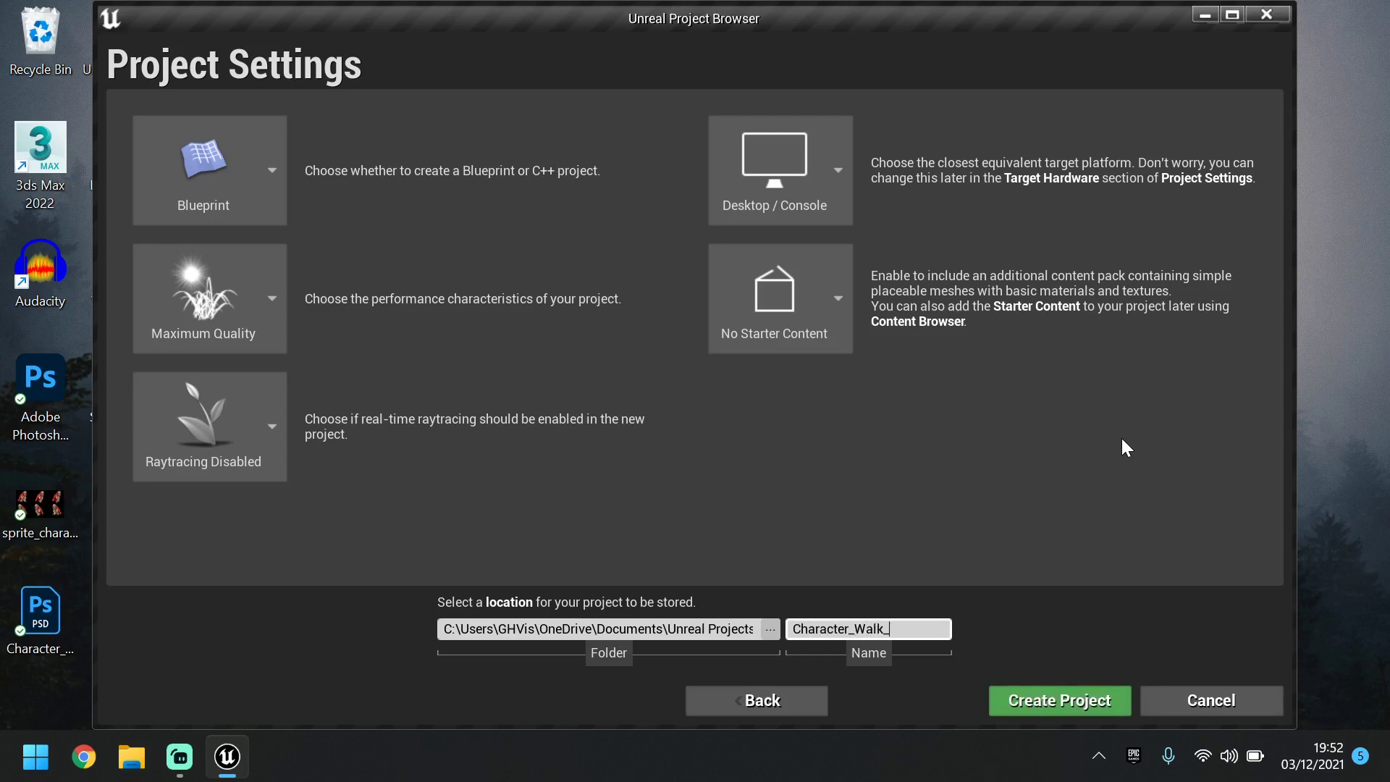
text(Test)
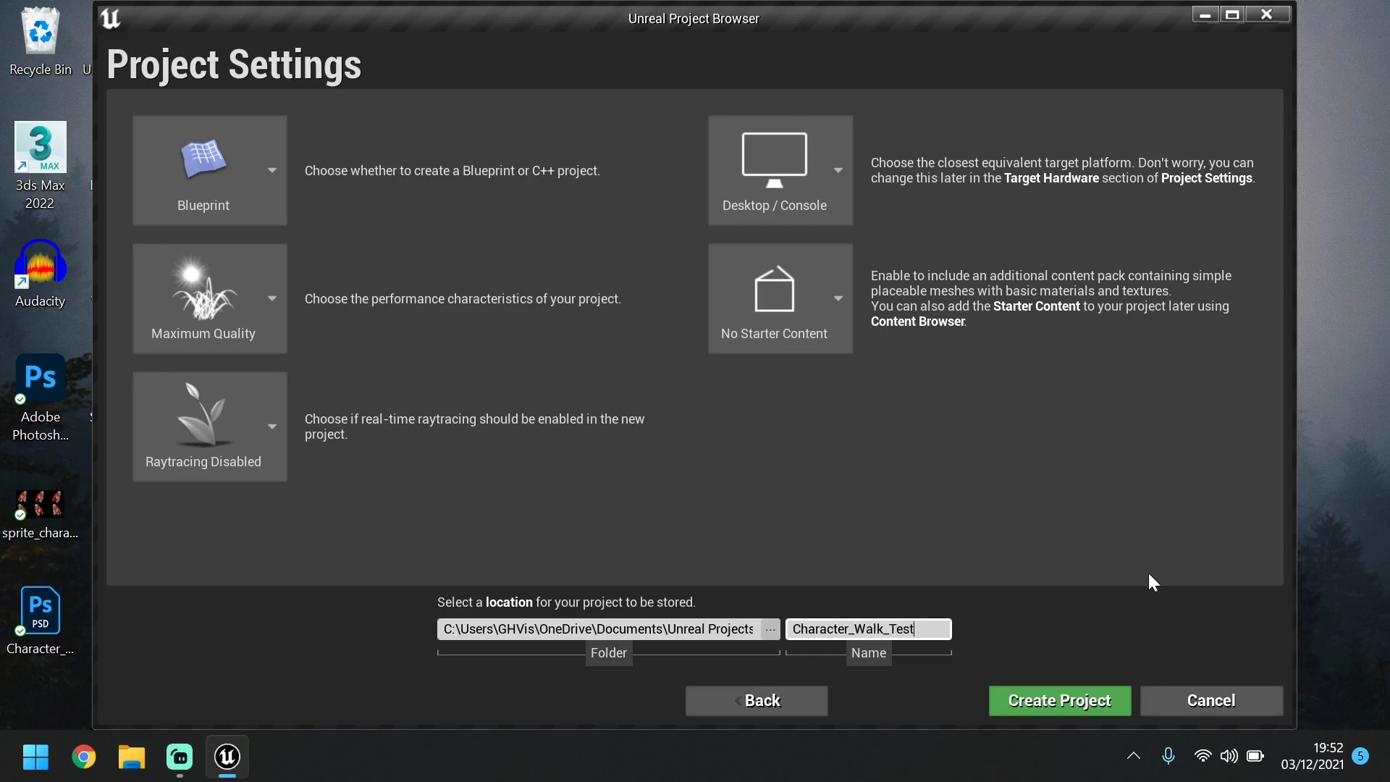
click(1058, 700)
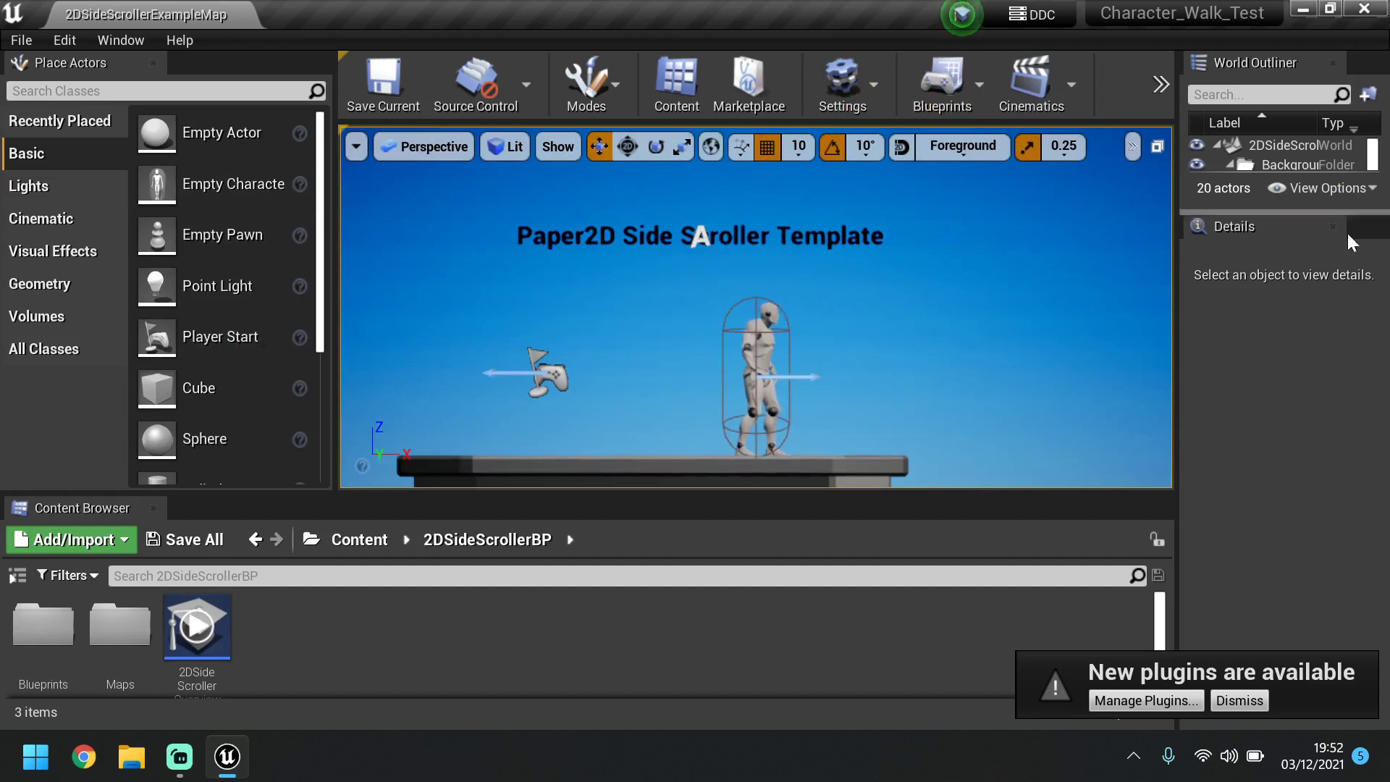
mouse_move(1284, 472)
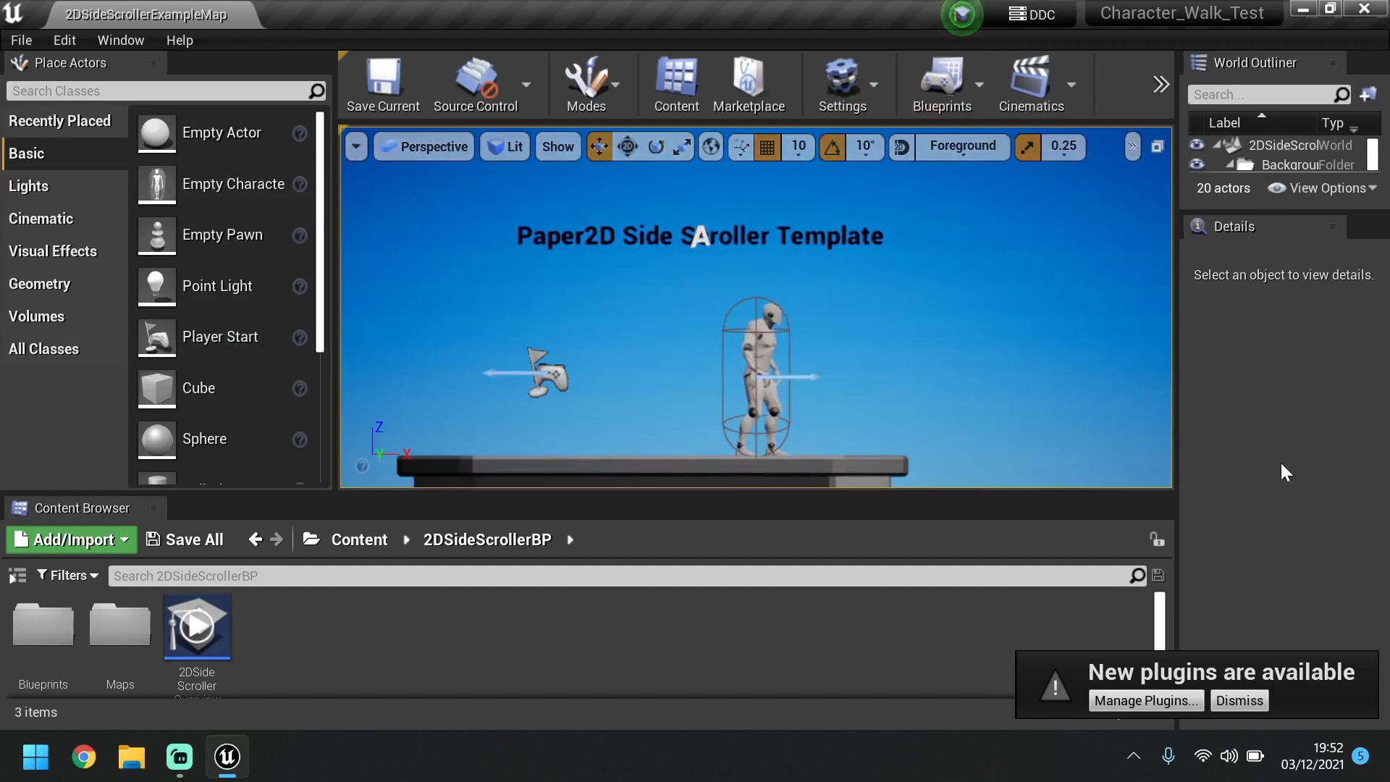
Dismiss the 'New plugins are available' notice and bring up the Content Browser options
click(1237, 700)
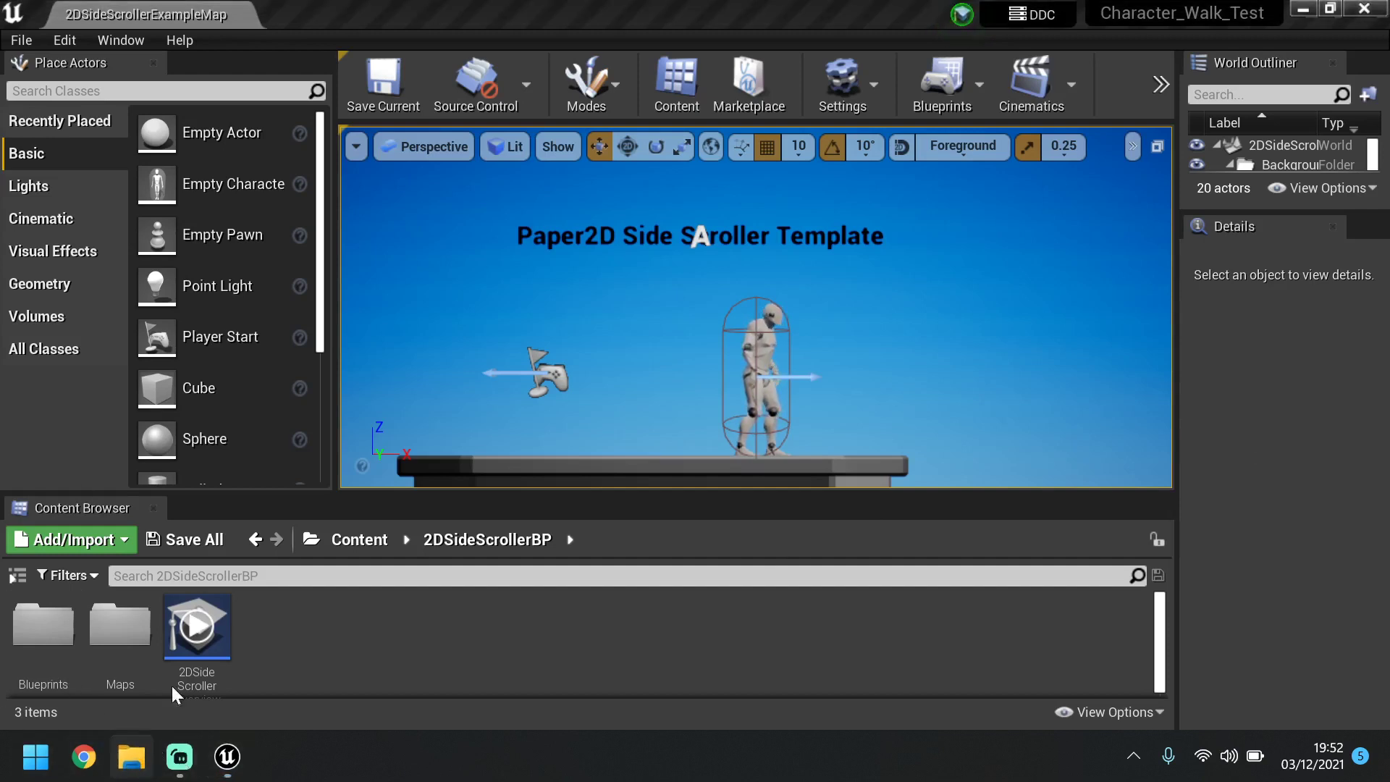
mouse_move(131, 758)
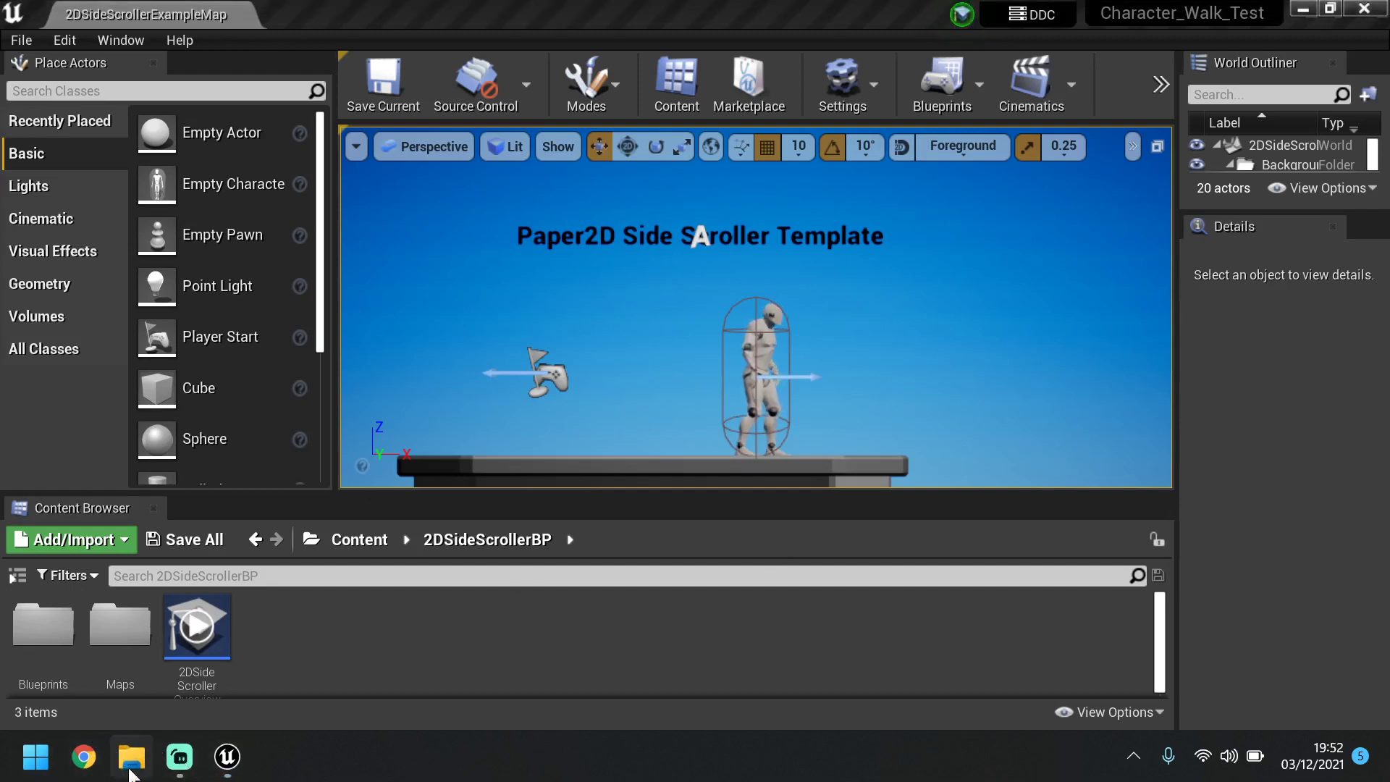
click(130, 757)
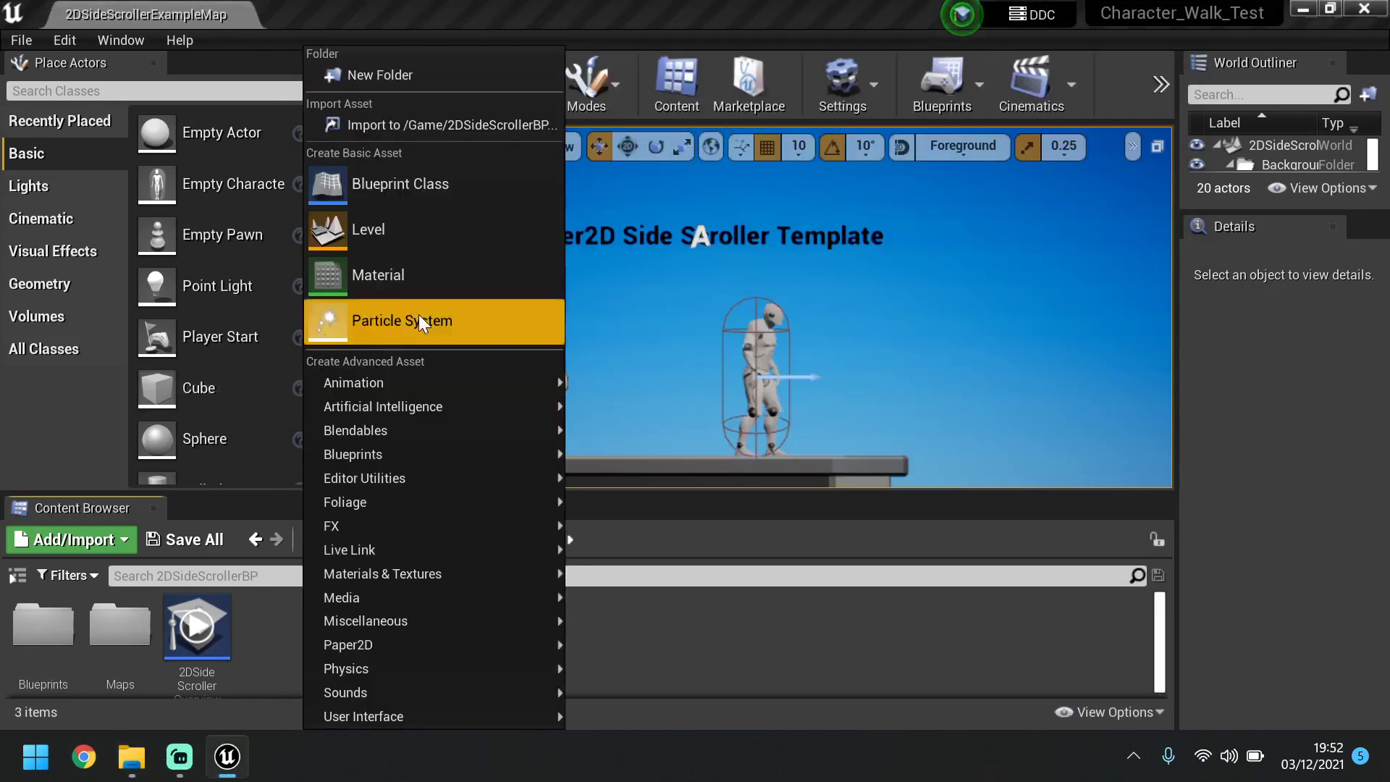
mouse_move(406, 158)
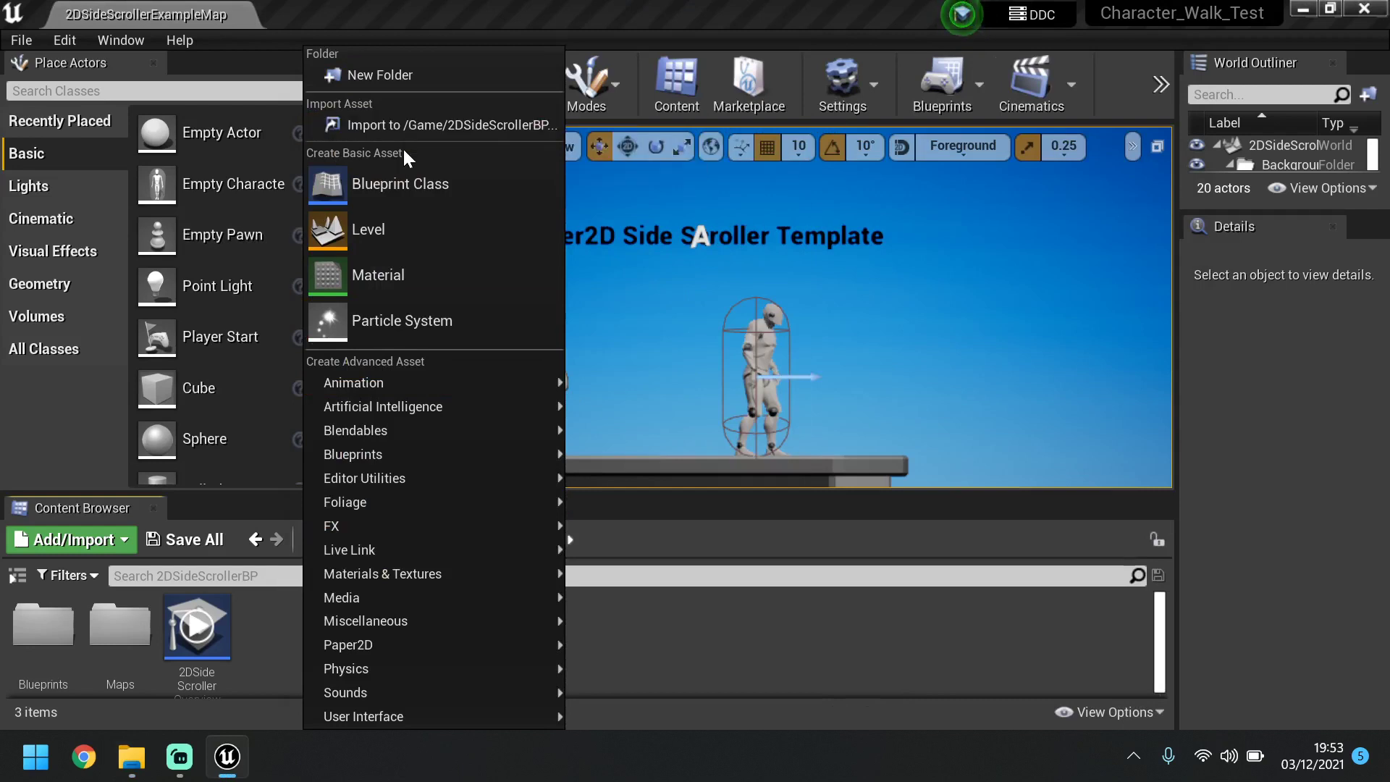
mouse_move(355, 430)
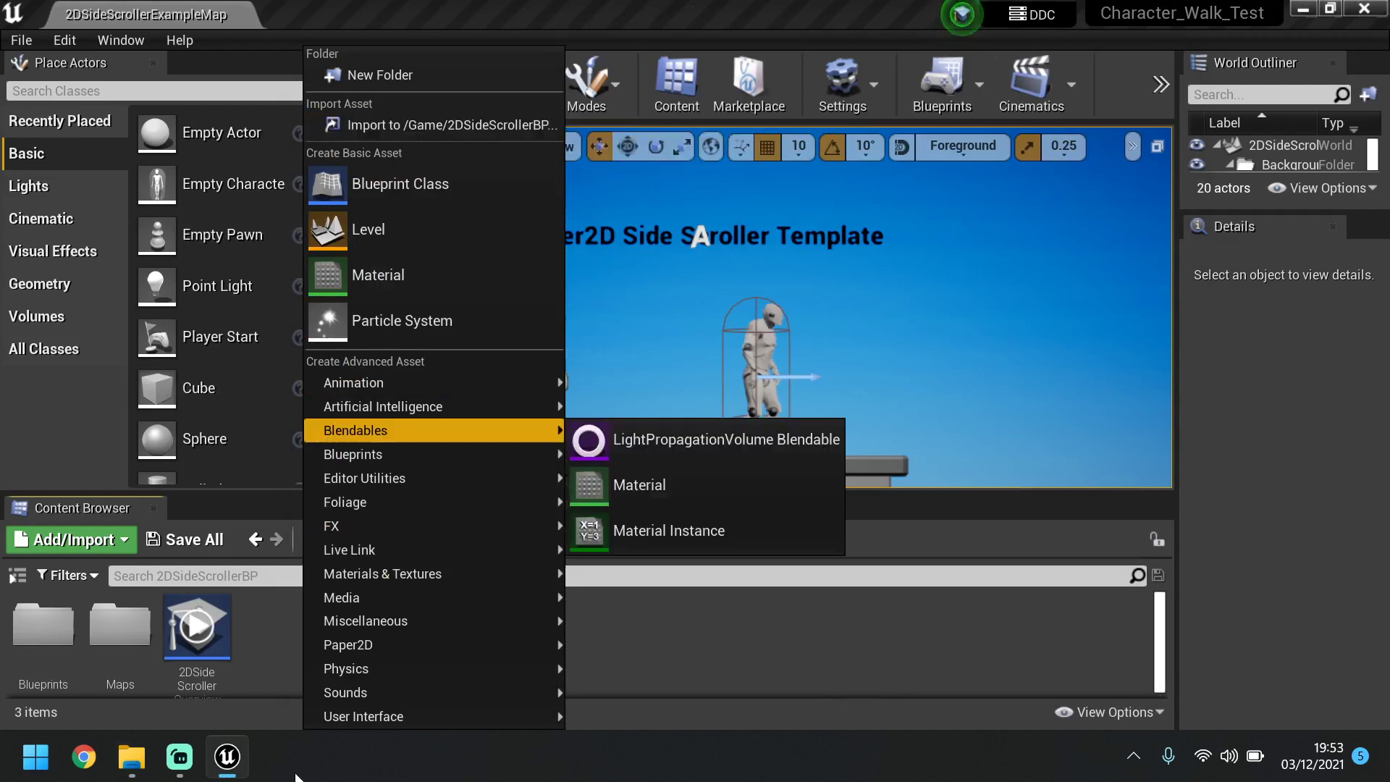
Open the Desktop in File Explorer and select the Character_Walk_01 sprite sheet
click(131, 758)
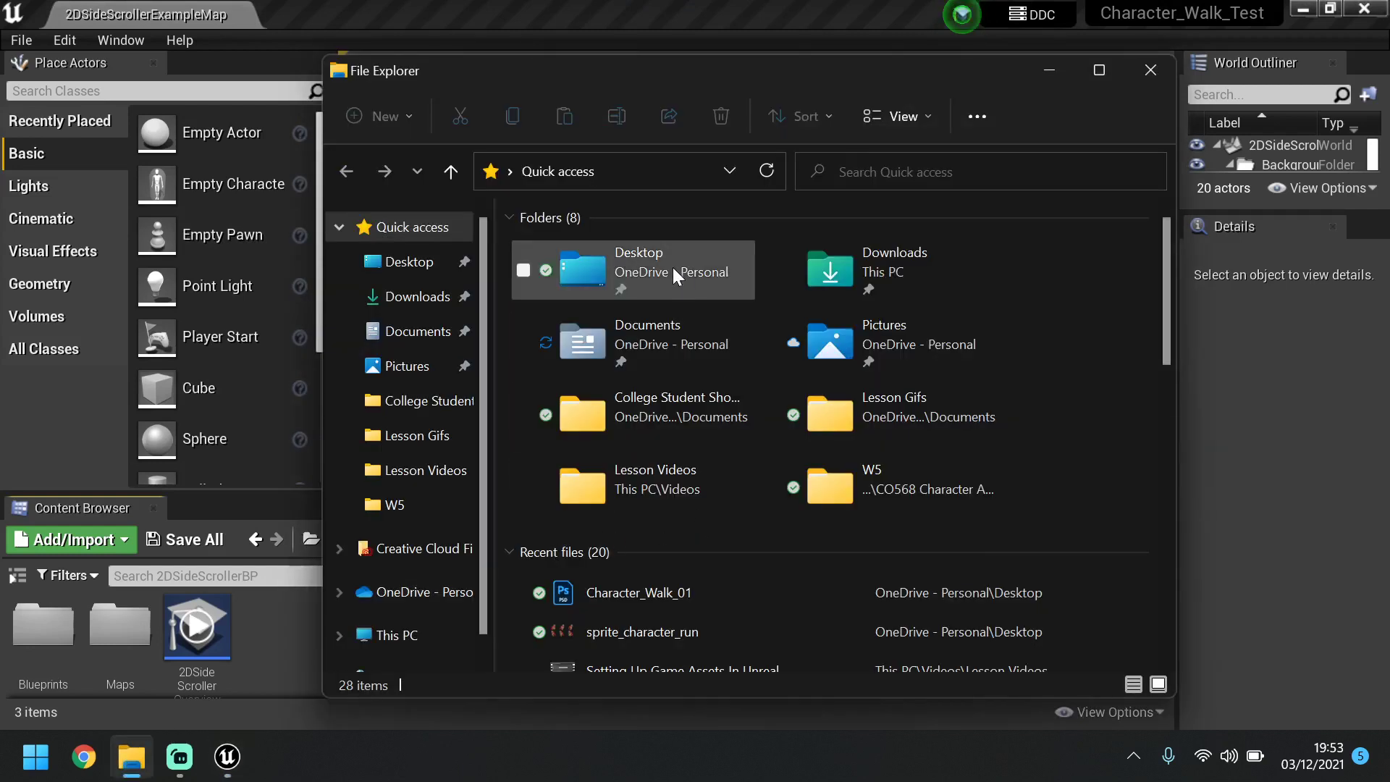
click(632, 270)
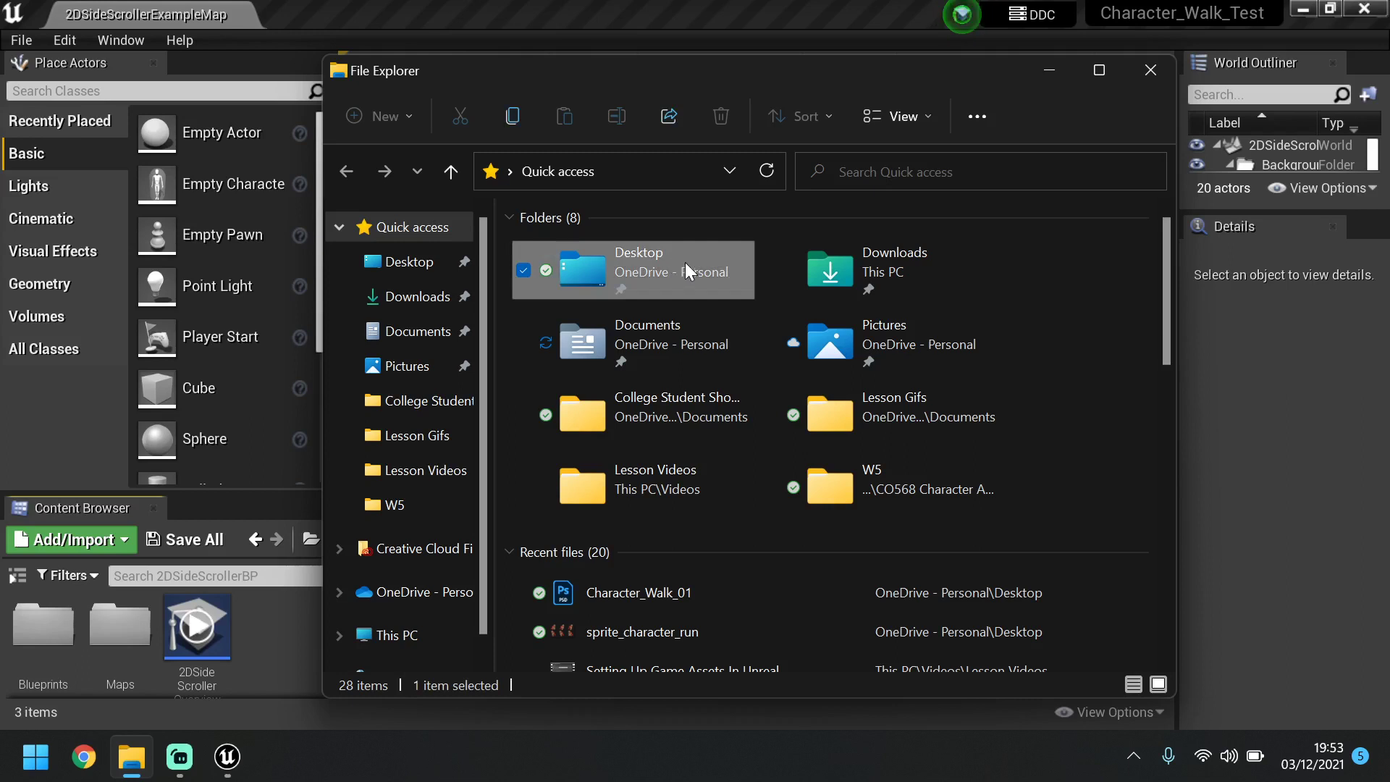
double_click(636, 269)
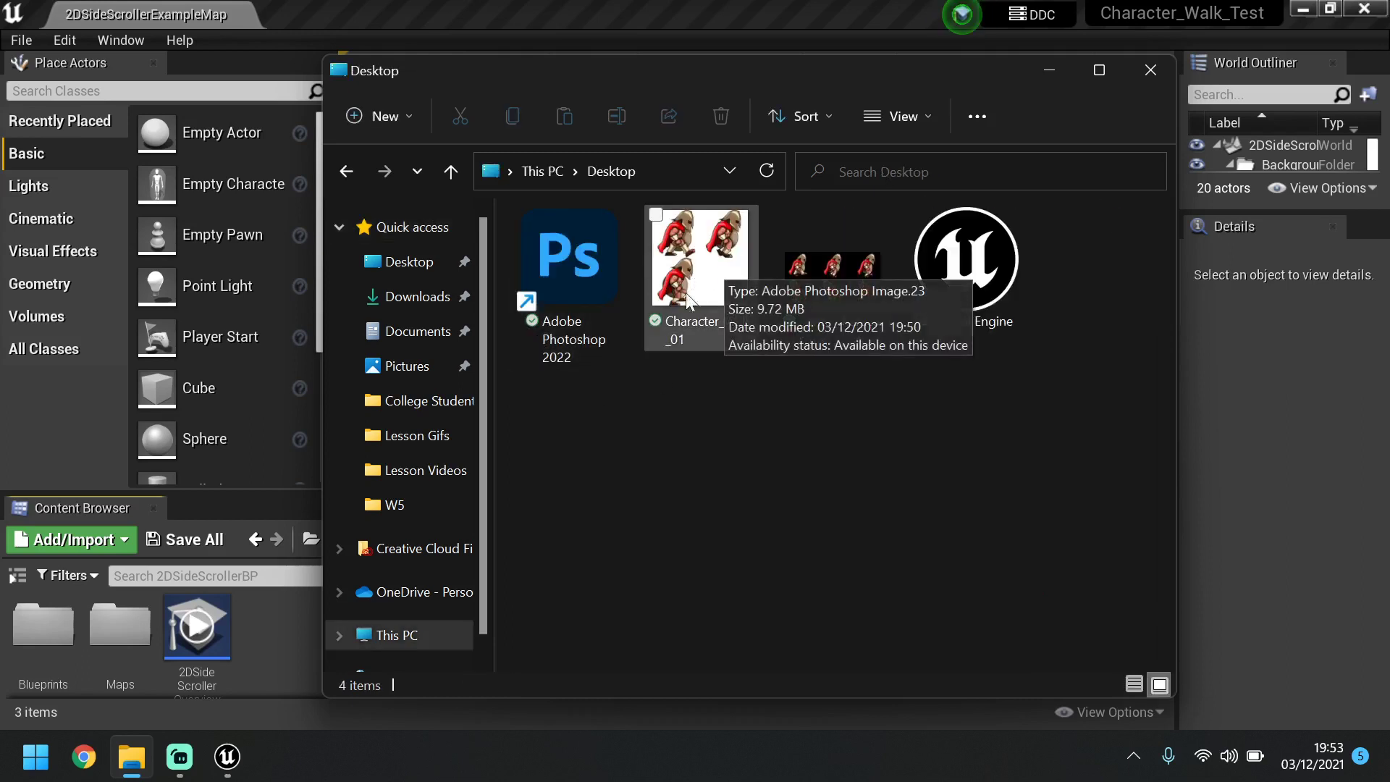
mouse_move(713, 291)
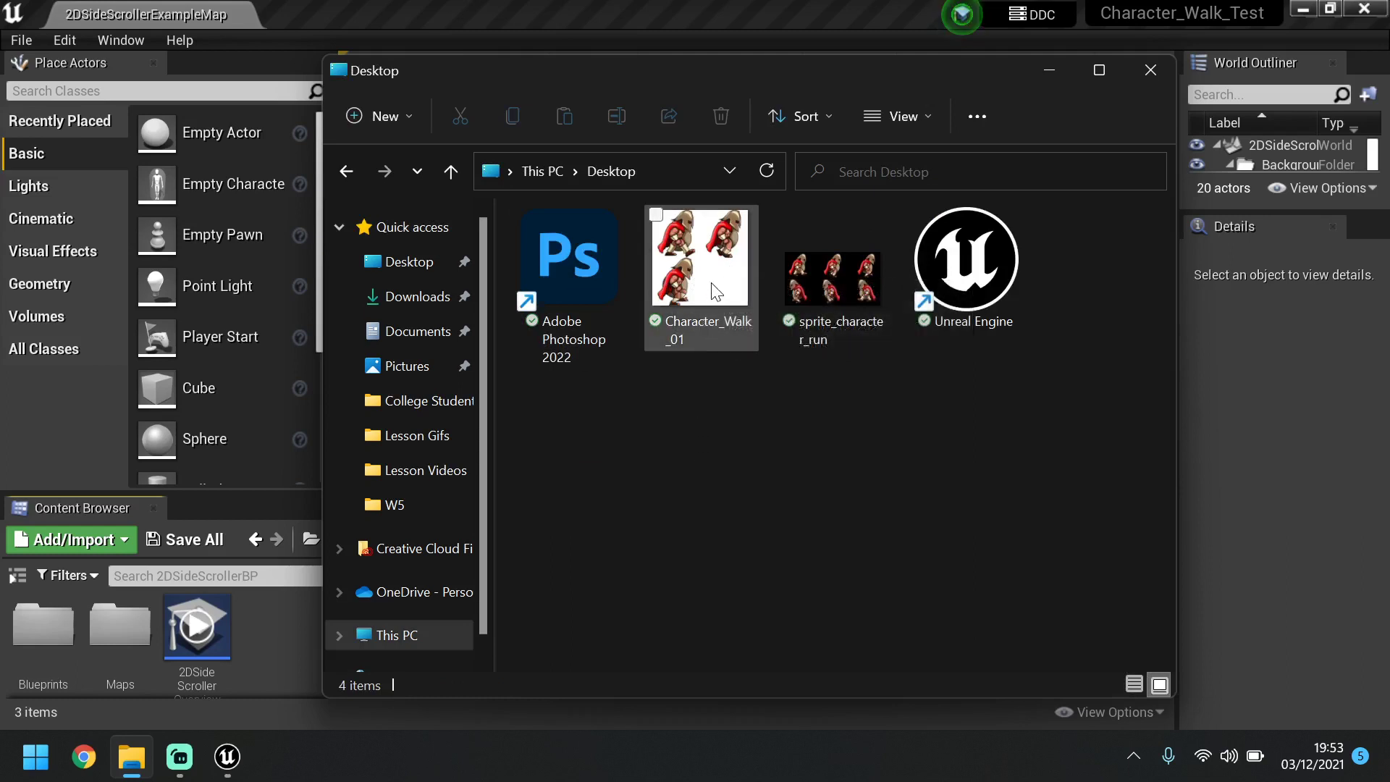
click(700, 256)
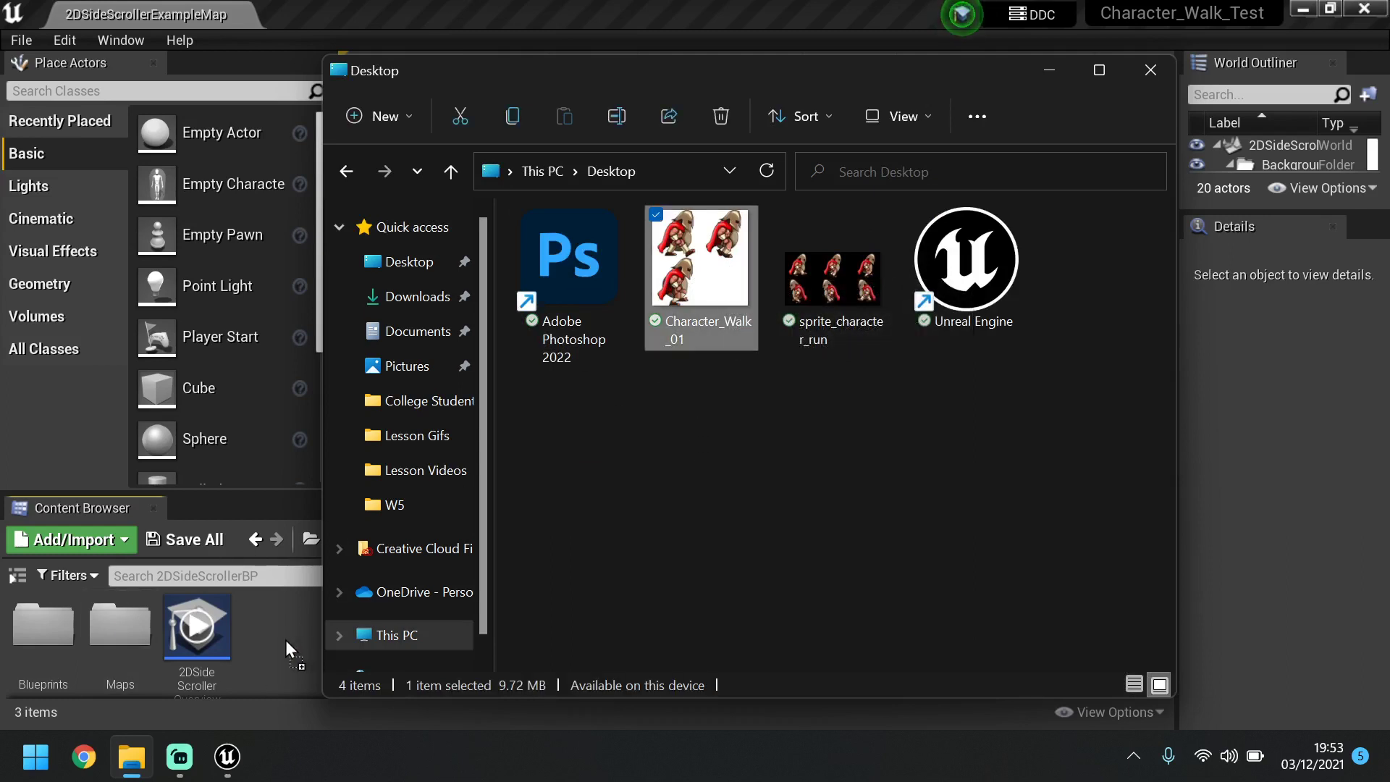
mouse_move(269, 637)
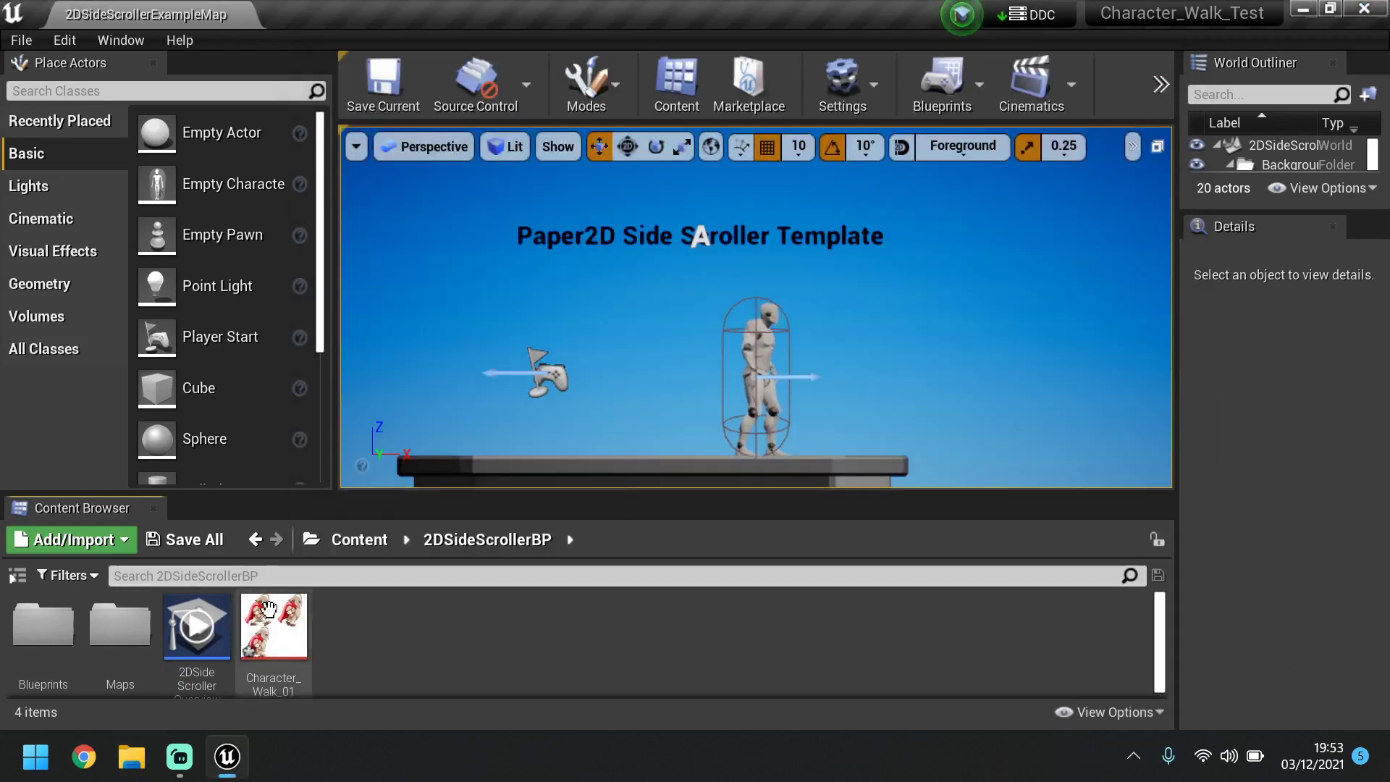
mouse_move(273, 625)
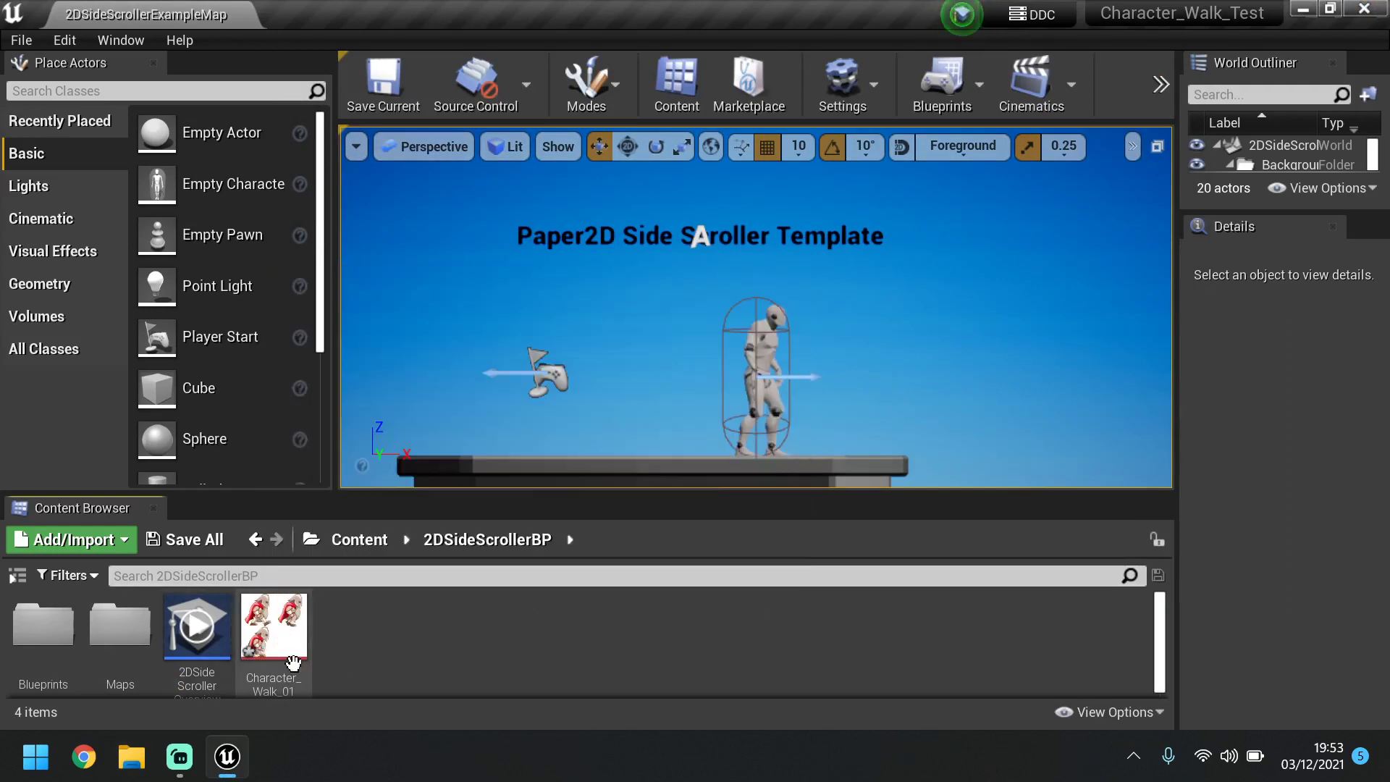
mouse_move(253, 519)
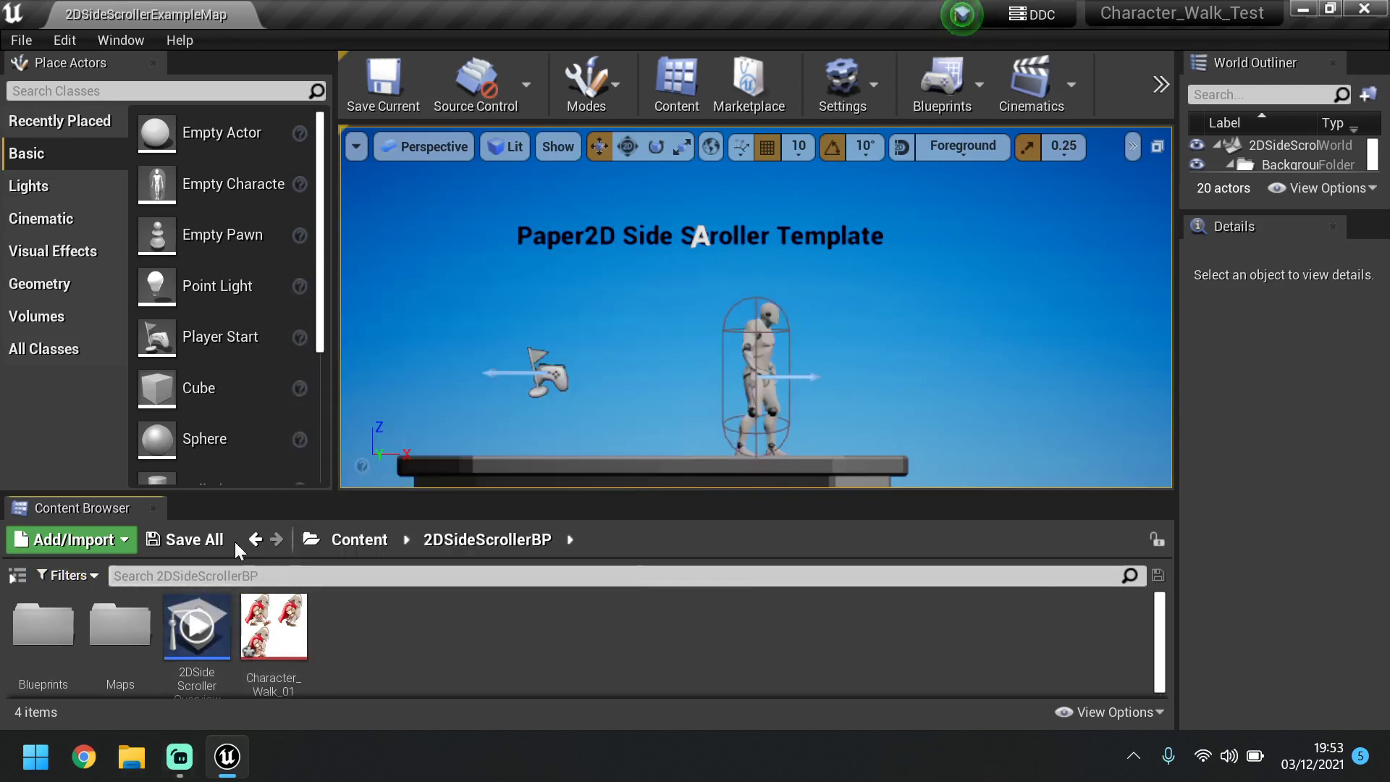
mouse_move(273, 621)
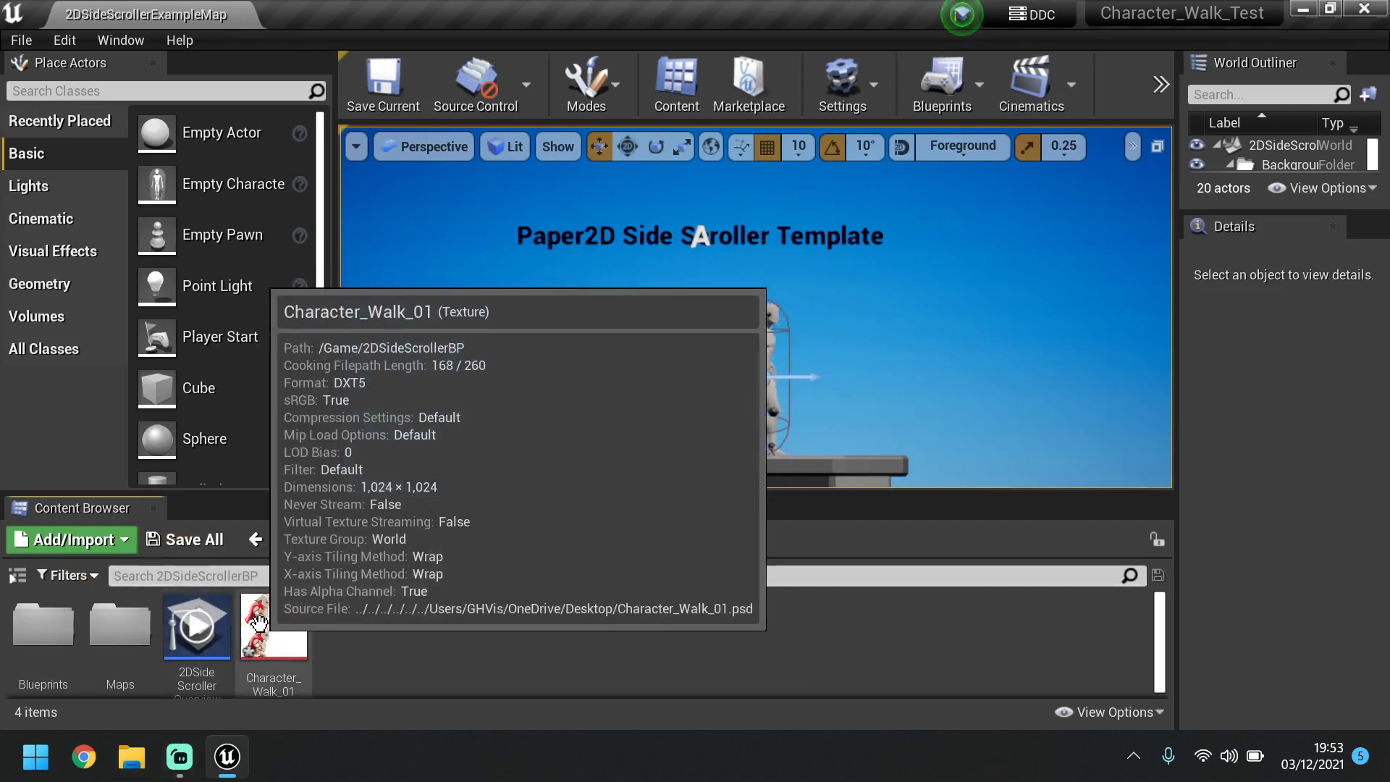
double_click(274, 627)
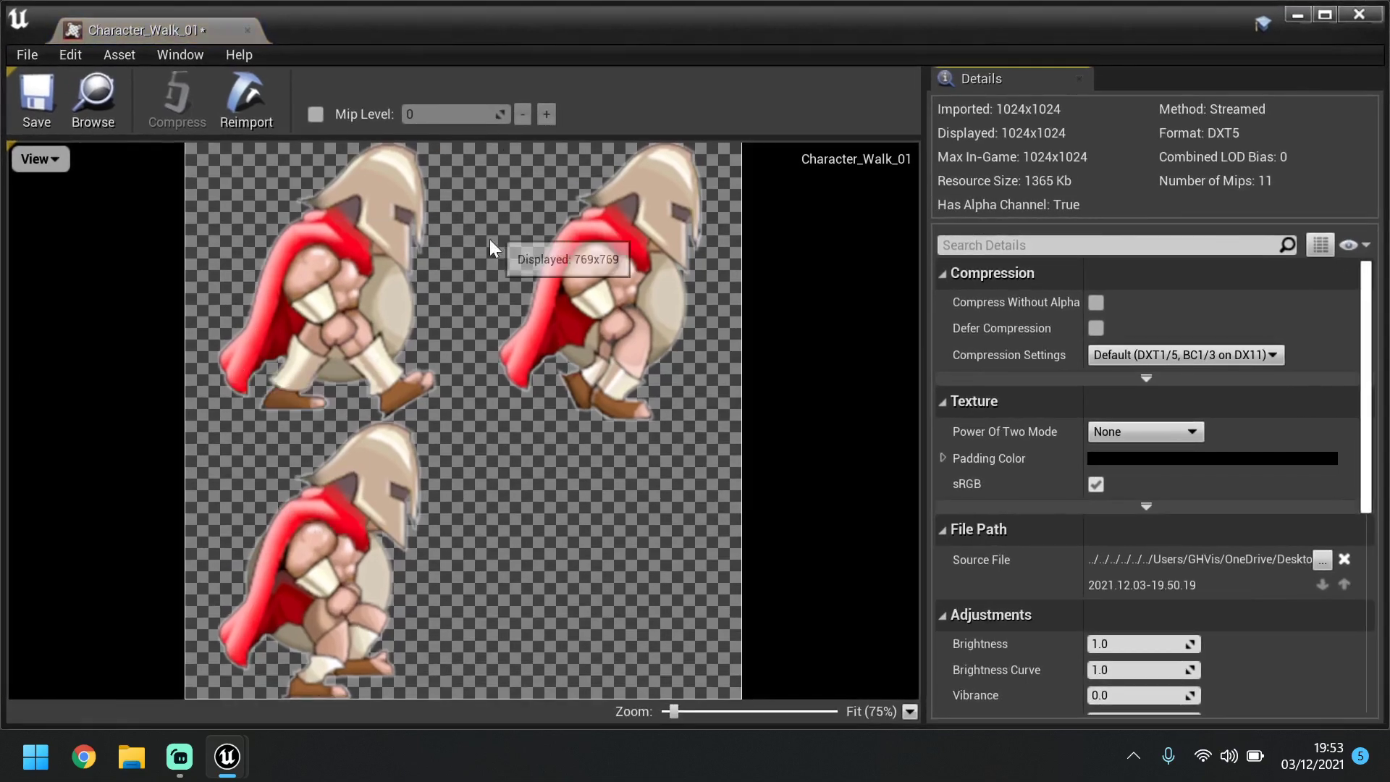
mouse_move(270, 448)
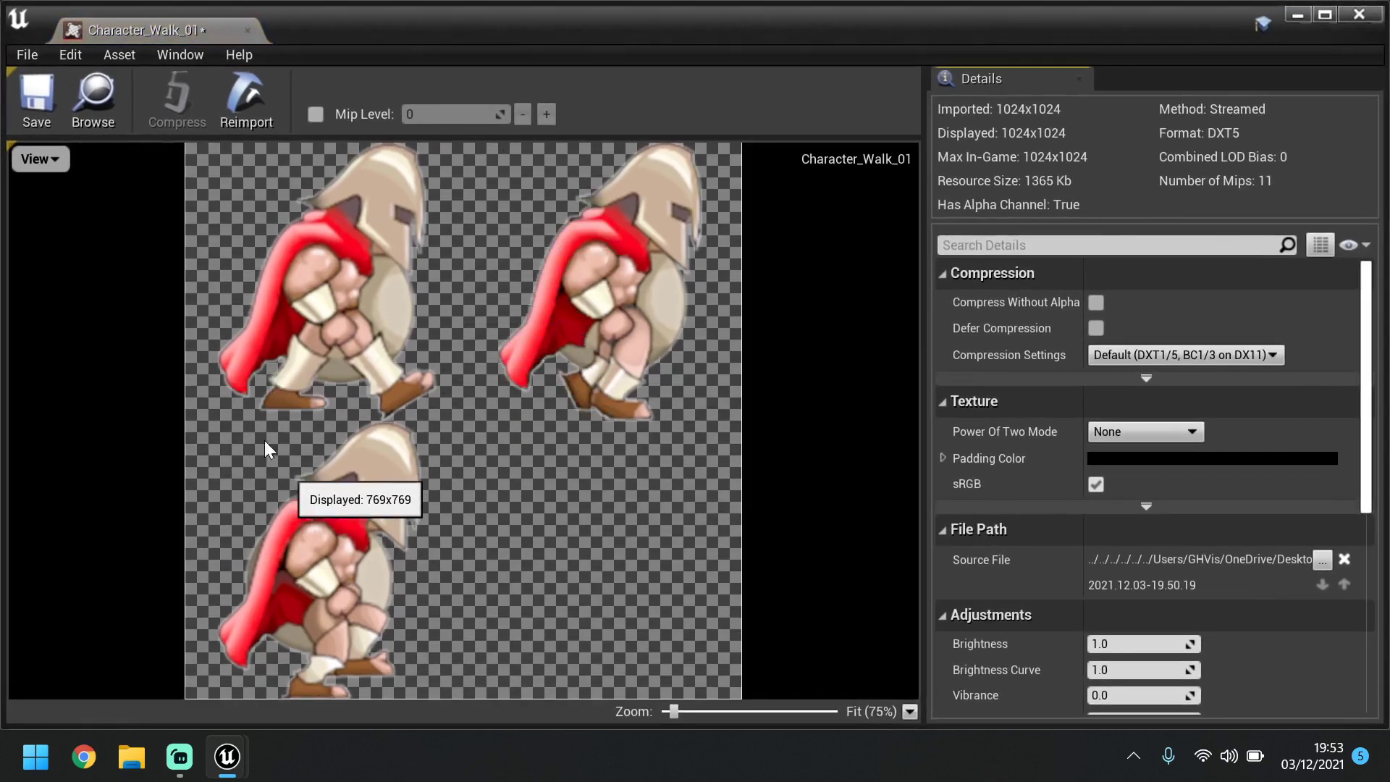
mouse_move(3, 331)
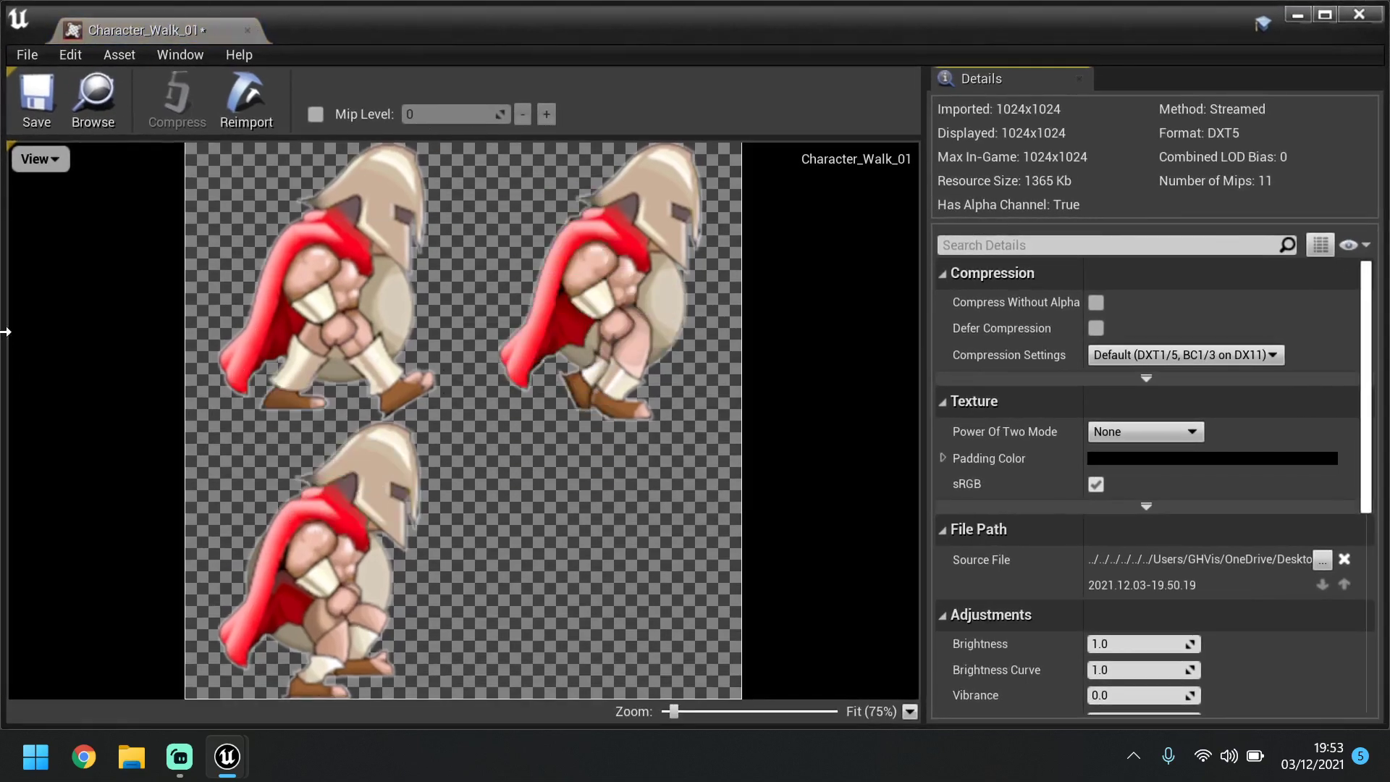
click(37, 100)
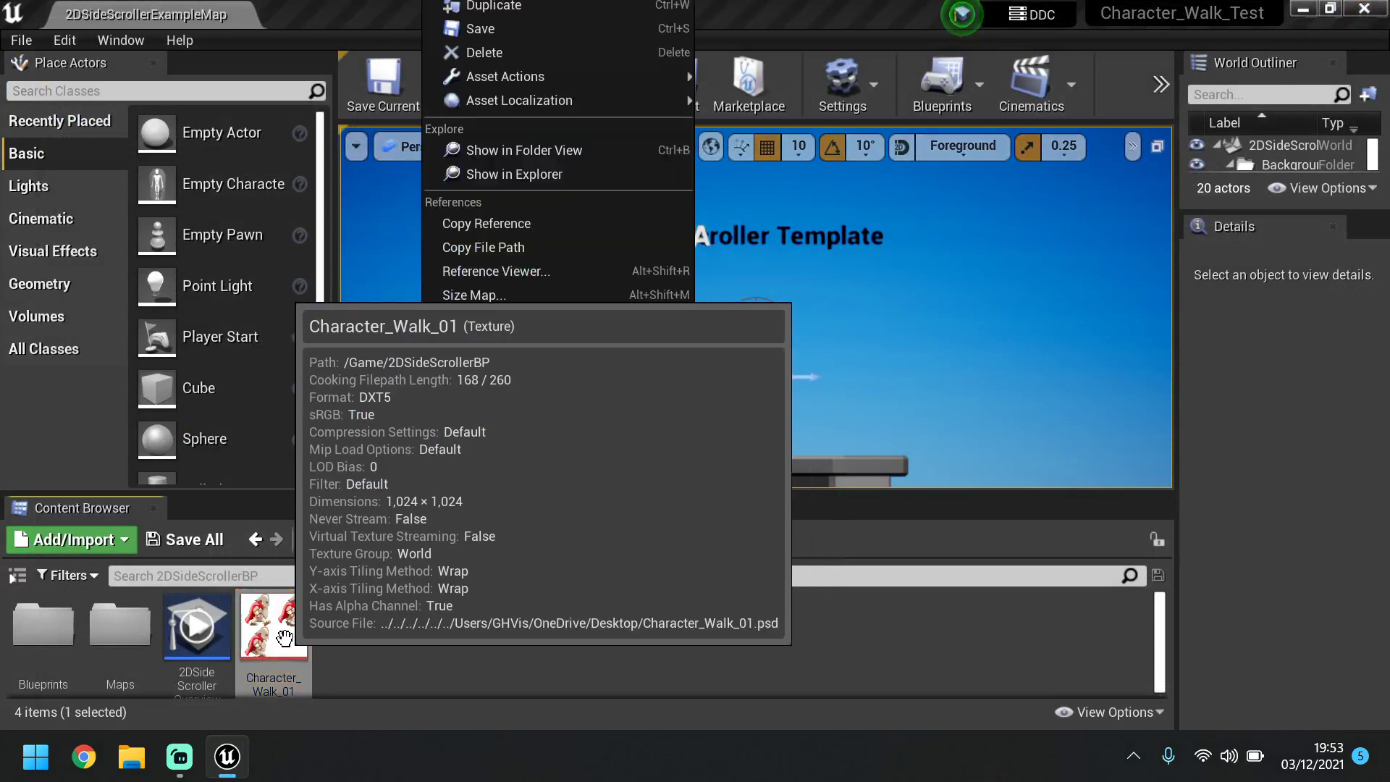
mouse_move(618, 742)
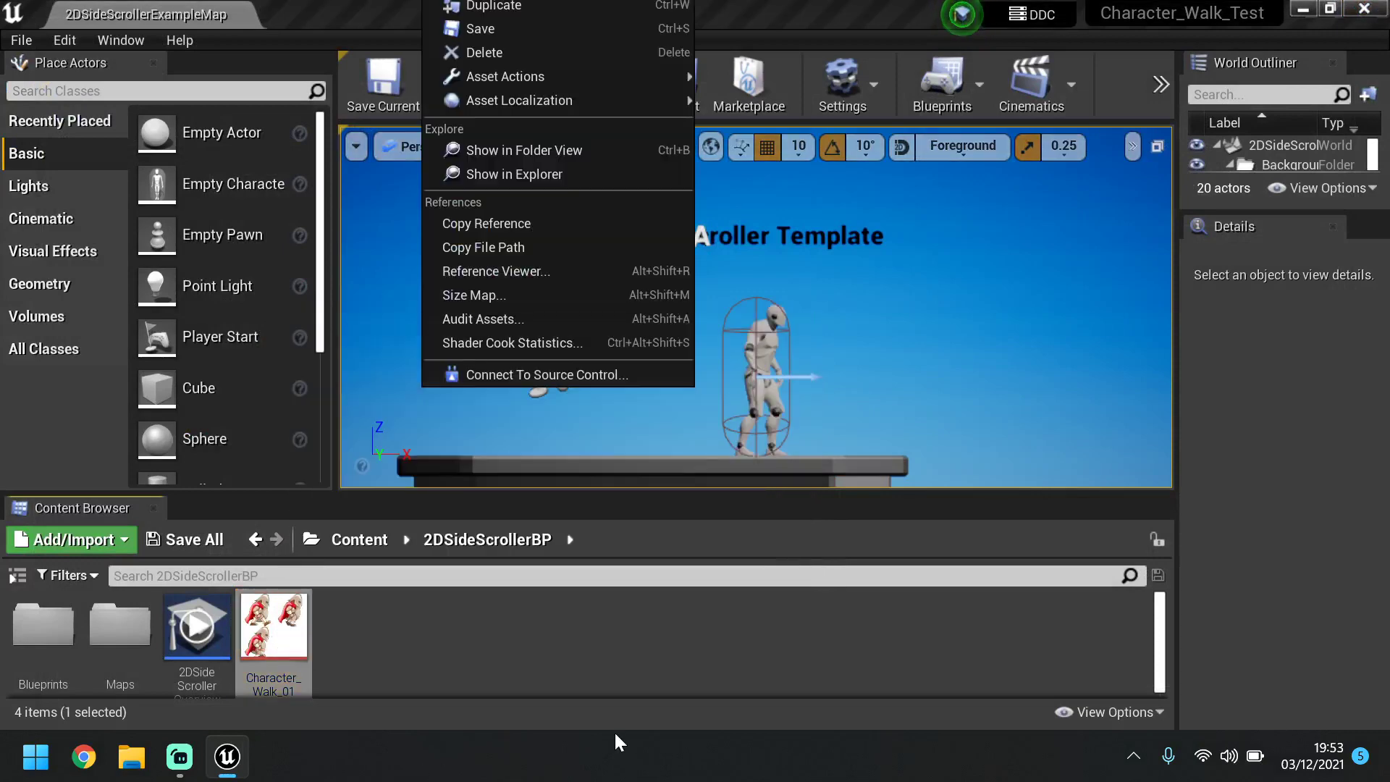
mouse_move(332, 639)
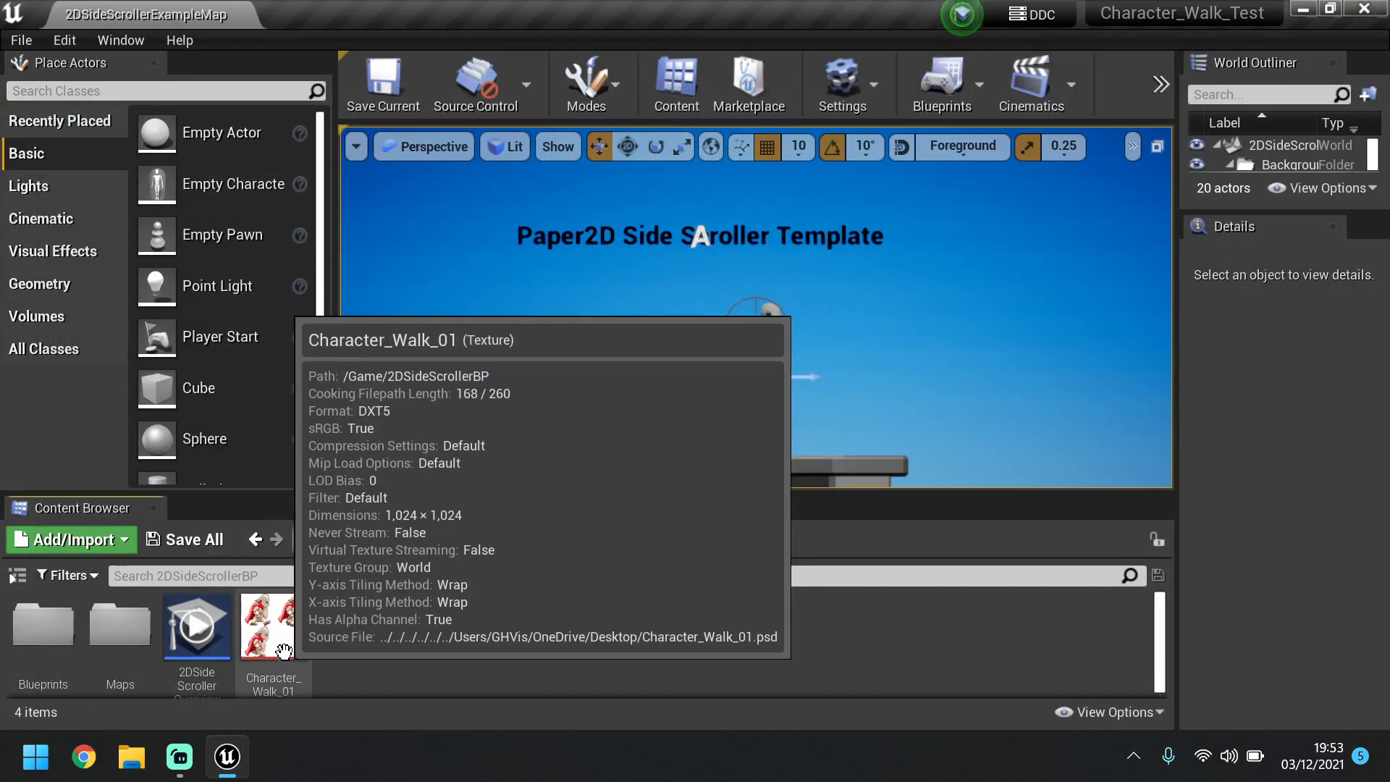
Save the Character_Walk_01 texture and create a new Paper2D Tile Set asset
right_click(273, 623)
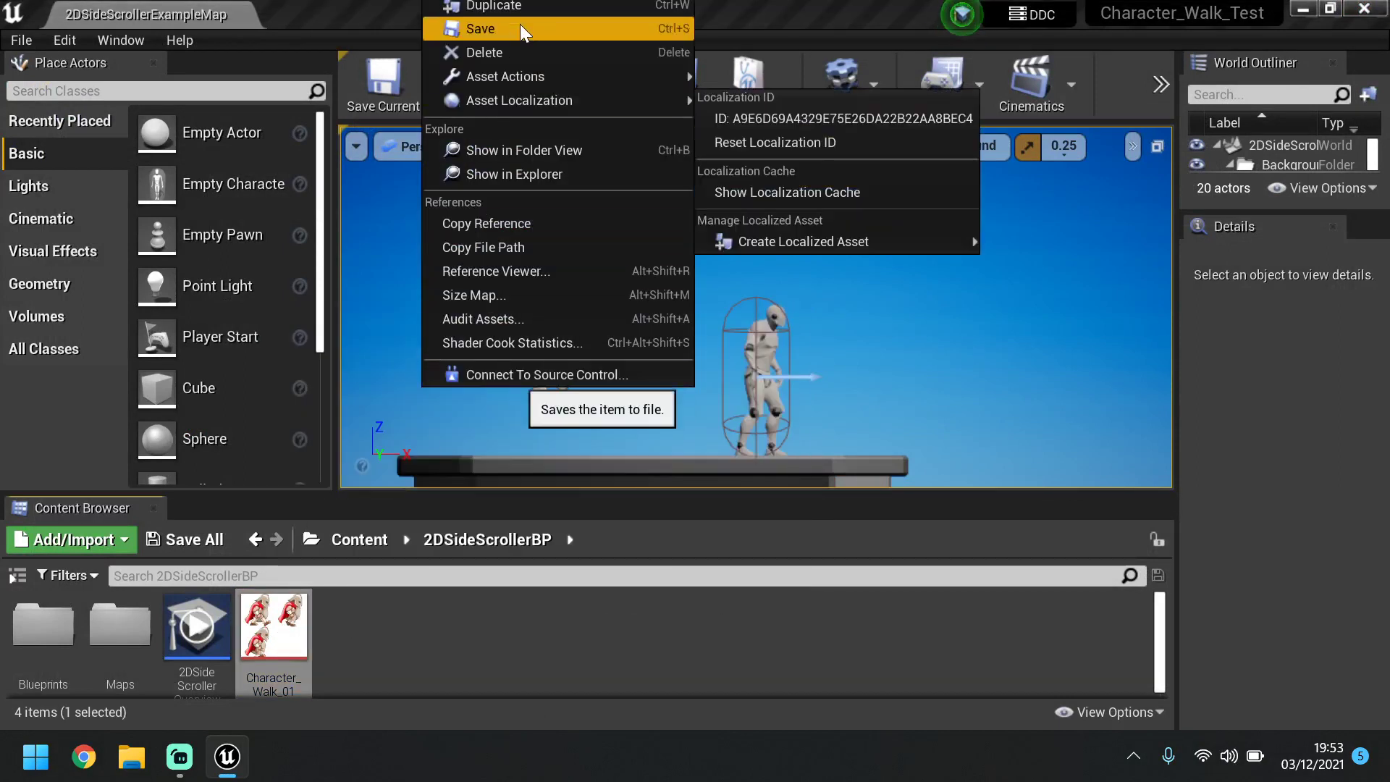
click(70, 539)
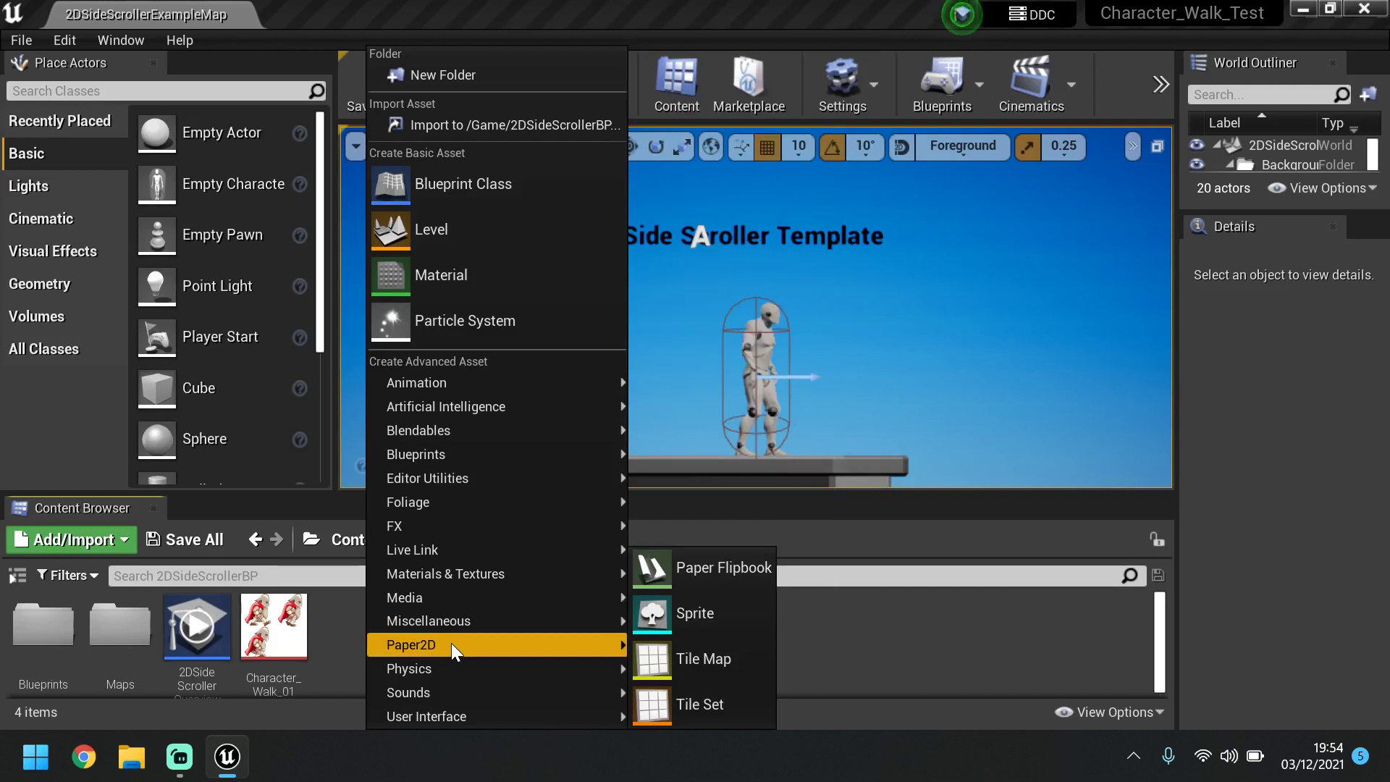
mouse_move(702, 659)
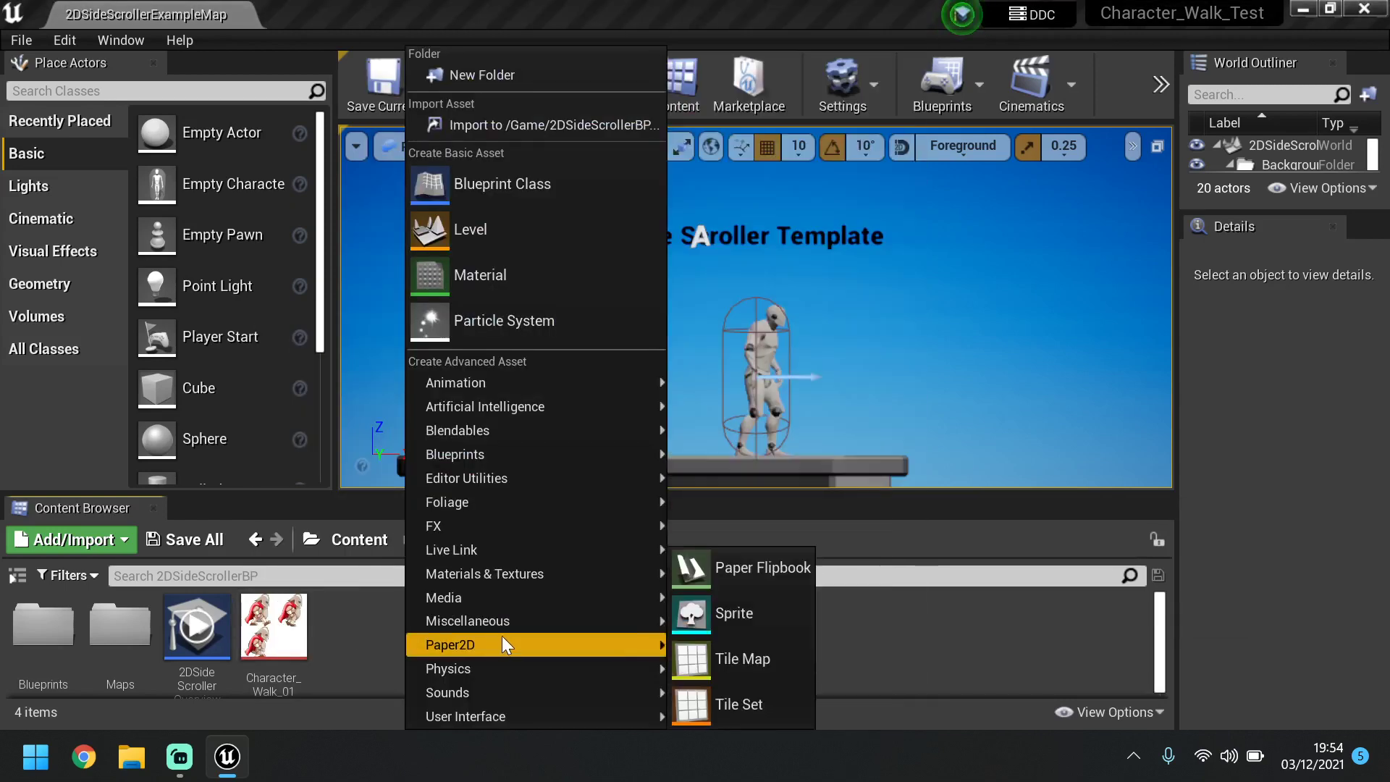
mouse_move(739, 703)
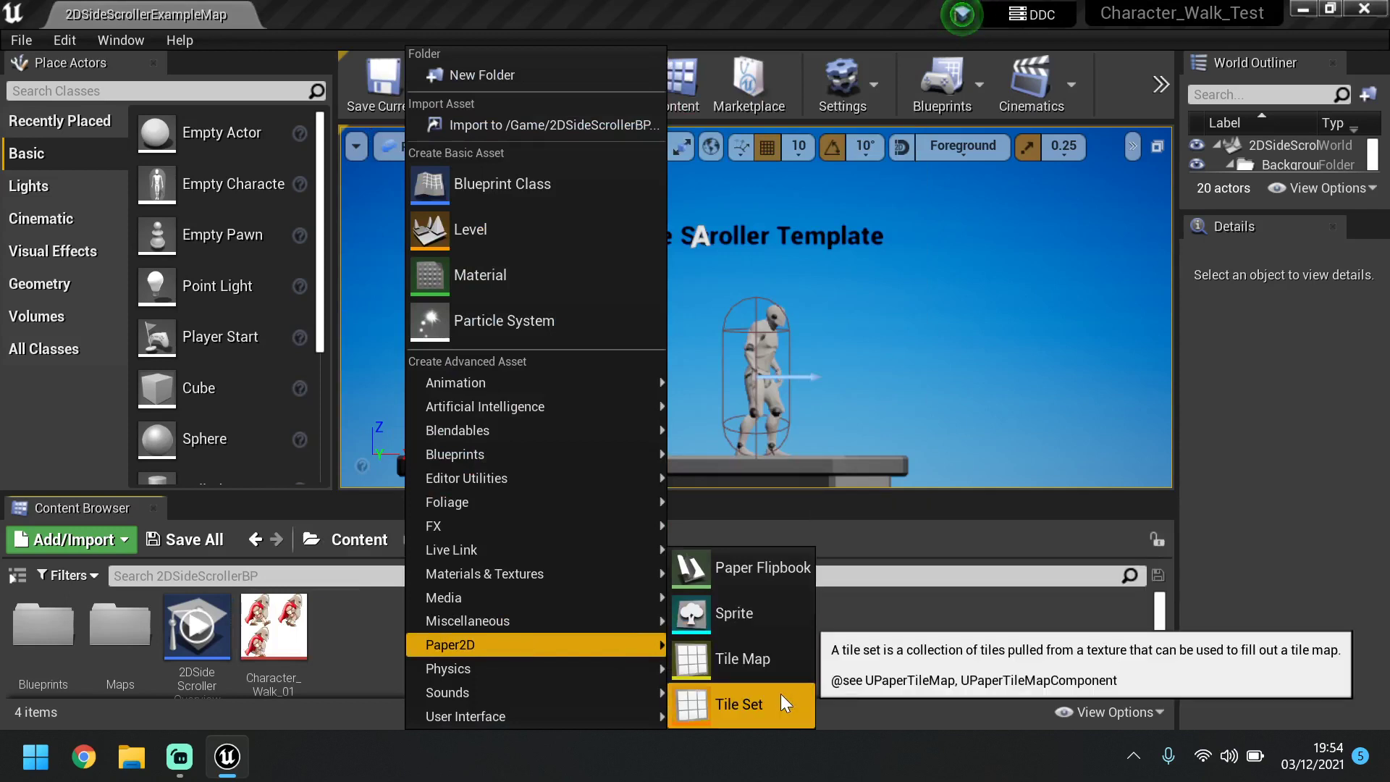
click(738, 704)
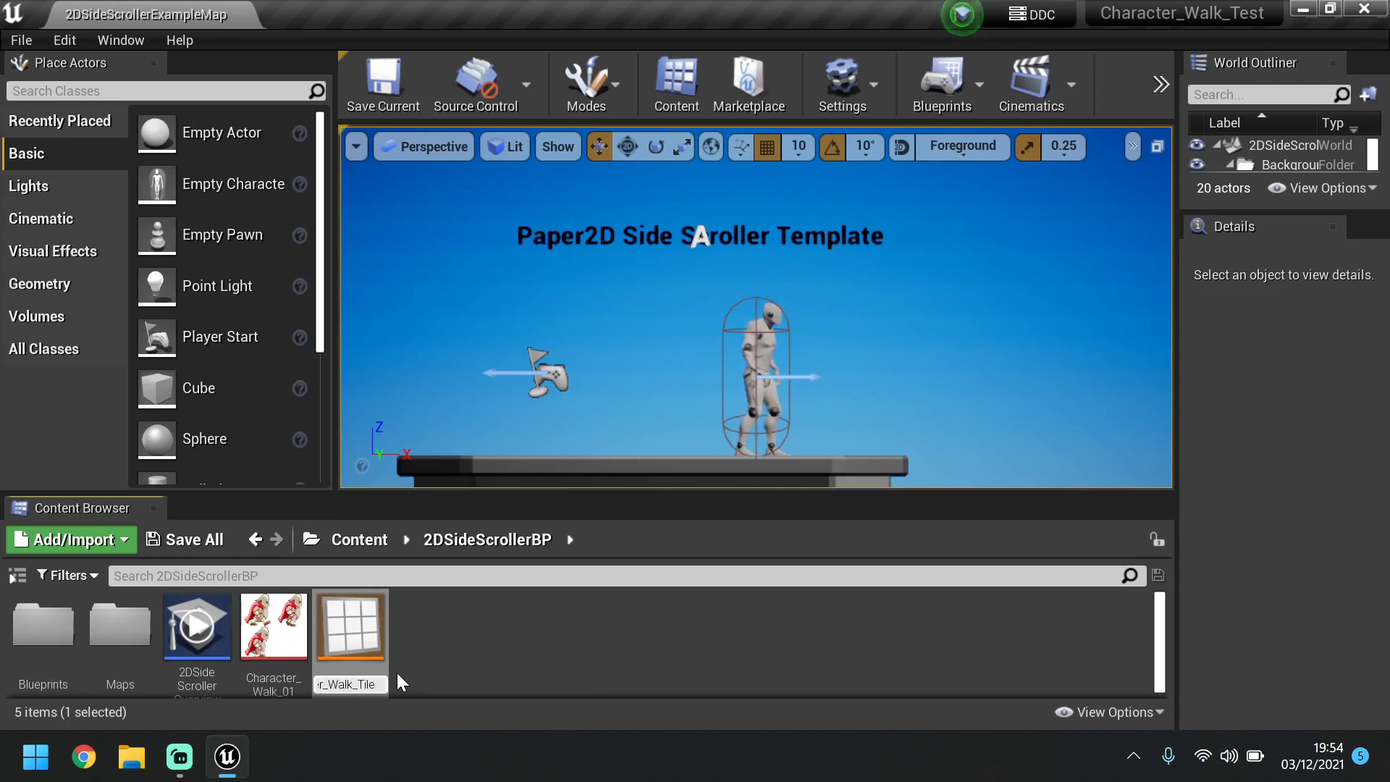
Name and open the tile set, assigning Character_Walk_01 as its tile sheet texture
click(349, 624)
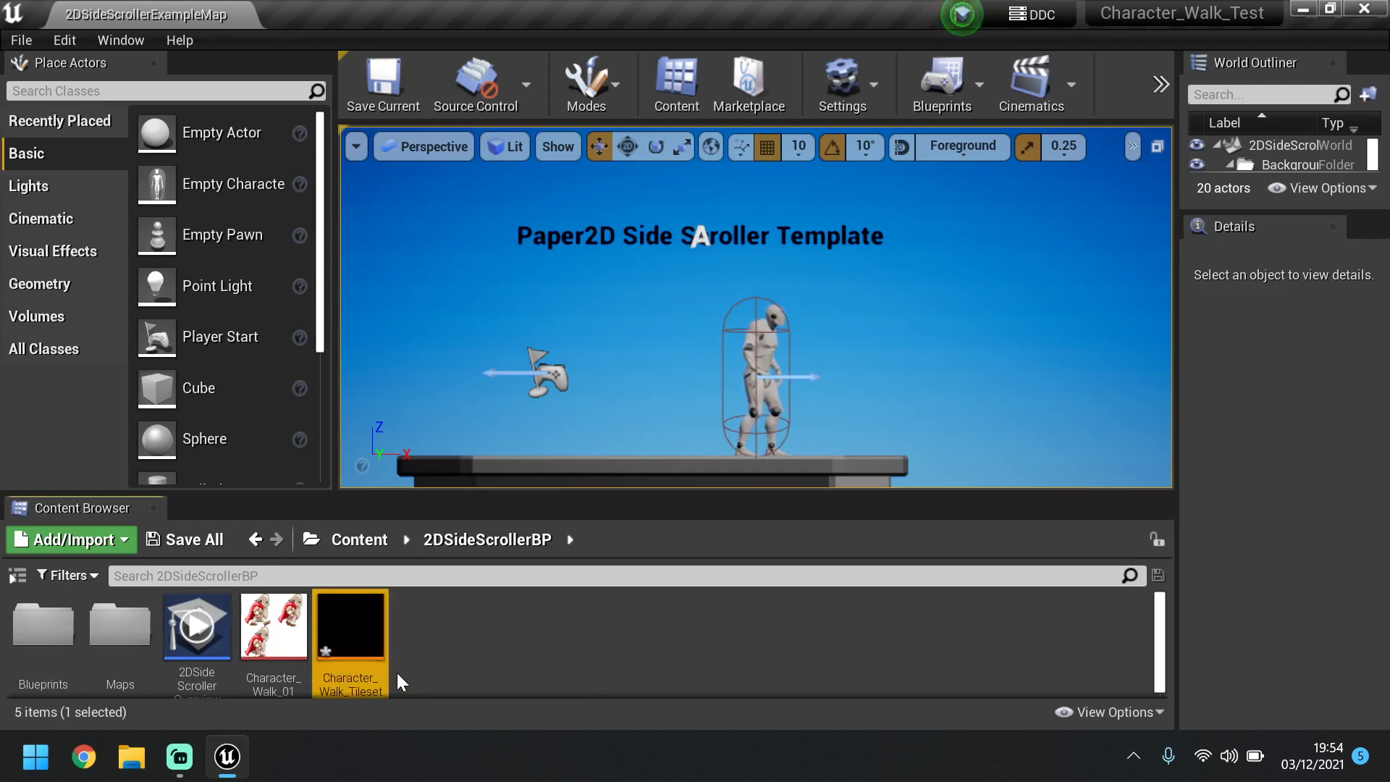
double_click(348, 625)
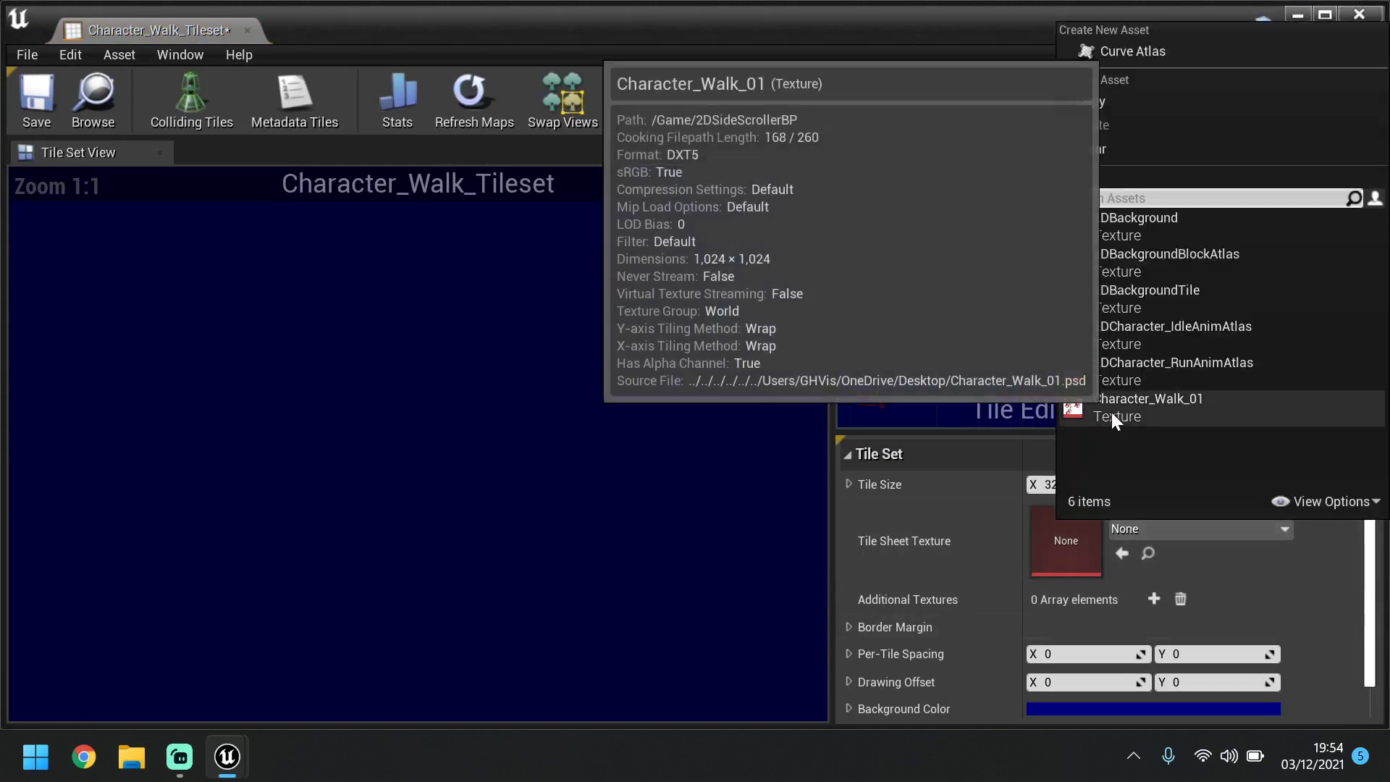
click(1148, 399)
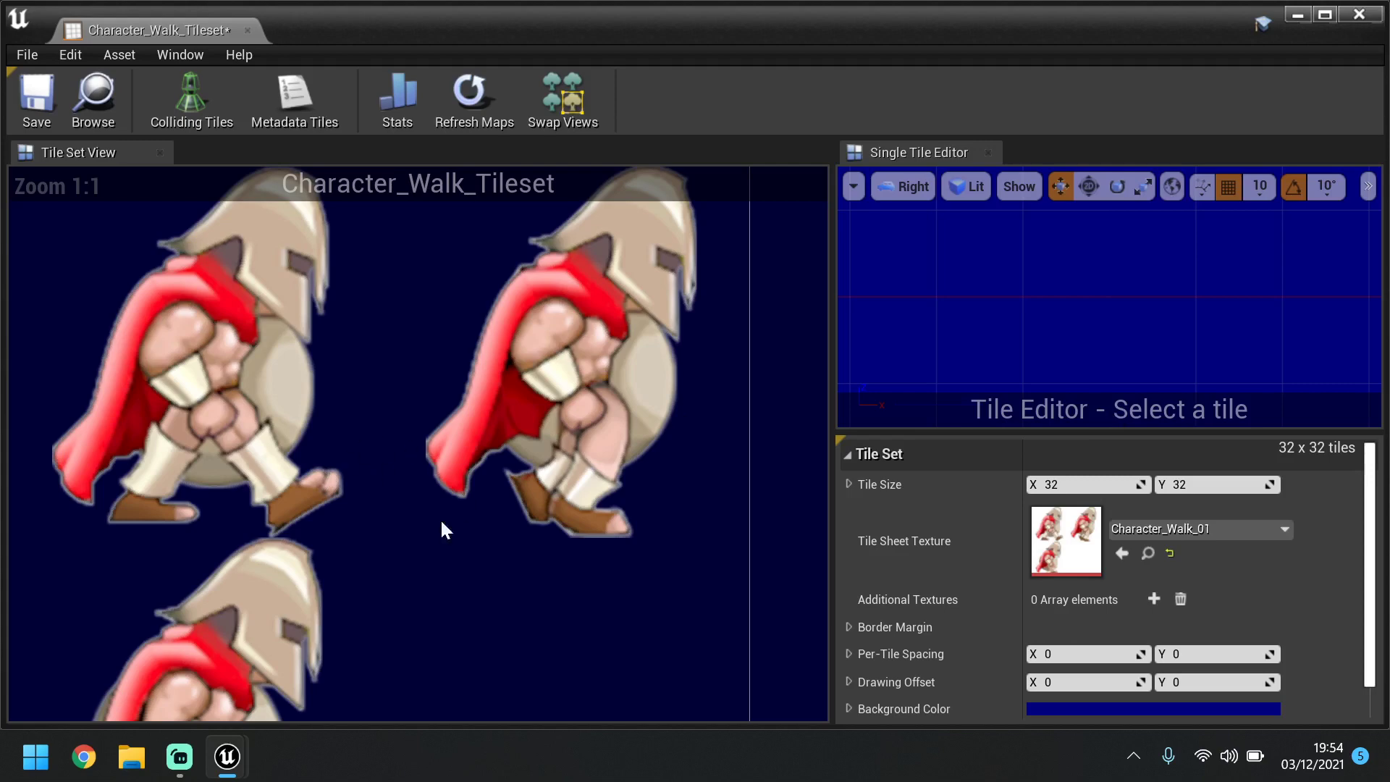
click(1279, 529)
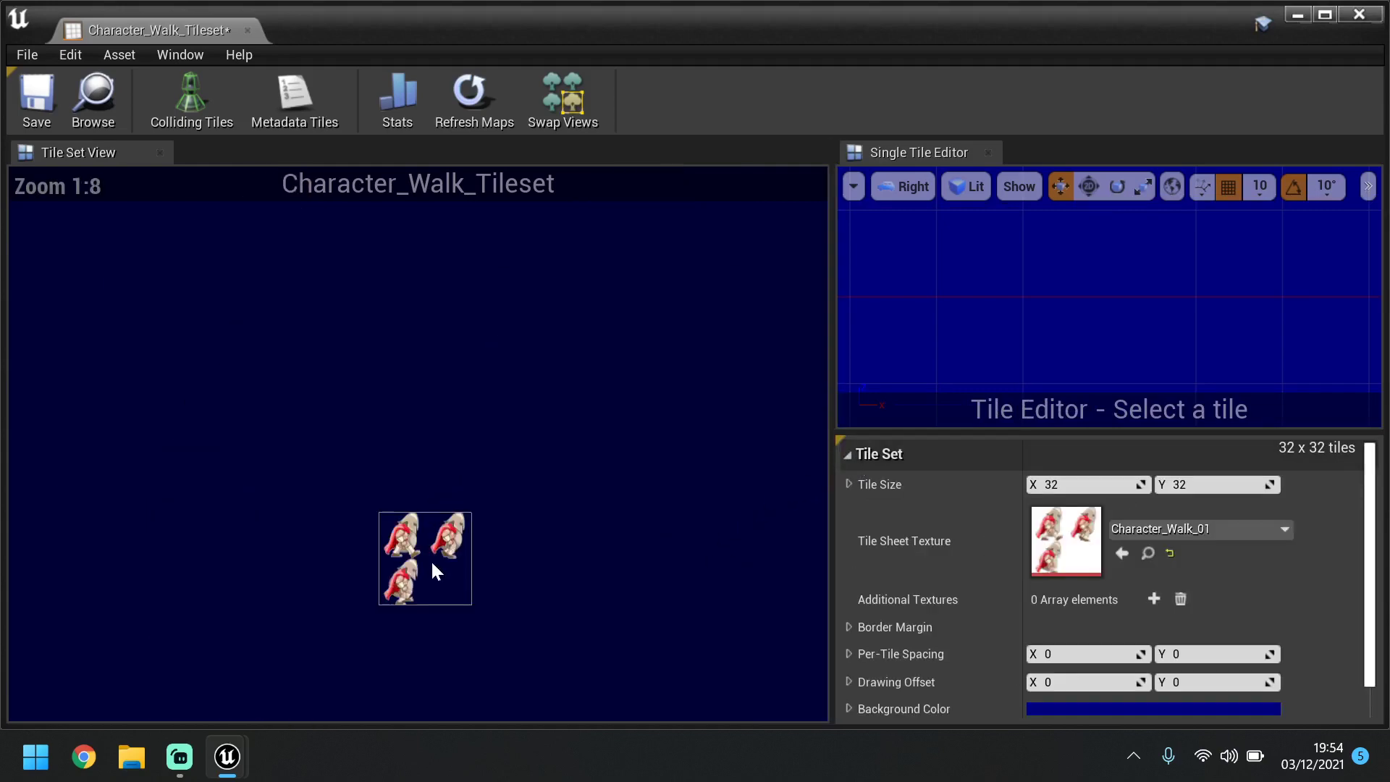
Set the tile size to 512 by 512 and close the tile set editor
scroll(up, 3)
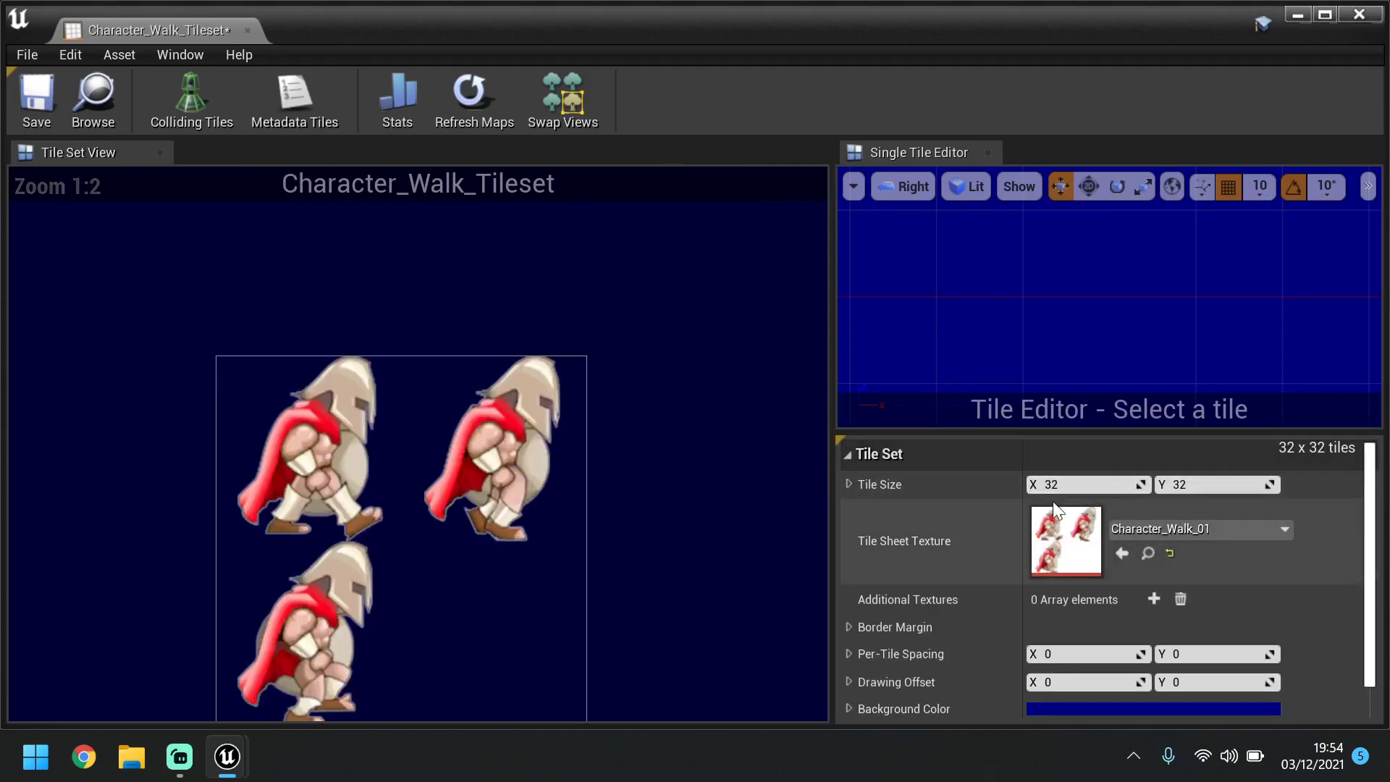
triple_click(1083, 484)
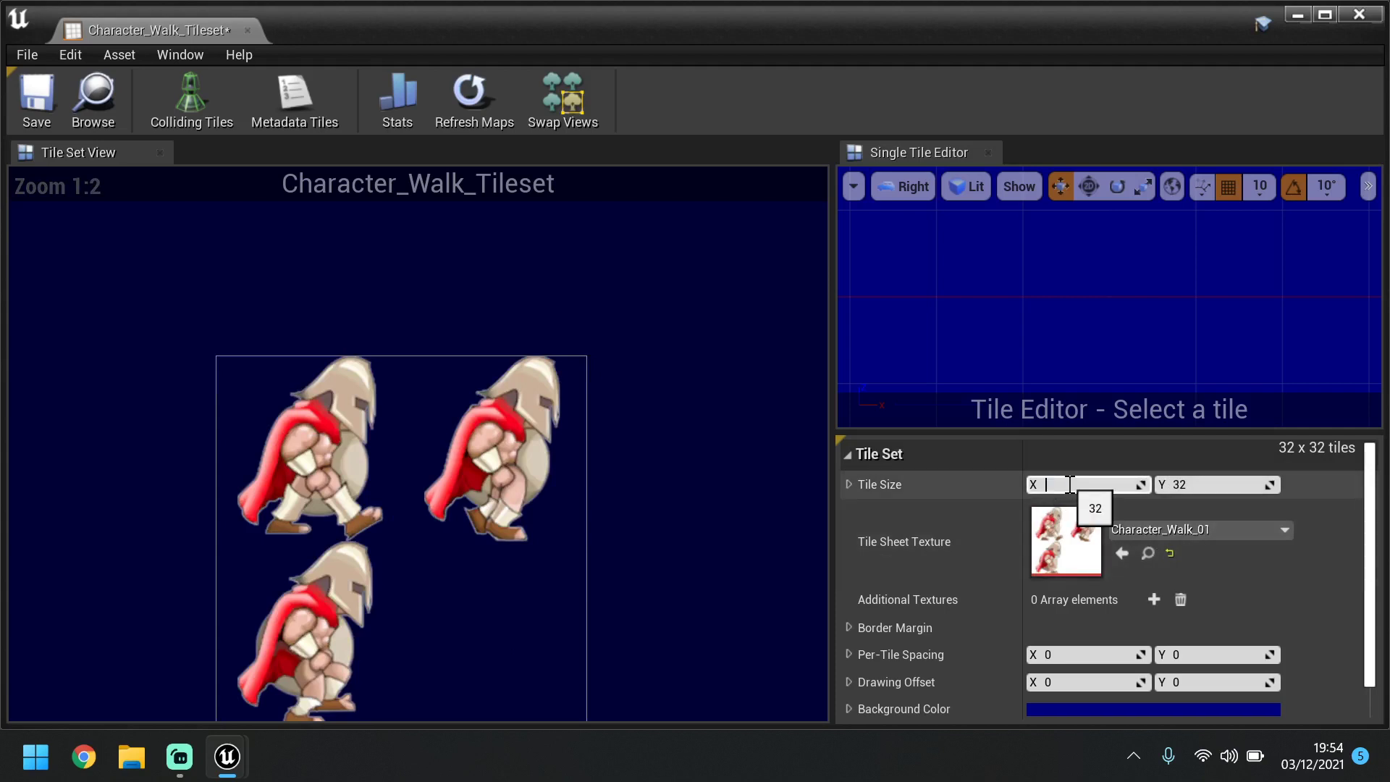
text(5)
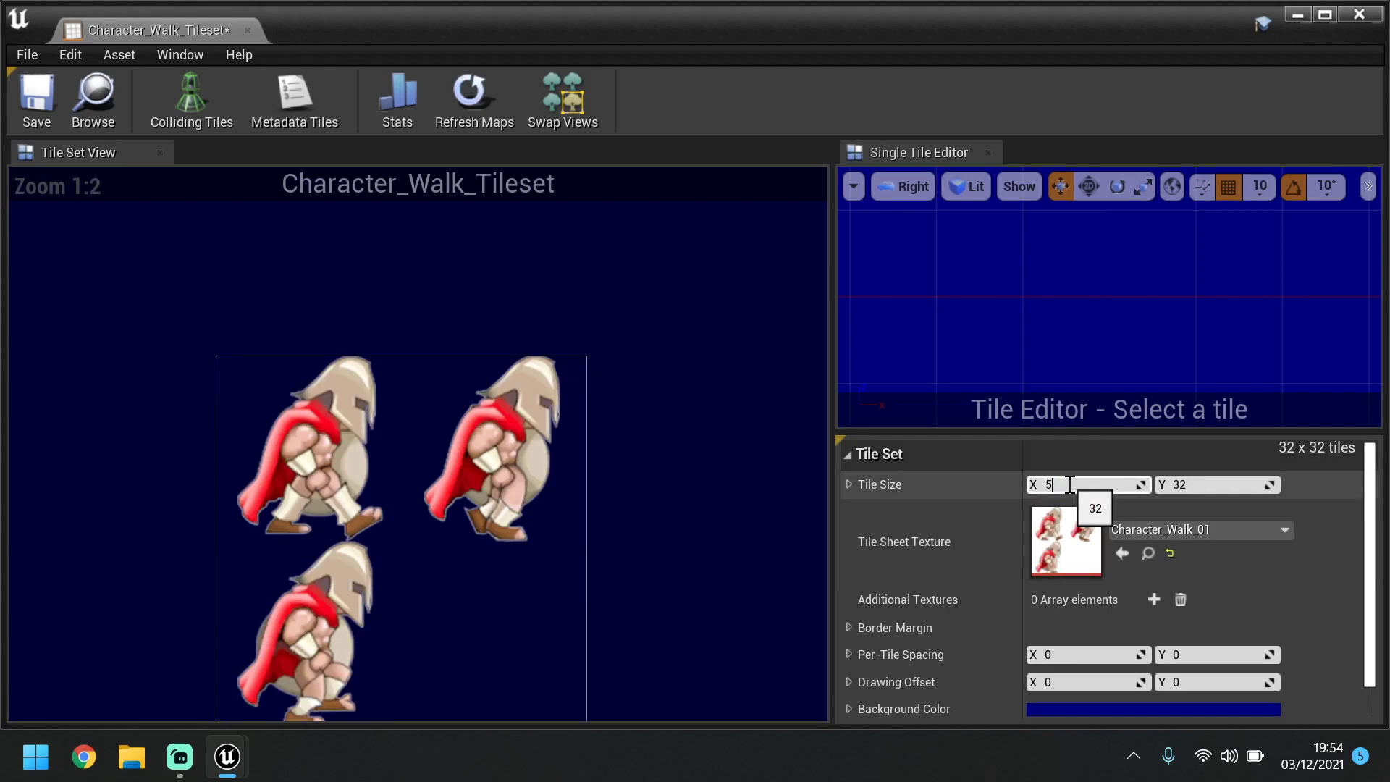
text(12)
click(1217, 484)
text(512)
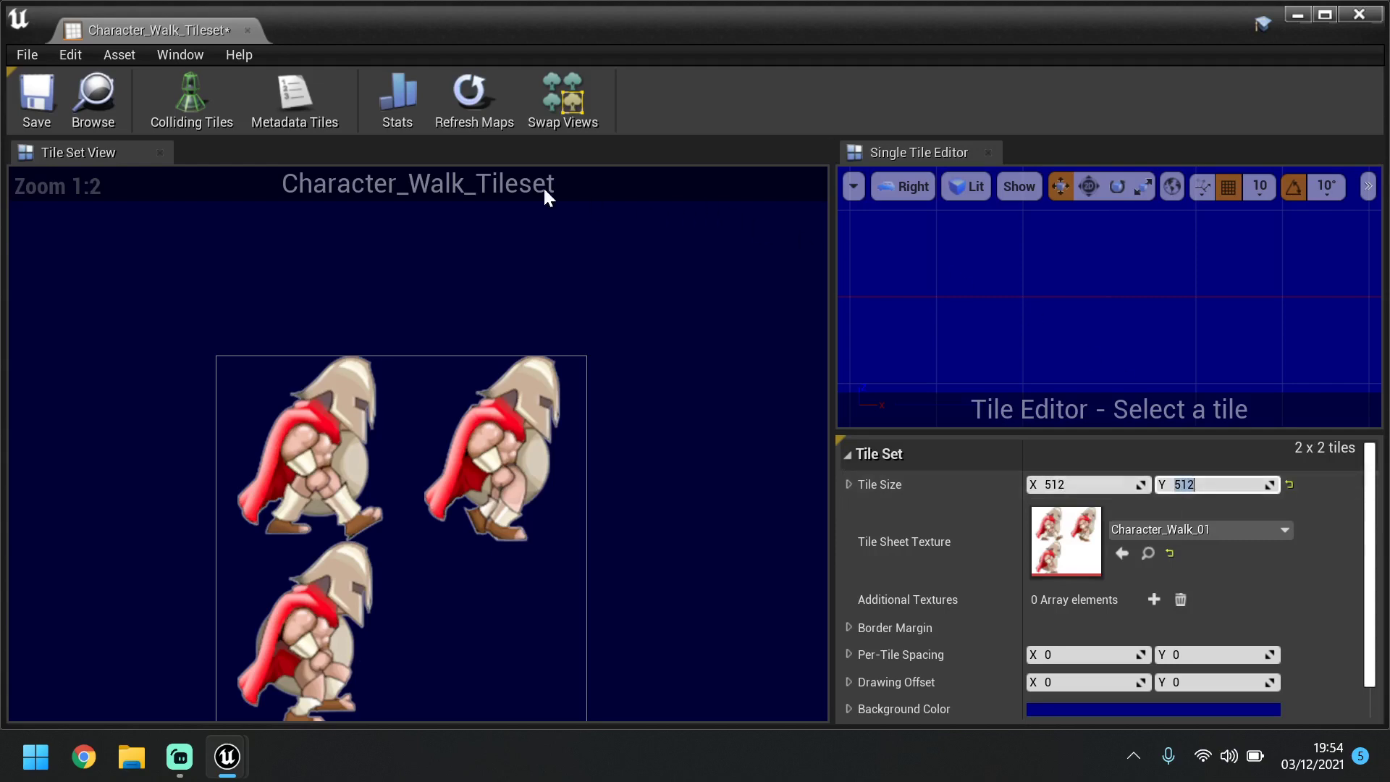
click(36, 98)
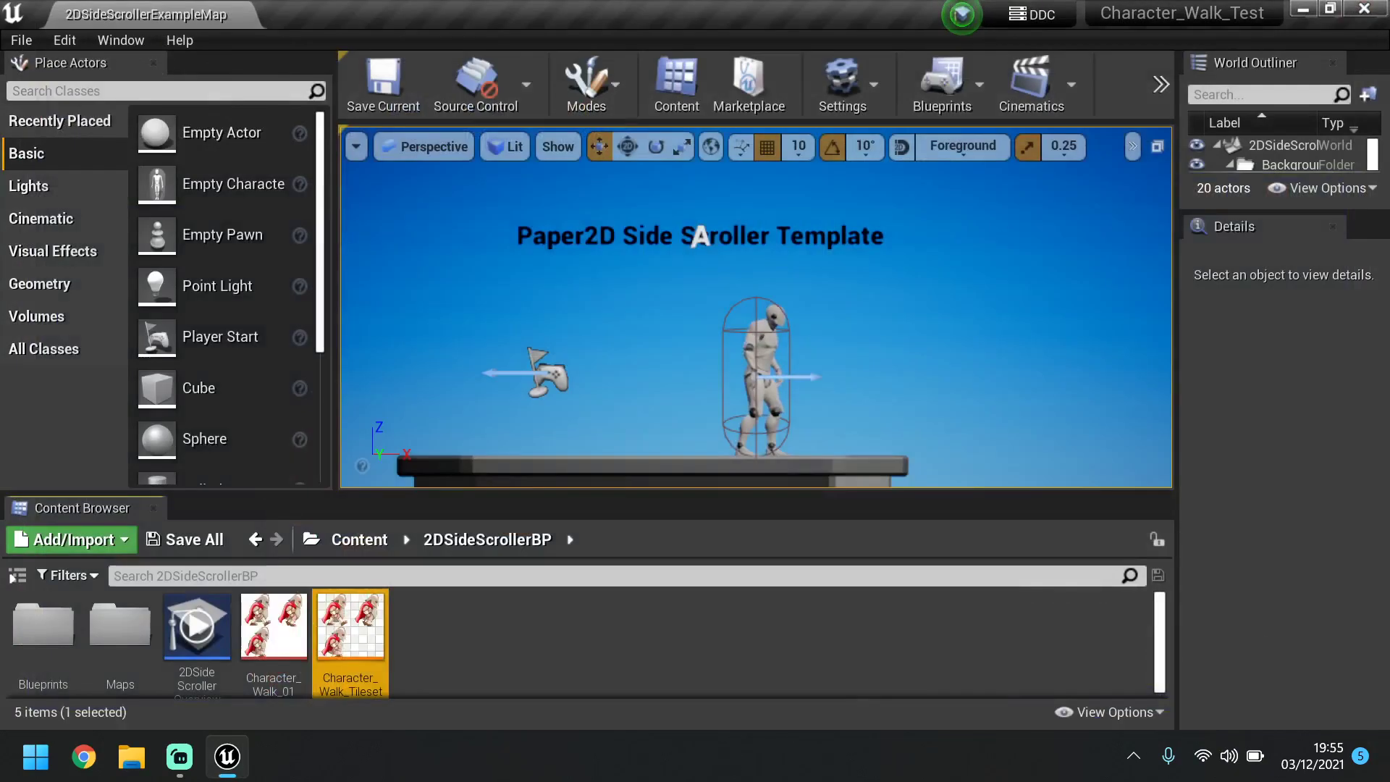
Create a Paper2D Sprite asset named Character_Walk_Sprite
right_click(348, 625)
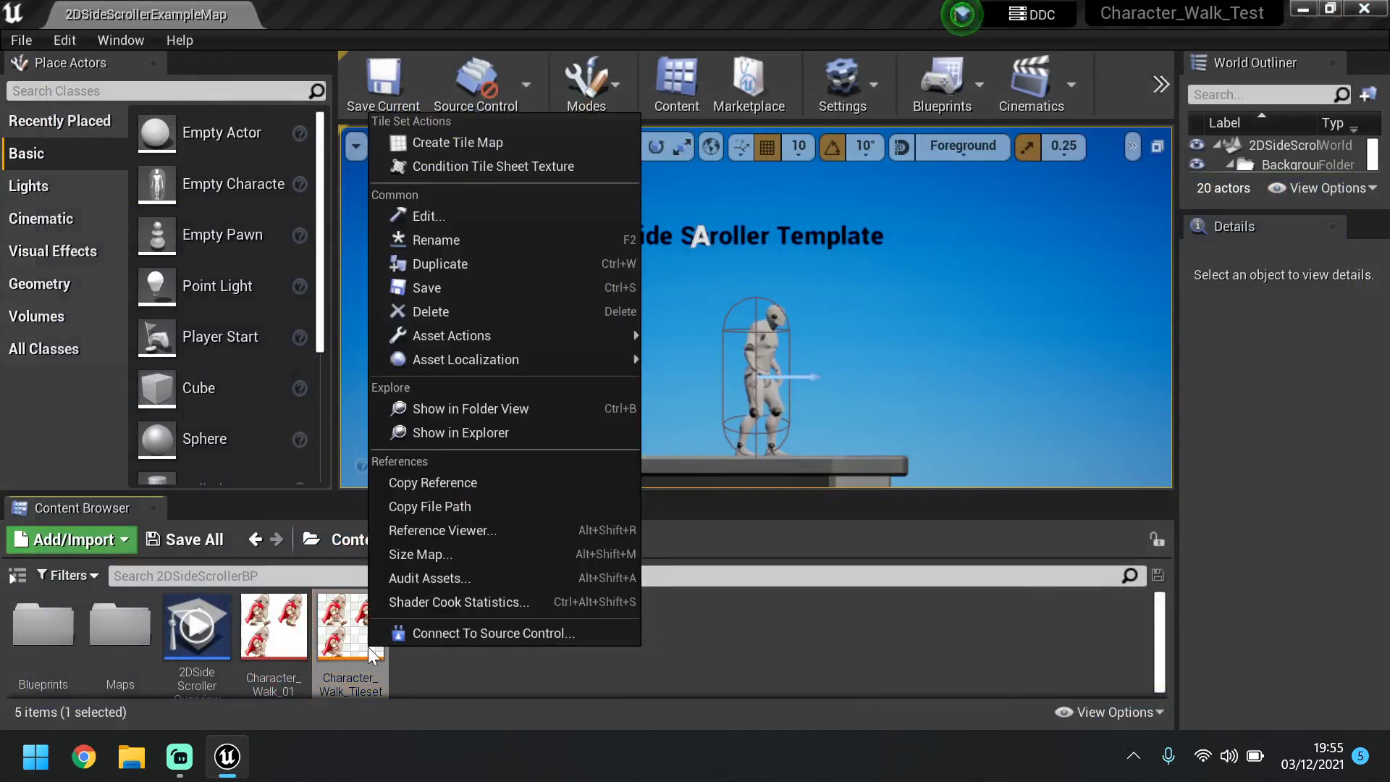
mouse_move(335, 625)
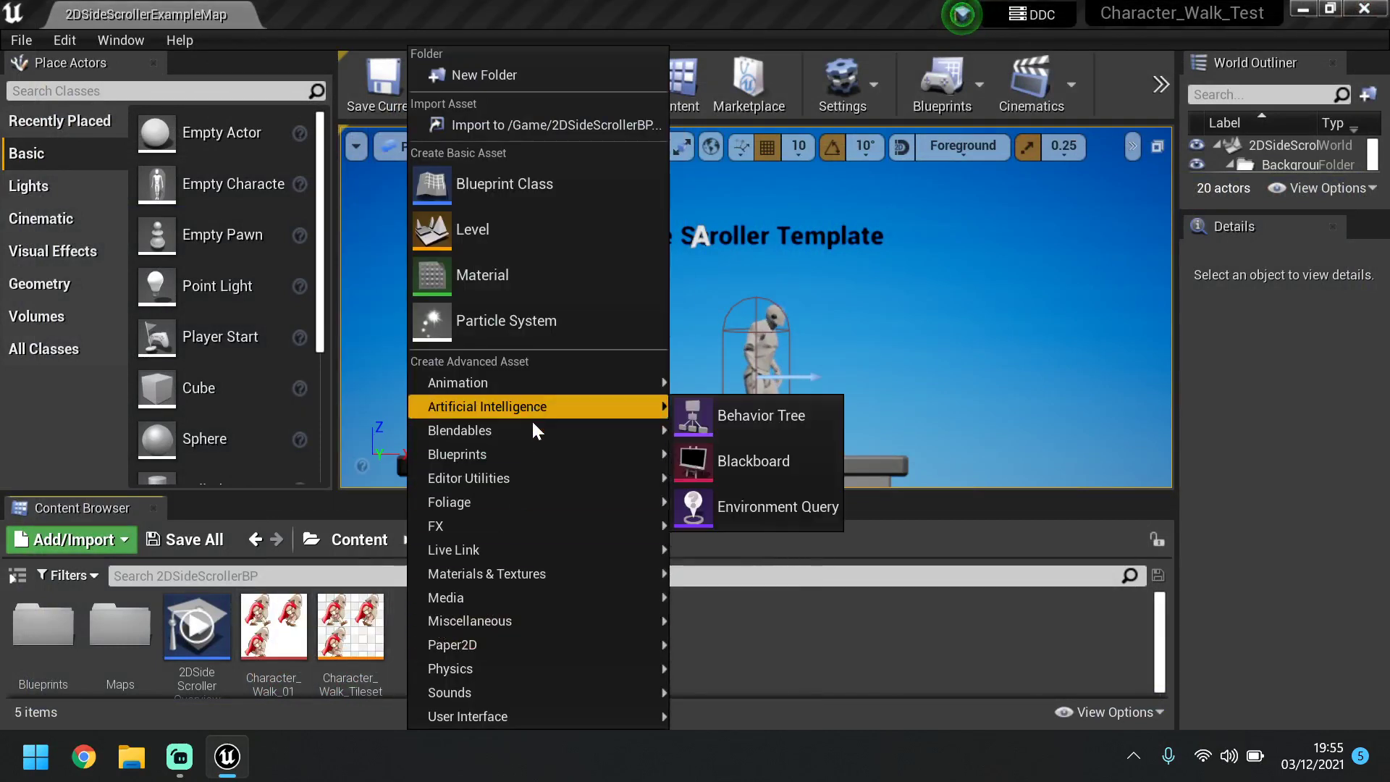
mouse_move(452, 644)
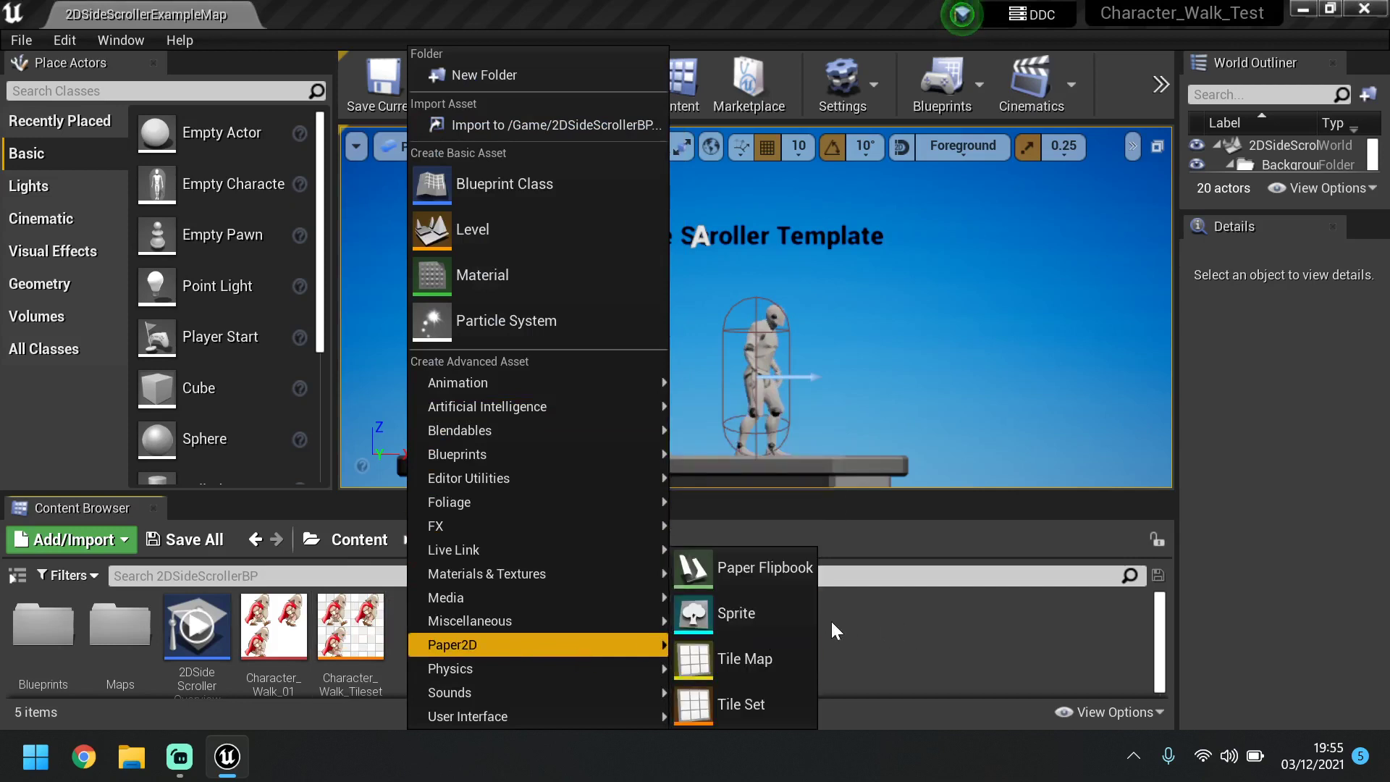
click(737, 613)
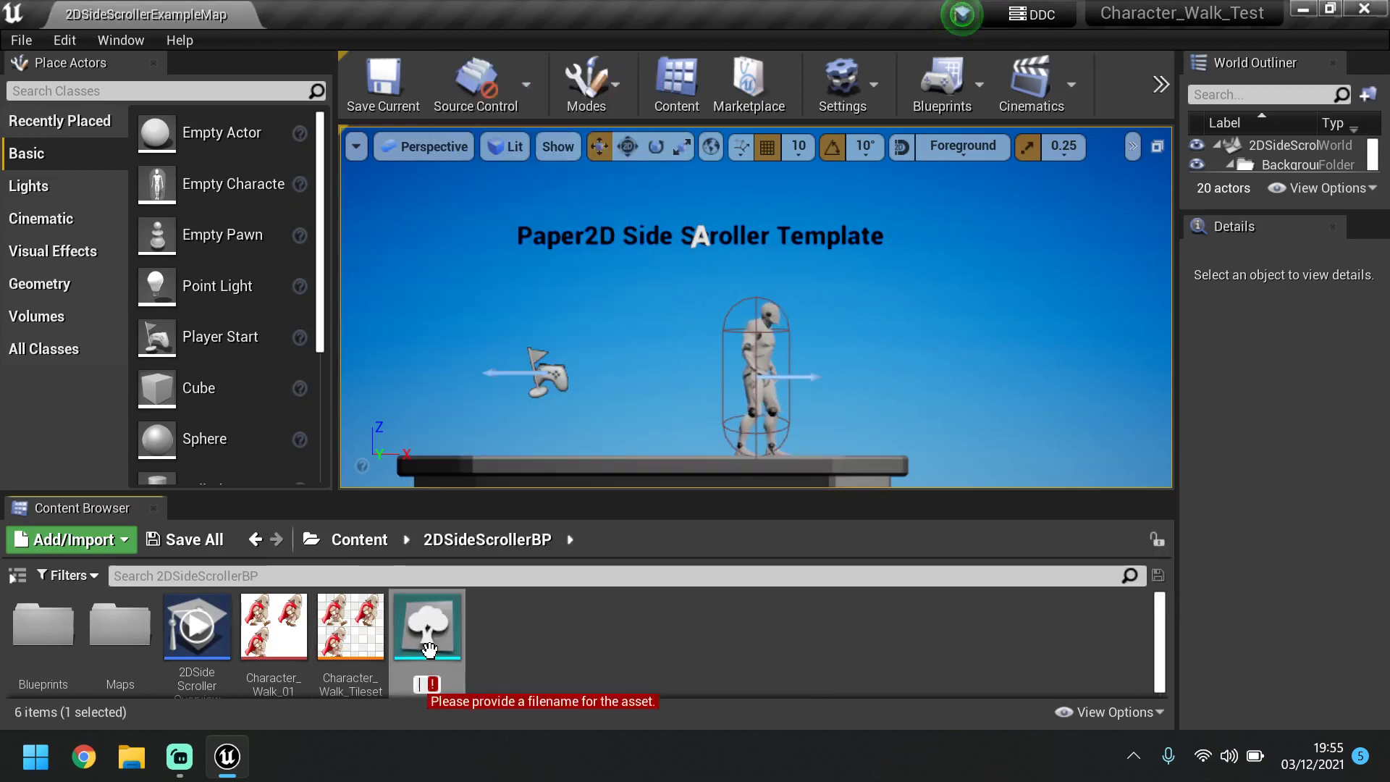
text(Character_Walk_Sprite)
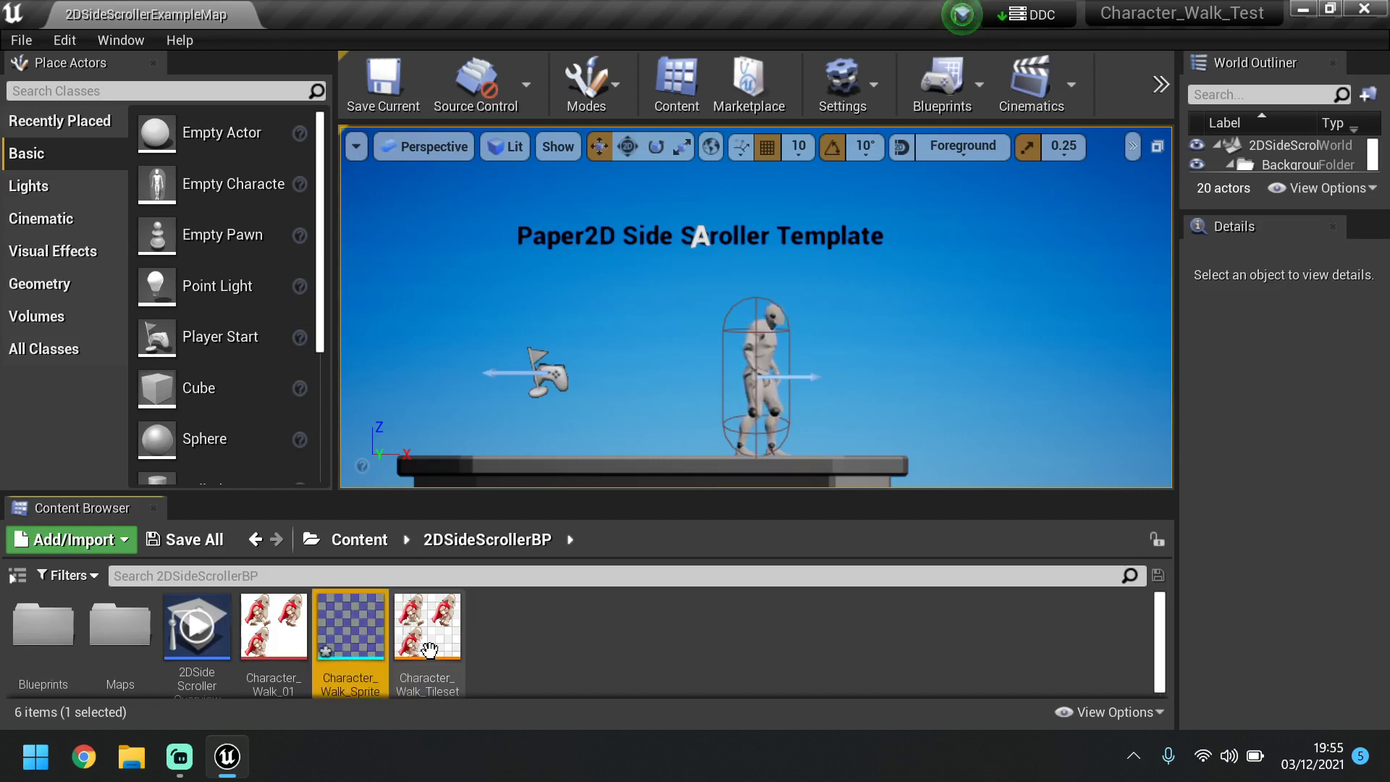
Open Character_Walk_Sprite, set its source texture to Character_Walk_01, and enter Edit Source Region
double_click(349, 624)
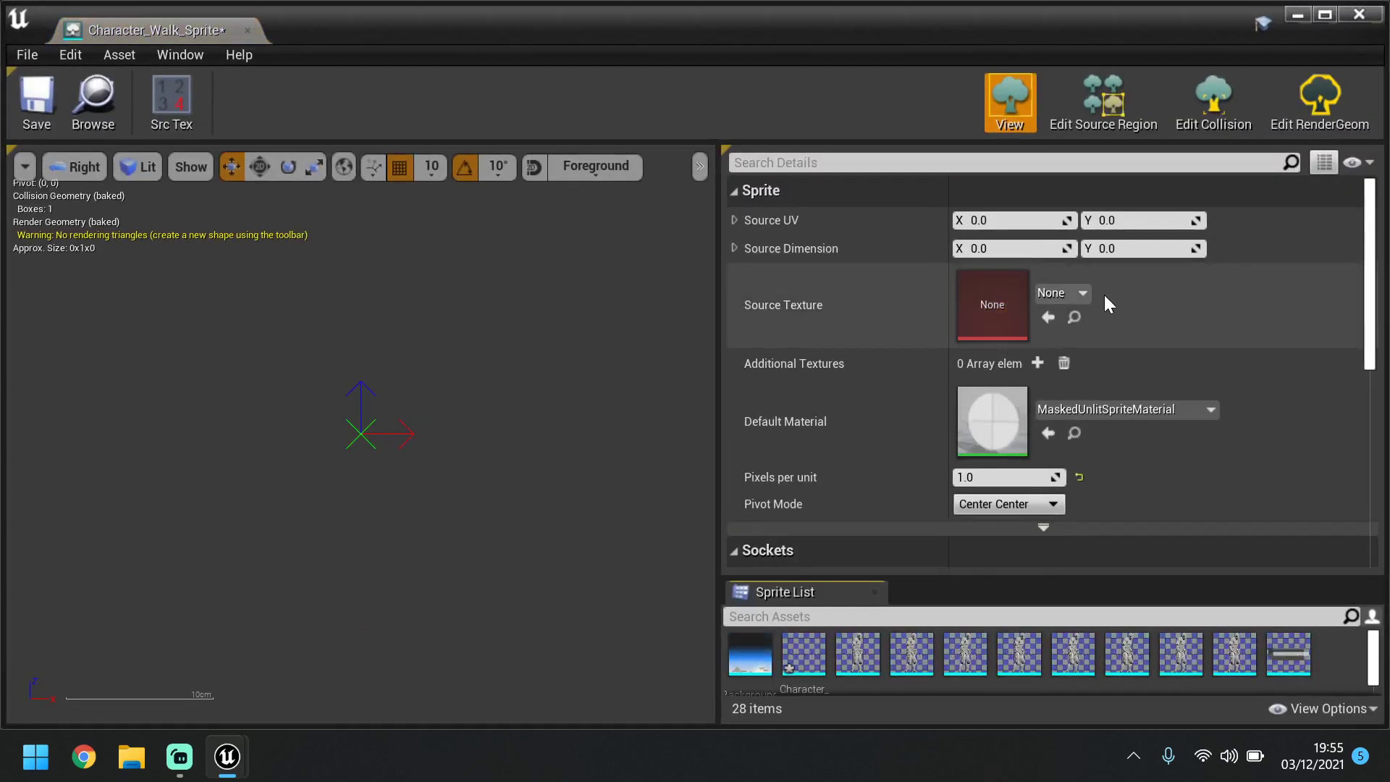
click(1080, 292)
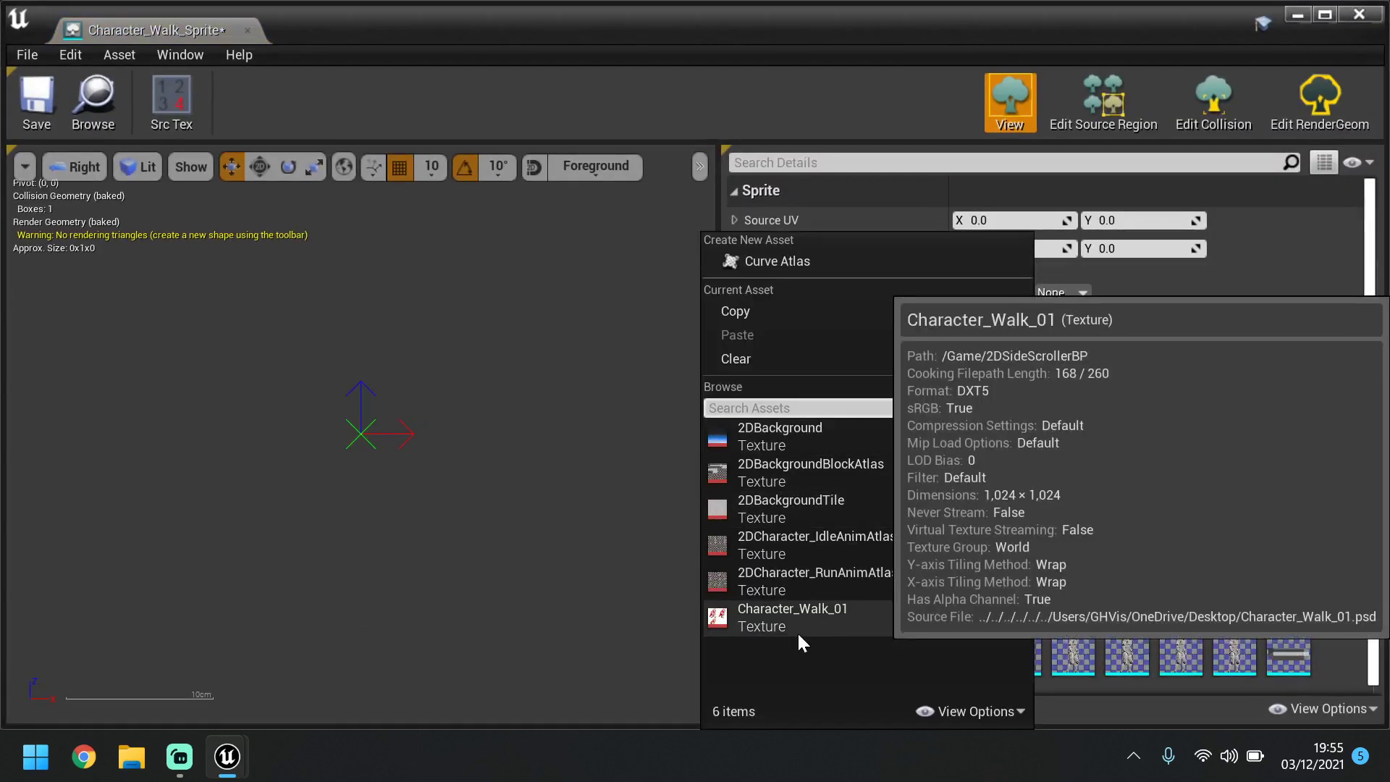
click(791, 616)
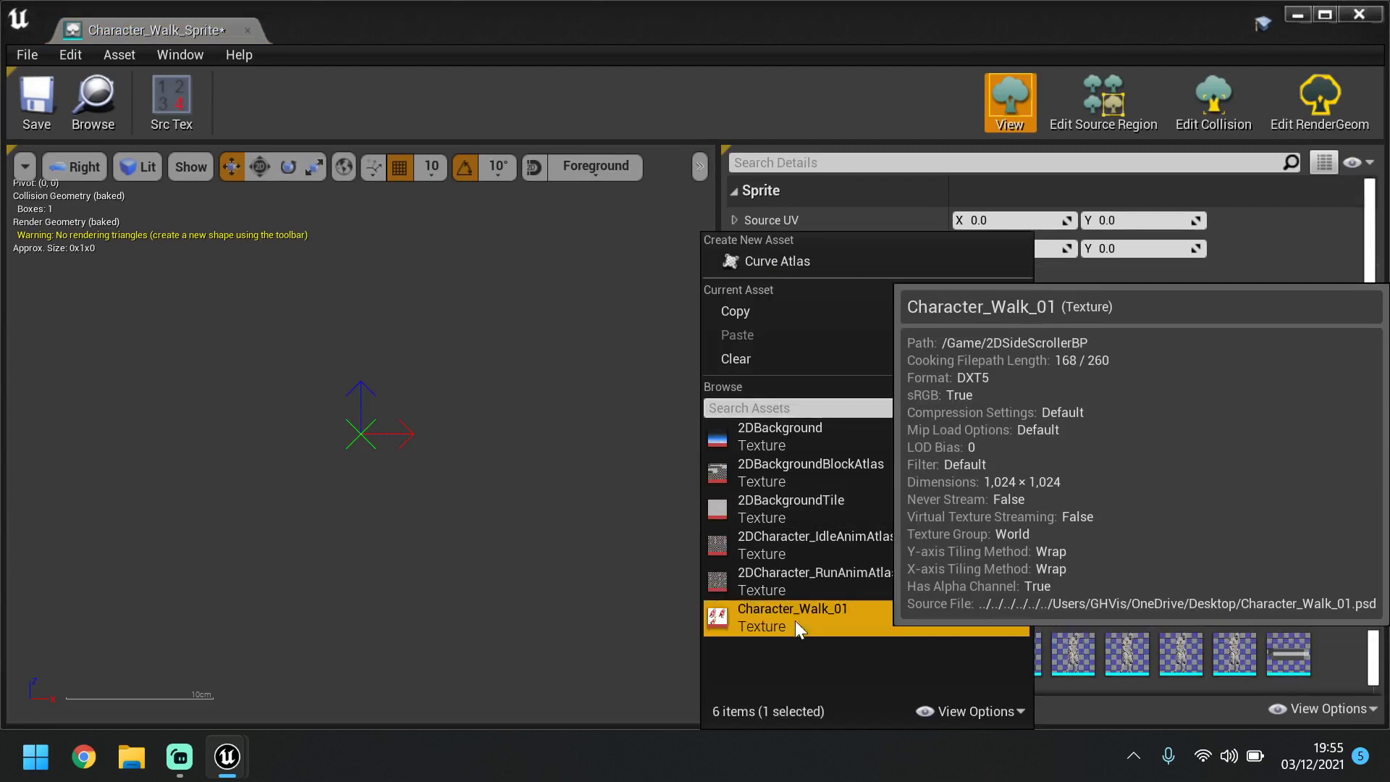
click(792, 617)
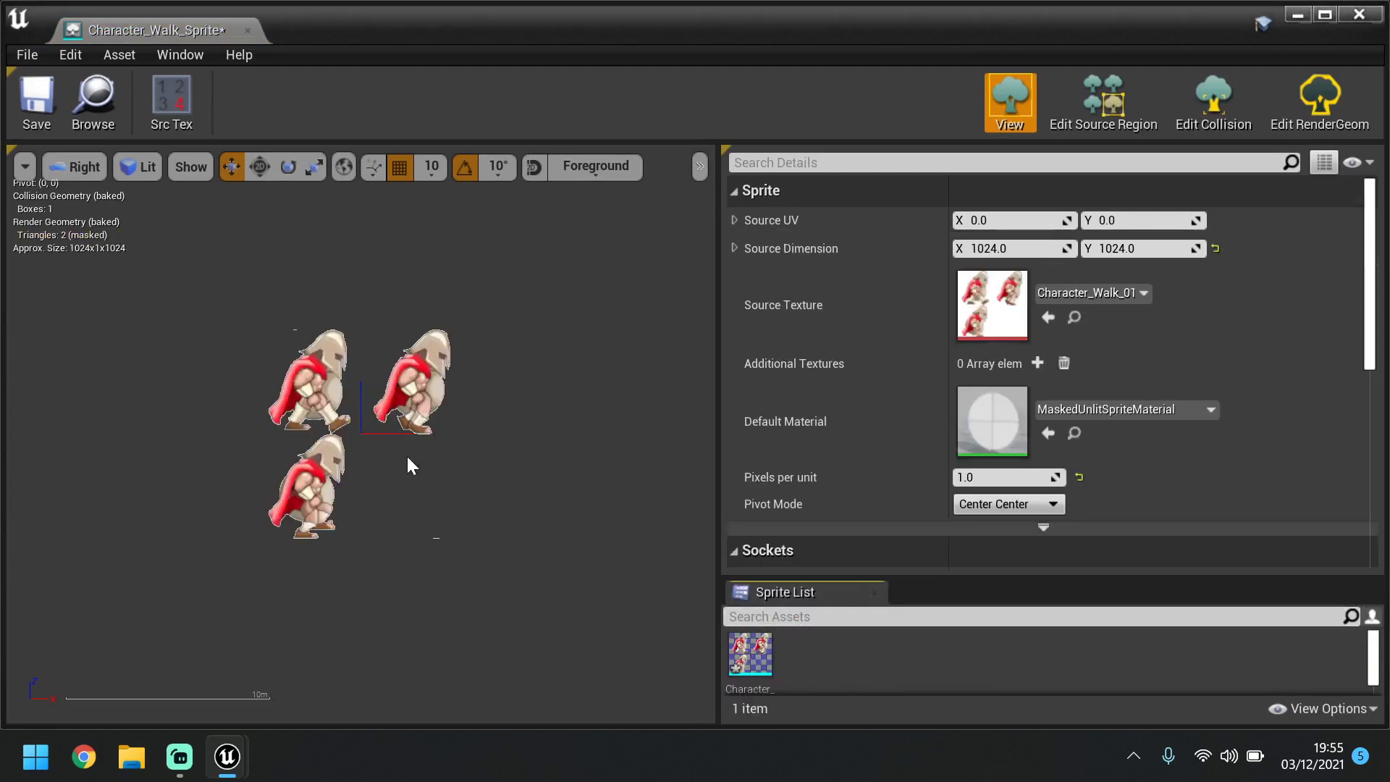
mouse_move(343, 487)
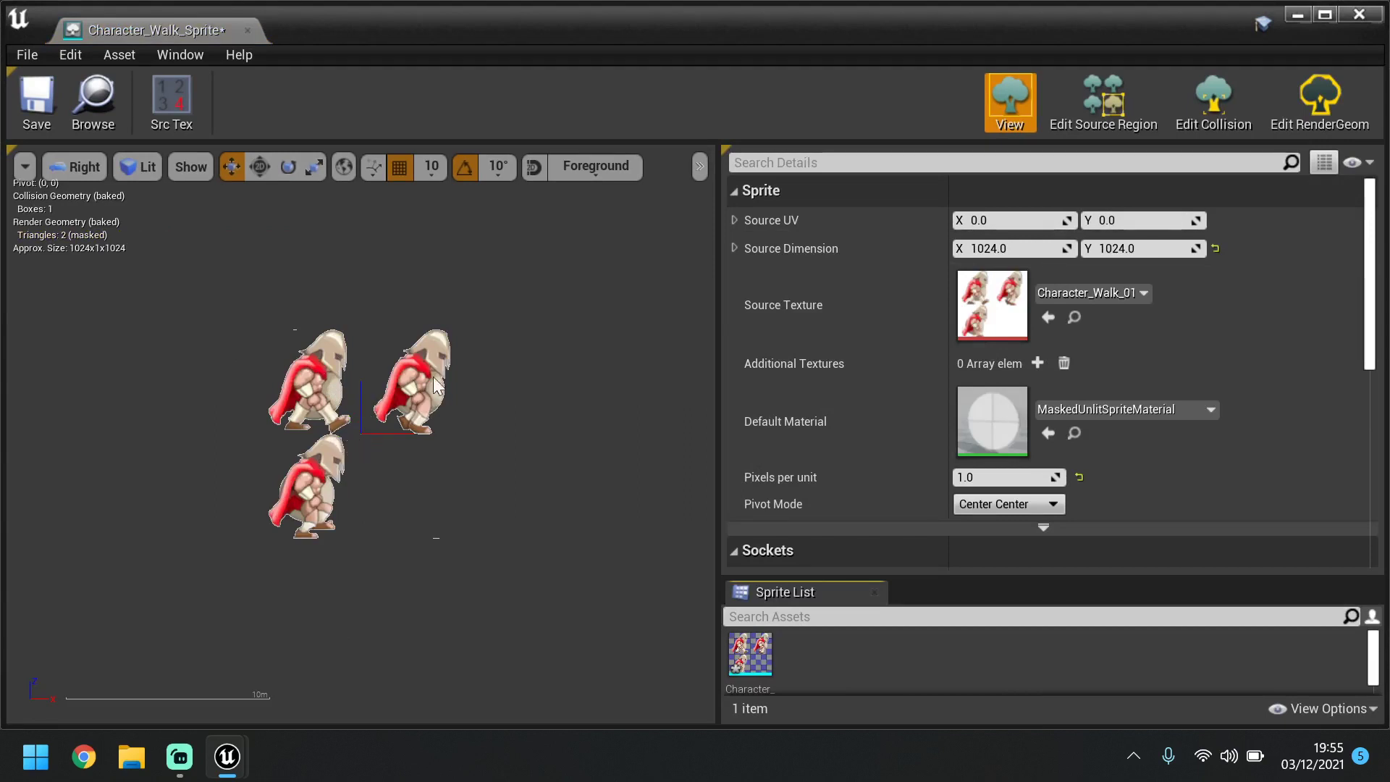
mouse_move(1103, 102)
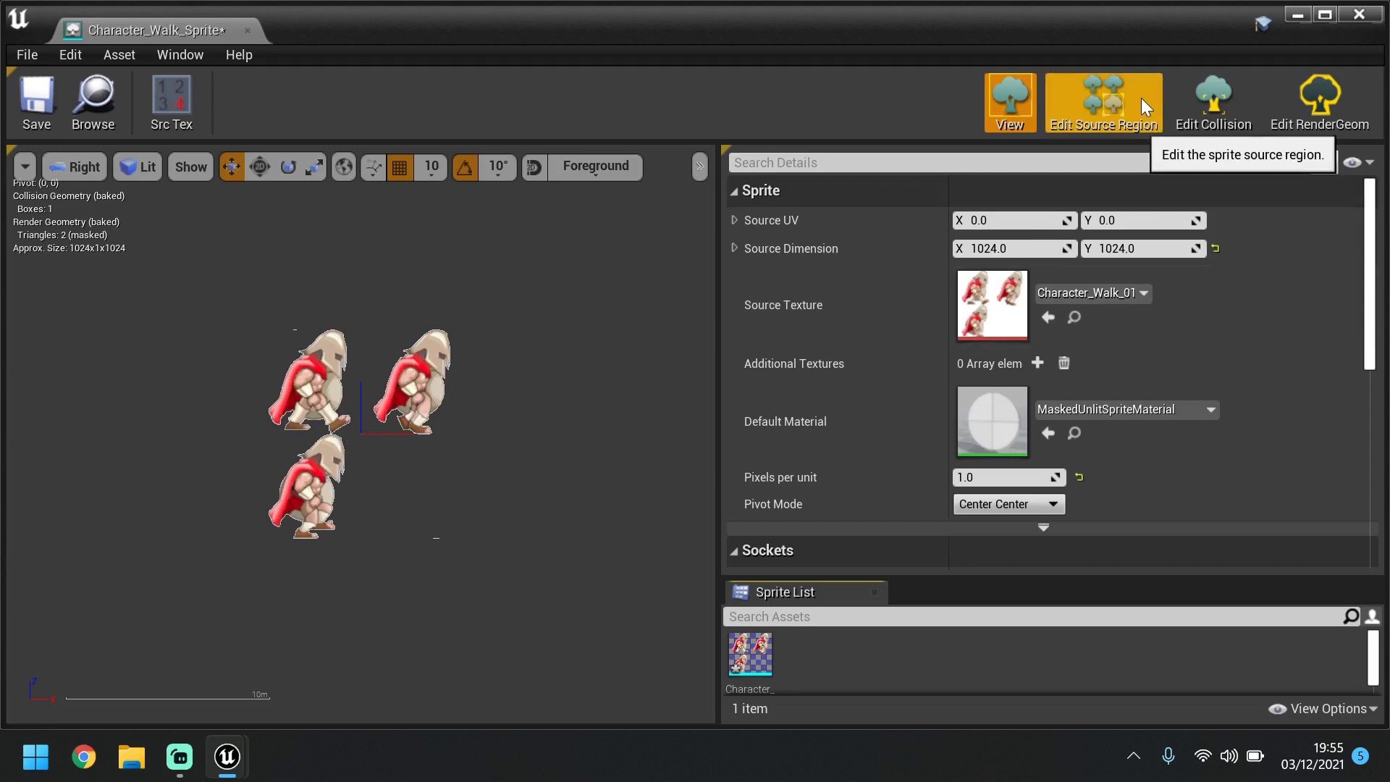
click(1102, 102)
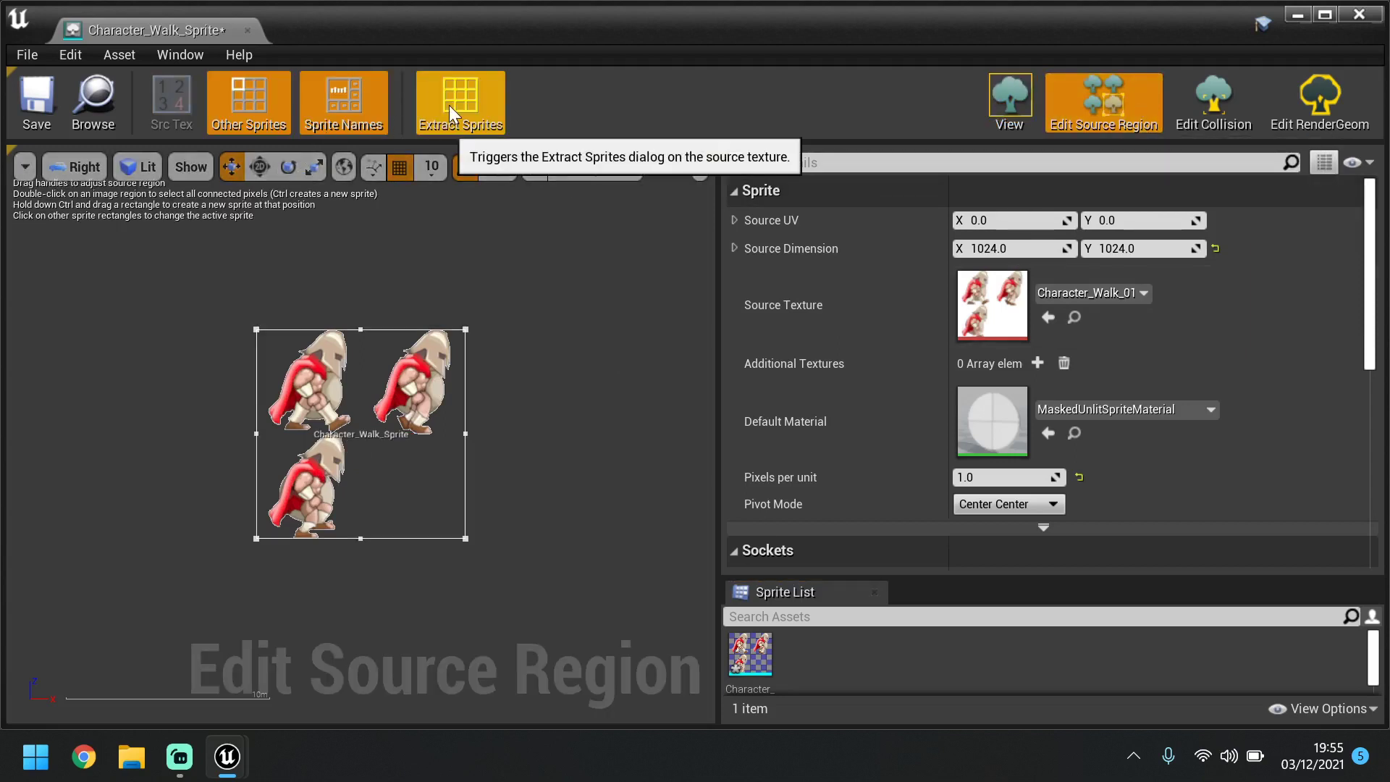
Extract sprites in Grid mode with 512×512 cells and naming template Sprite_Walk{0}
click(459, 101)
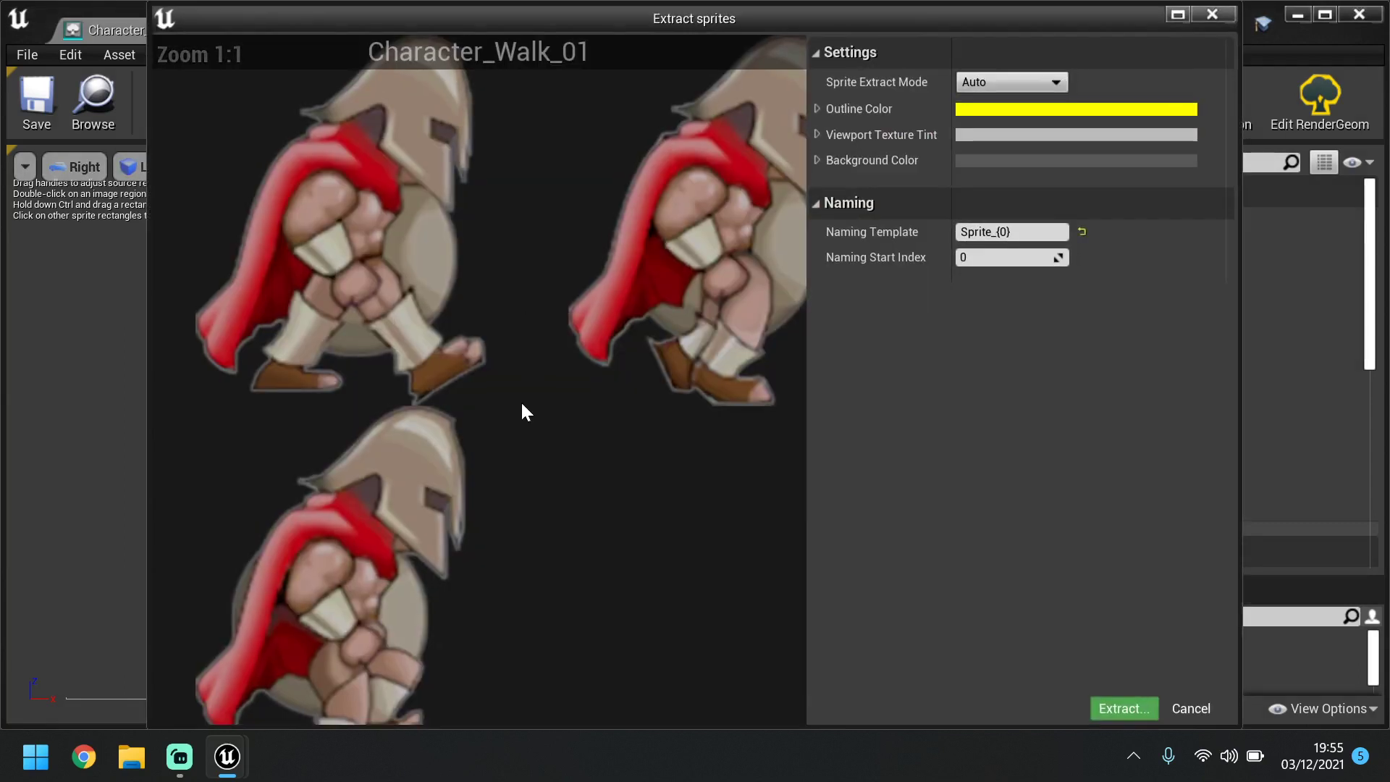
scroll(down, 3)
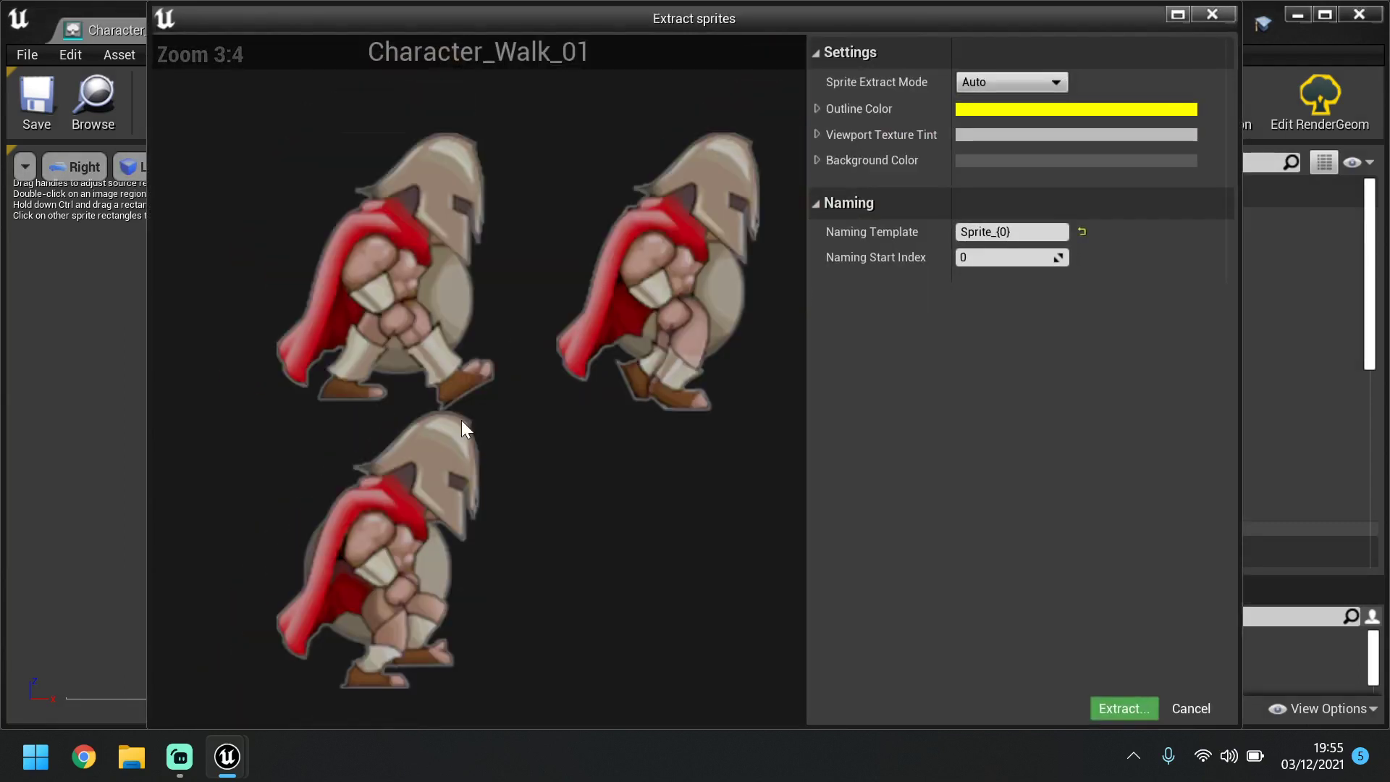
scroll(down, 3)
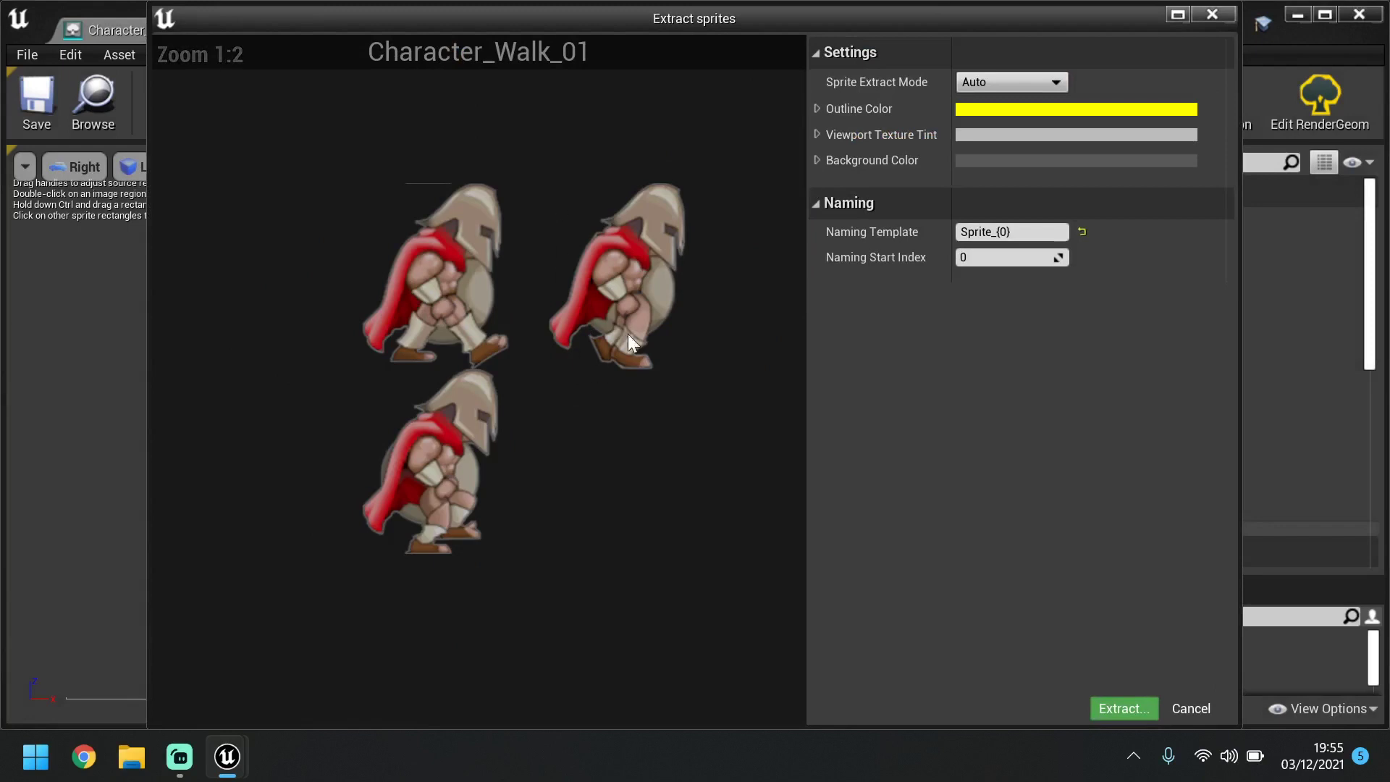
mouse_move(1011, 82)
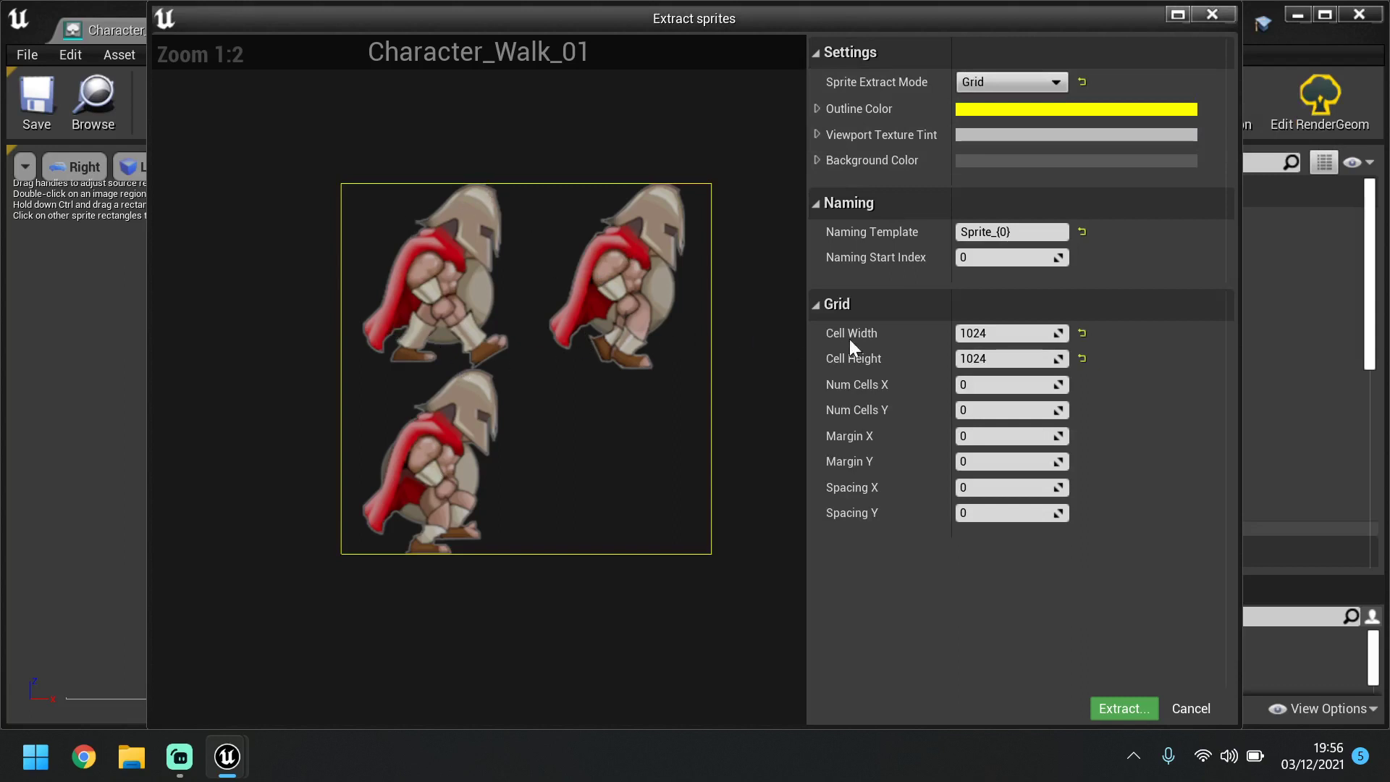
click(1010, 332)
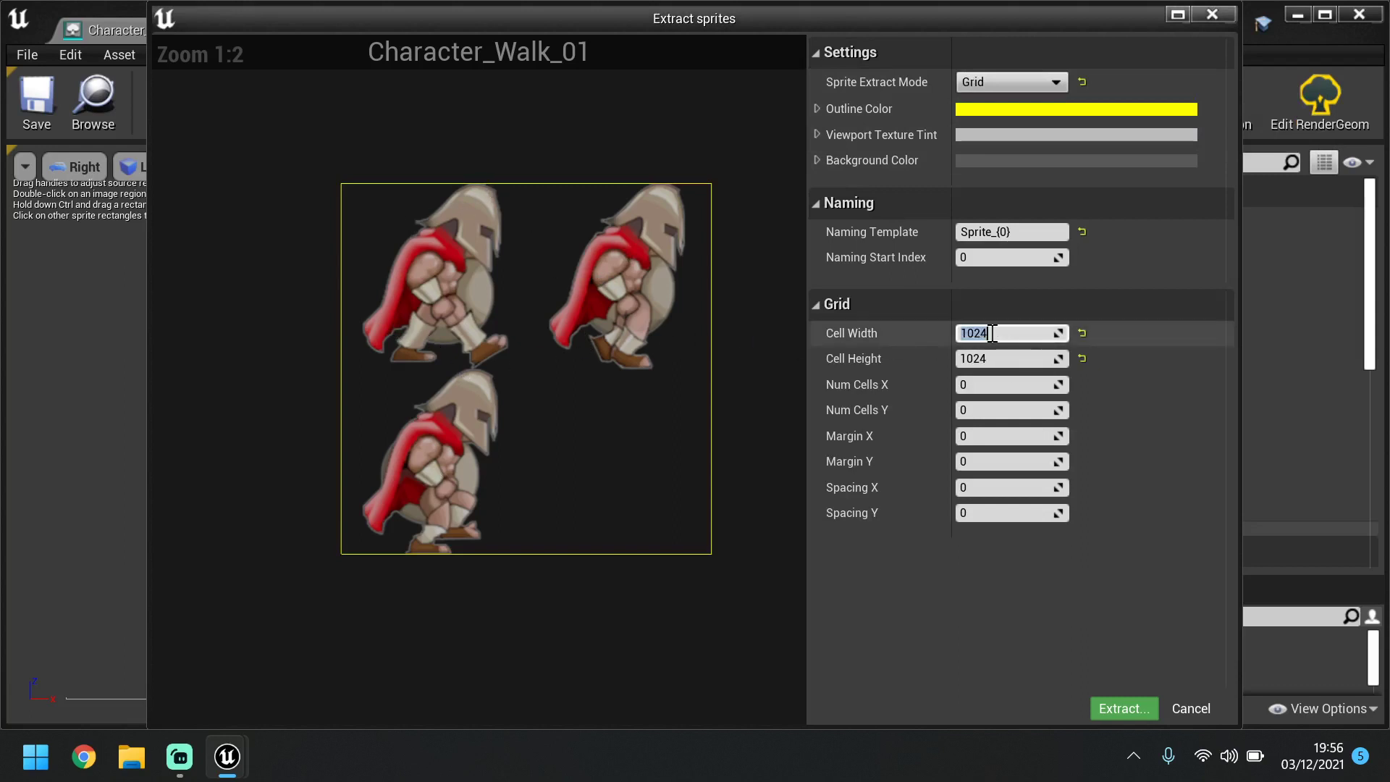
mouse_move(1019, 332)
text(512)
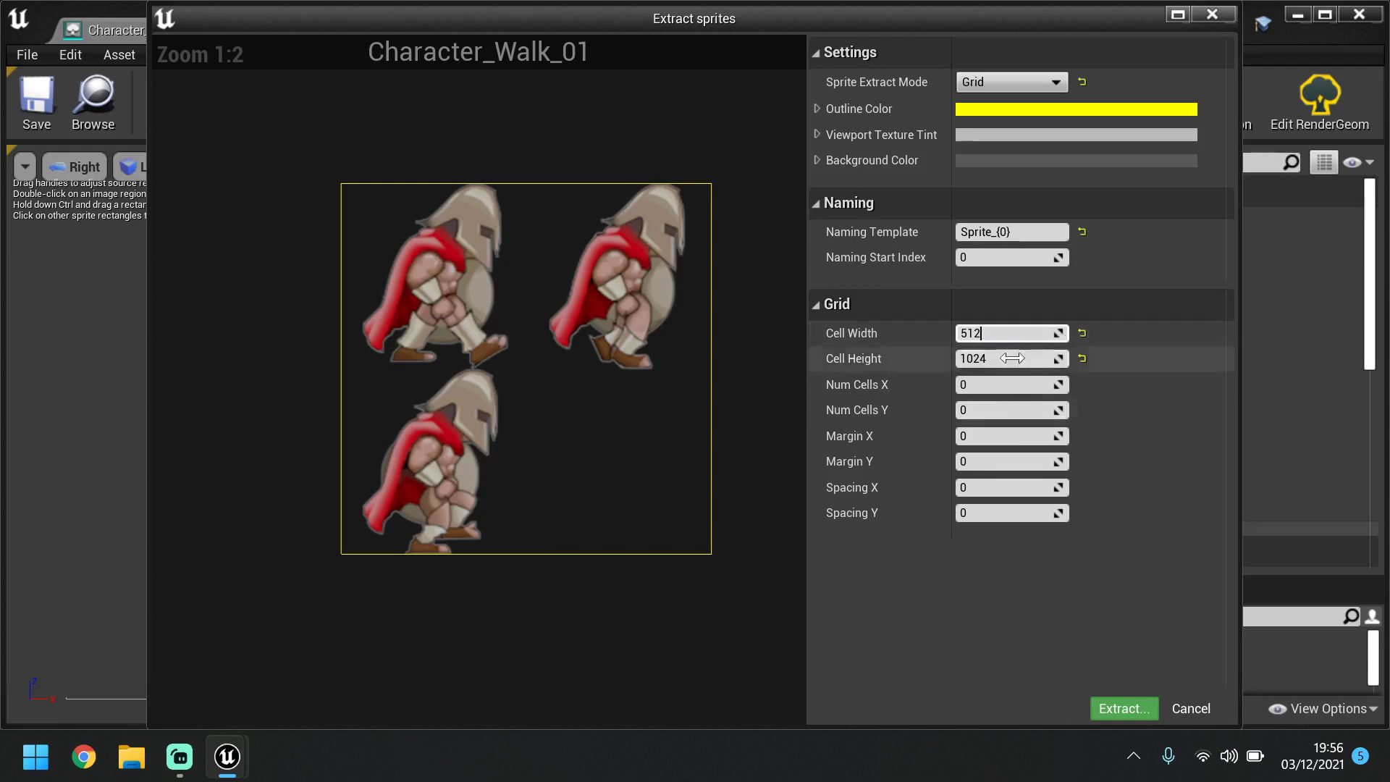
triple_click(1011, 358)
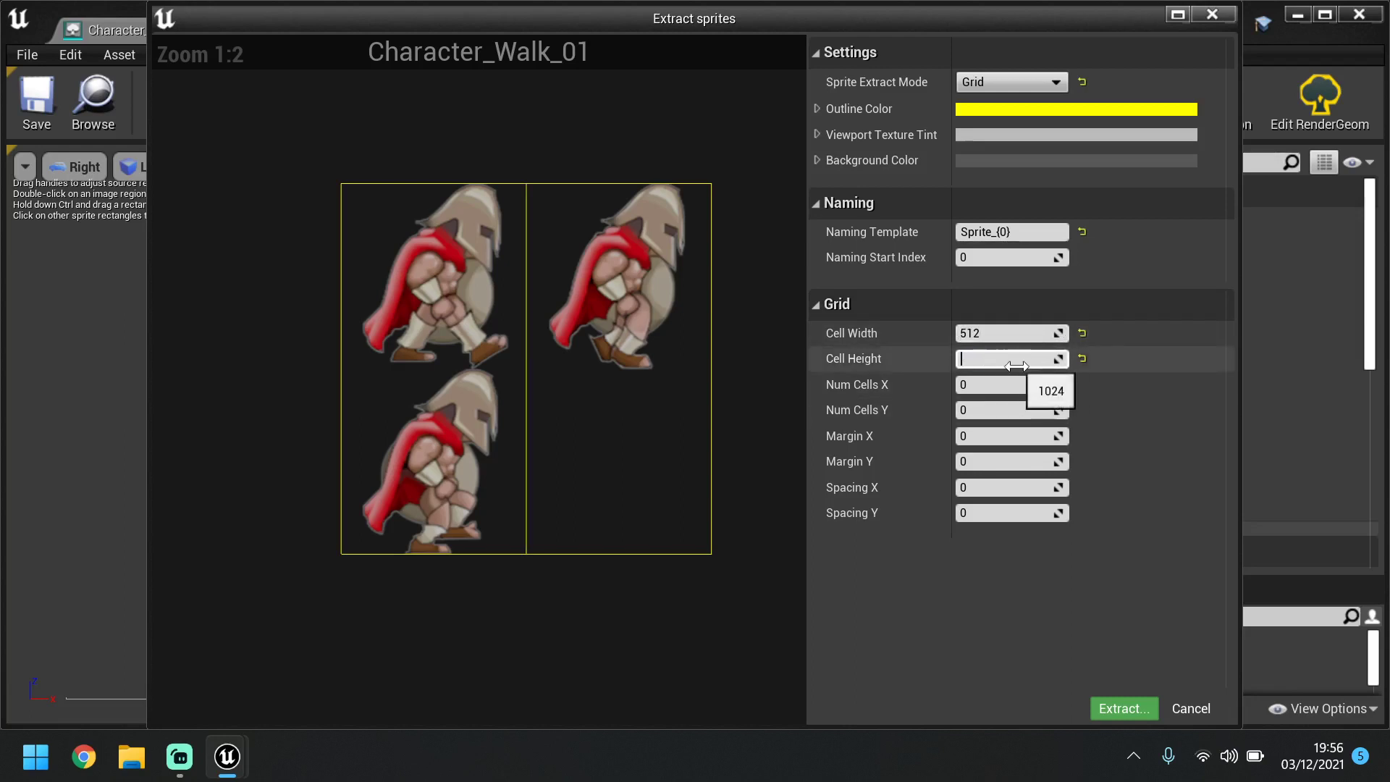
text(512)
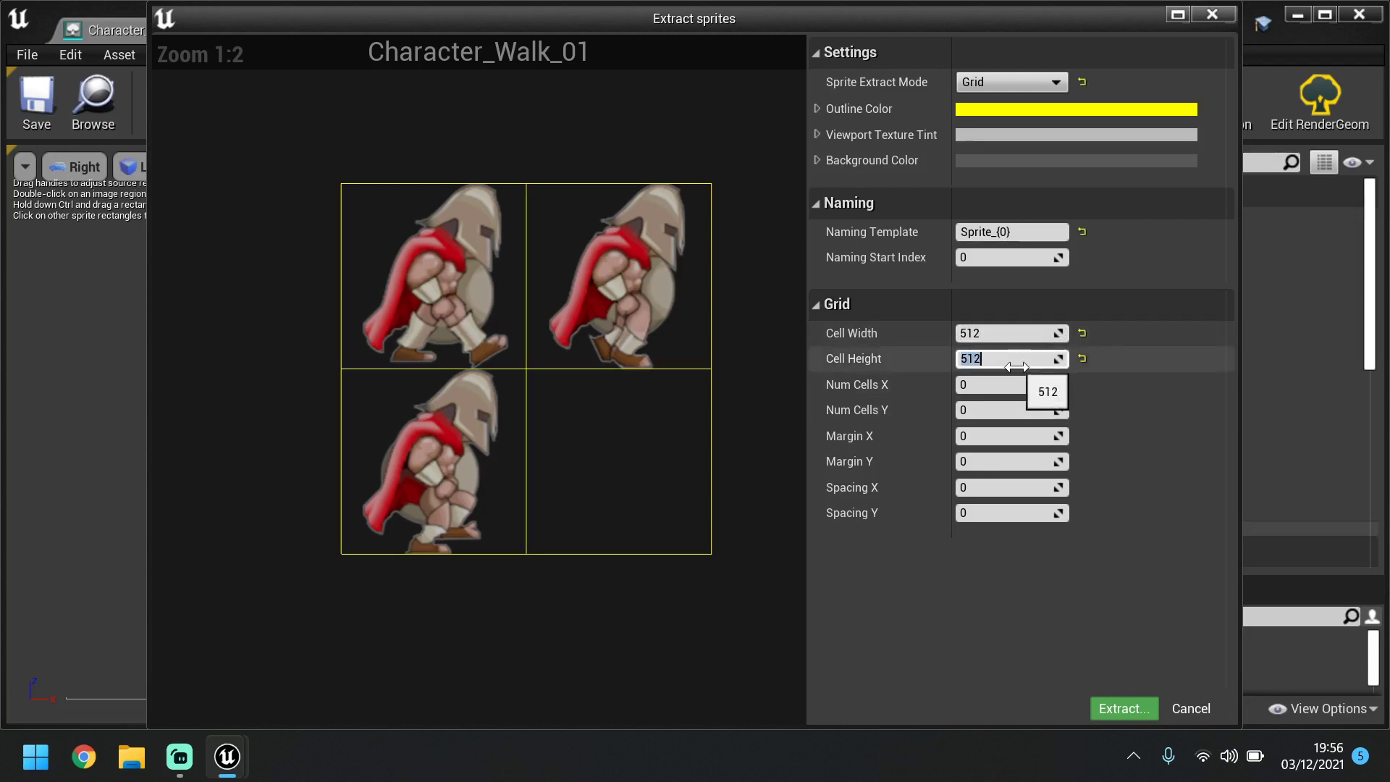
mouse_move(487, 441)
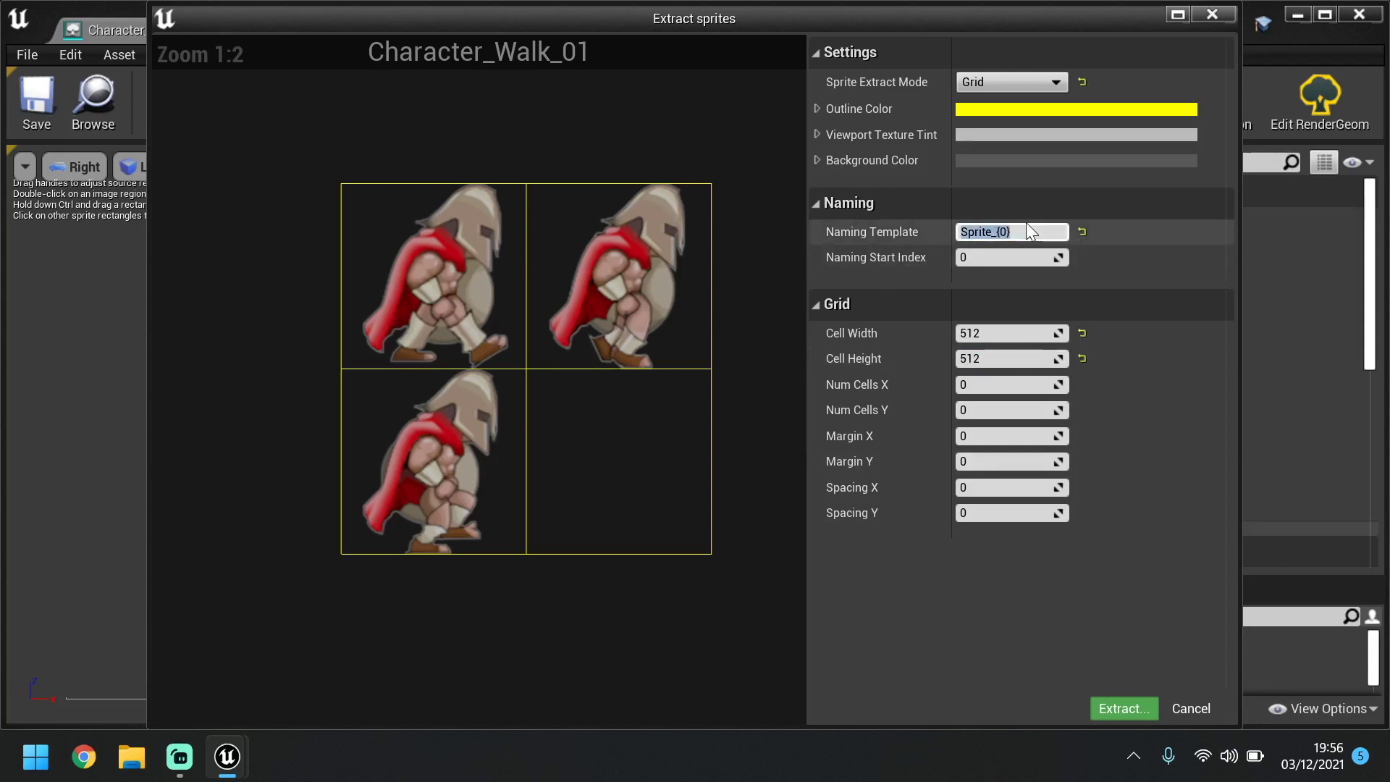
click(1010, 232)
text(Walk)
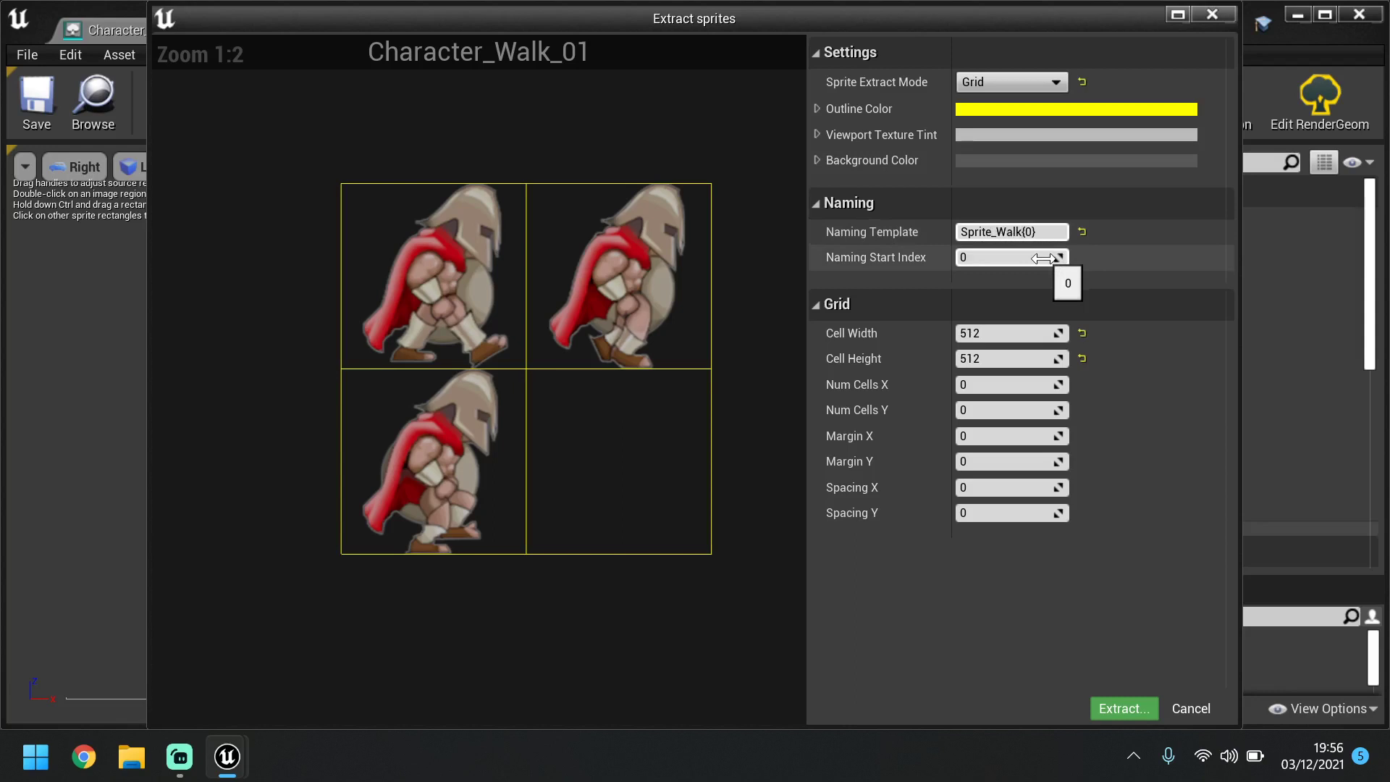
mouse_move(1010, 232)
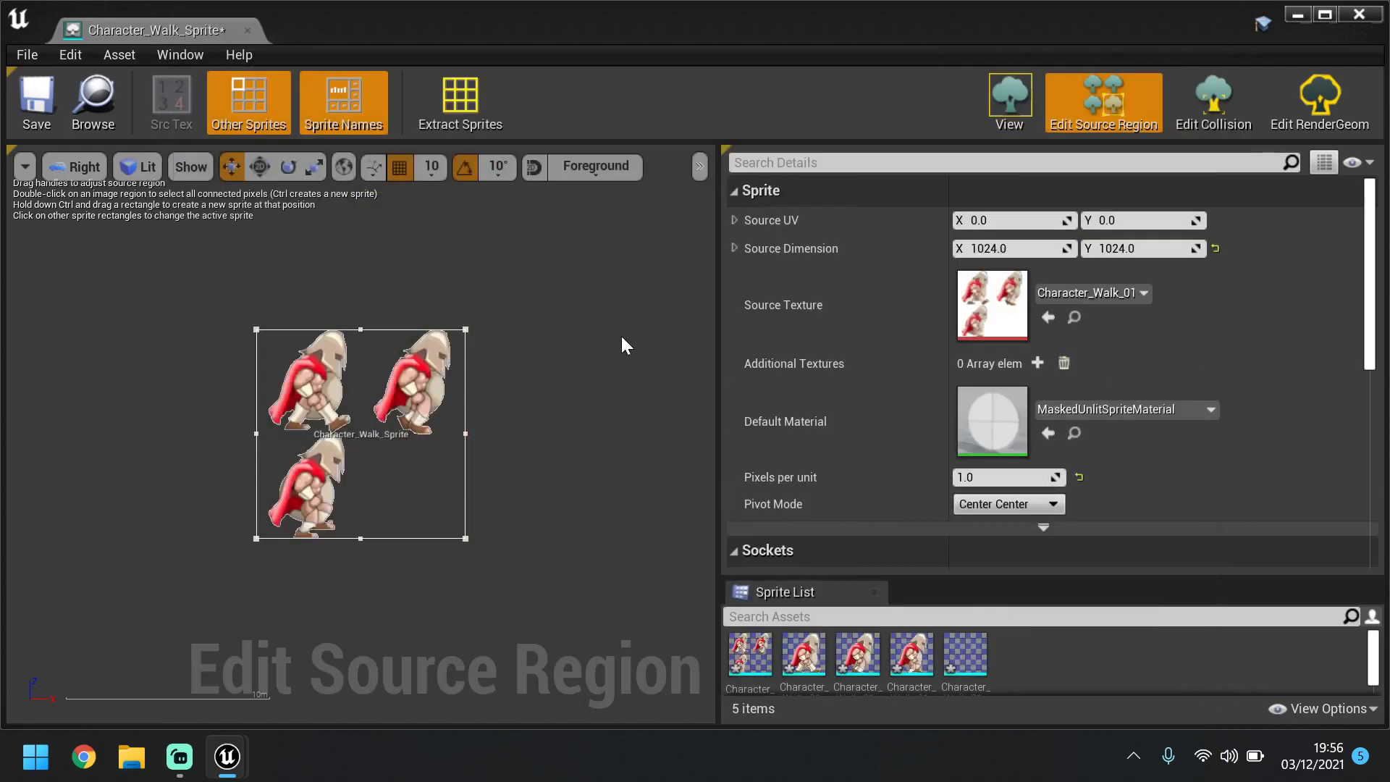
mouse_move(36, 102)
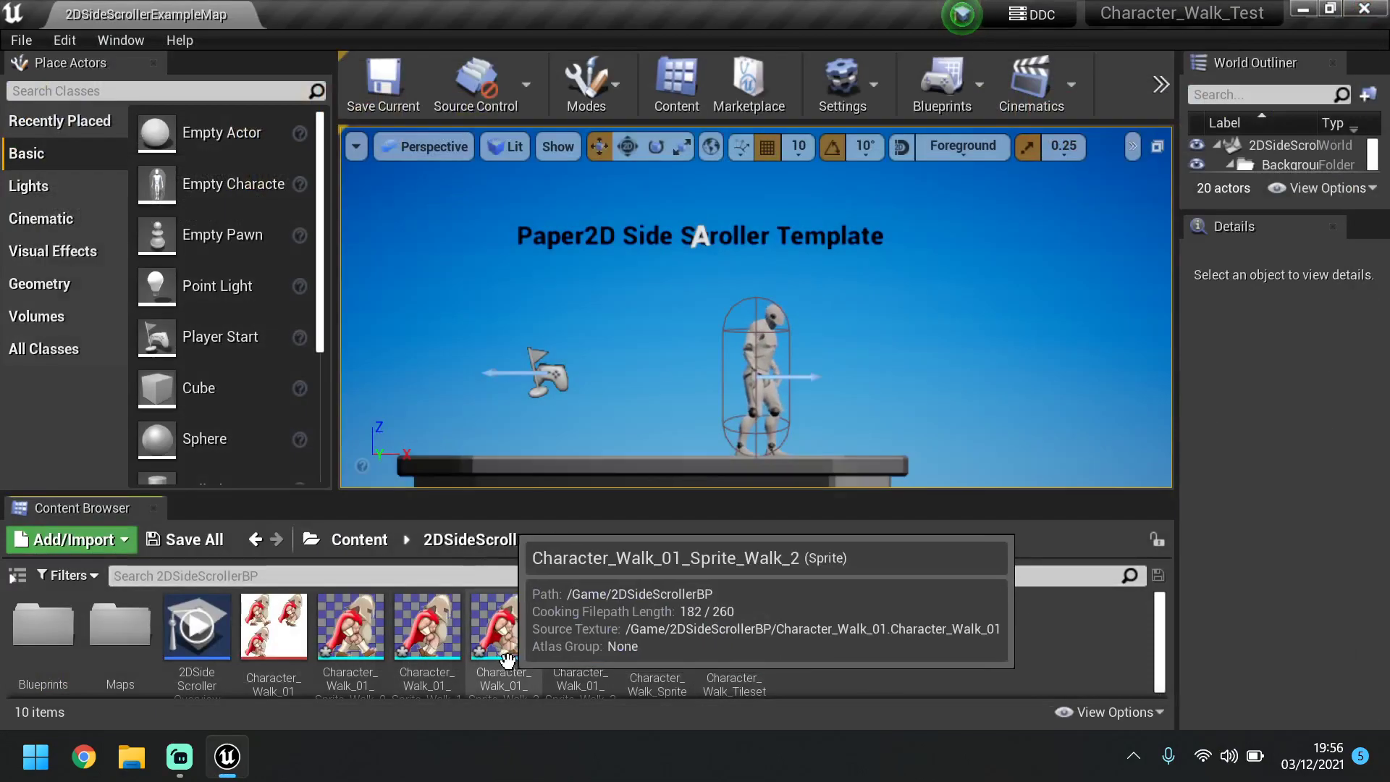
Inspect an extracted Sprite_Walk asset in the Content Browser, then deselect it
click(349, 625)
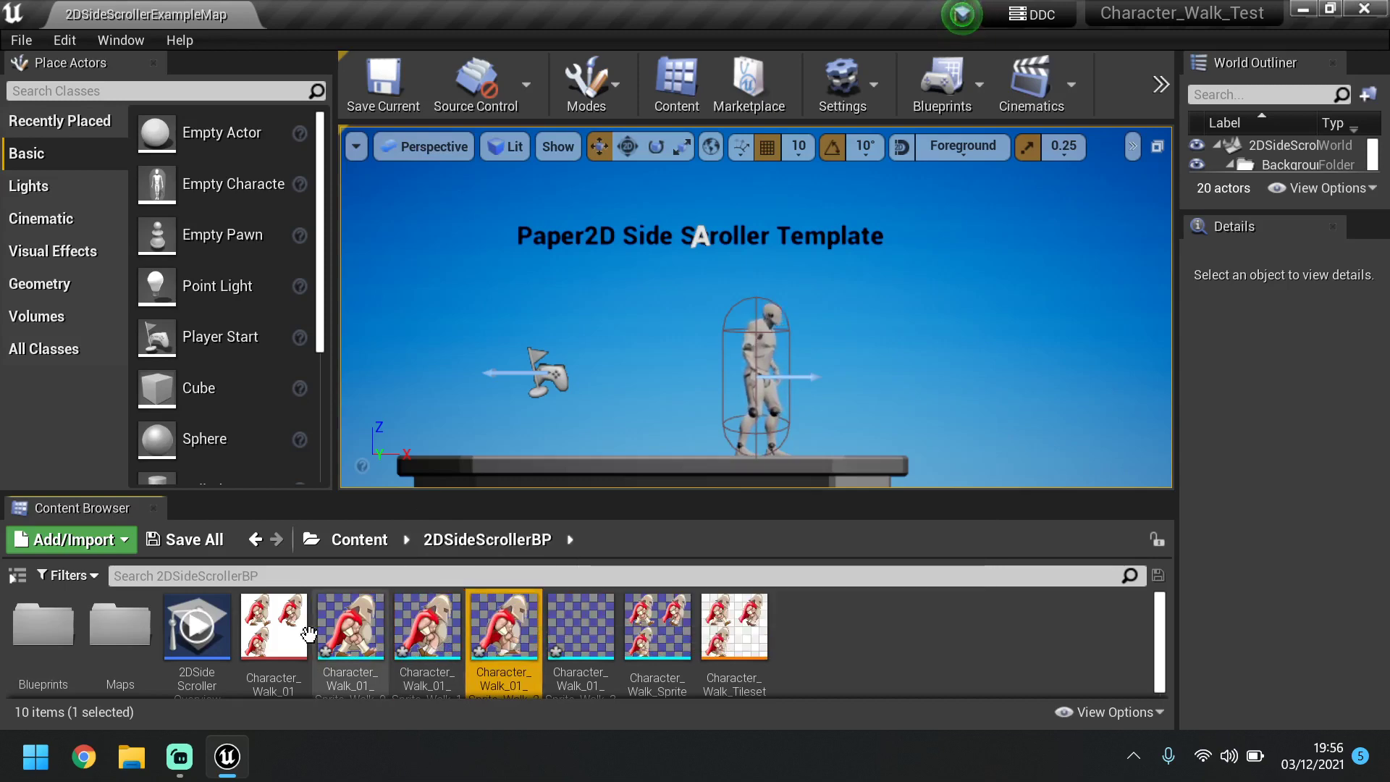
click(913, 647)
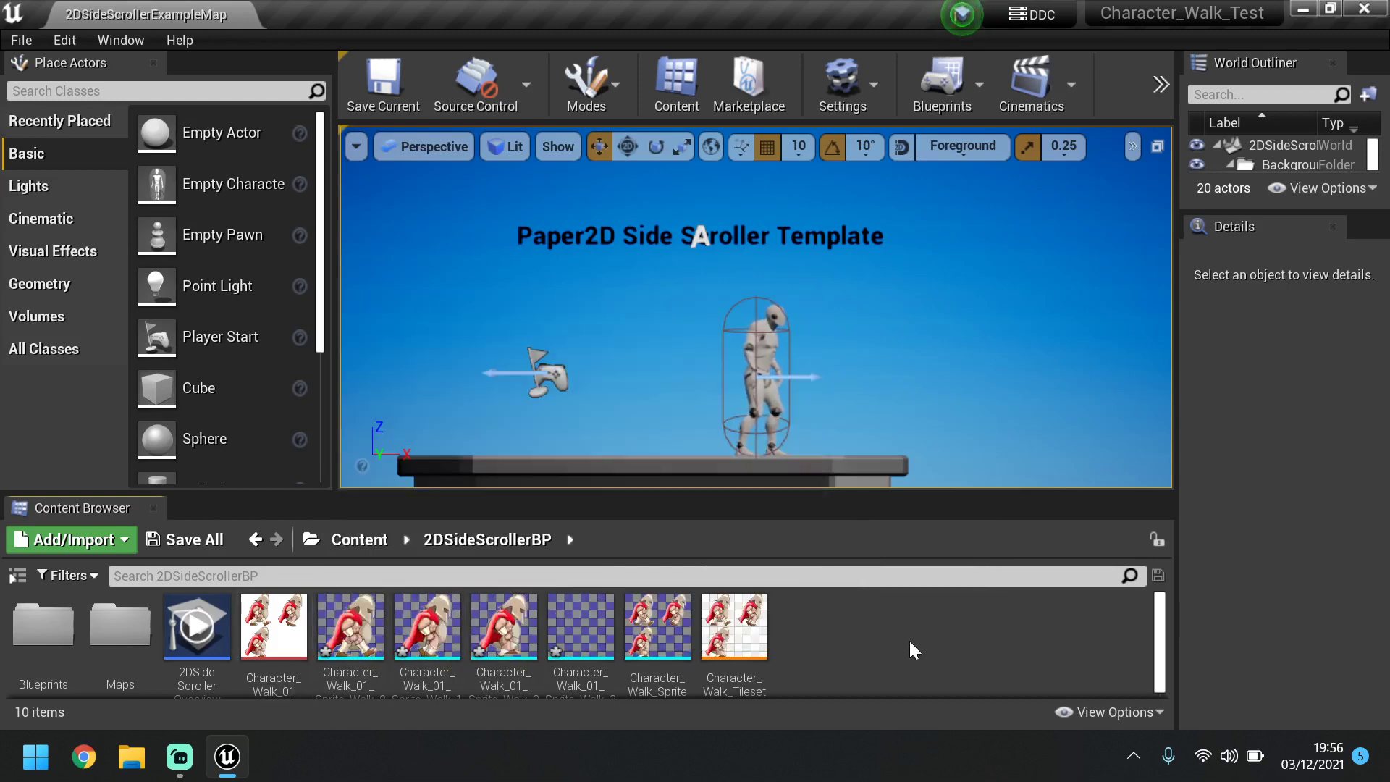
mouse_move(860, 628)
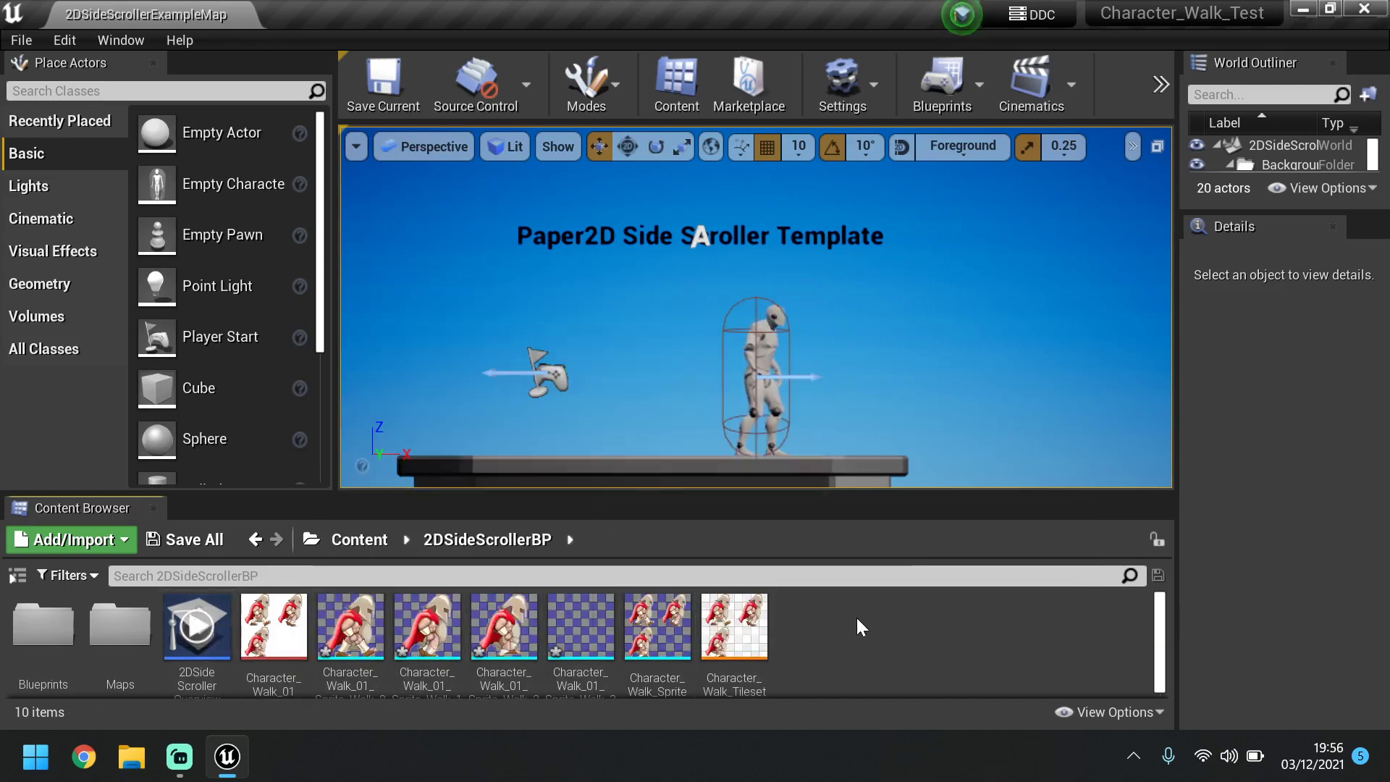
Create a new folder named Character_Walk in 2DSideScrollerBP
click(69, 540)
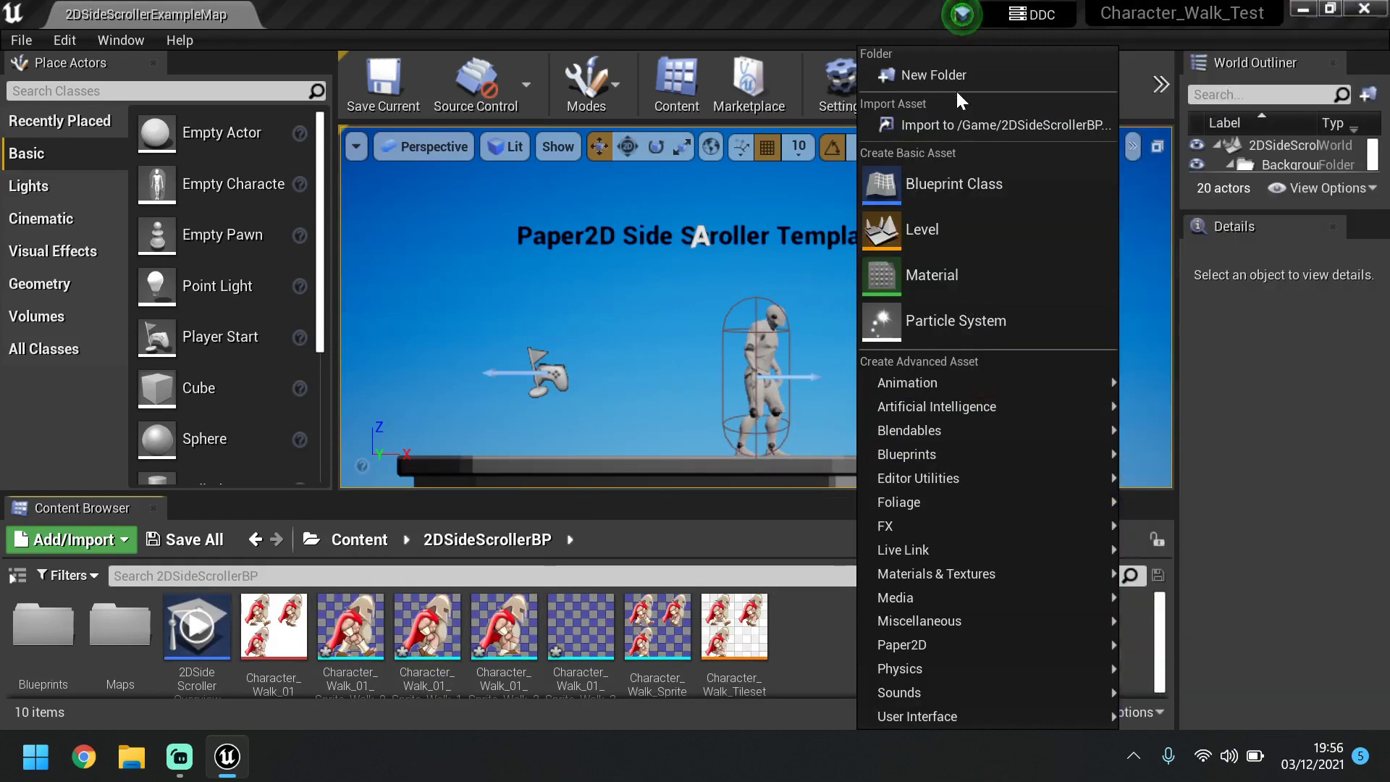
click(927, 75)
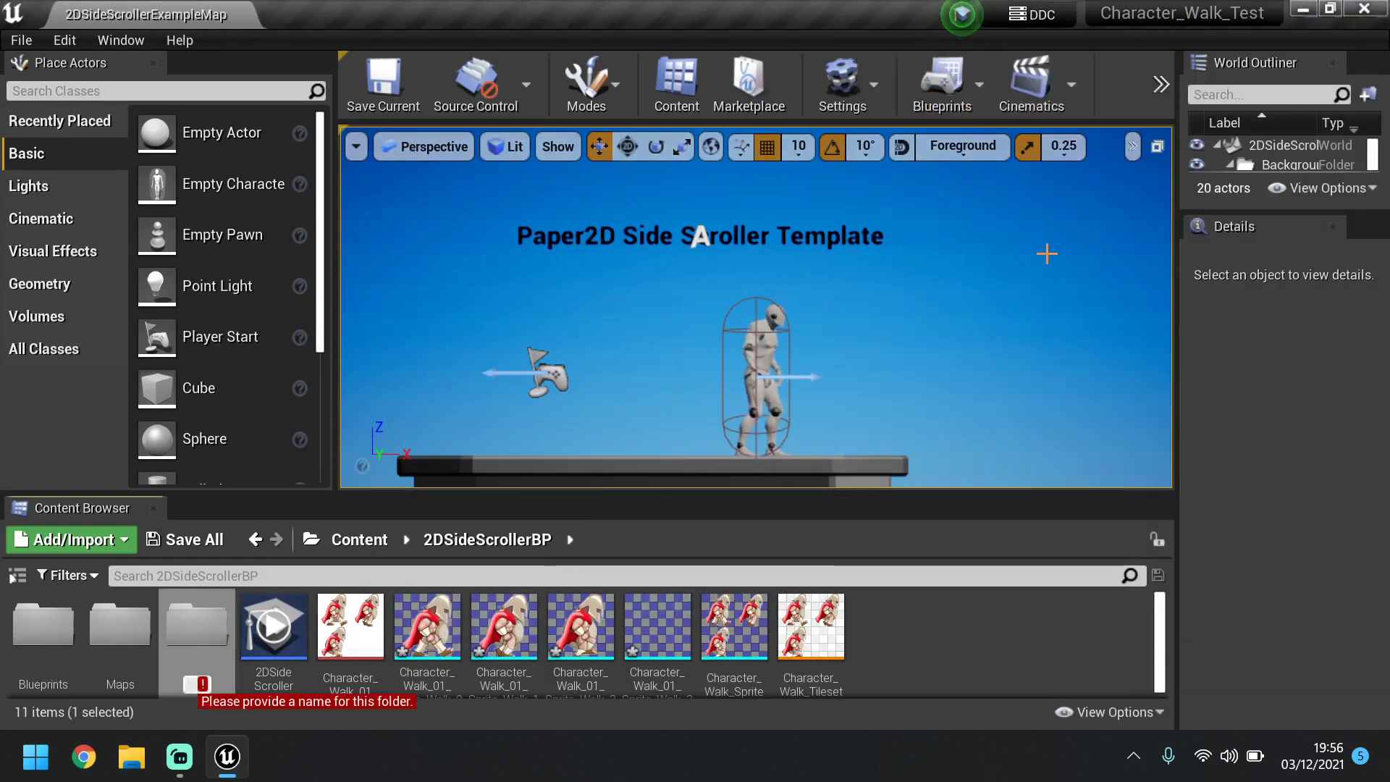
text(Character_)
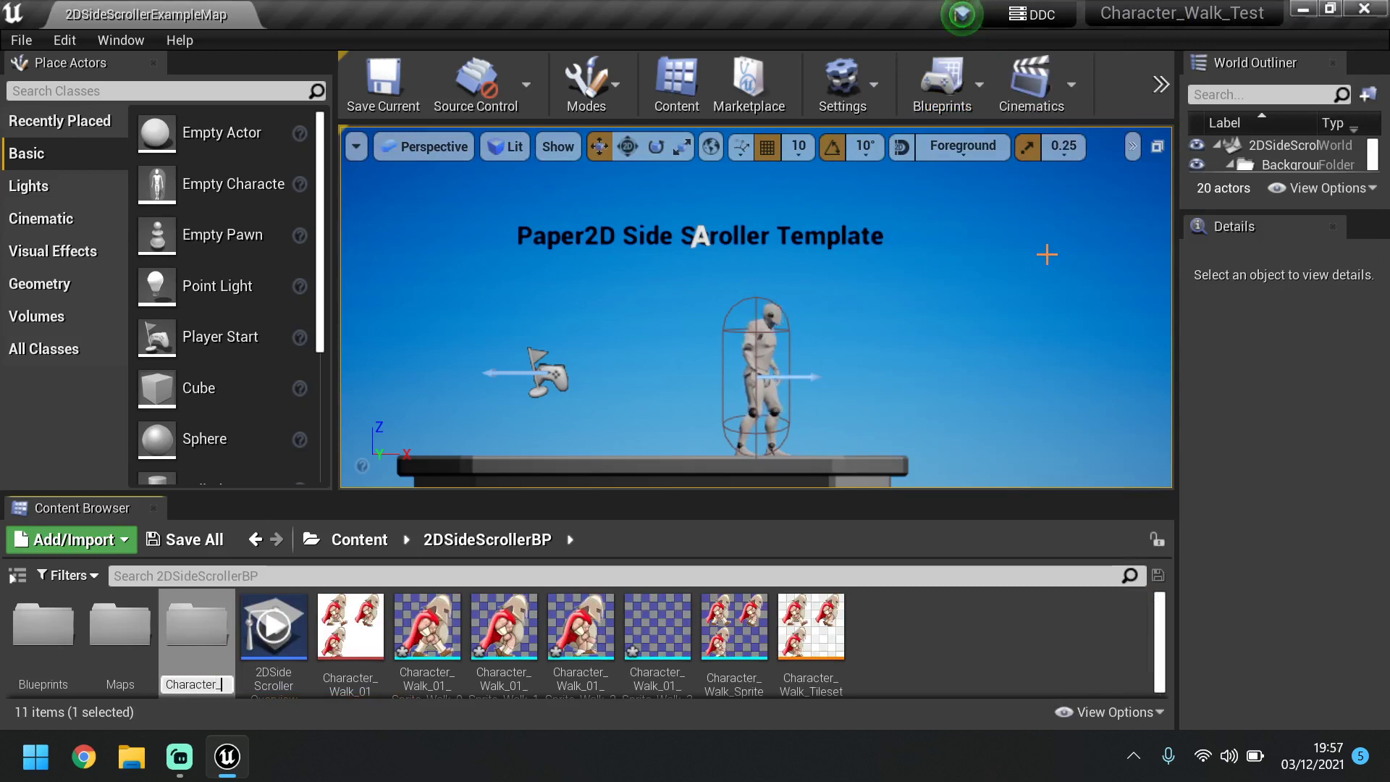
click(120, 625)
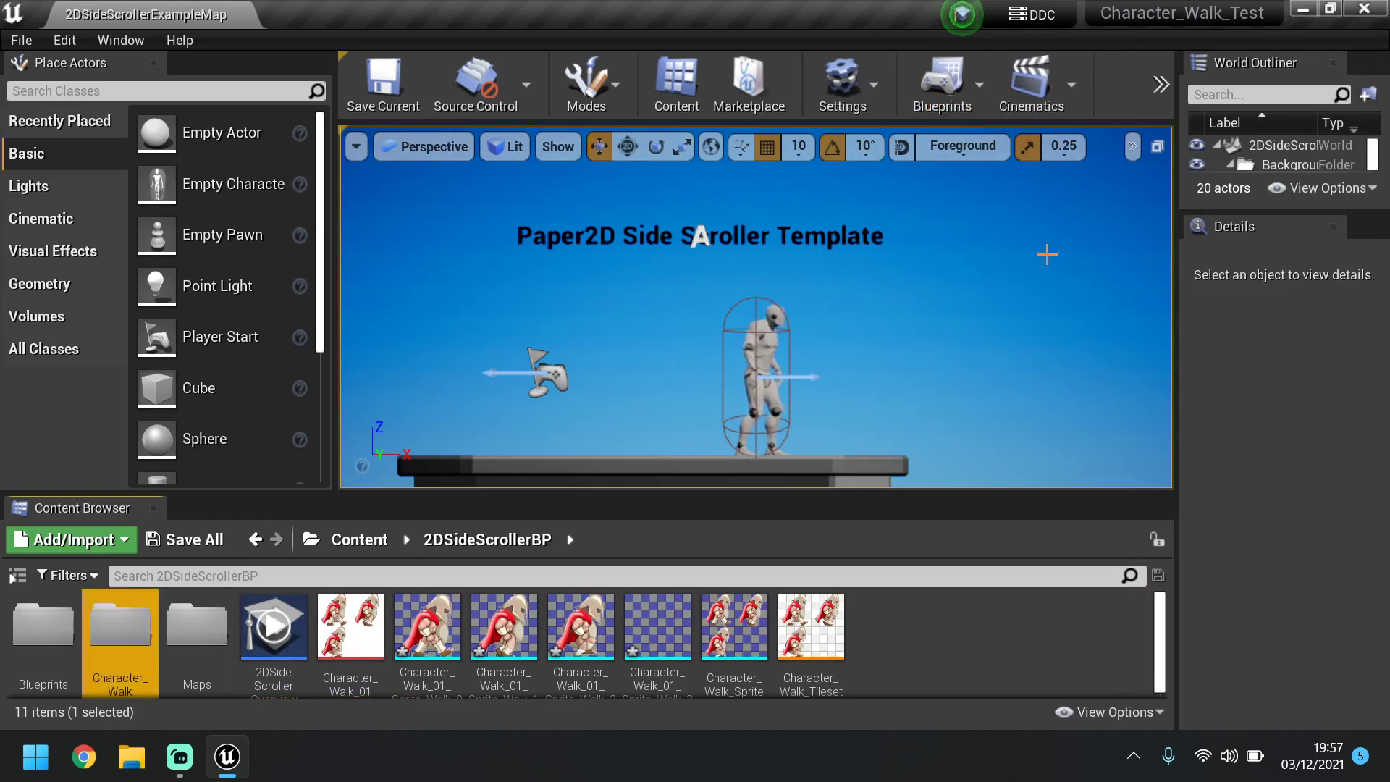
mouse_move(913, 607)
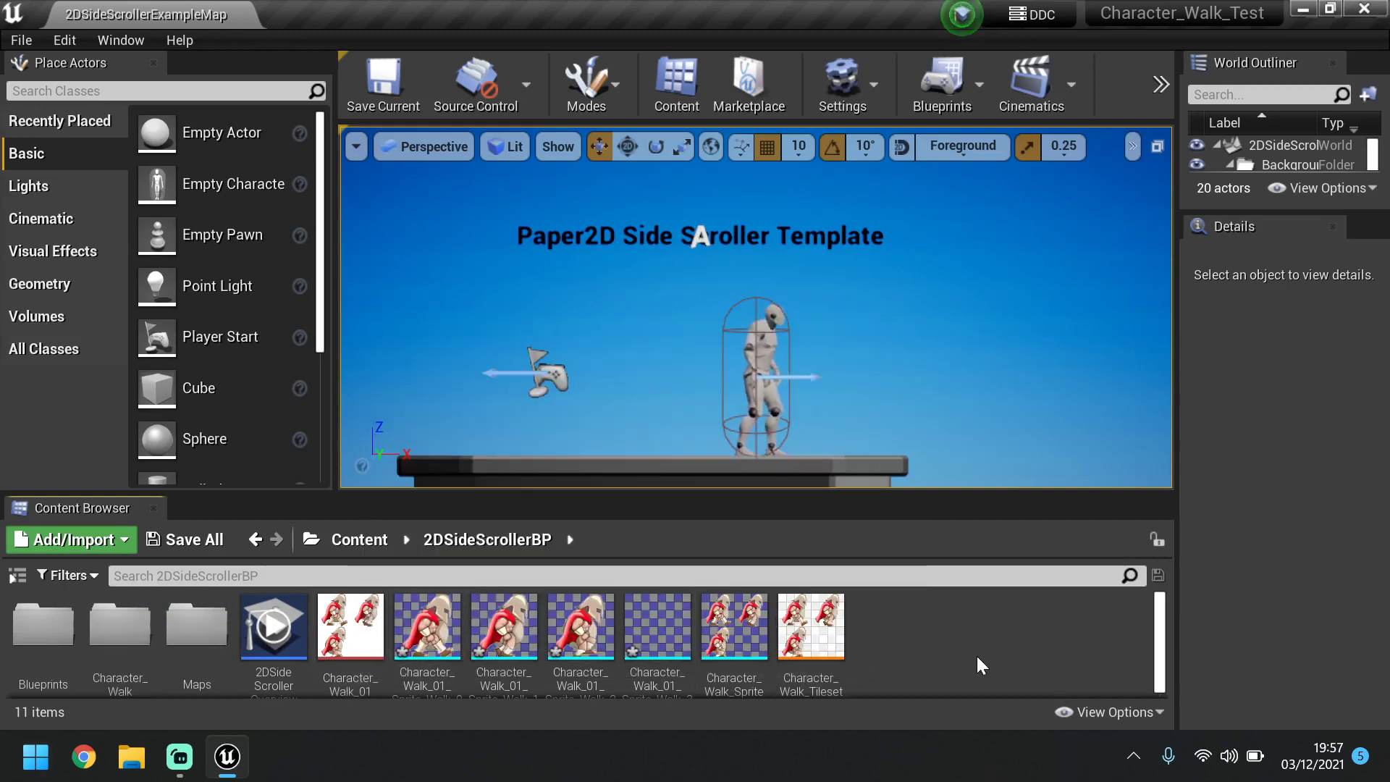
Move the walk assets into Character_Walk and open the folder to verify
click(809, 628)
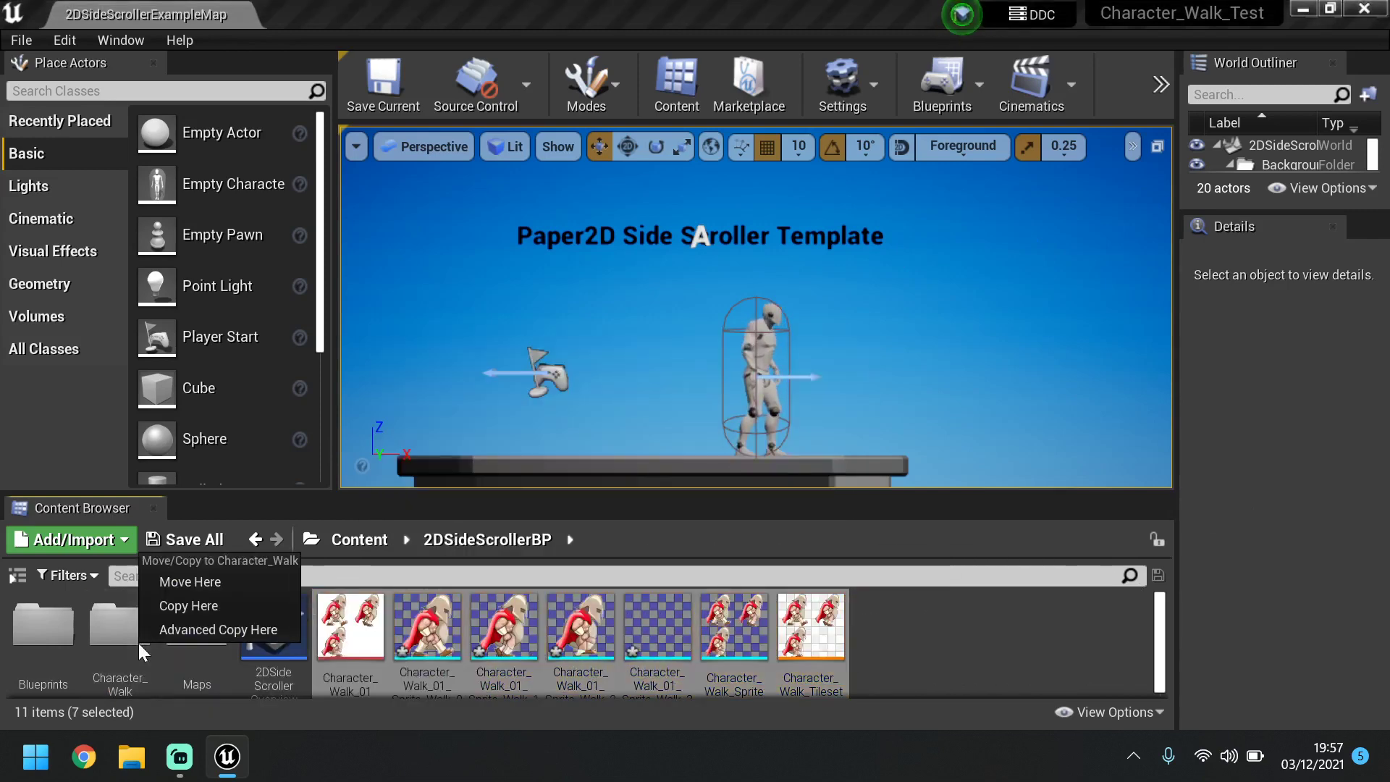
mouse_move(190, 581)
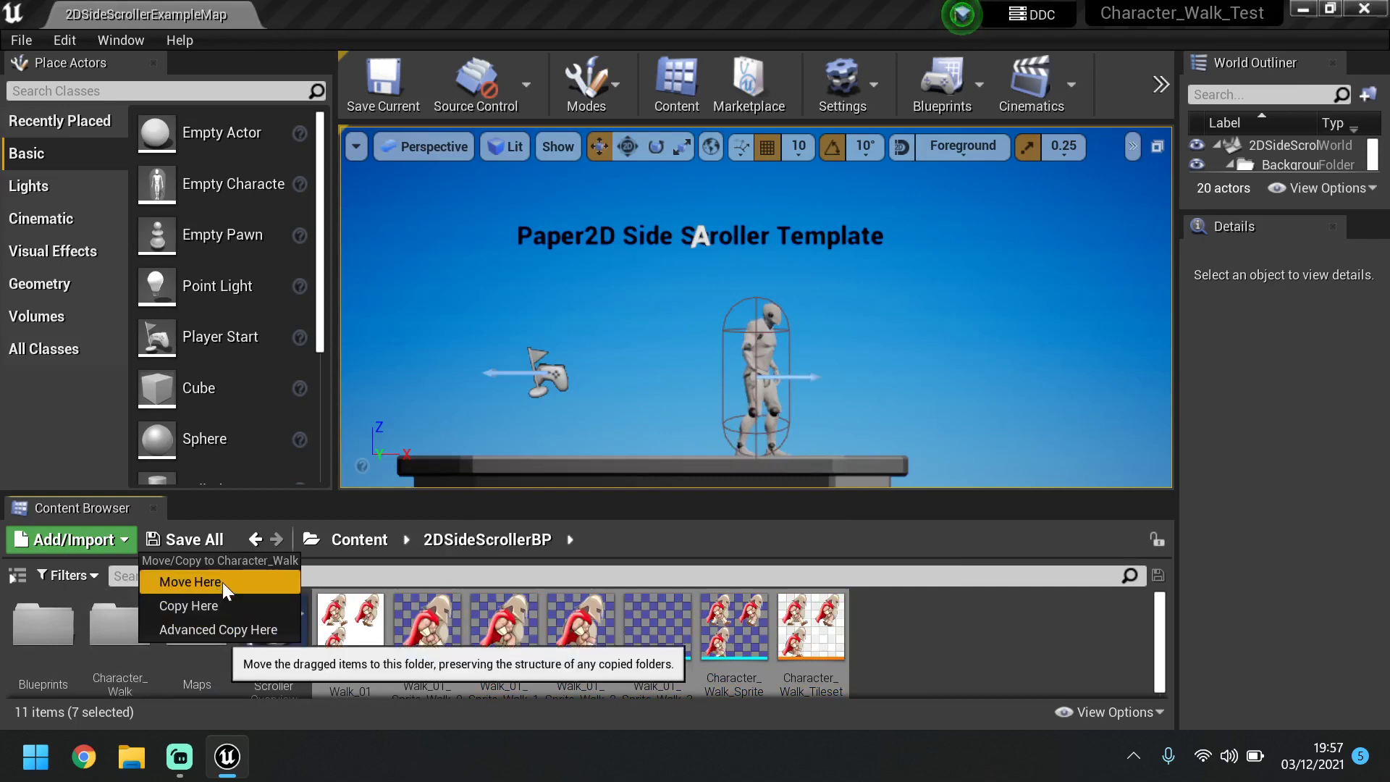
click(191, 581)
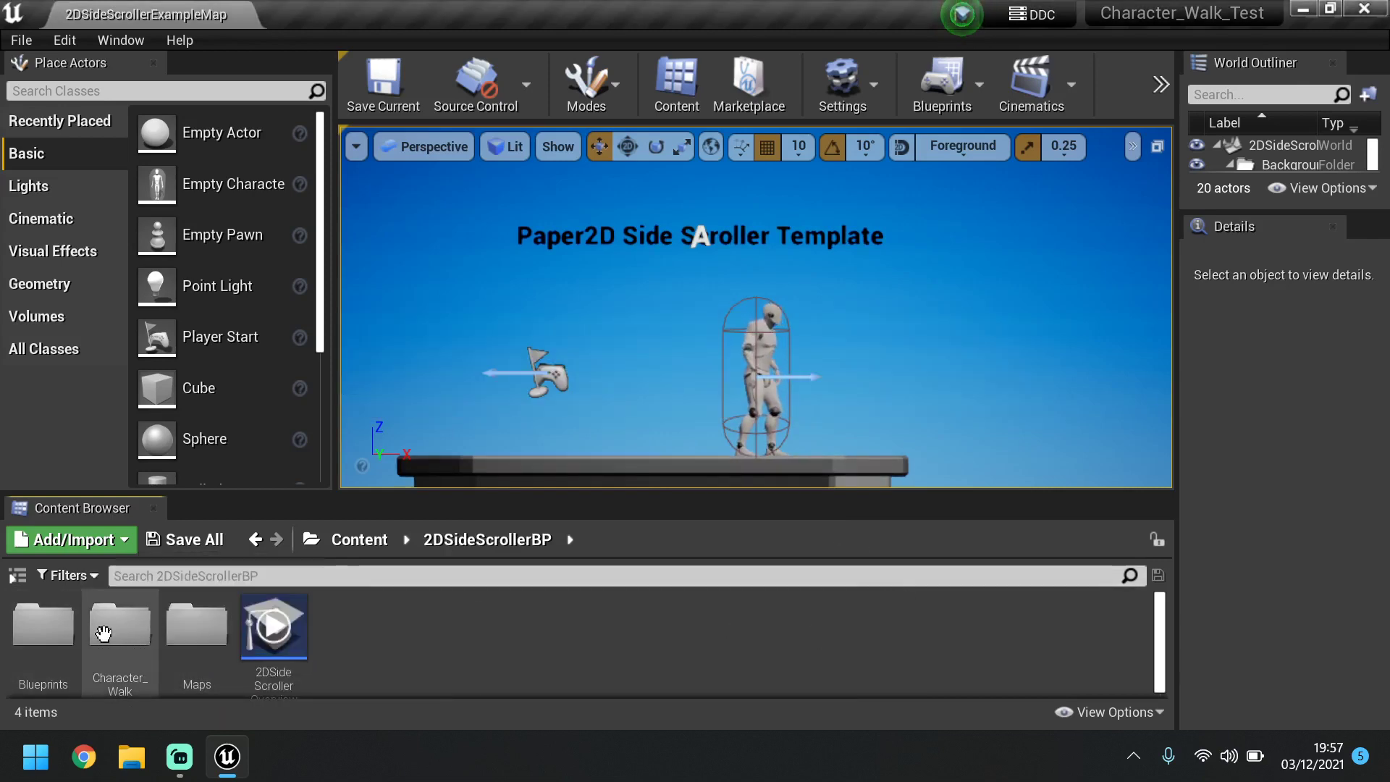
double_click(118, 625)
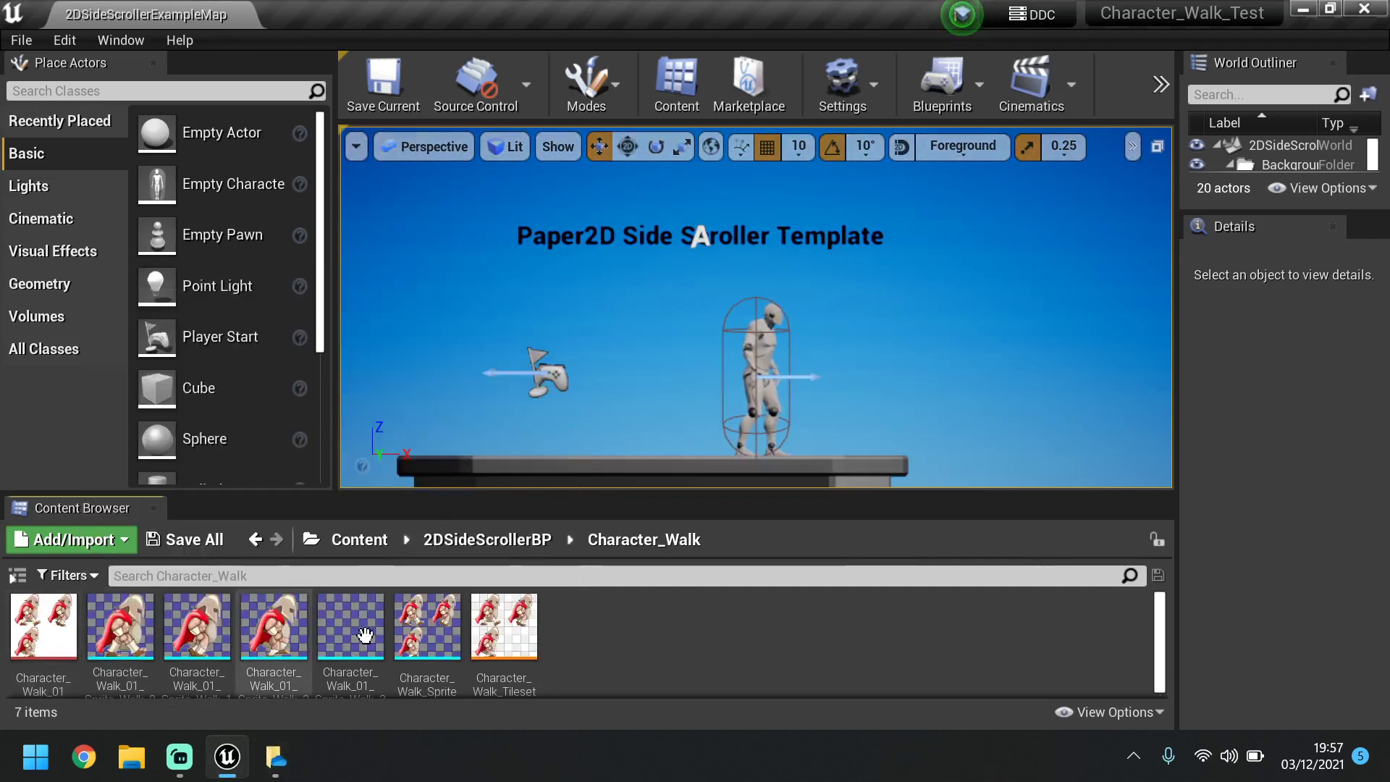
mouse_move(273, 620)
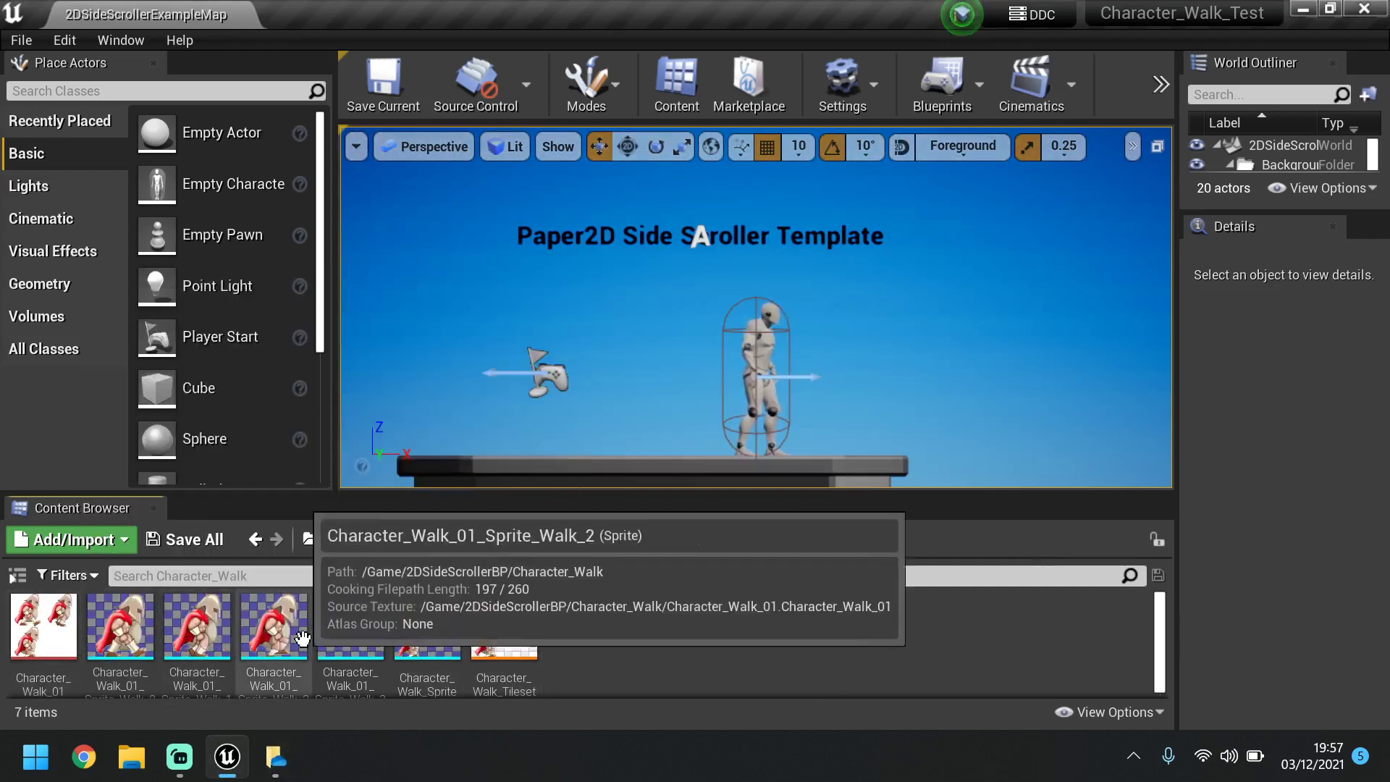
mouse_move(666, 663)
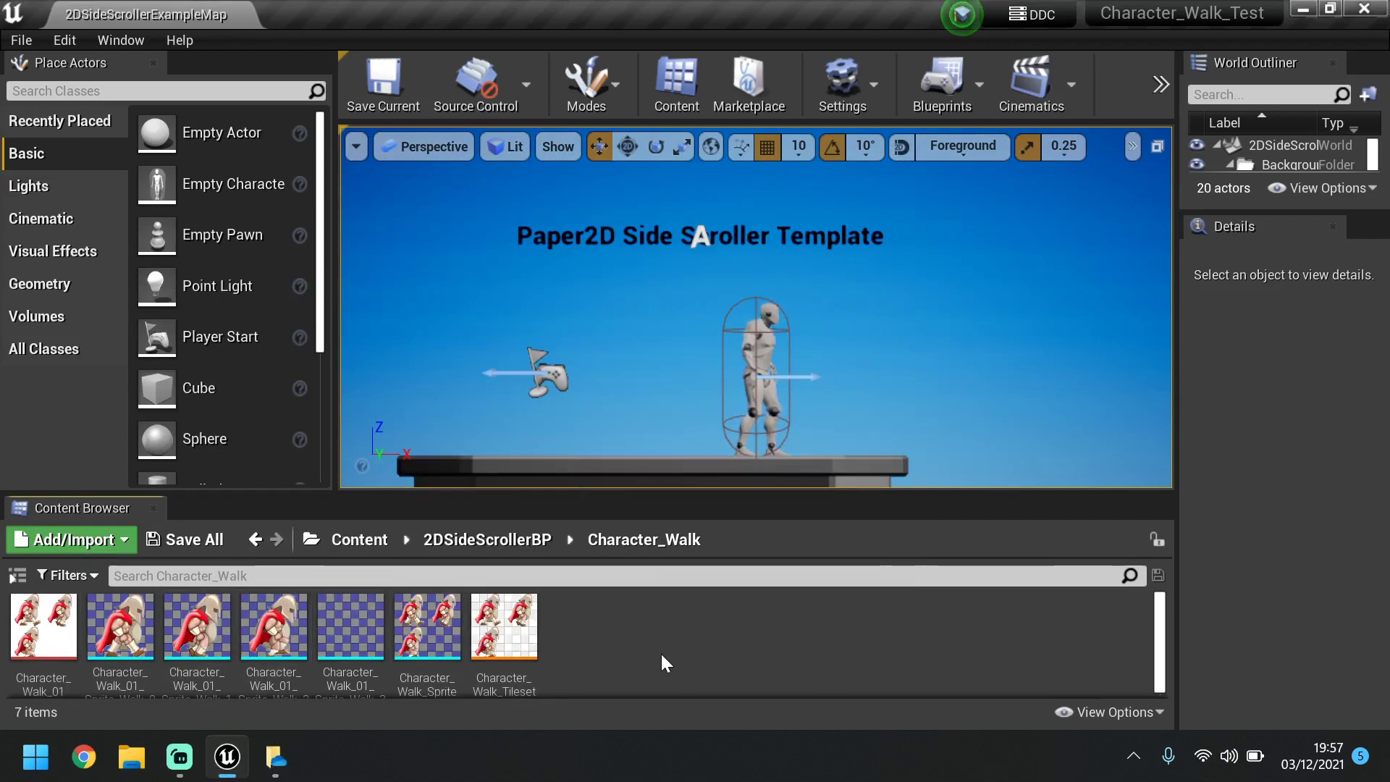
mouse_move(42, 629)
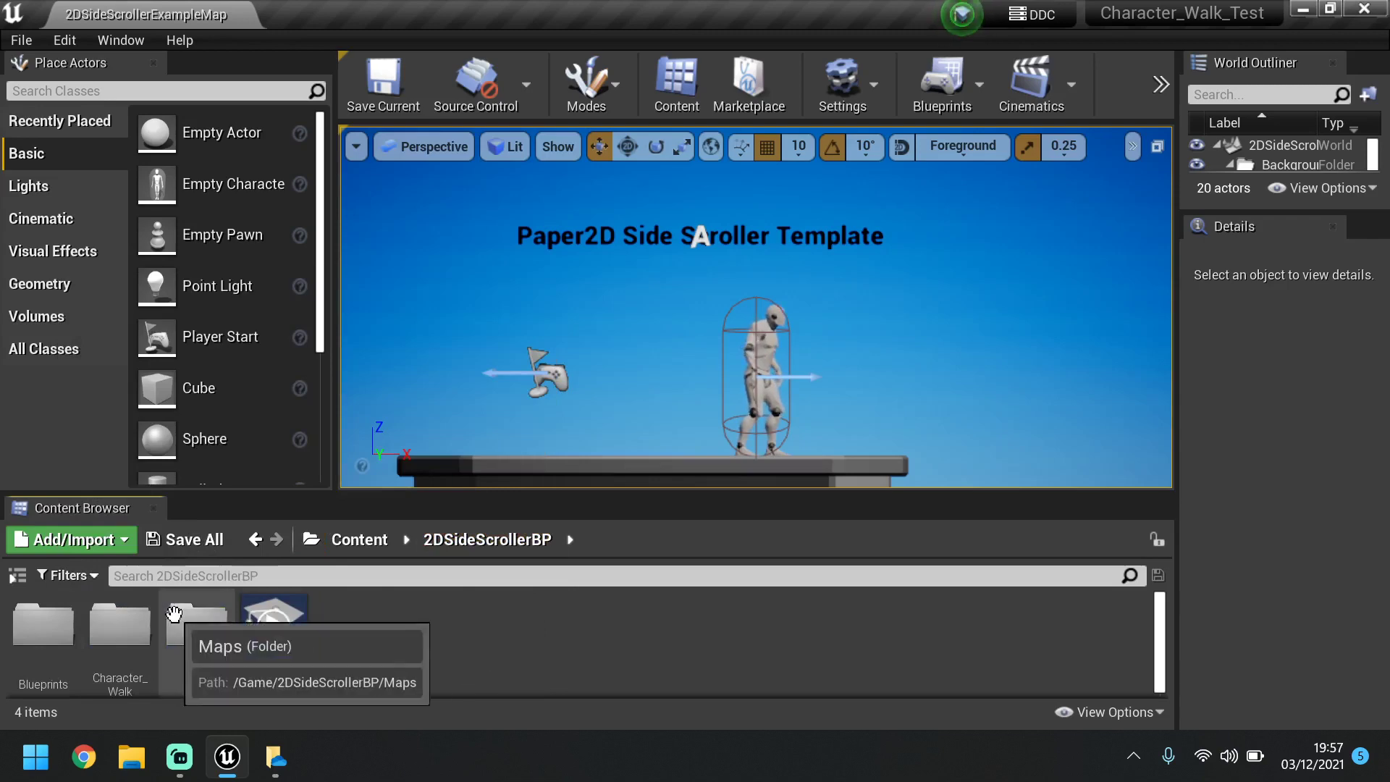
Build Character_Walk_Flipbook from the three Character_Walk sprite frames in their folder
double_click(118, 625)
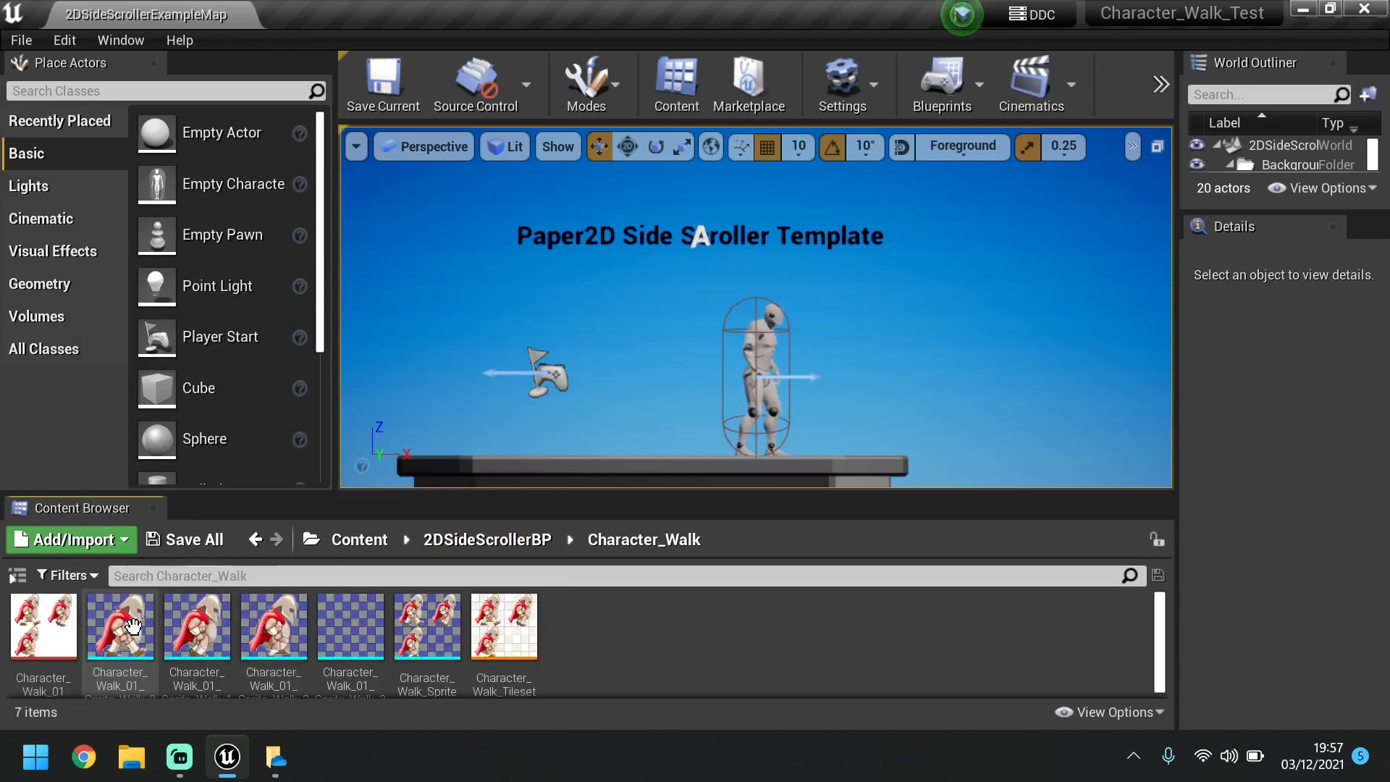
click(119, 625)
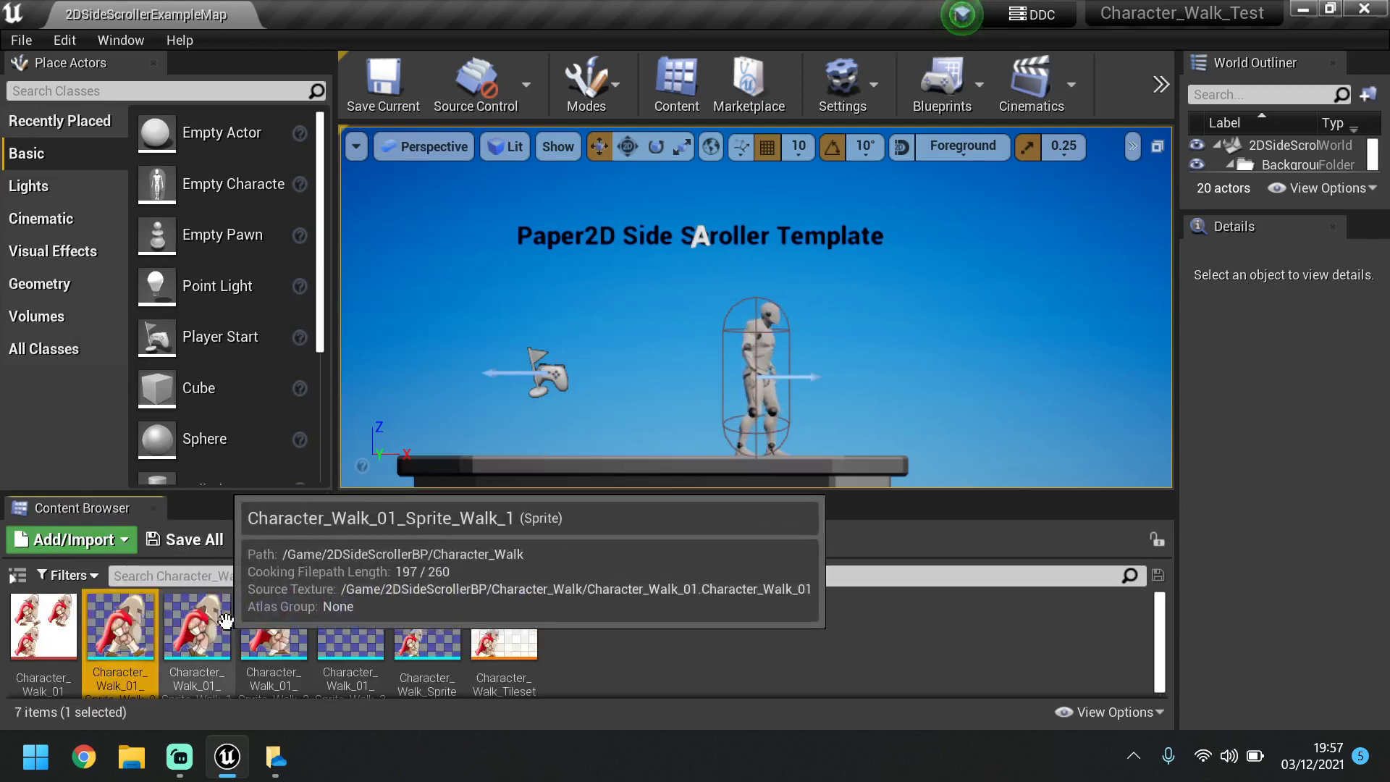
click(196, 623)
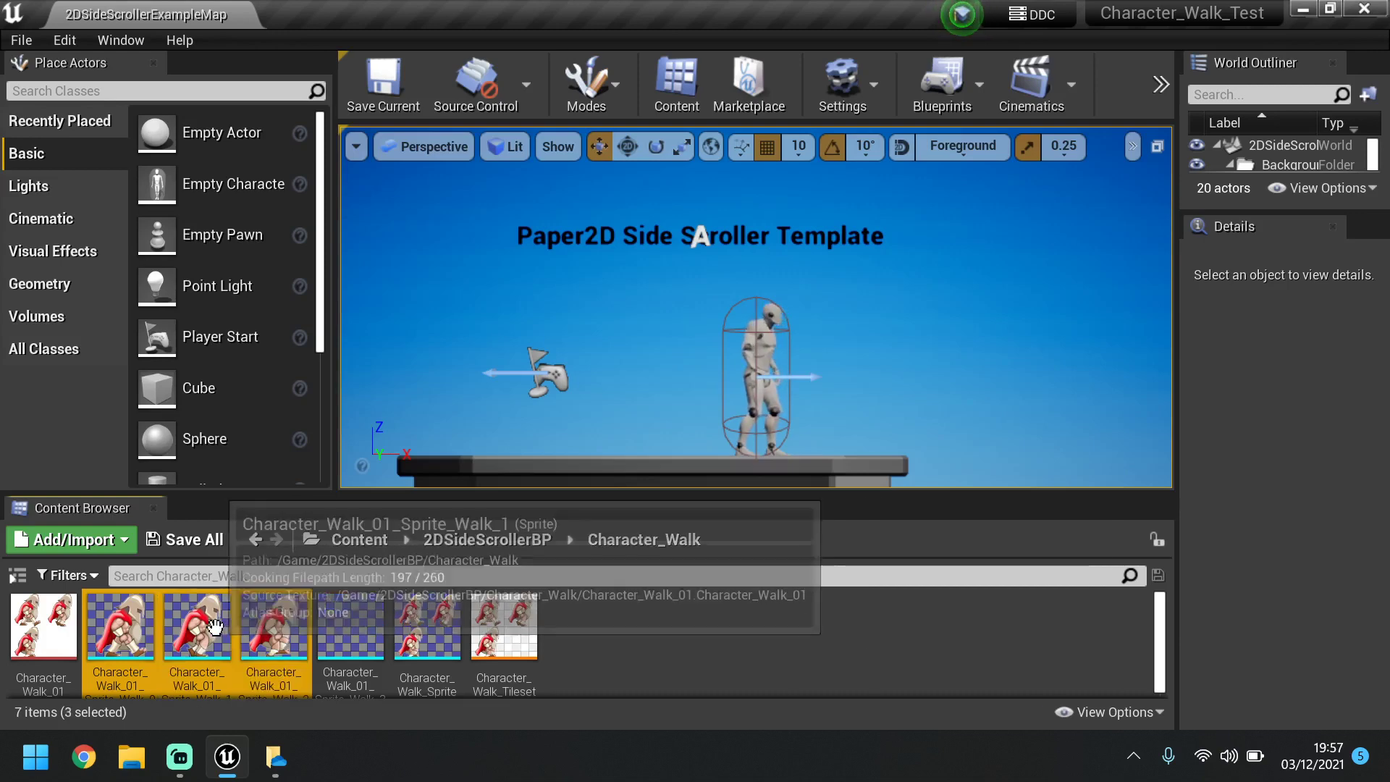
mouse_move(275, 625)
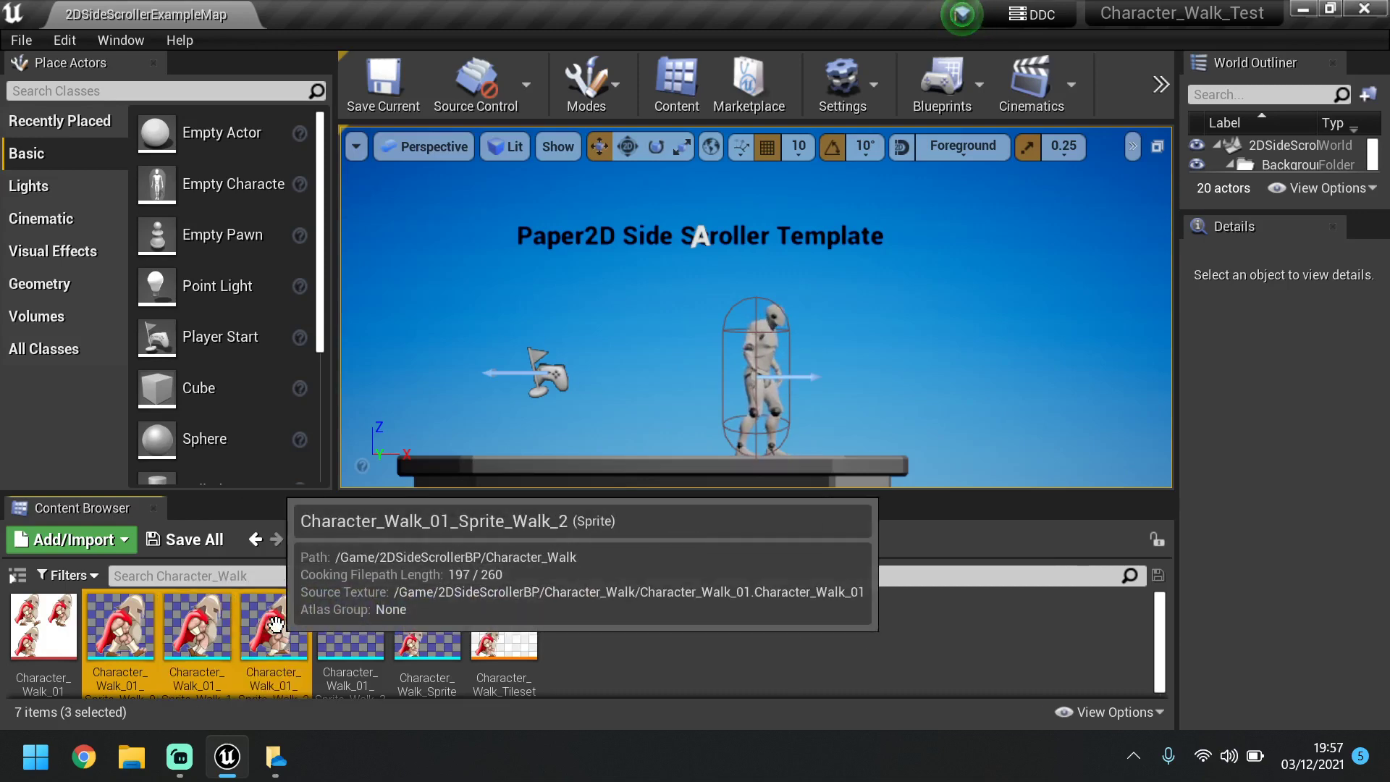
right_click(275, 625)
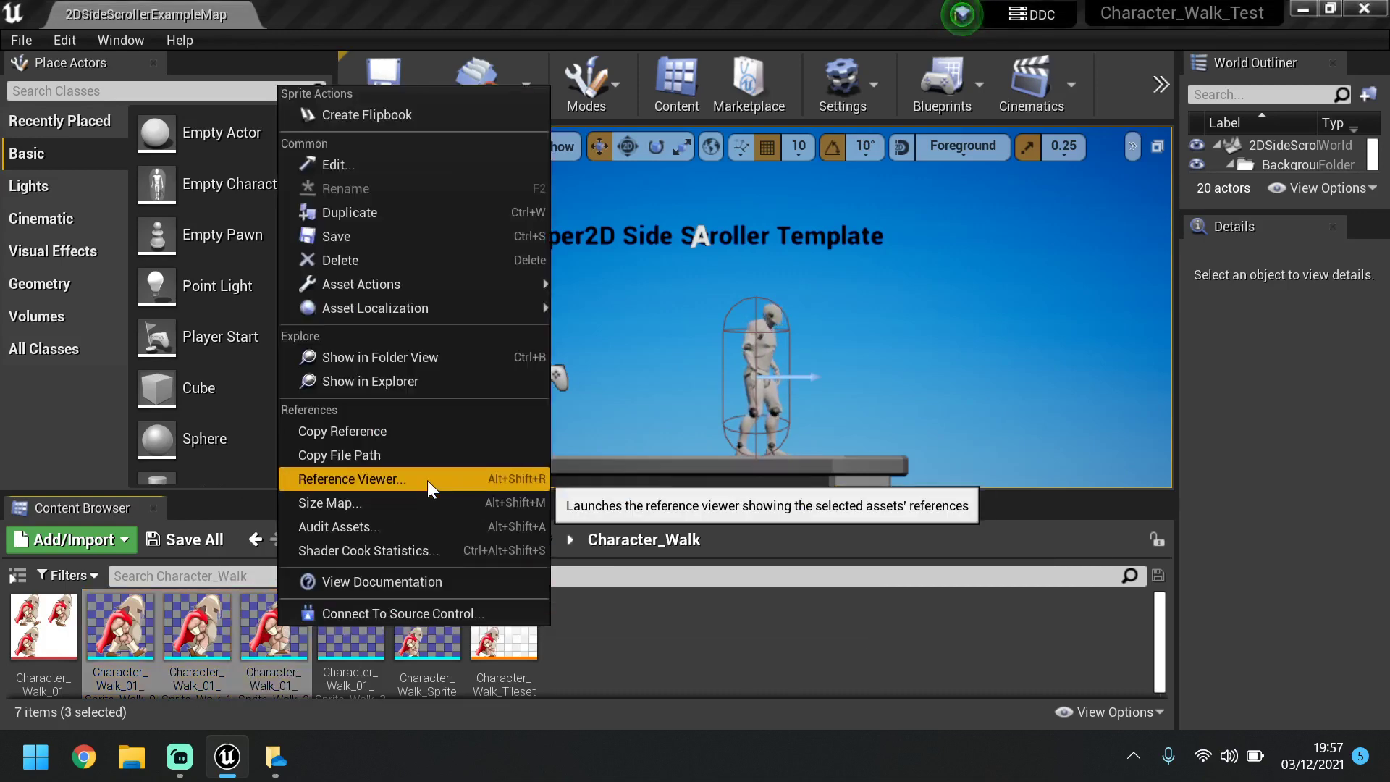
mouse_move(428, 115)
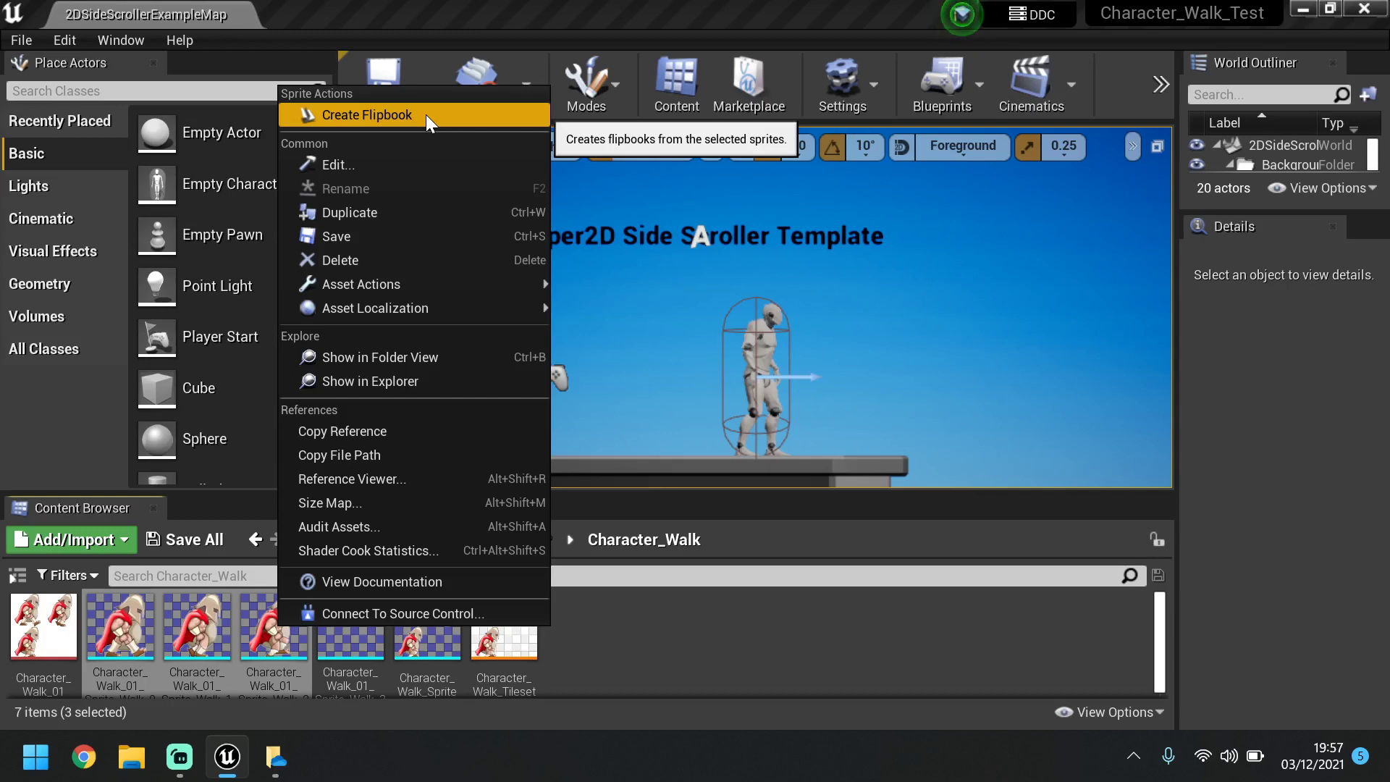
click(364, 115)
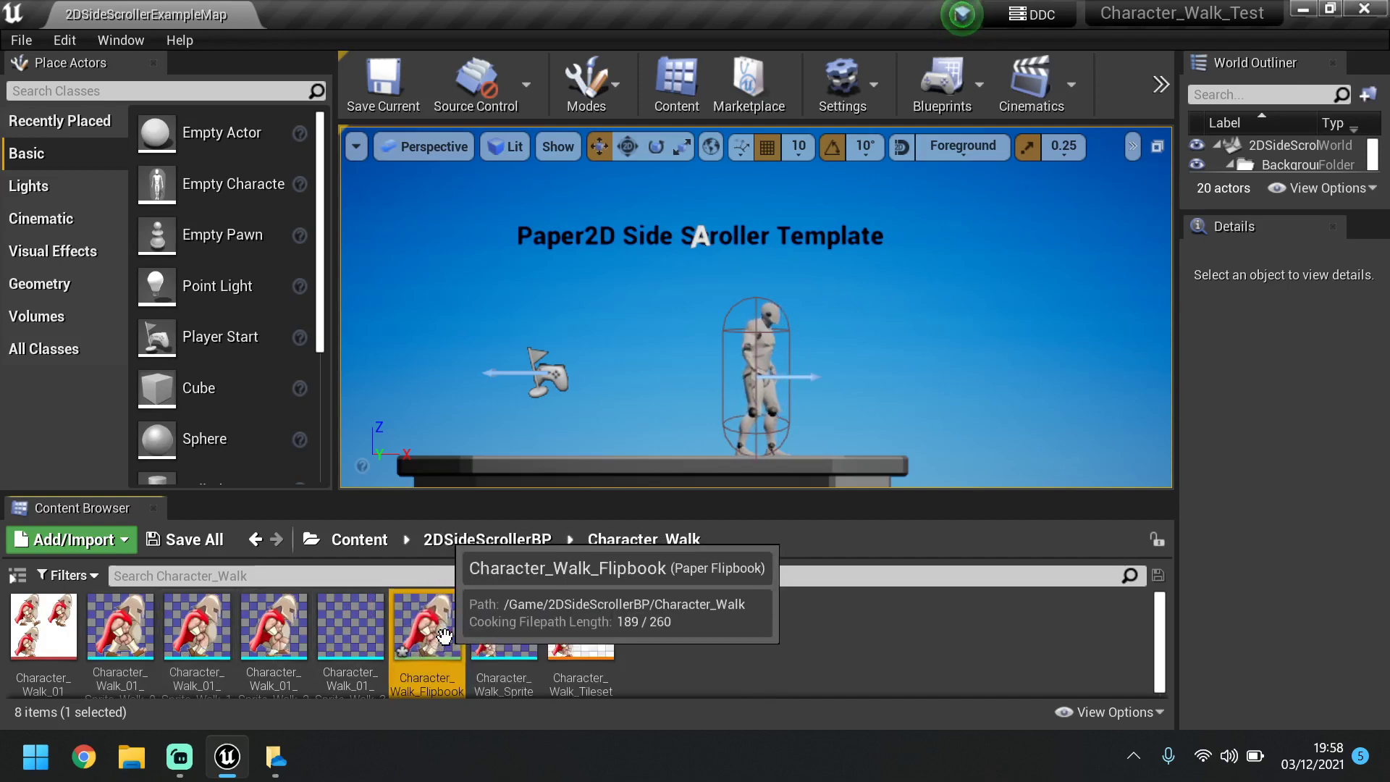
Set Character_Walk_Flipbook to 3.0 frames per second with Each Frame Collision
double_click(427, 634)
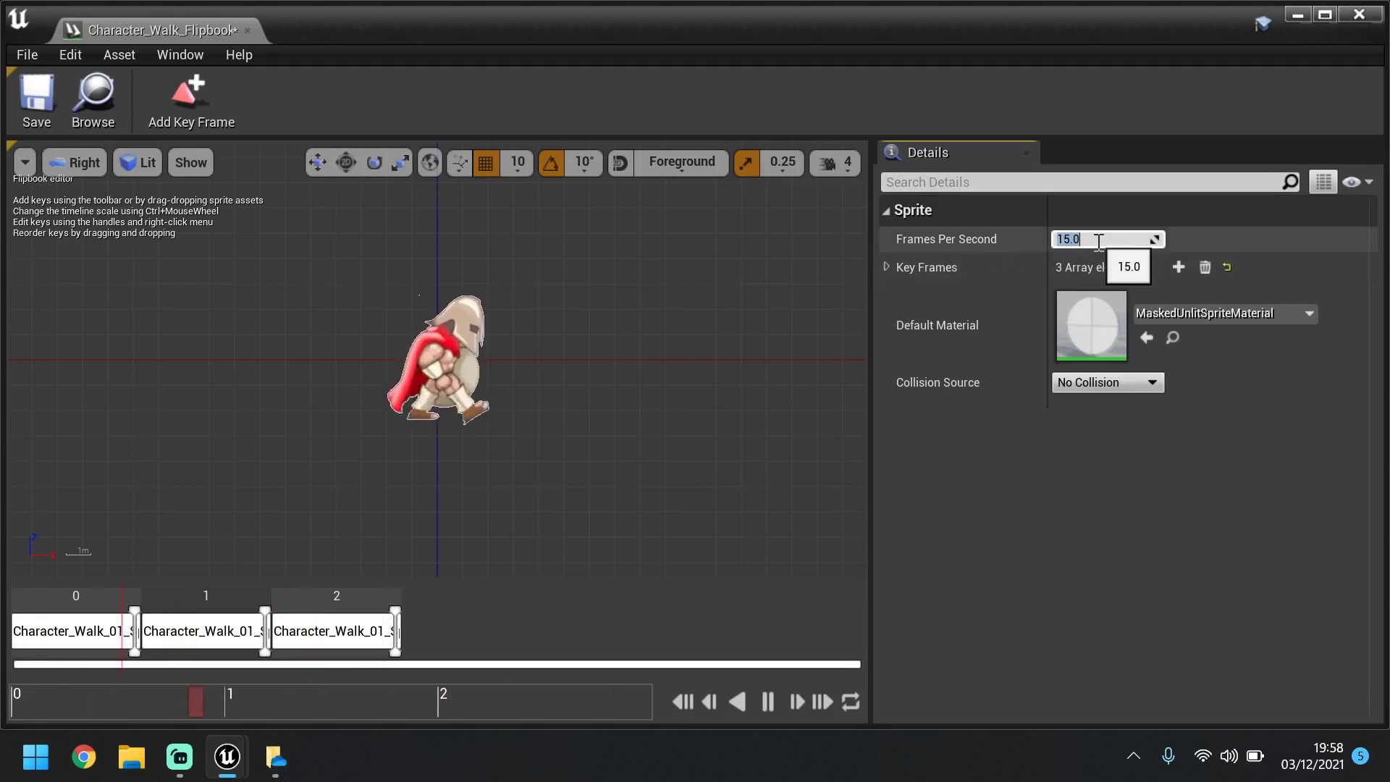
text(5.0)
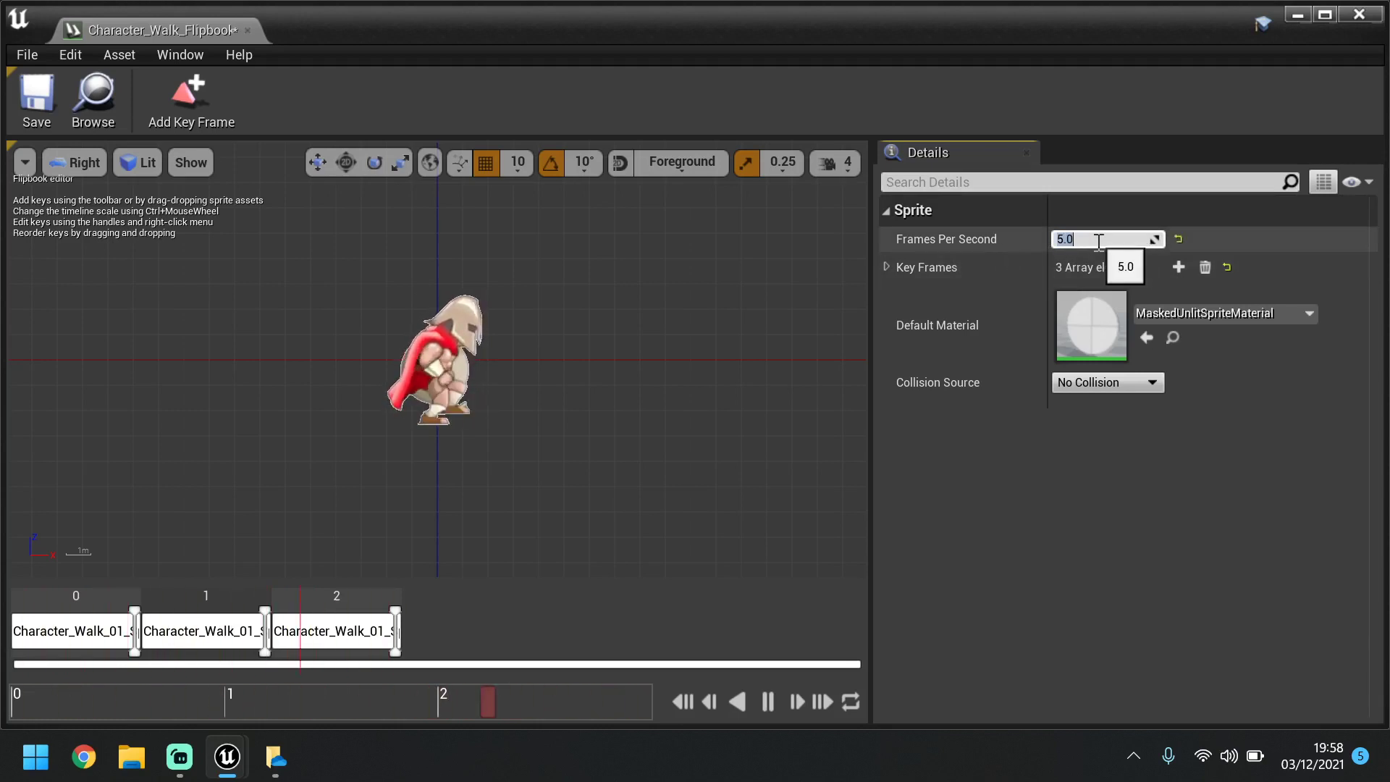
text(3.0)
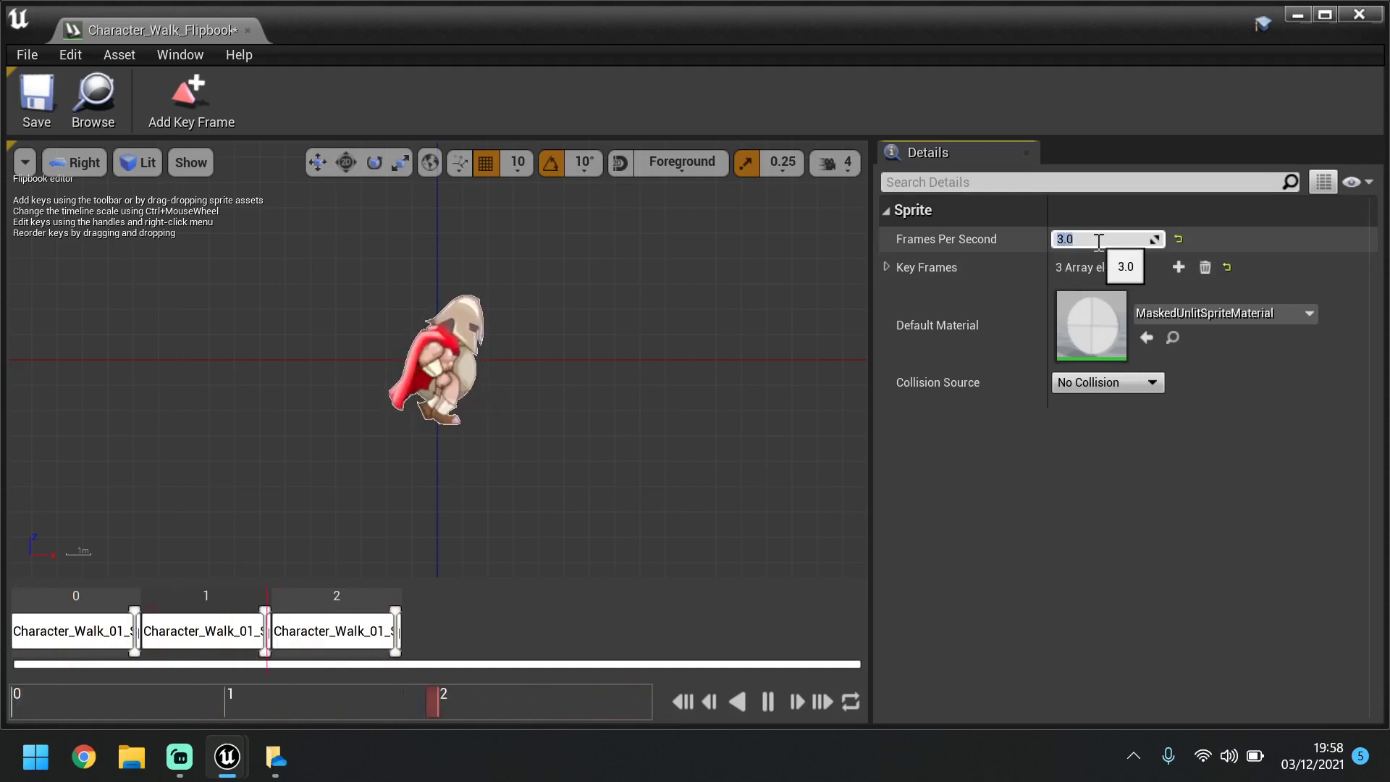
text(30.0)
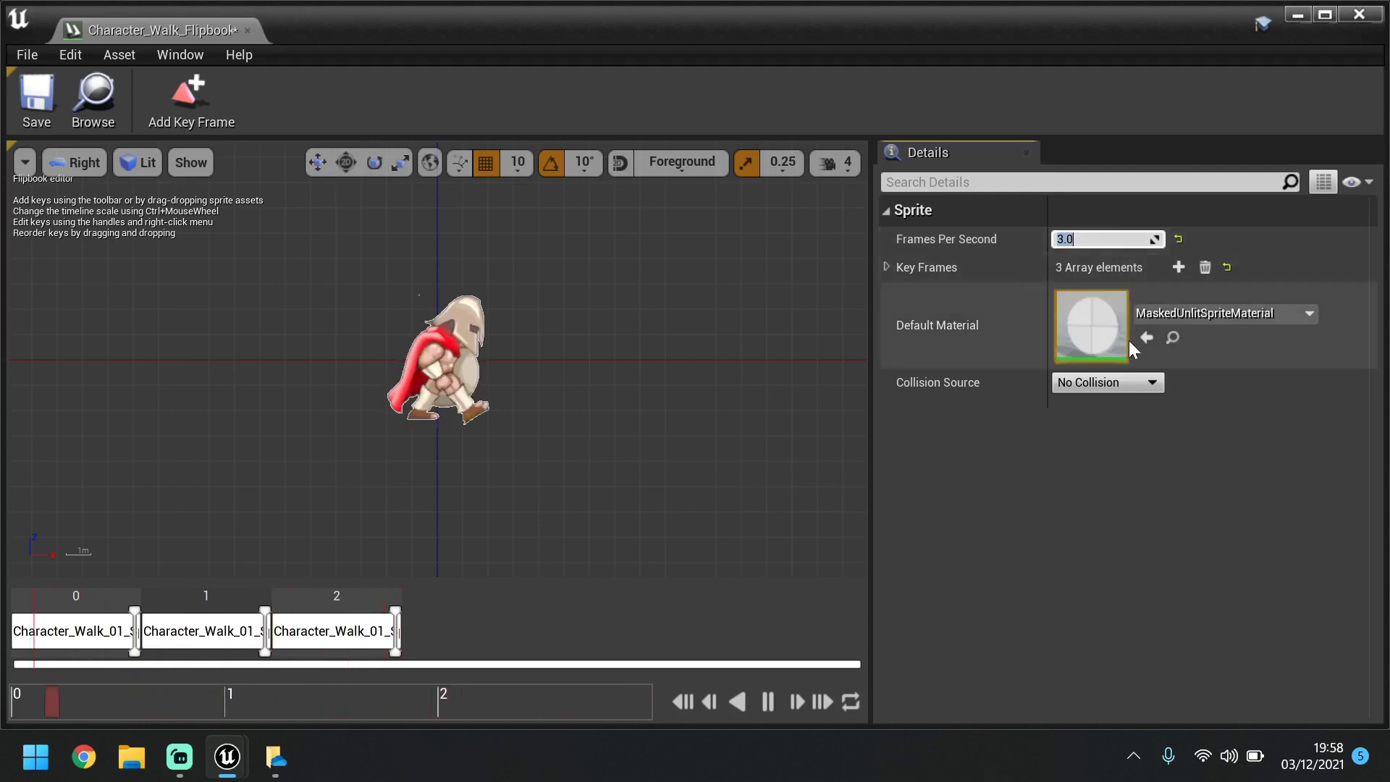
mouse_move(1124, 390)
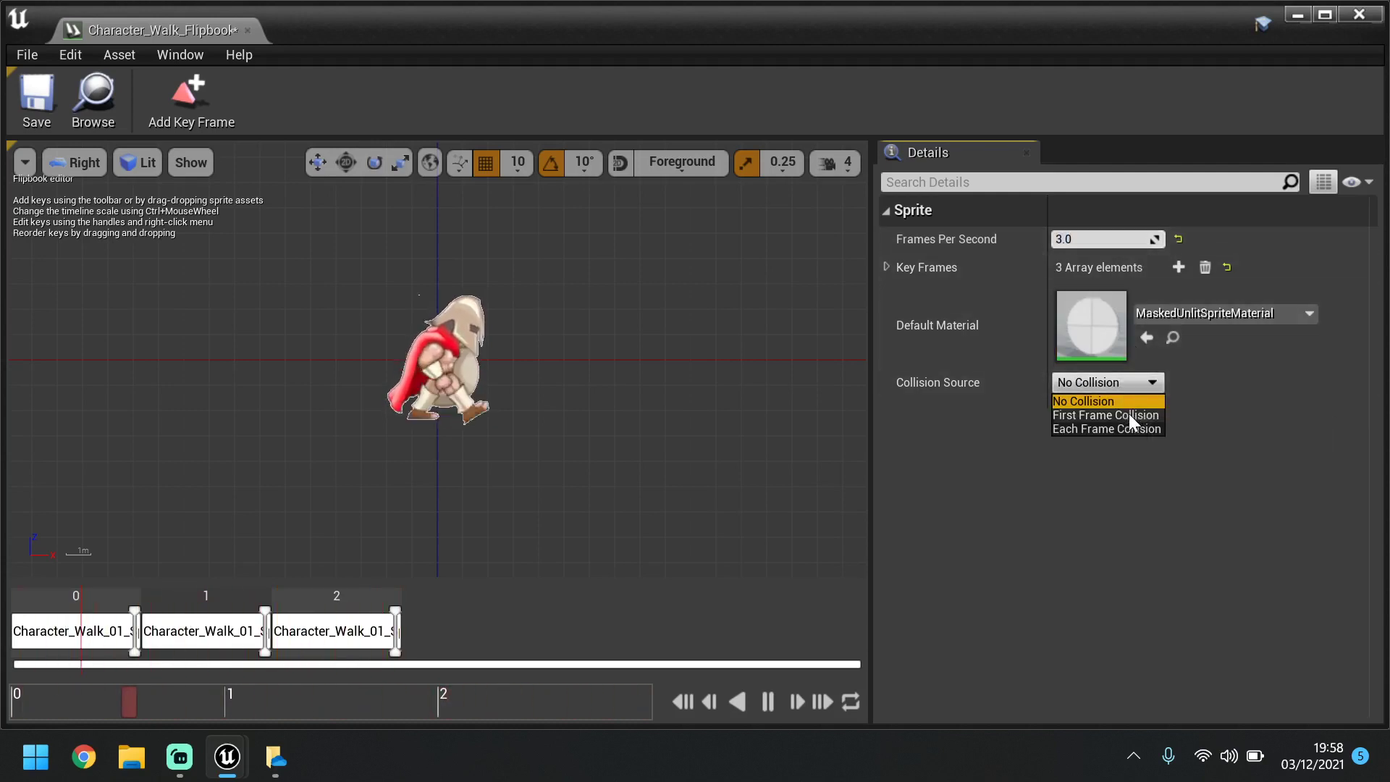
click(1106, 428)
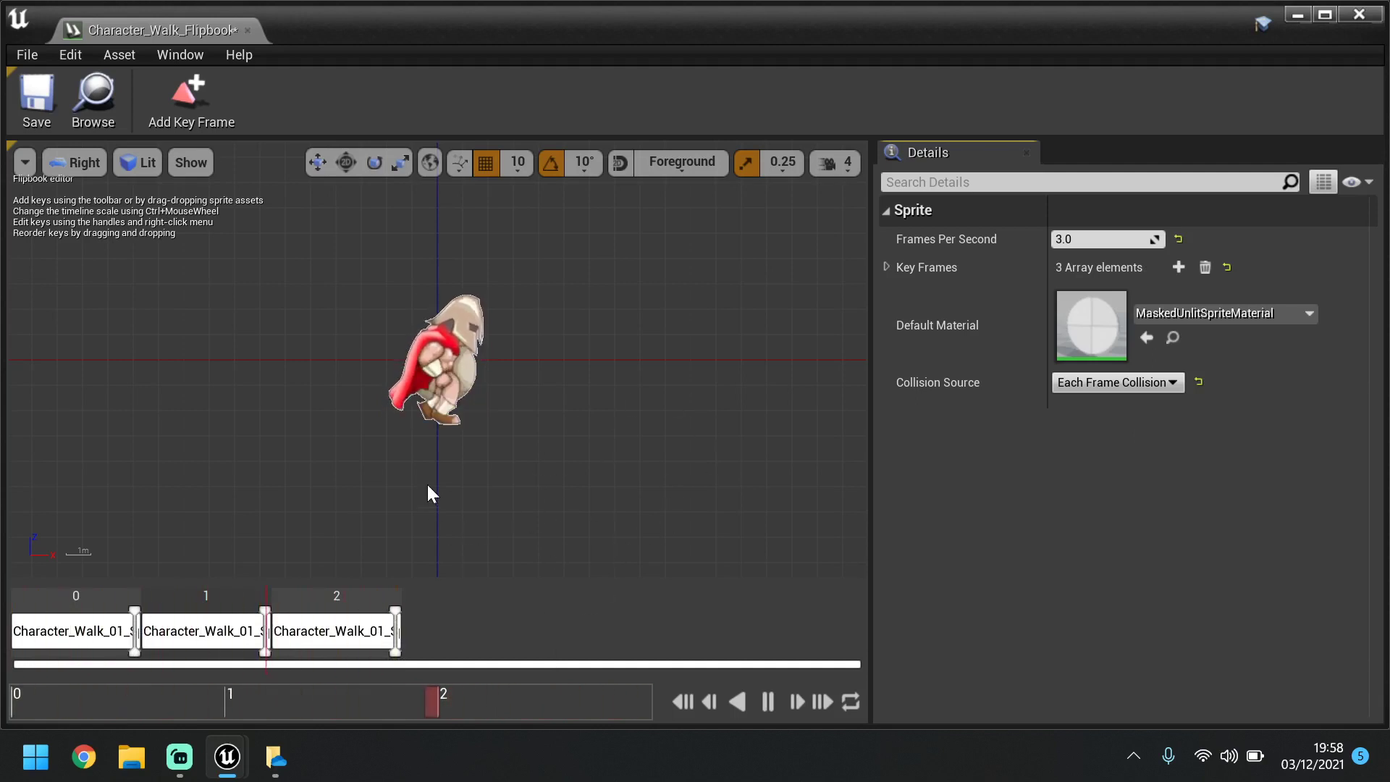
mouse_move(457, 341)
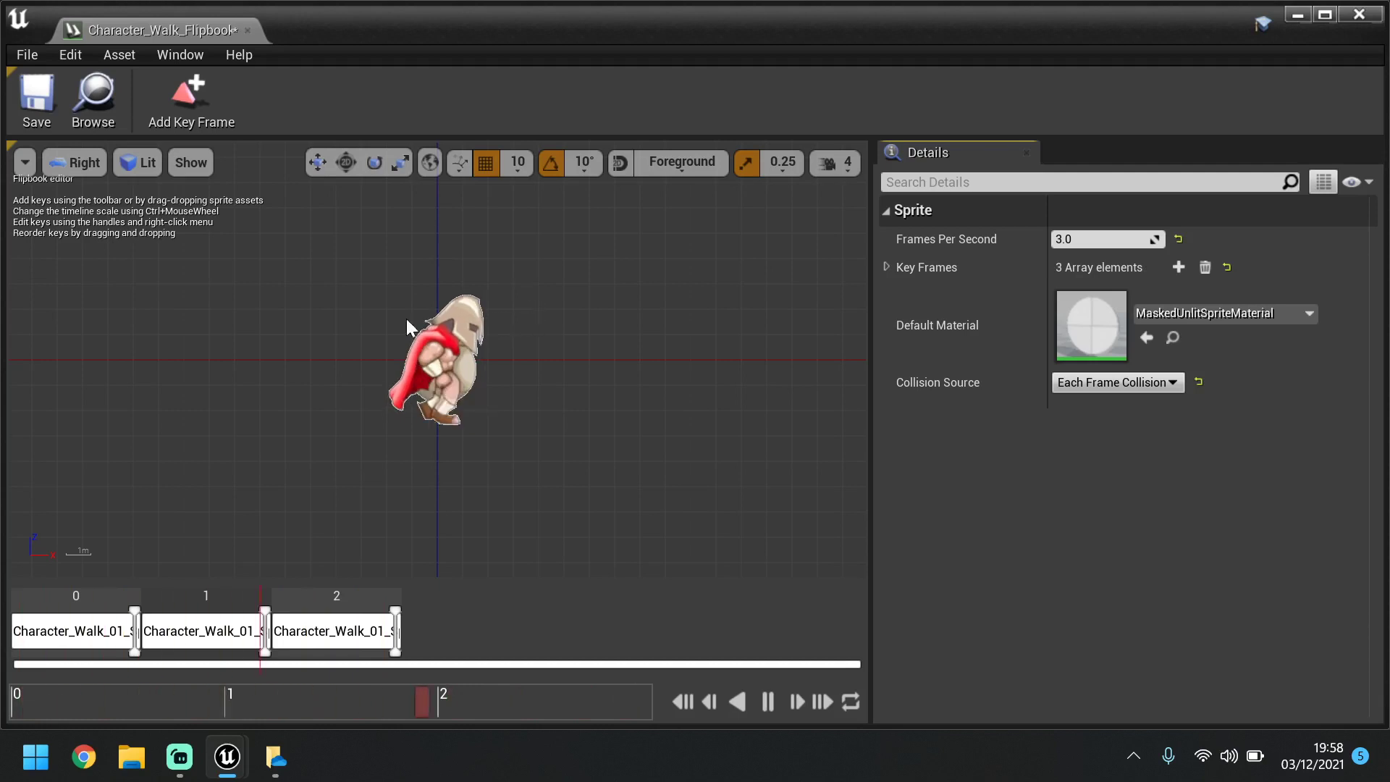
mouse_move(36, 100)
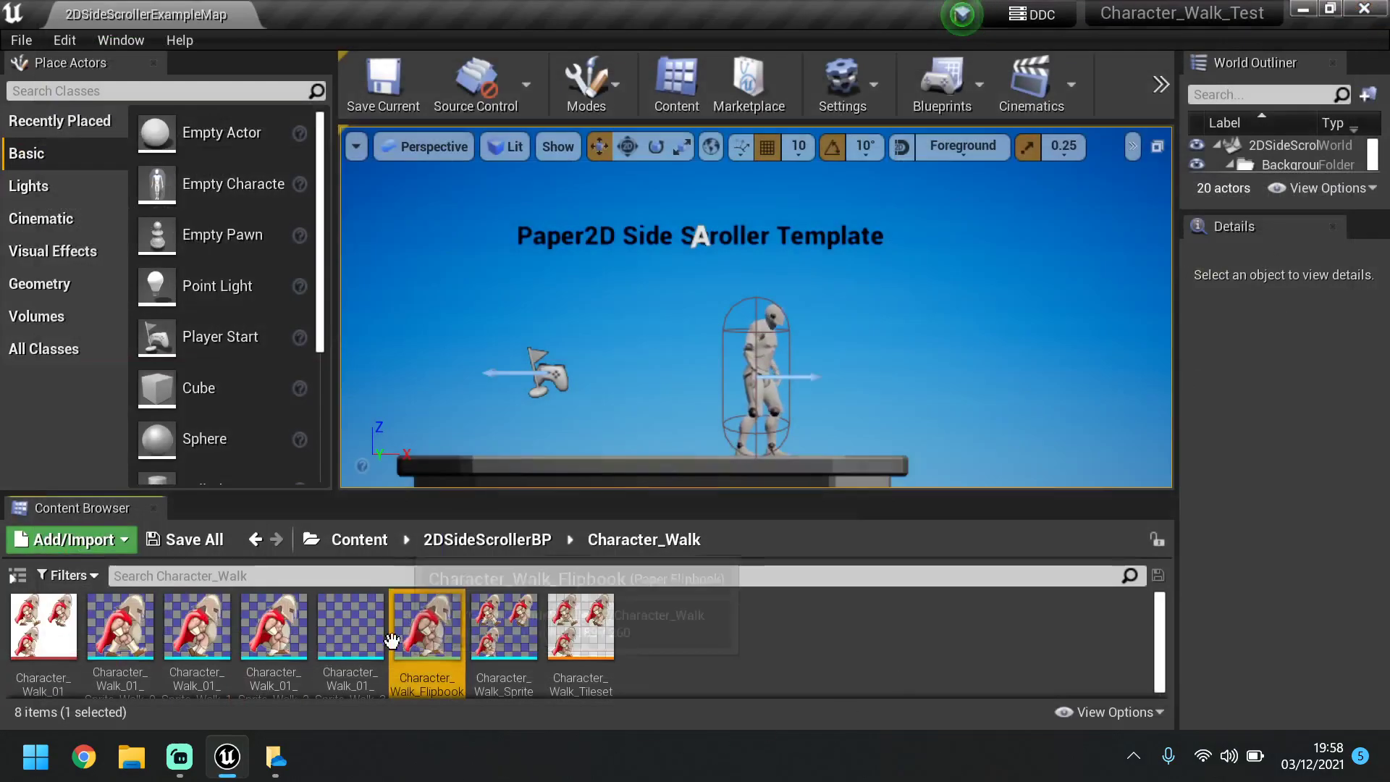
mouse_move(427, 629)
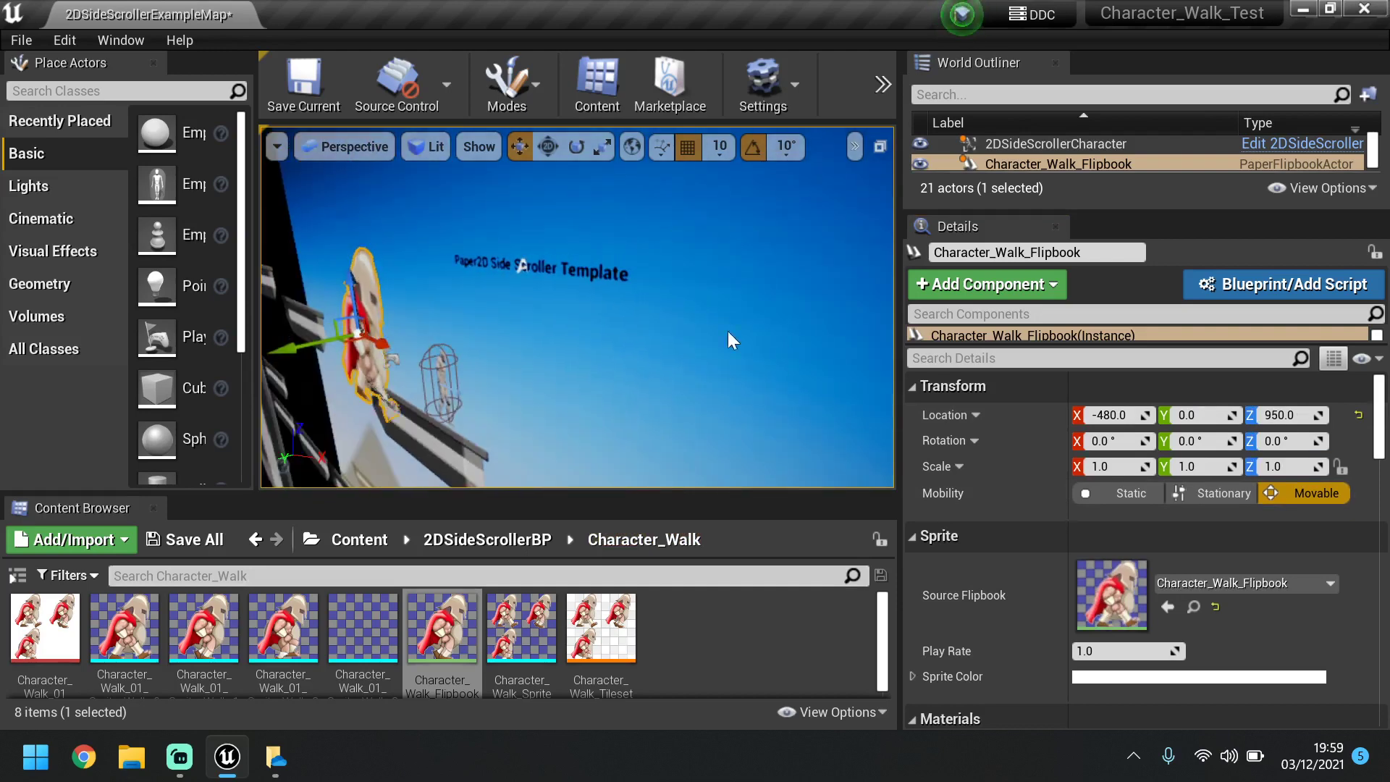
Drag the placed walk flipbook along Y and set a location value to 0.0
drag(328, 341, 377, 323)
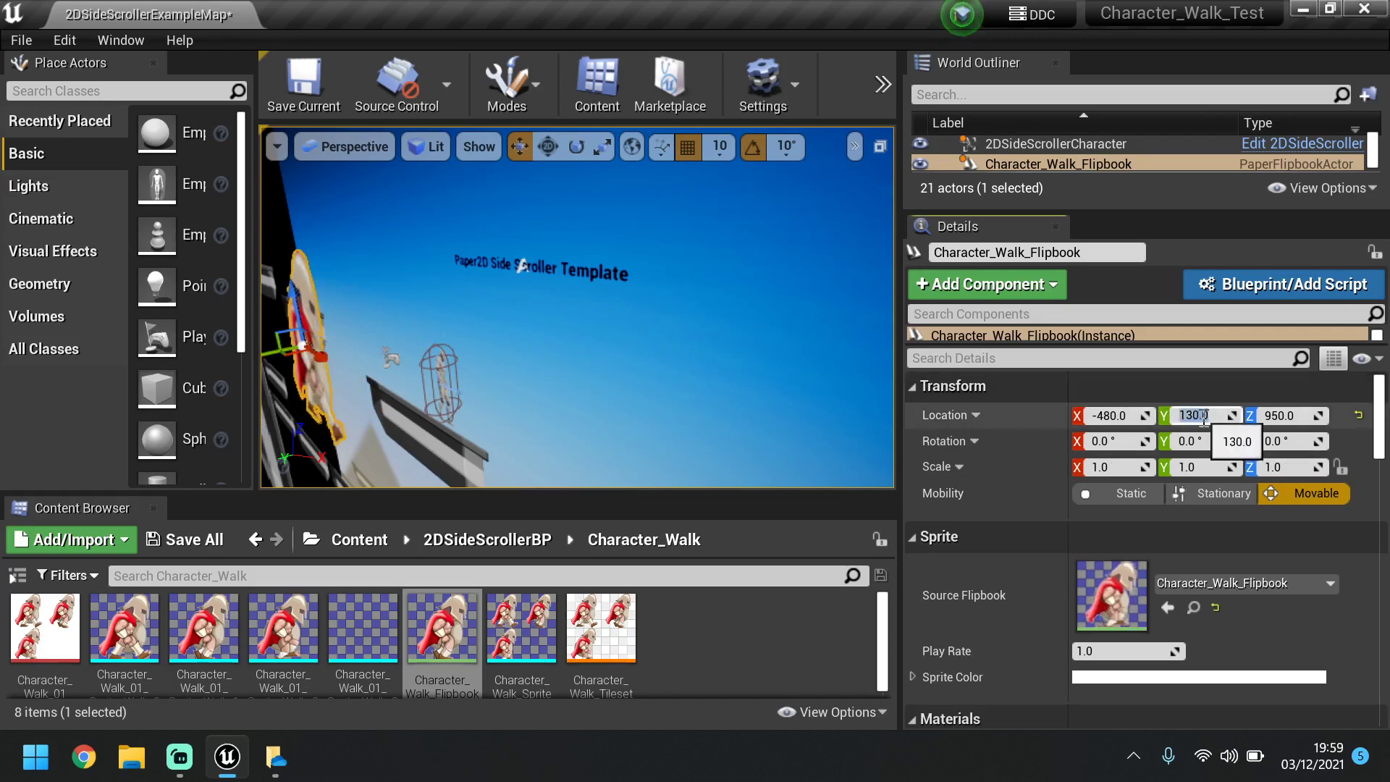
text(0.0)
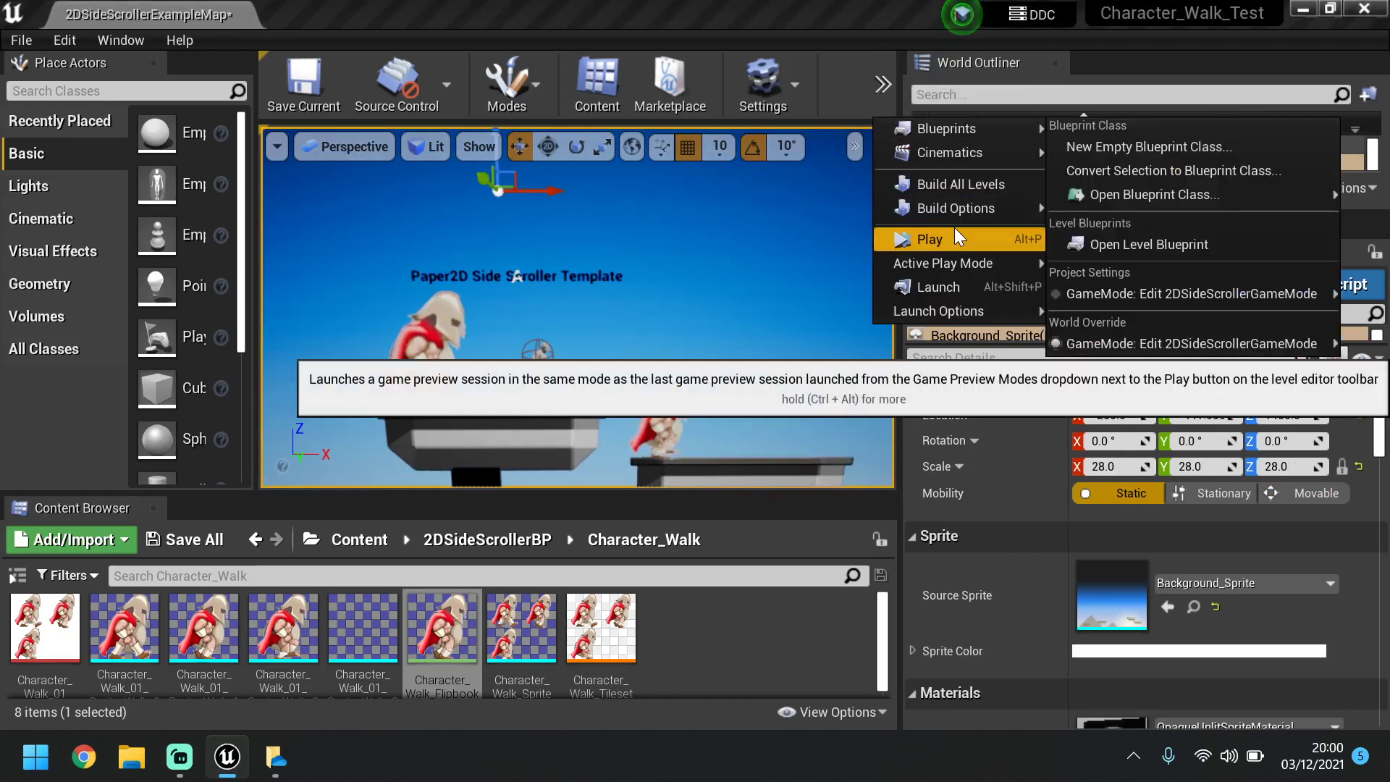
Run a Play session to watch the two walking flipbooks, then stop it
click(930, 238)
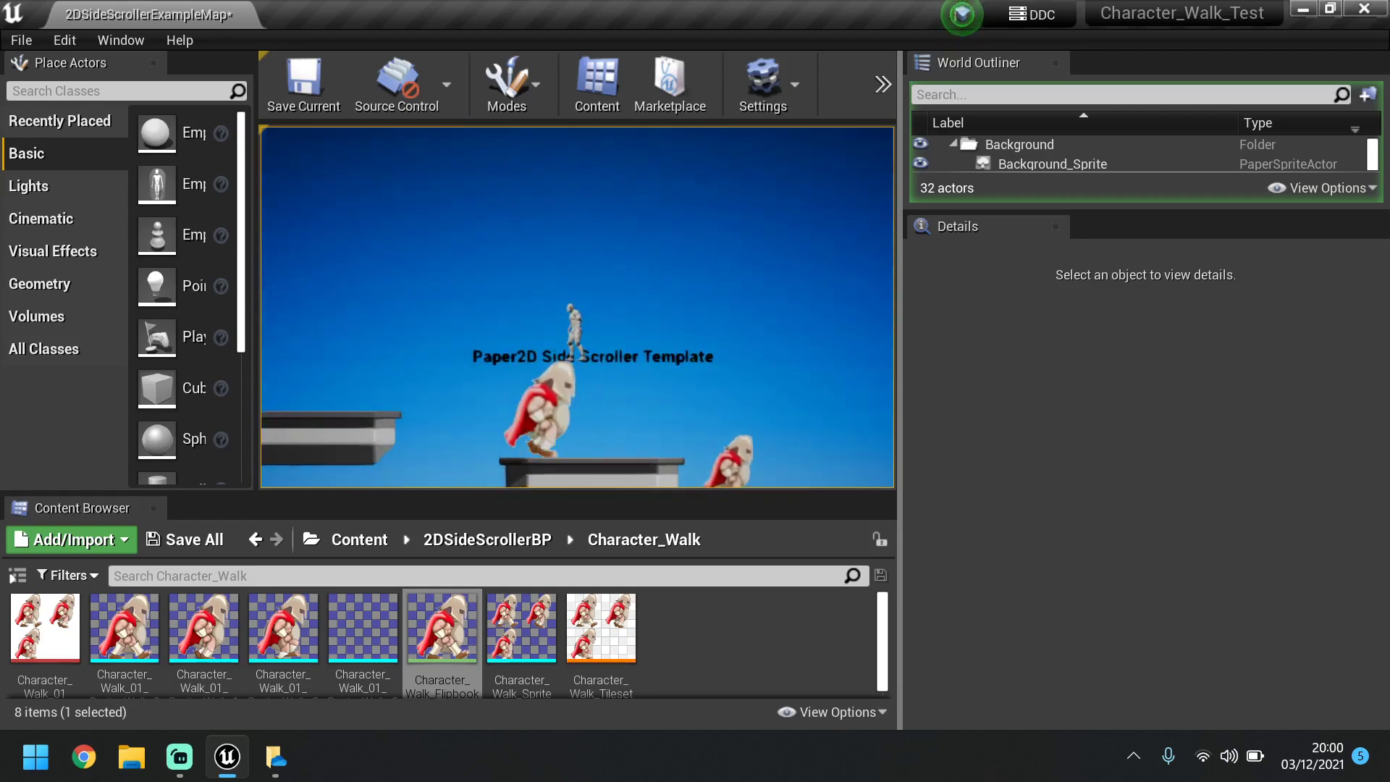
click(1052, 163)
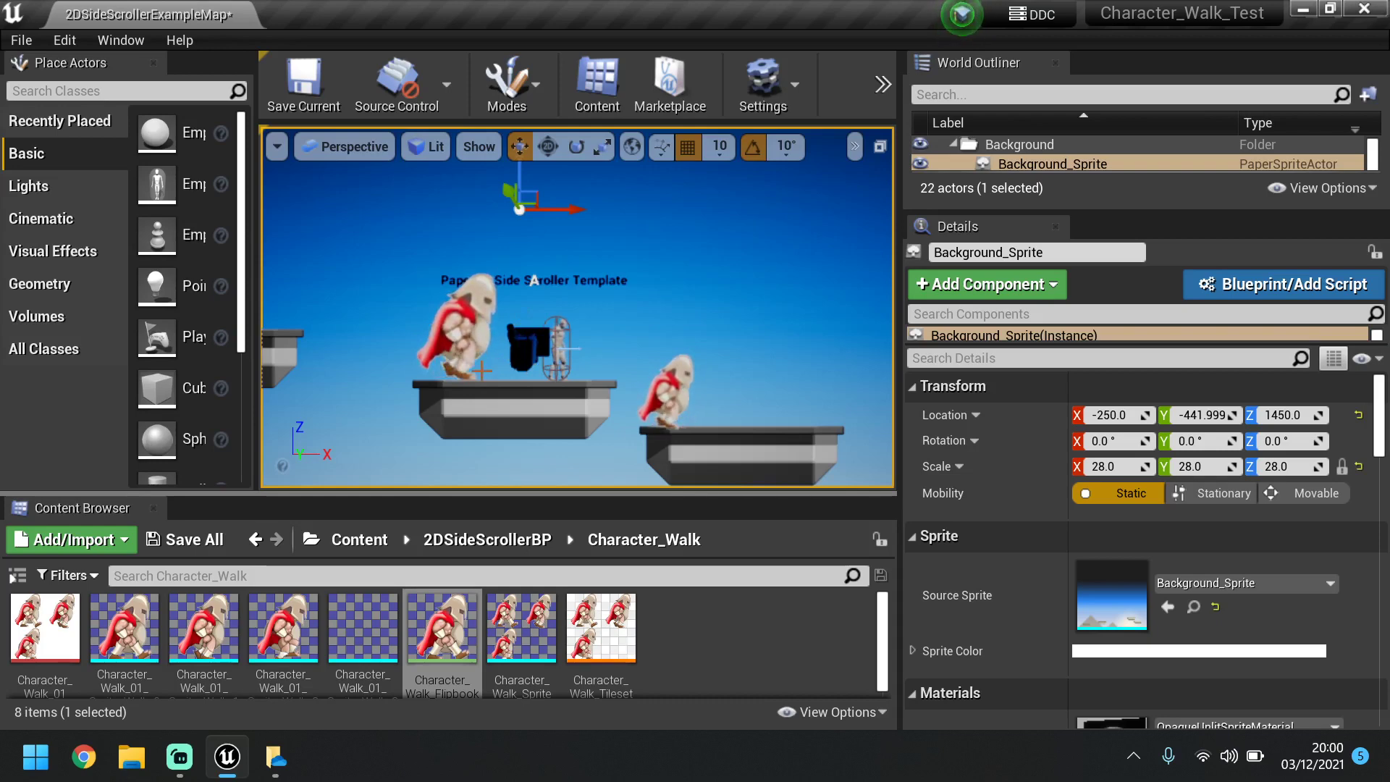
mouse_move(722, 236)
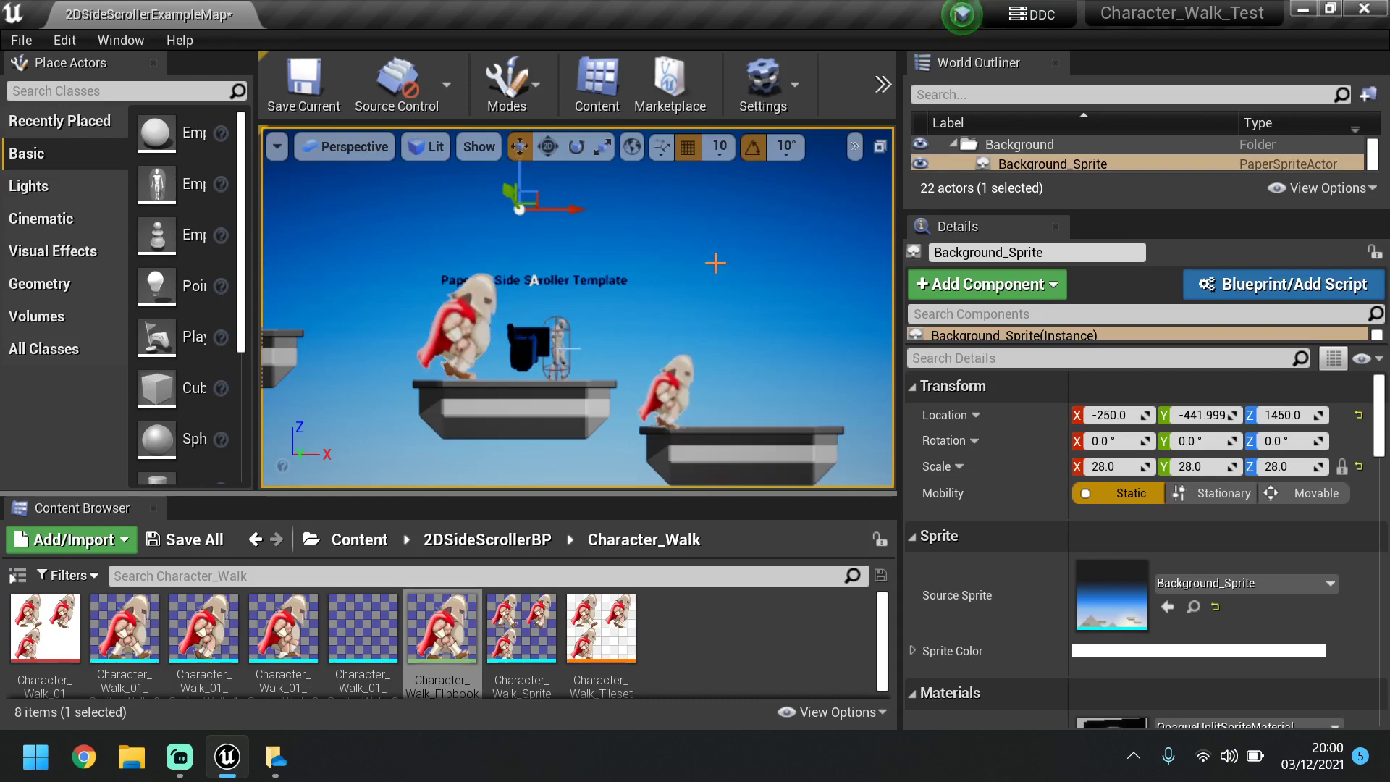
mouse_move(440, 628)
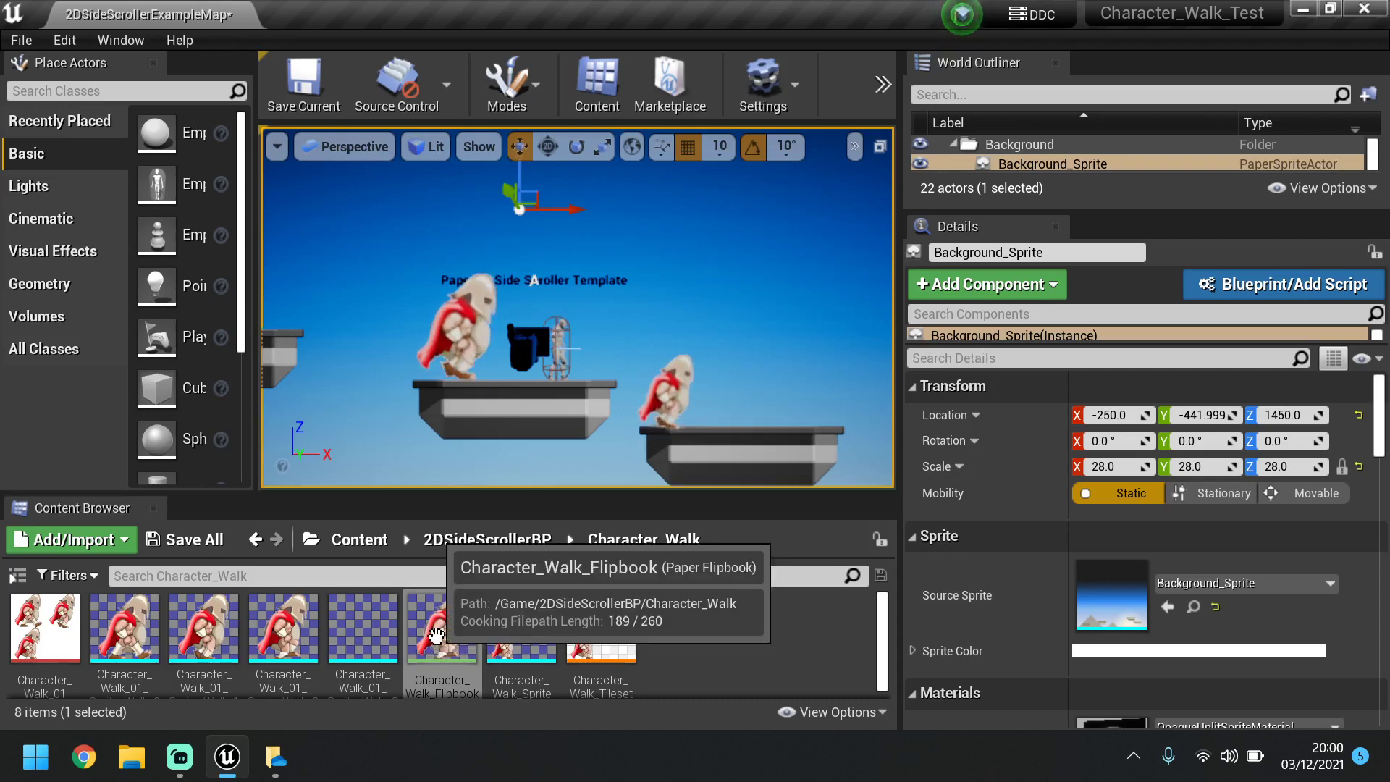
mouse_move(730, 222)
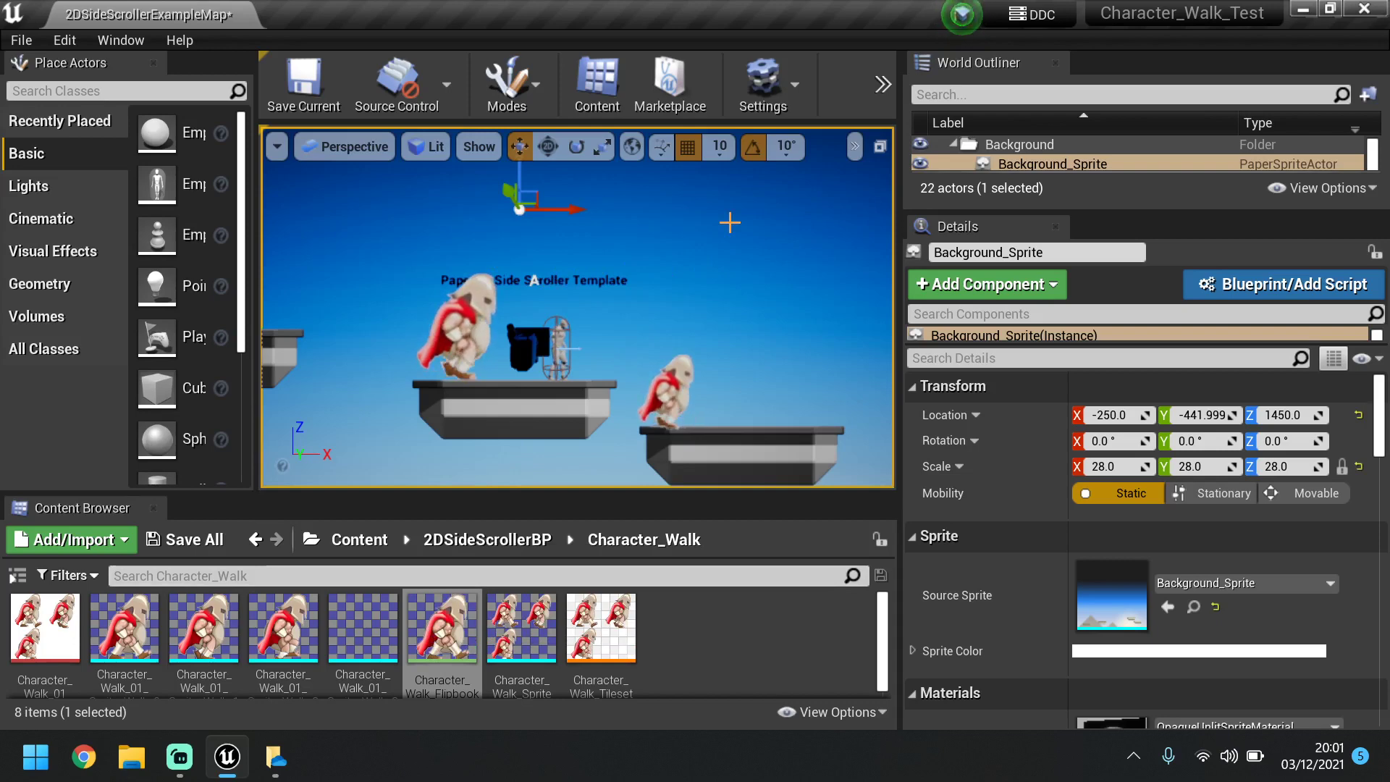
mouse_move(1283, 283)
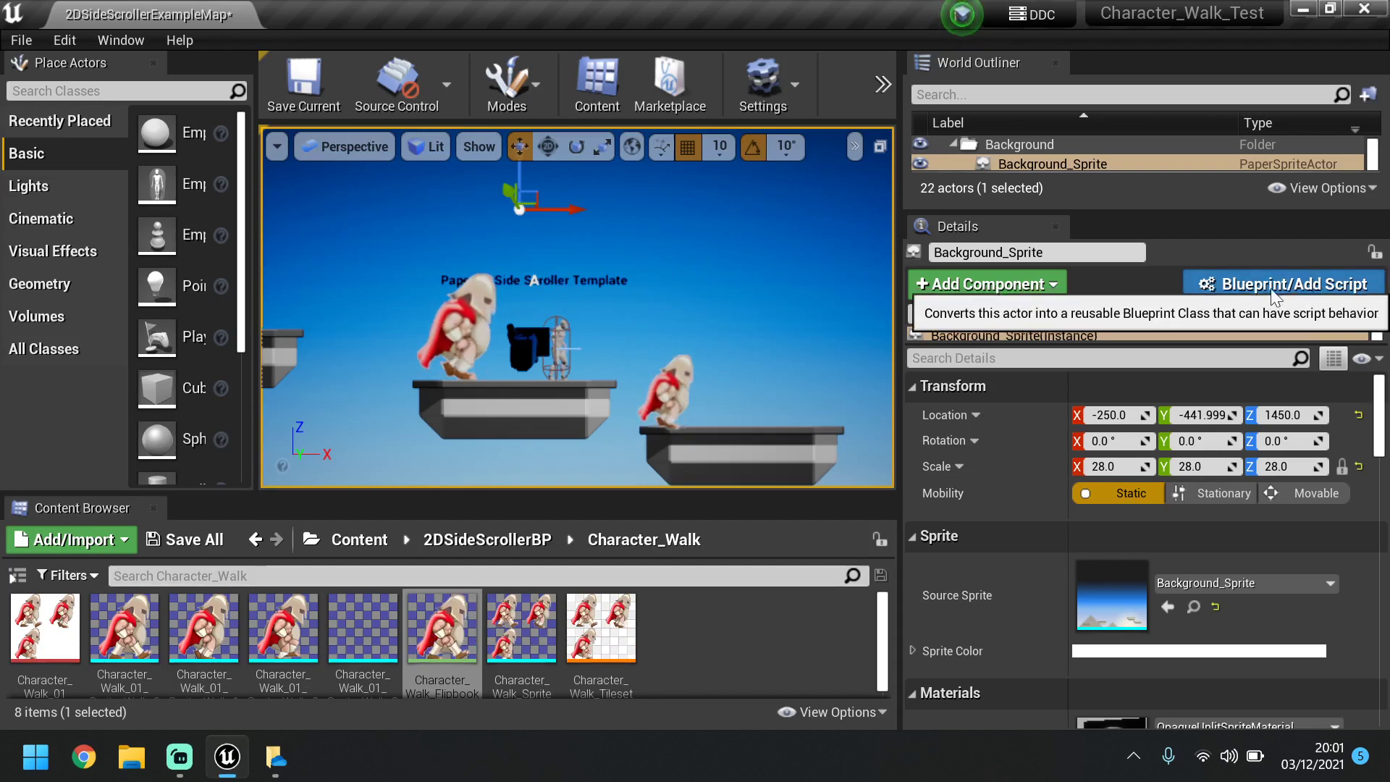
mouse_move(1245, 308)
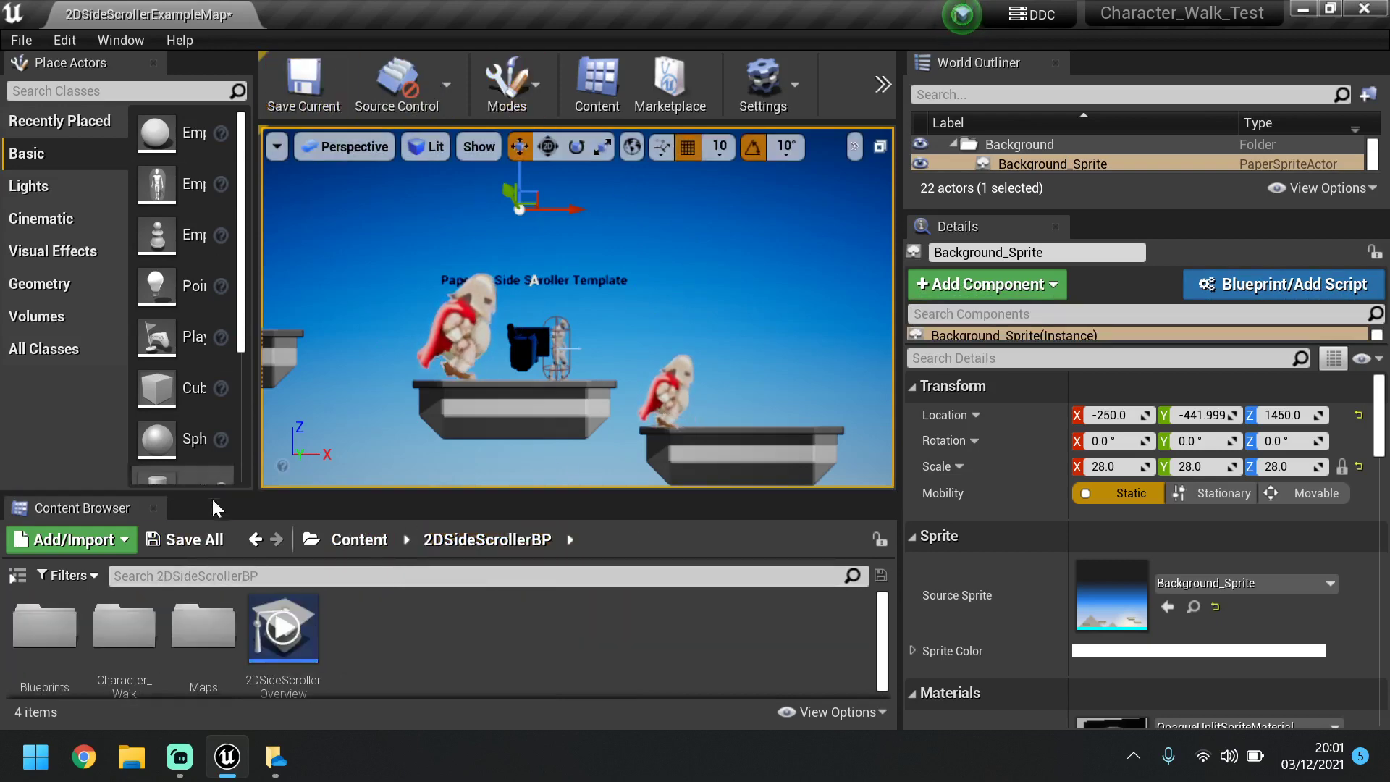
Save All and save the modified 2DSideScrollerExampleMap level
click(189, 540)
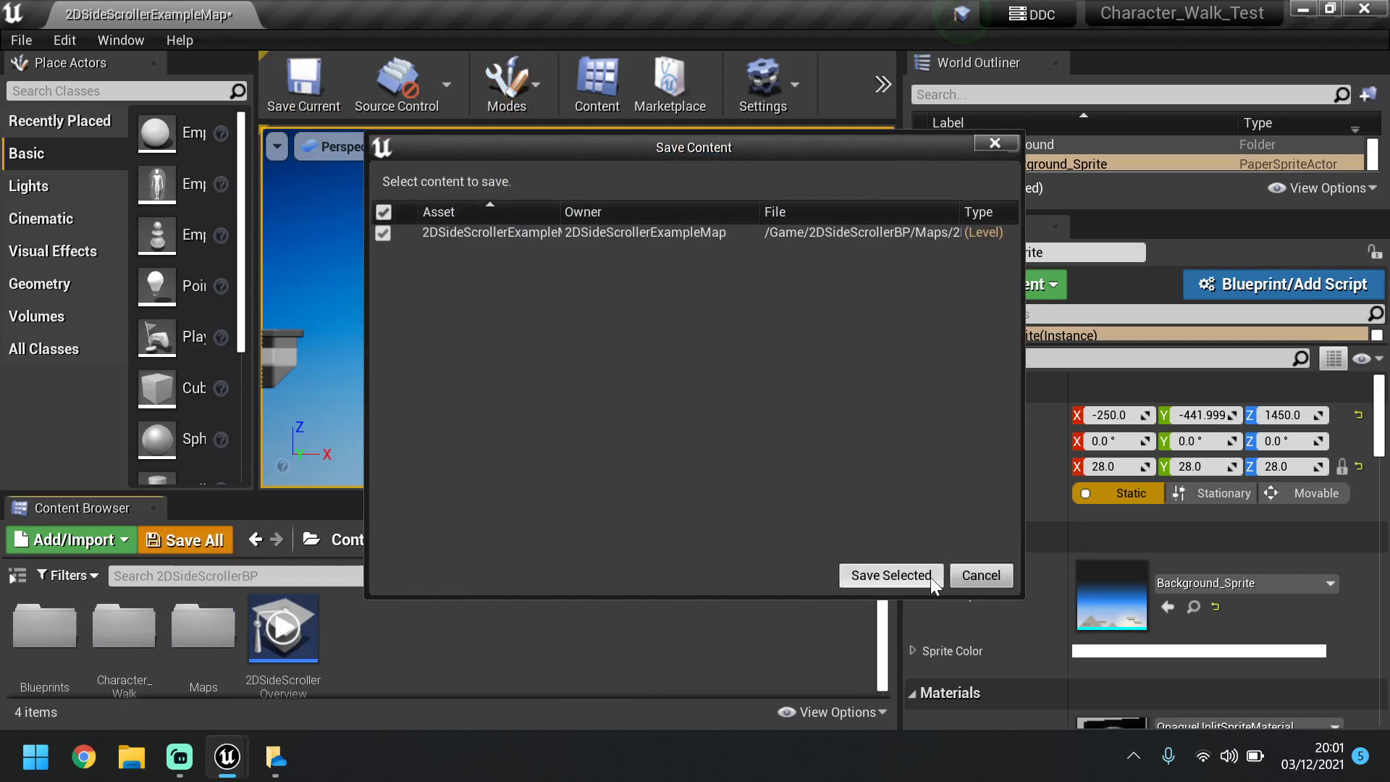
click(889, 575)
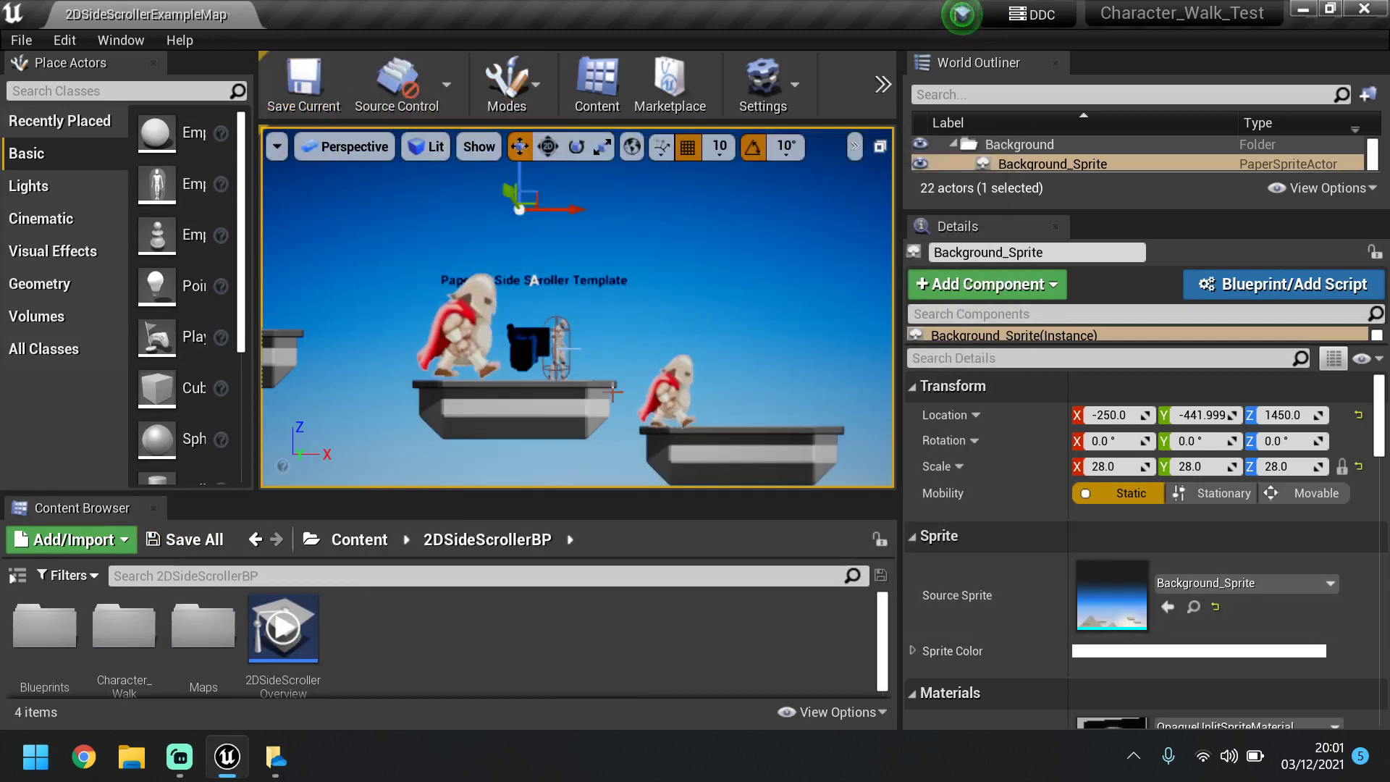